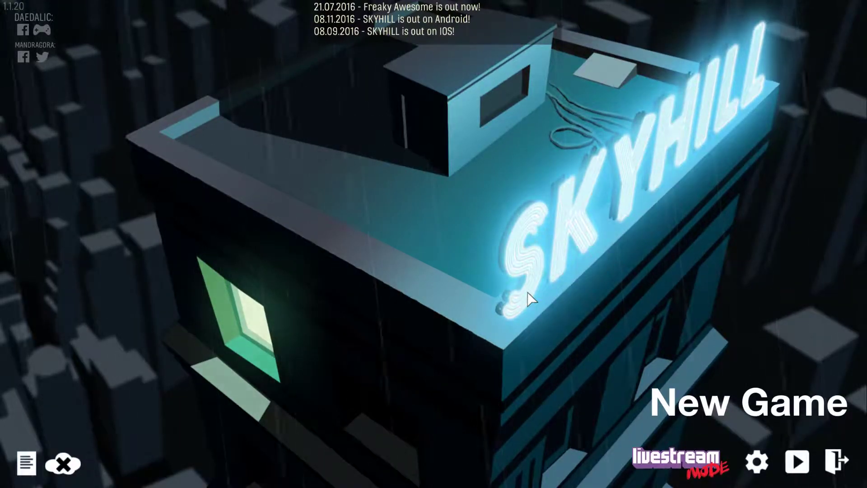
{"action": "mouse_move", "coordinate": [714, 91]}
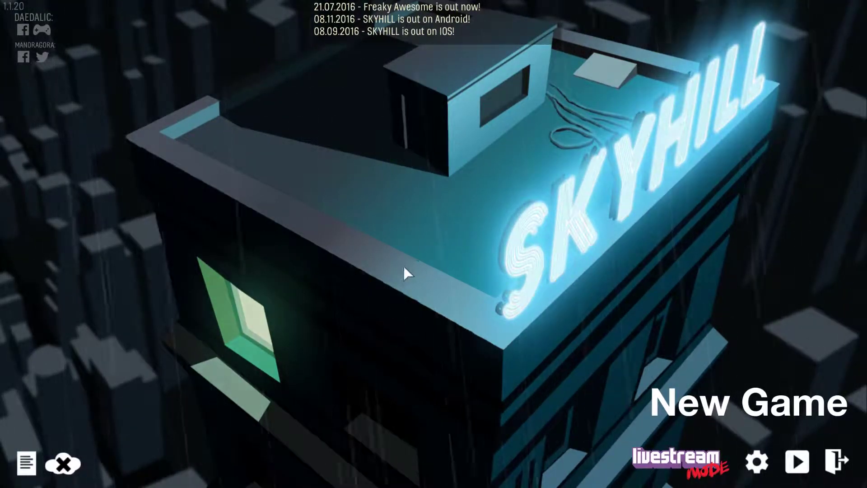
{"action": "mouse_move", "coordinate": [816, 55]}
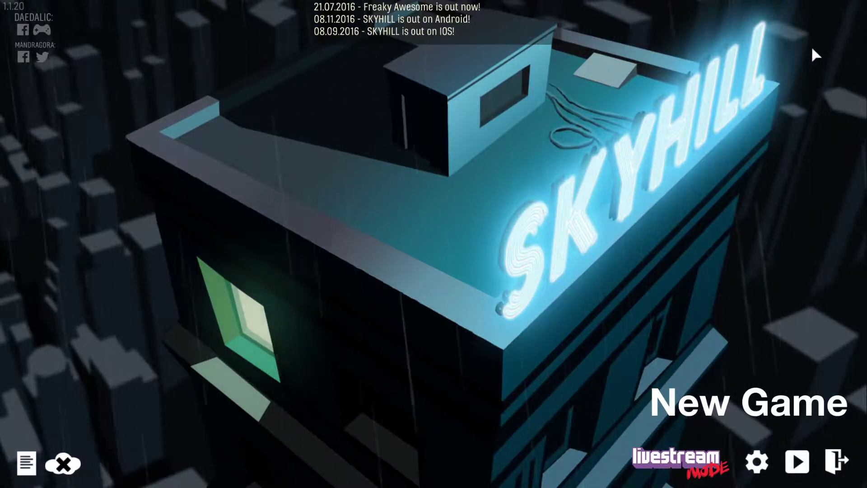
{"action": "mouse_move", "coordinate": [424, 347]}
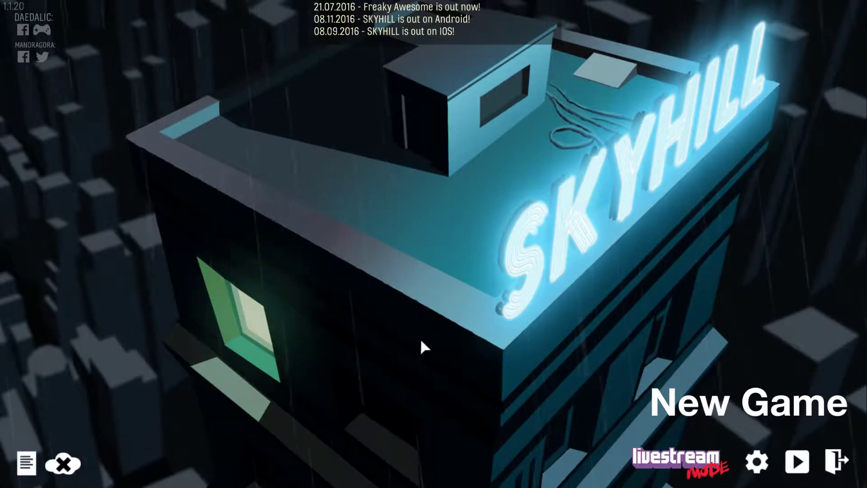
{"action": "mouse_move", "coordinate": [710, 378]}
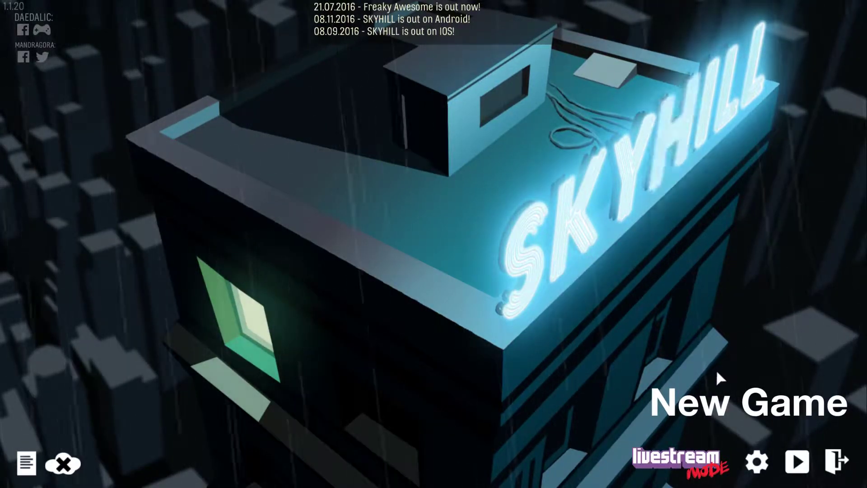
- Start a new game for Perry Jason on Normal difficulty
{"action": "left_click", "coordinate": [748, 402]}
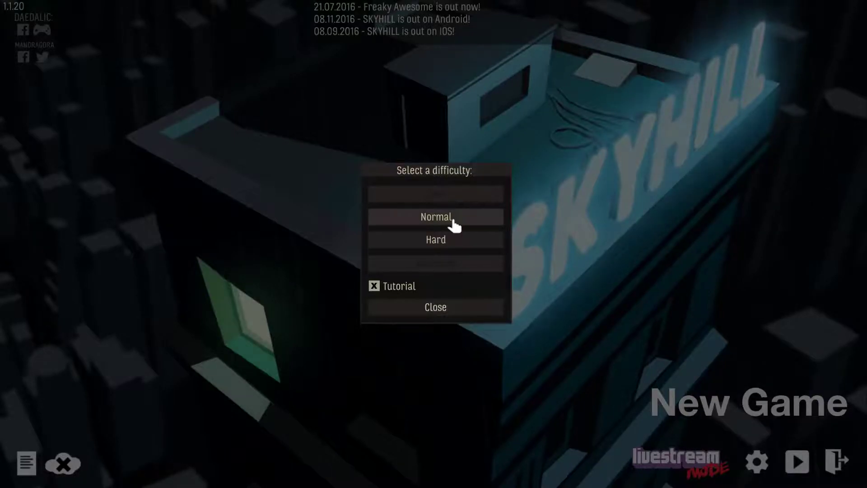
{"action": "left_click", "coordinate": [435, 216]}
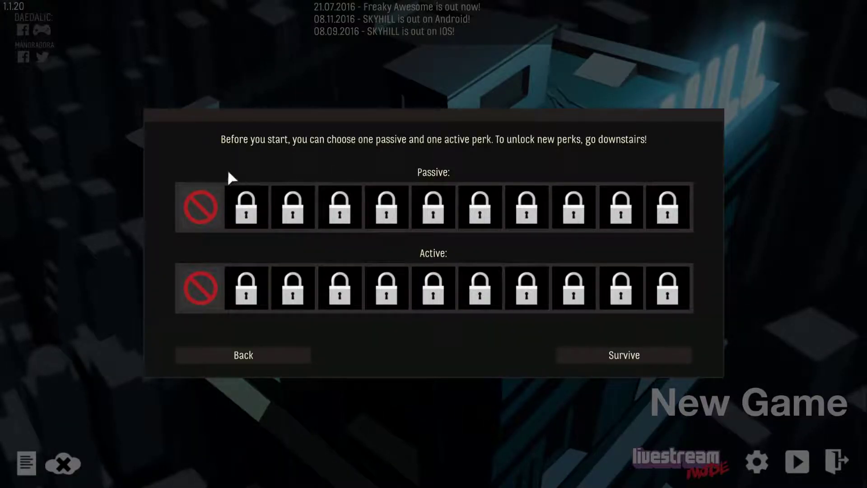
{"action": "mouse_move", "coordinate": [387, 162]}
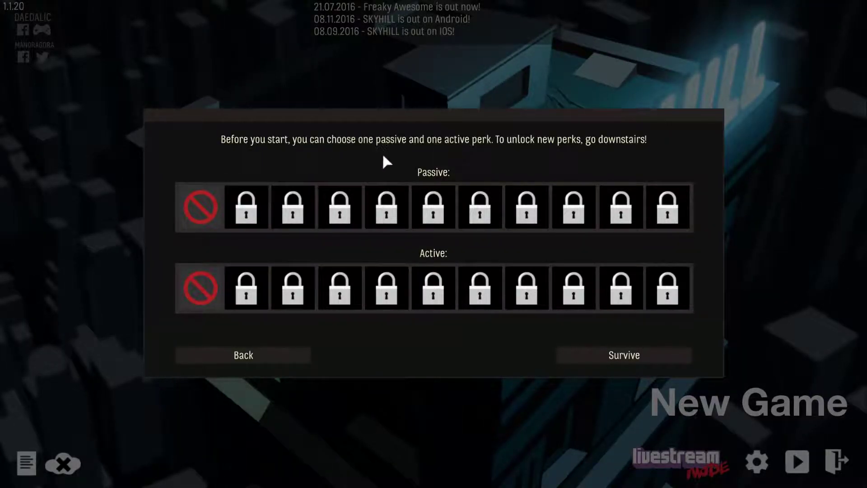
{"action": "mouse_move", "coordinate": [586, 146]}
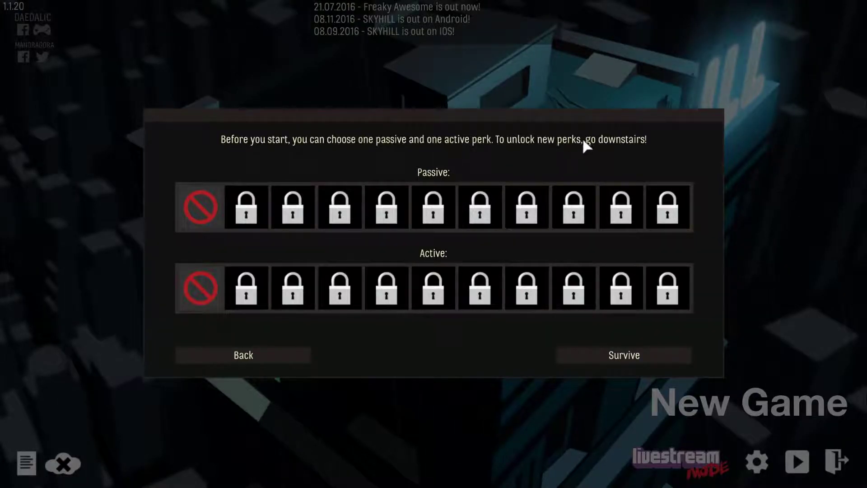
{"action": "mouse_move", "coordinate": [299, 256]}
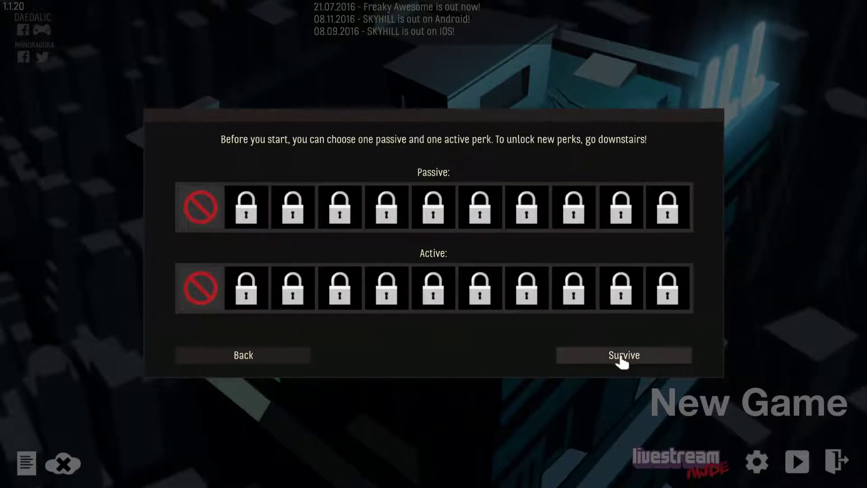
{"action": "left_click", "coordinate": [624, 354]}
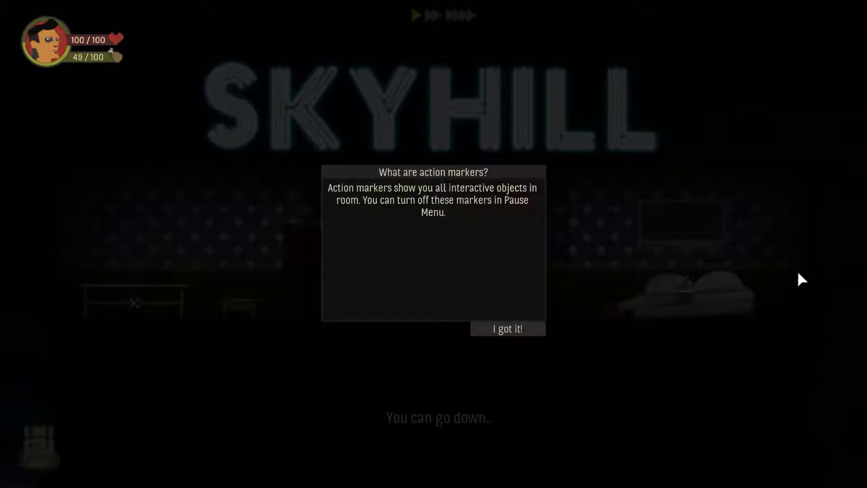
{"action": "mouse_move", "coordinate": [684, 257]}
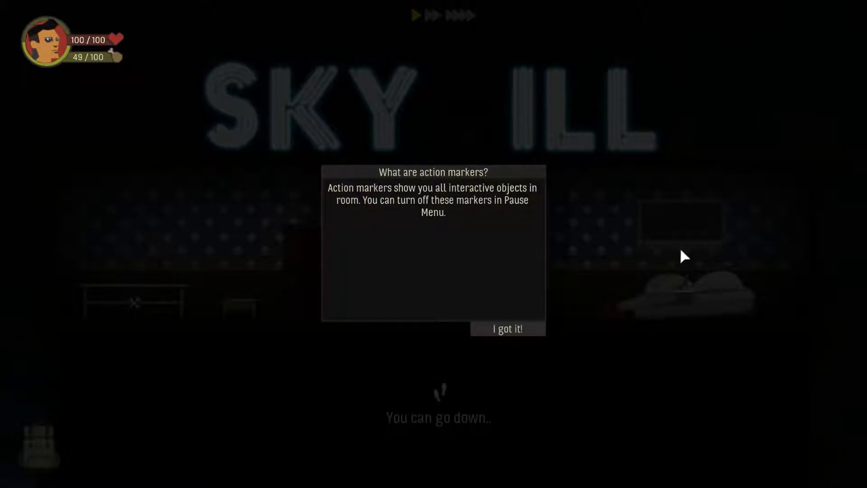
{"action": "mouse_move", "coordinate": [509, 347]}
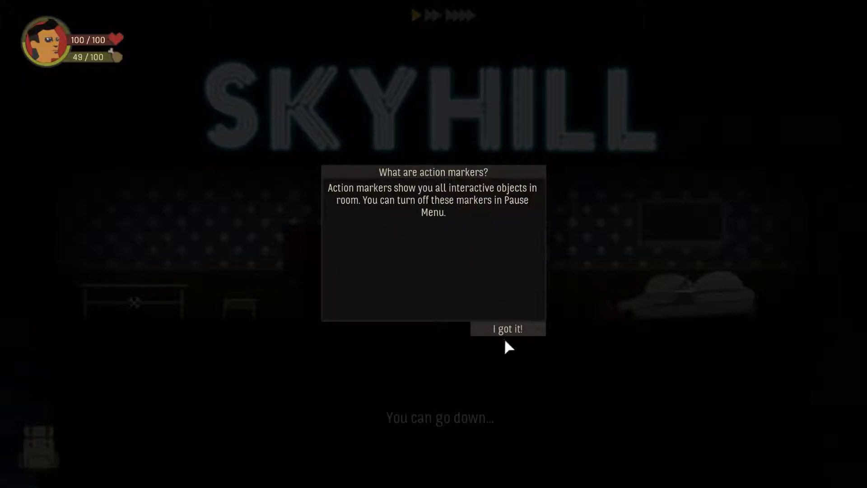
- Dismiss the action-markers tip with 'I got it!' so the crafting tip appears
{"action": "left_click", "coordinate": [506, 328]}
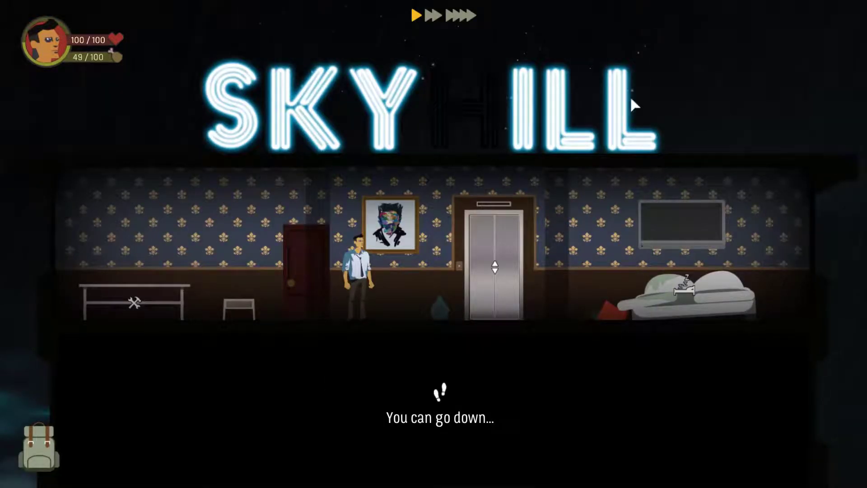
{"action": "mouse_move", "coordinate": [133, 315]}
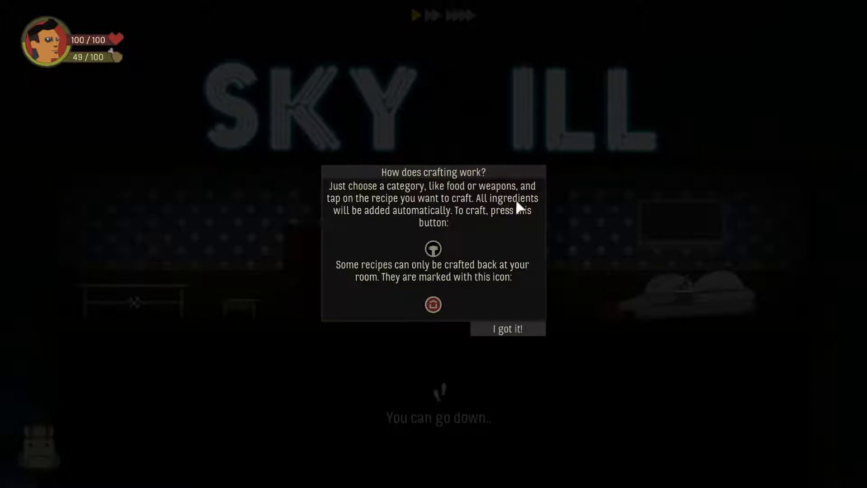
{"action": "mouse_move", "coordinate": [390, 249]}
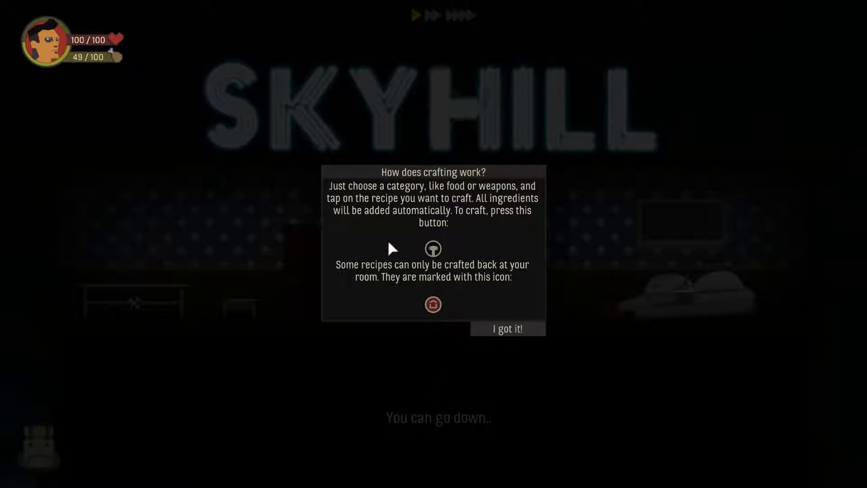
{"action": "mouse_move", "coordinate": [377, 310]}
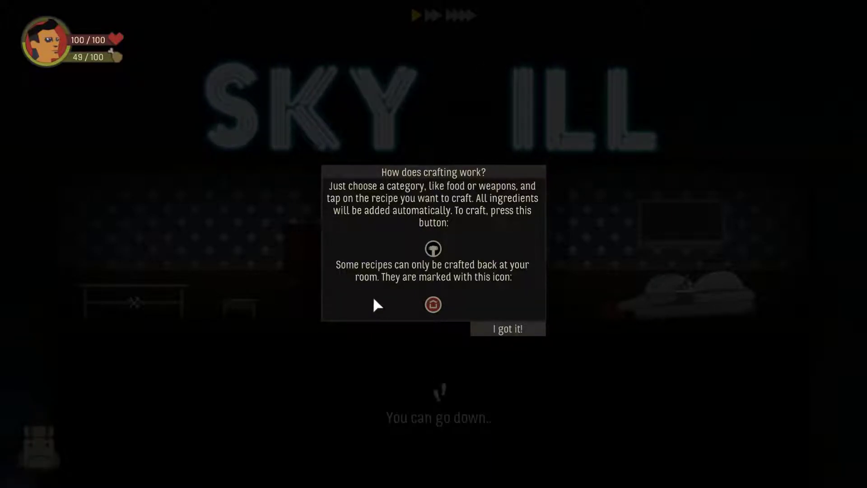
- Dismiss the crafting tip, revealing the level-1 character screen with an empty inventory
{"action": "left_click", "coordinate": [506, 328]}
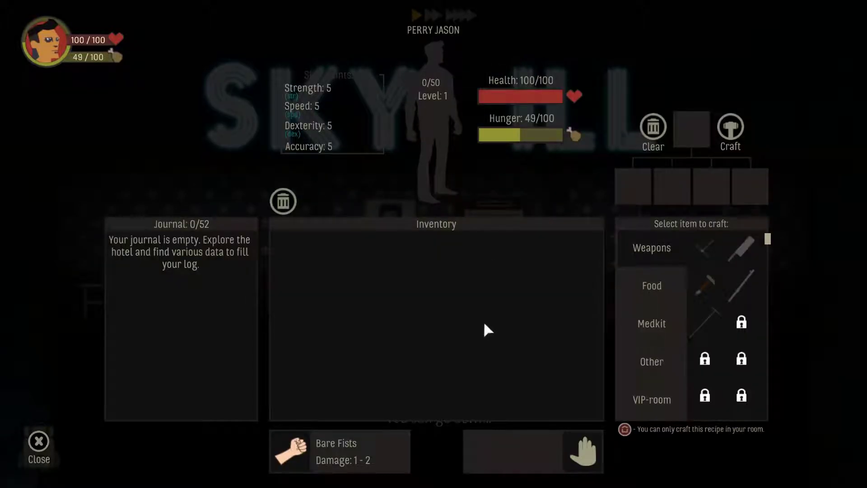
{"action": "mouse_move", "coordinate": [705, 286]}
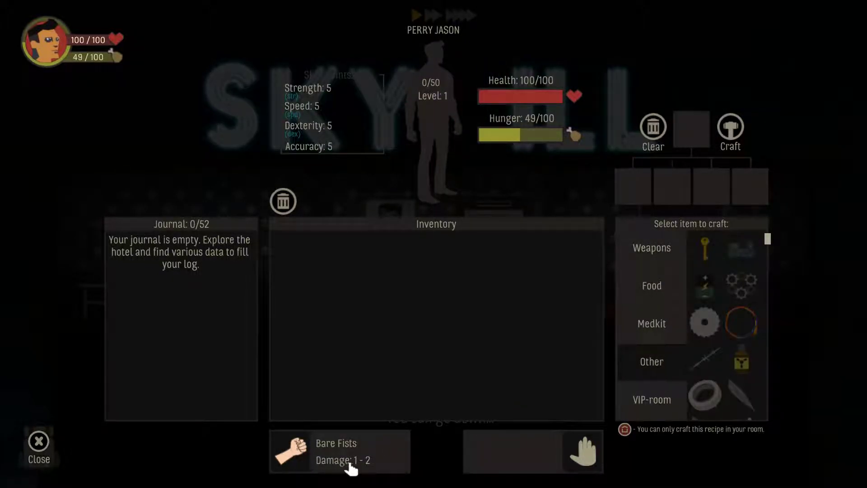
{"action": "mouse_move", "coordinate": [123, 249]}
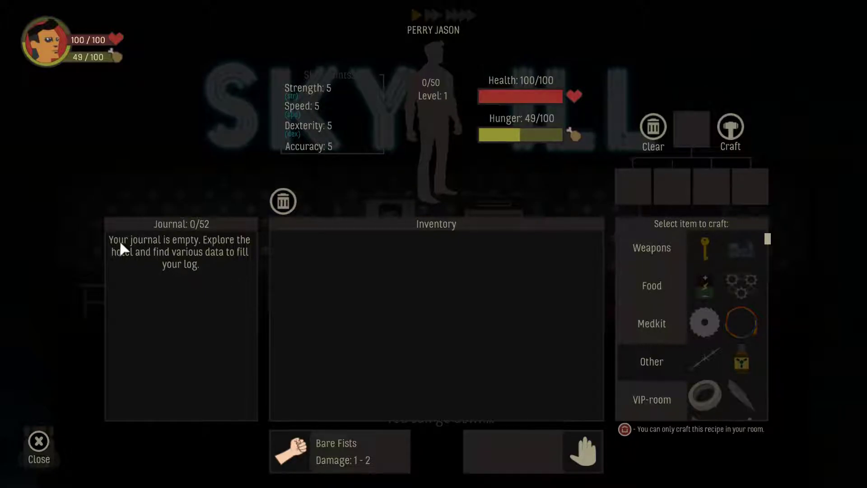
{"action": "mouse_move", "coordinate": [187, 291]}
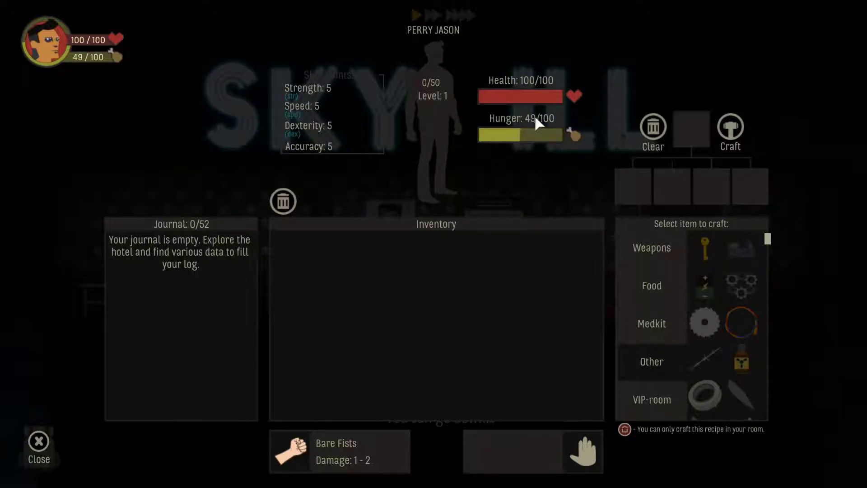
{"action": "mouse_move", "coordinate": [315, 107]}
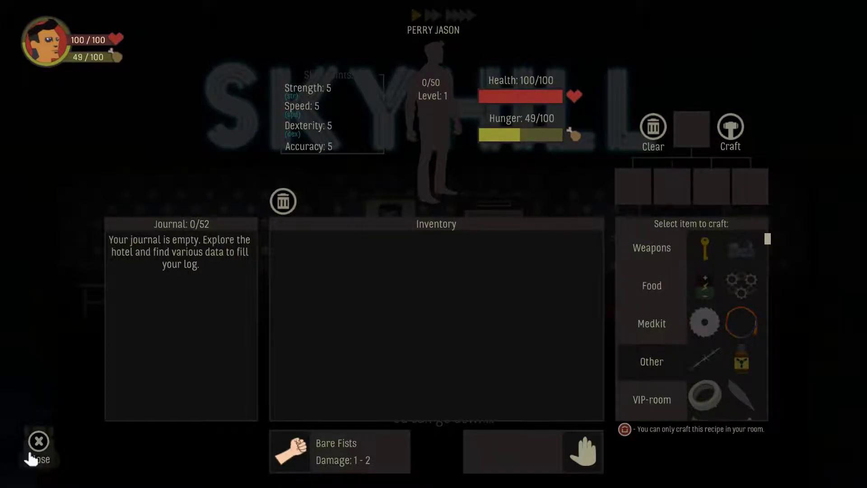
- Leave the character screen, check the bed's sleep options and decline to sleep
{"action": "left_click", "coordinate": [38, 441]}
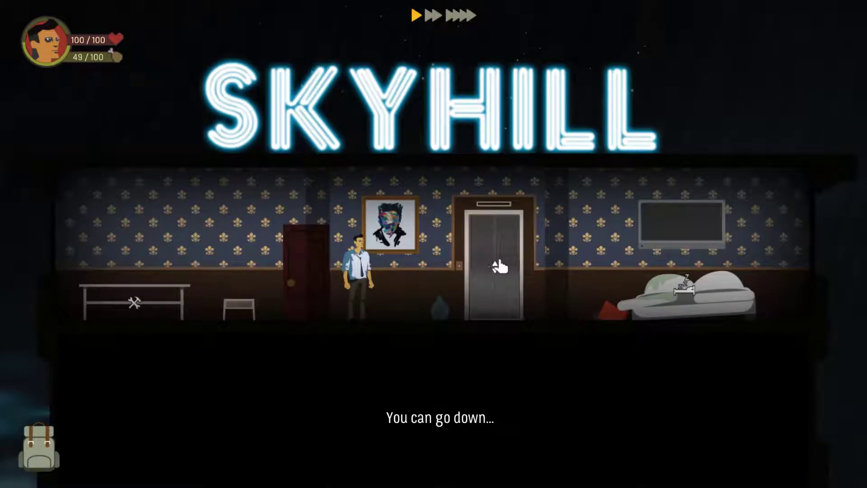
{"action": "left_click", "coordinate": [664, 293]}
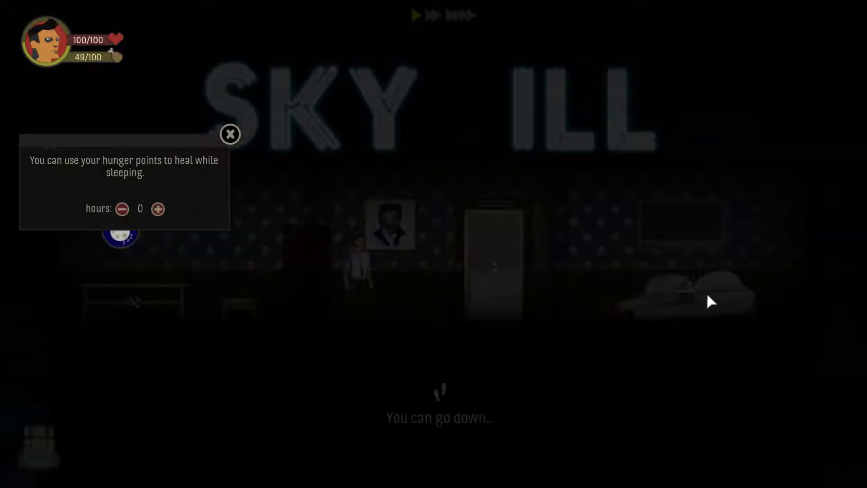
{"action": "mouse_move", "coordinate": [65, 181]}
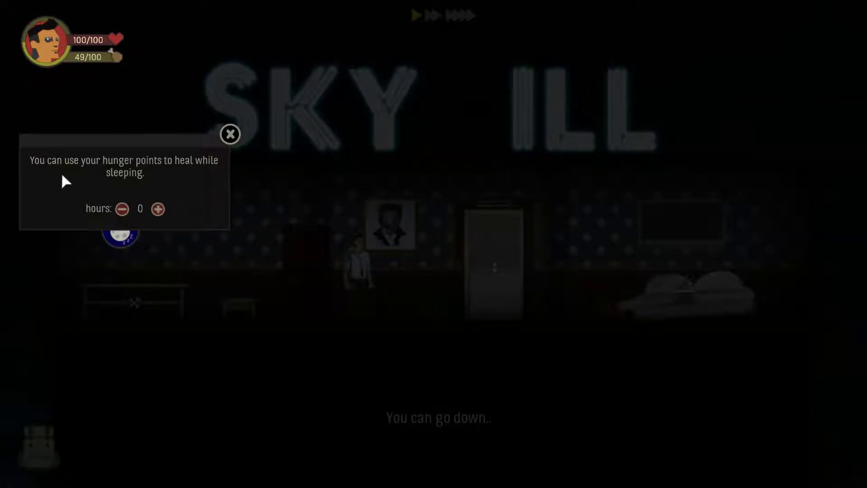
{"action": "mouse_move", "coordinate": [156, 192]}
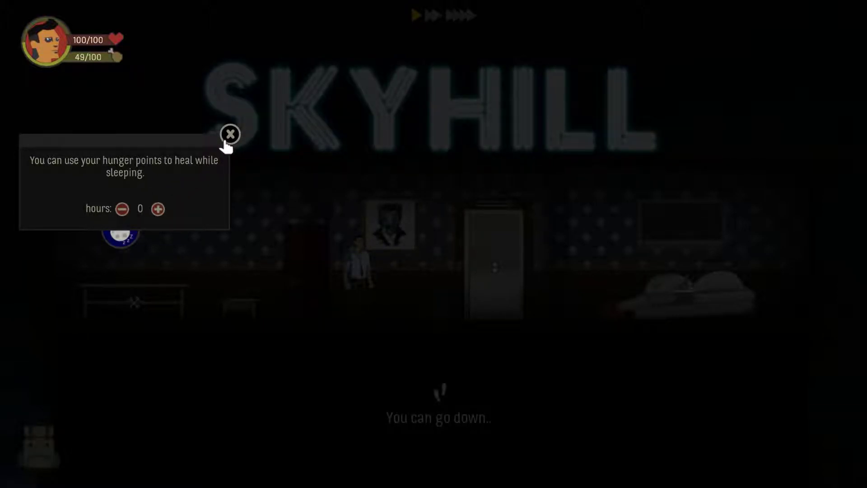
{"action": "left_click", "coordinate": [230, 134]}
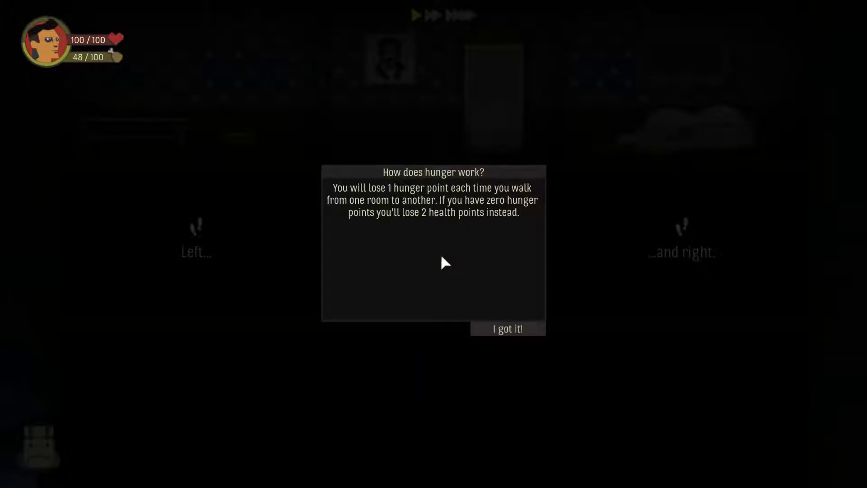
- Dismiss the hunger tip and eat the fish, raising hunger from 45 to 60/100
{"action": "left_click", "coordinate": [506, 328]}
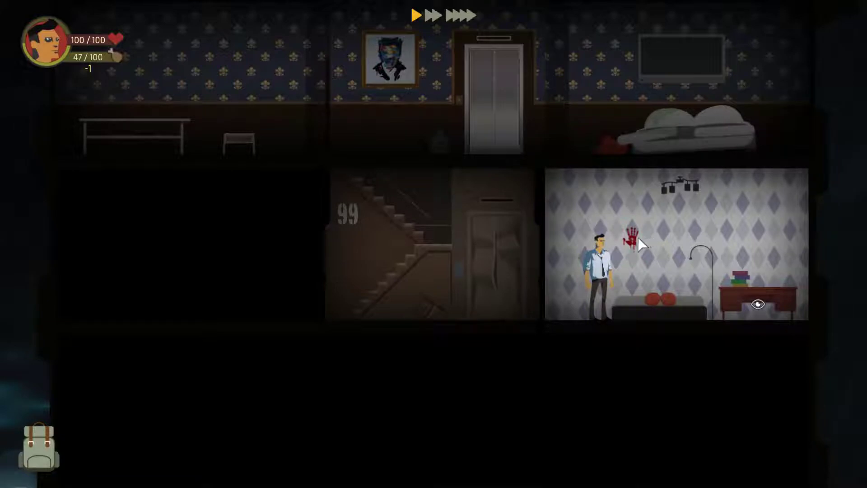
{"action": "mouse_move", "coordinate": [761, 307]}
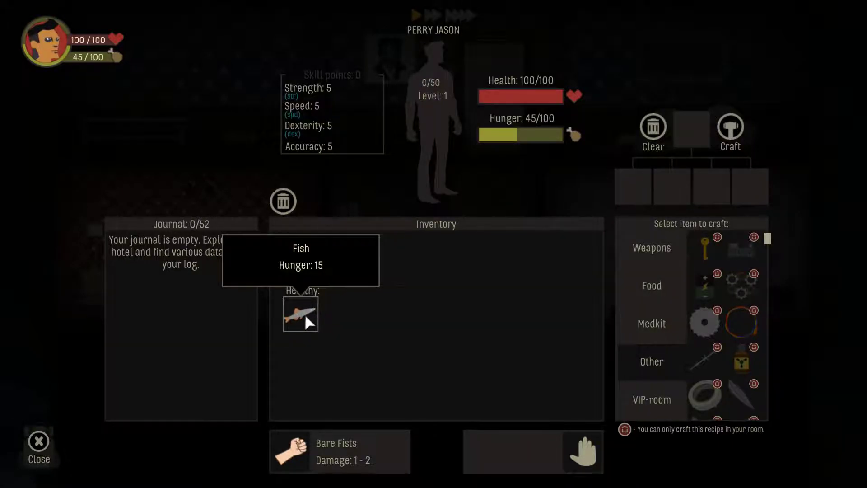
{"action": "mouse_move", "coordinate": [303, 321]}
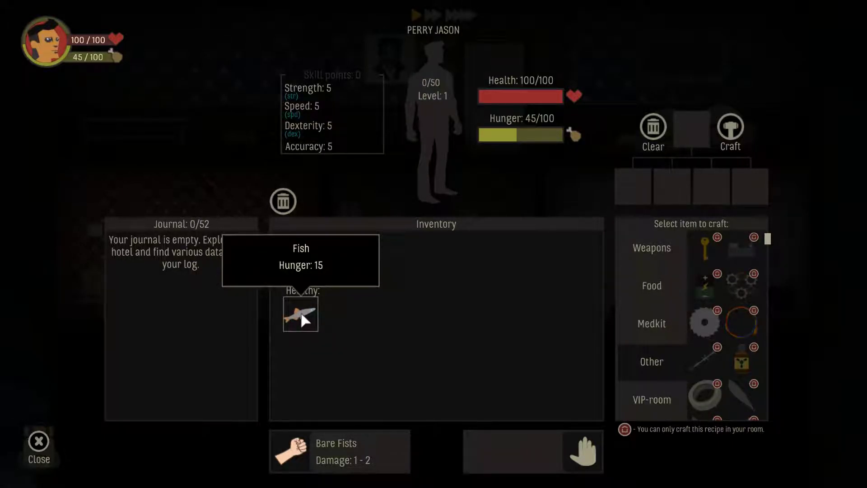
{"action": "left_click", "coordinate": [300, 314]}
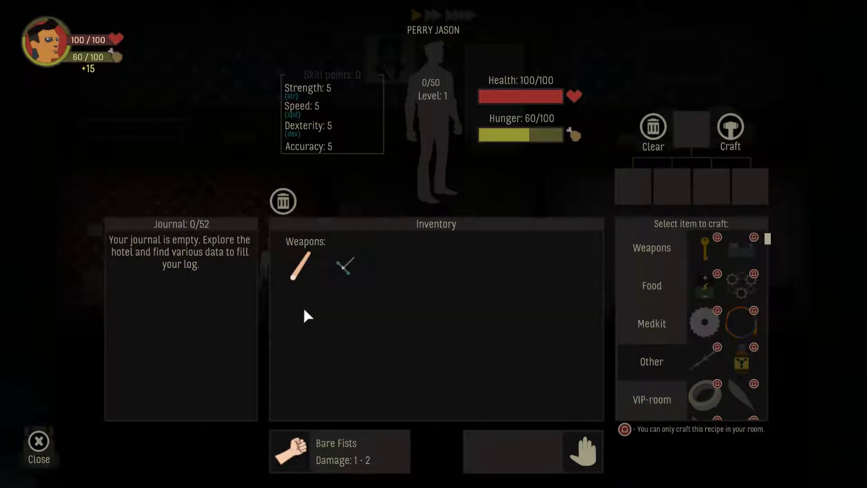
{"action": "mouse_move", "coordinate": [87, 318]}
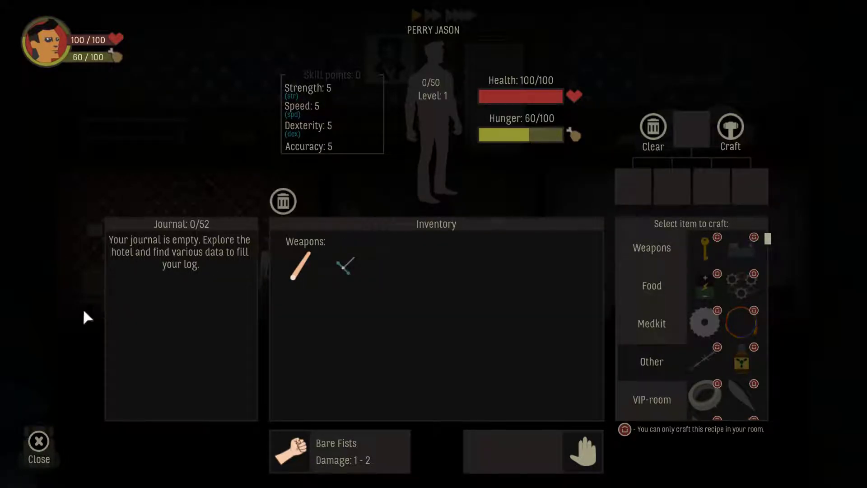
- Leave the inventory, descend to floor 98 and enter its left room to find a brick
{"action": "left_click", "coordinate": [37, 447]}
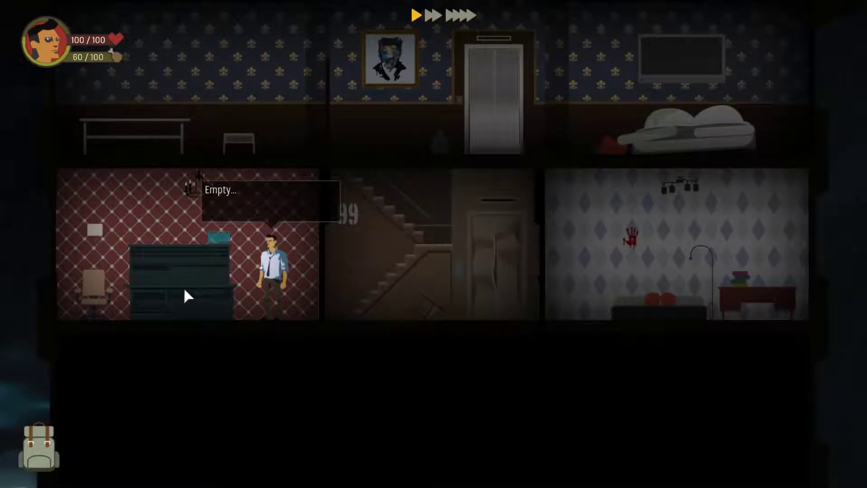
{"action": "left_click", "coordinate": [421, 269]}
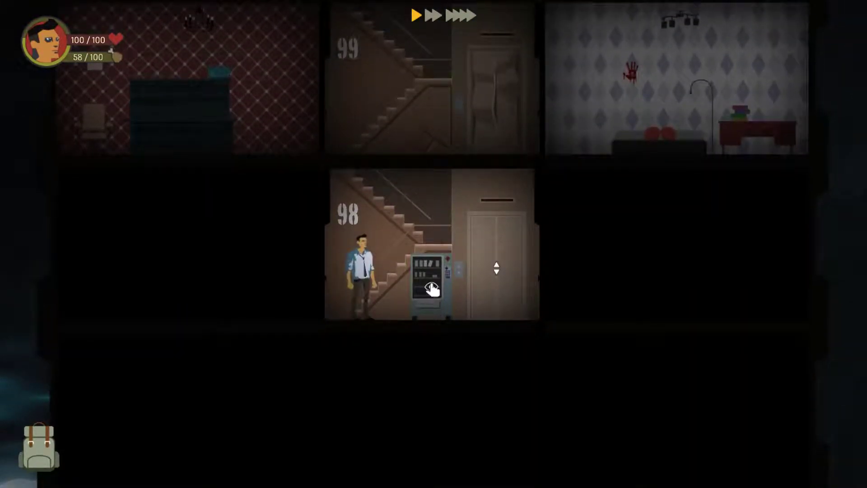
{"action": "left_click", "coordinate": [429, 276]}
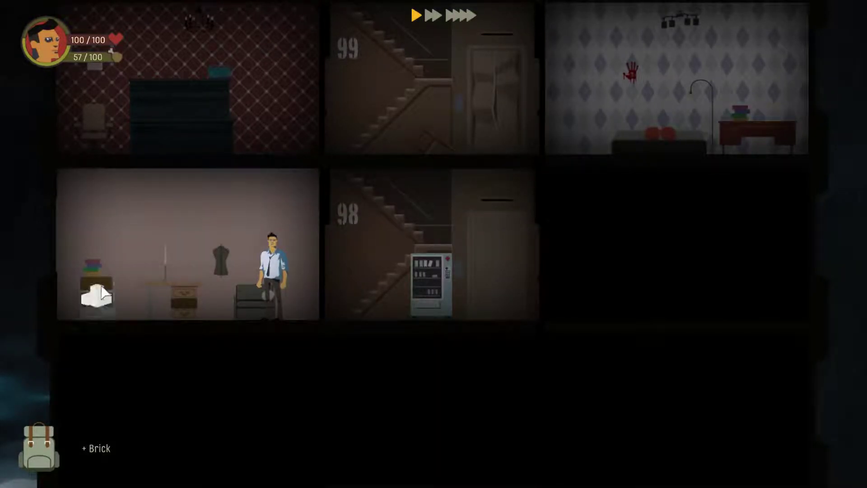
- Equip the stick and stiletto in Perry's two weapon slots and return to the hotel
{"action": "left_click", "coordinate": [38, 448]}
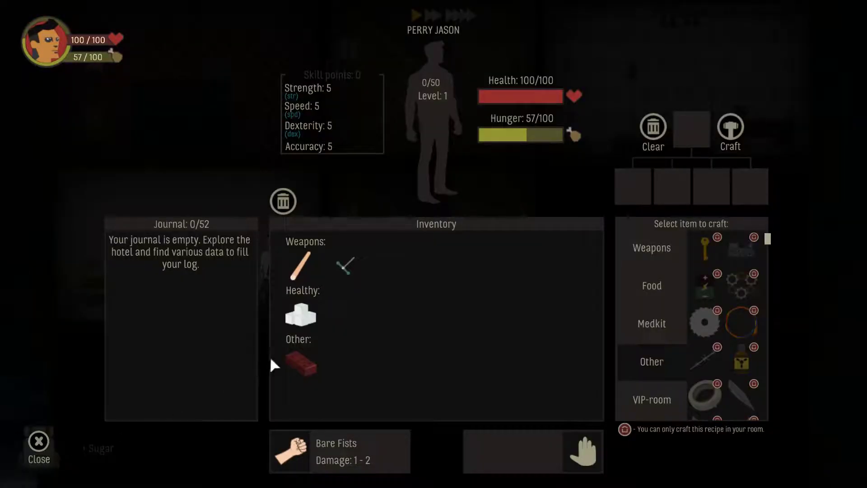
{"action": "mouse_move", "coordinate": [345, 265]}
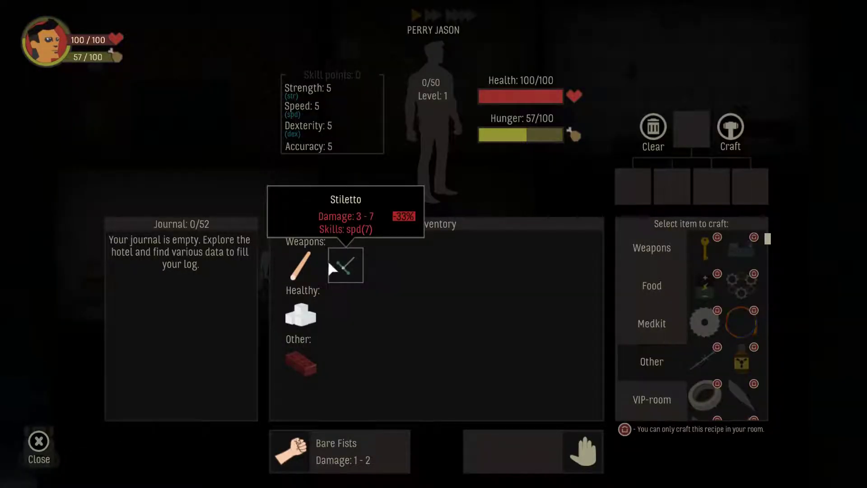
{"action": "mouse_move", "coordinate": [300, 265]}
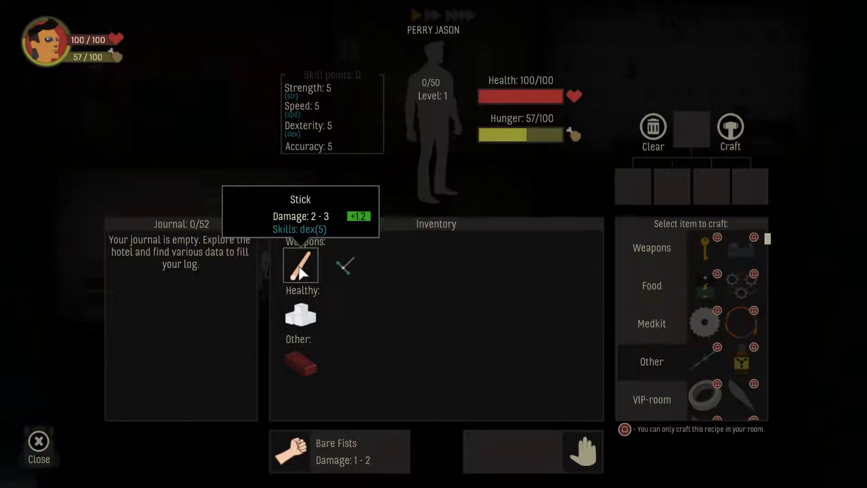
{"action": "mouse_move", "coordinate": [345, 265]}
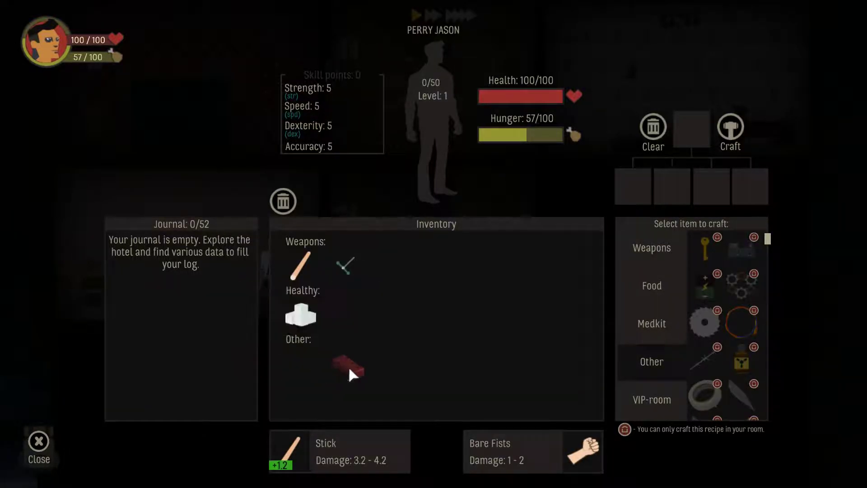
{"action": "mouse_move", "coordinate": [345, 265]}
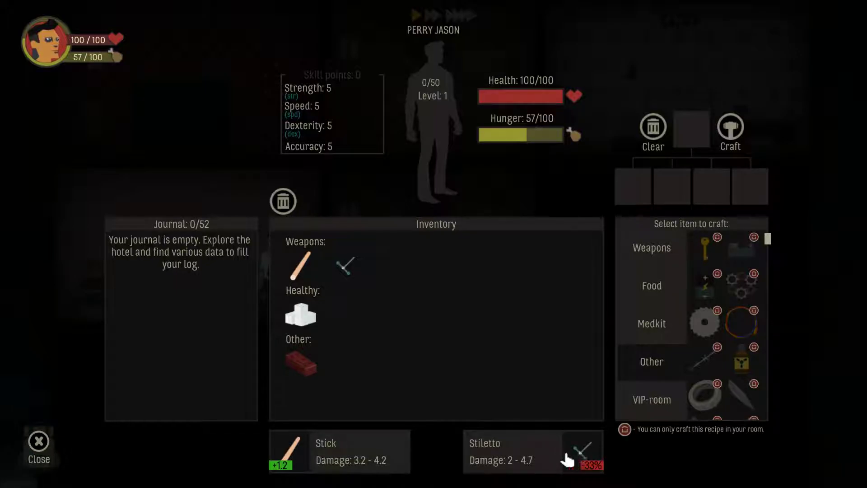
{"action": "mouse_move", "coordinate": [686, 317]}
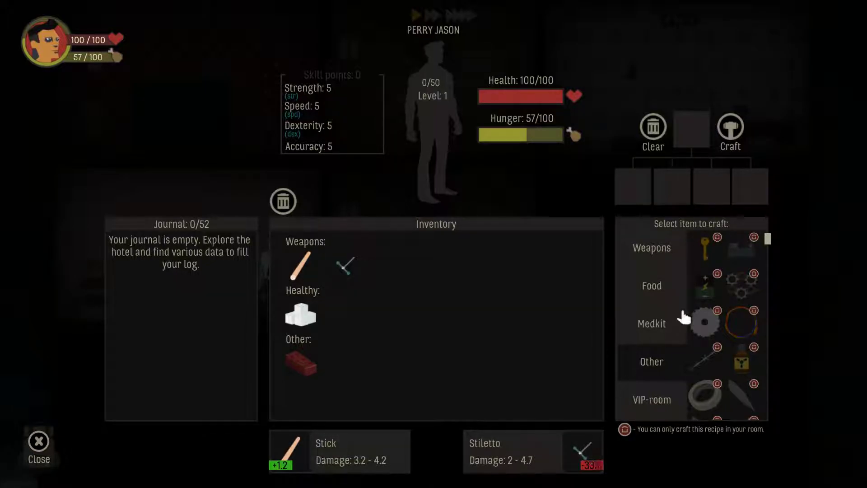
{"action": "mouse_move", "coordinate": [135, 279]}
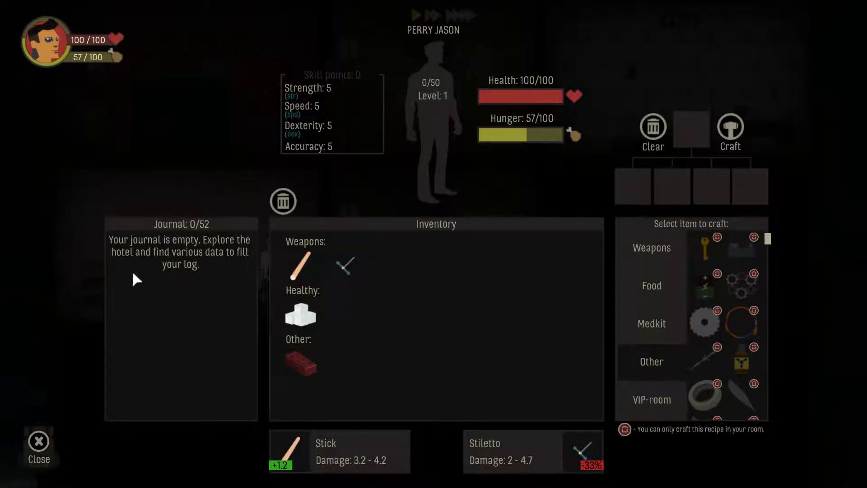
{"action": "left_click", "coordinate": [38, 446]}
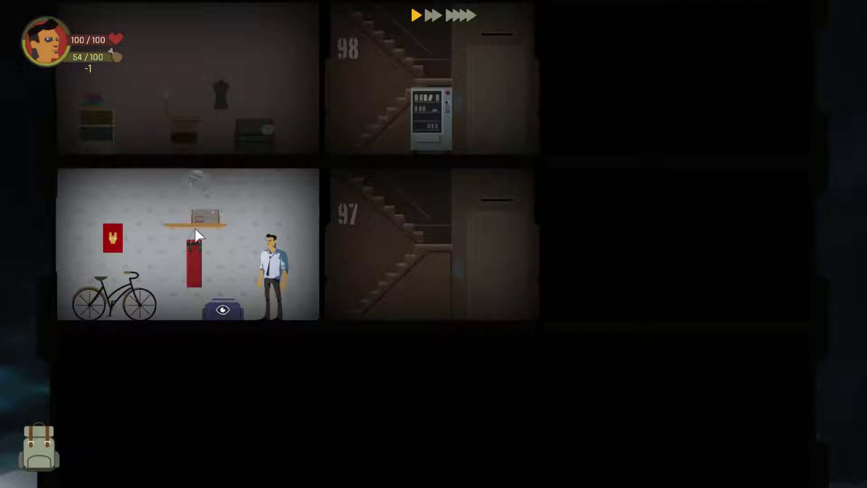
- Search the shelf in floor 97's left room, finding a pear and metal scraps
{"action": "left_click", "coordinate": [223, 310]}
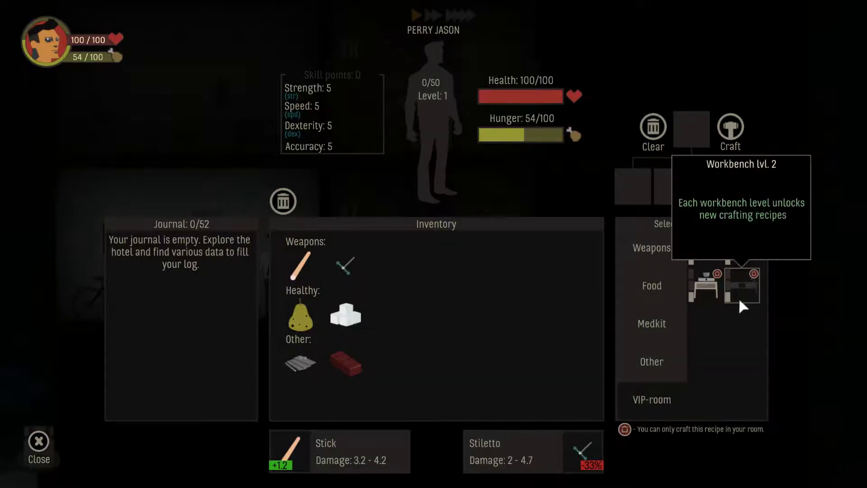
{"action": "mouse_move", "coordinate": [703, 248]}
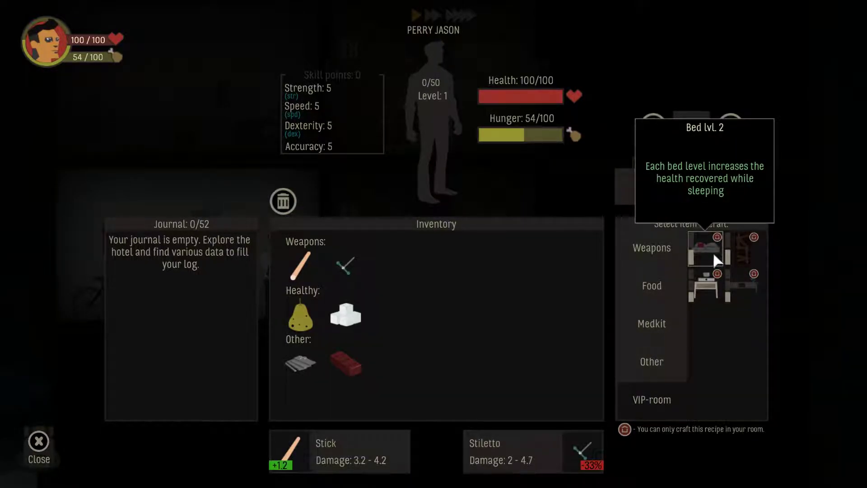
{"action": "mouse_move", "coordinate": [741, 285]}
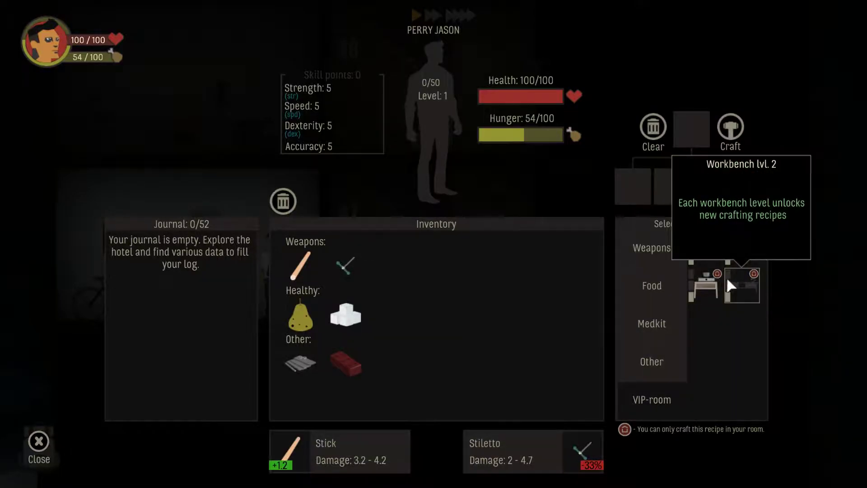
{"action": "mouse_move", "coordinate": [743, 248]}
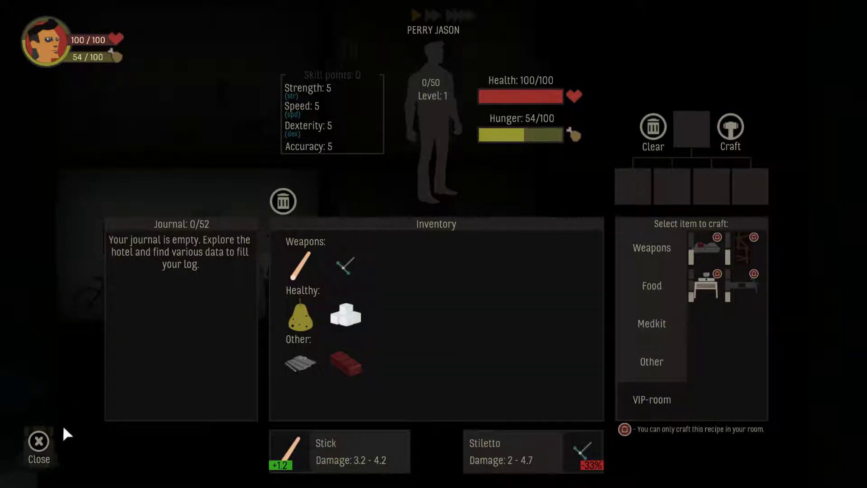
- Confront the mutant in floor 97's right room with aimed called shots to its torso
{"action": "left_click", "coordinate": [38, 441]}
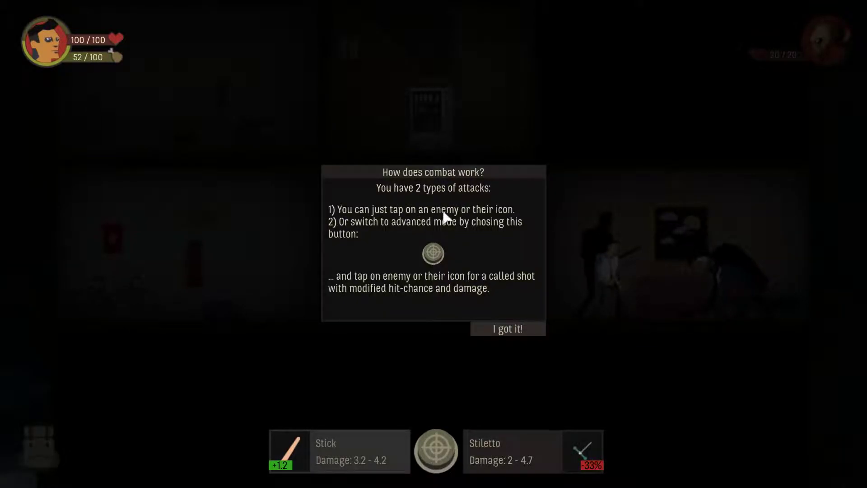
{"action": "mouse_move", "coordinate": [385, 234]}
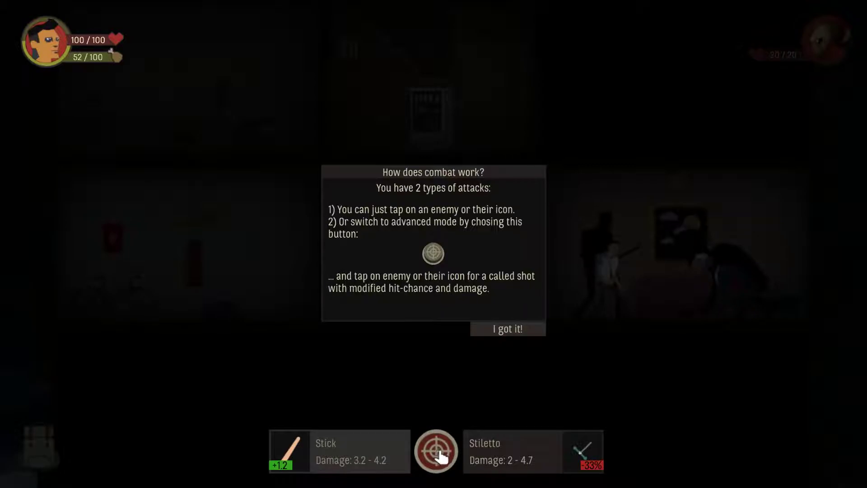
{"action": "left_click", "coordinate": [506, 328]}
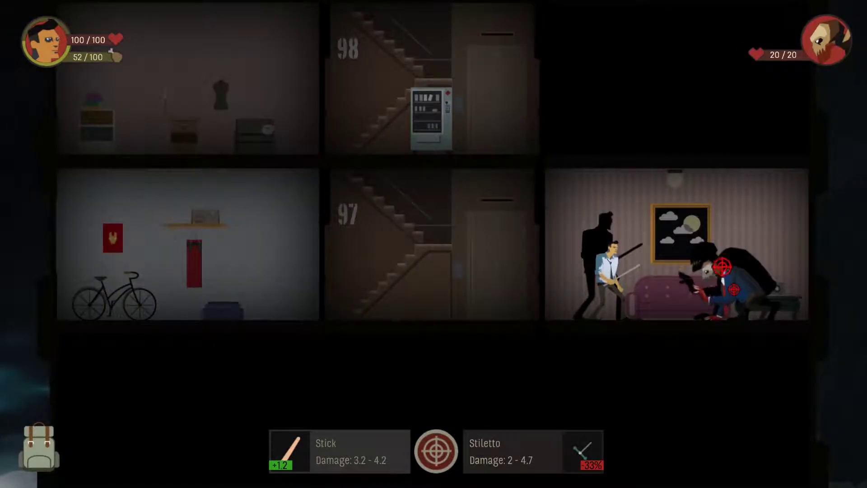
{"action": "left_click", "coordinate": [435, 451]}
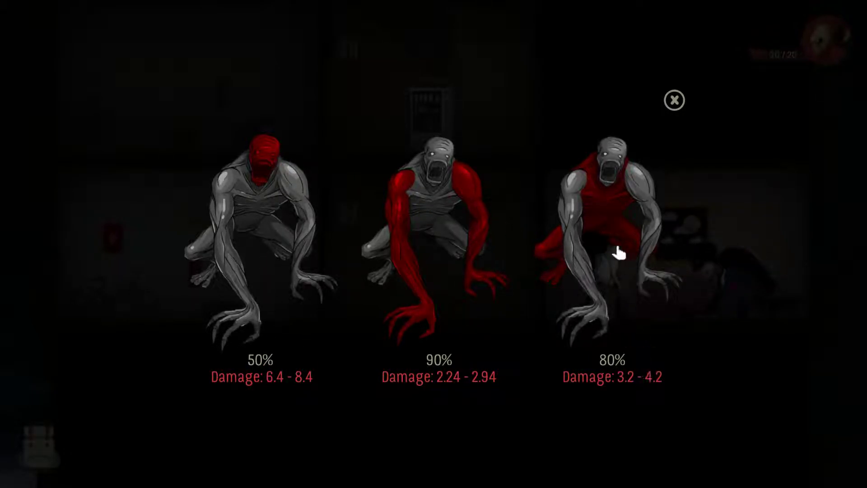
{"action": "left_click", "coordinate": [674, 101]}
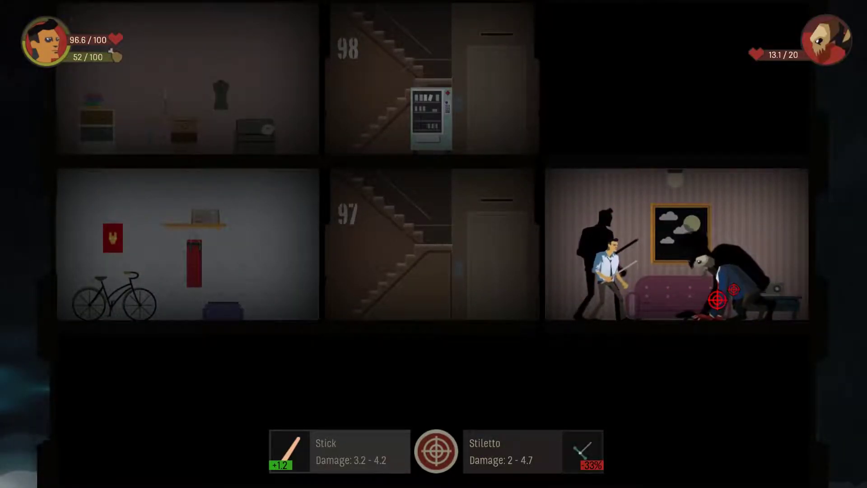
{"action": "left_click", "coordinate": [436, 452]}
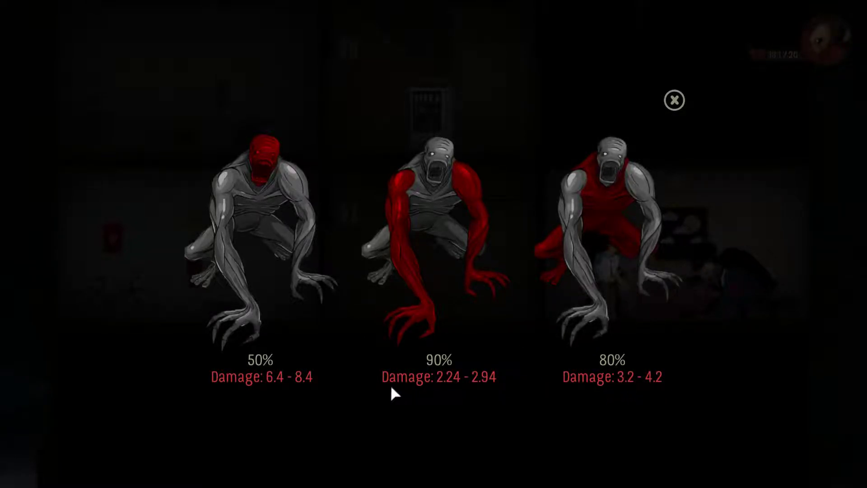
{"action": "left_click", "coordinate": [674, 100]}
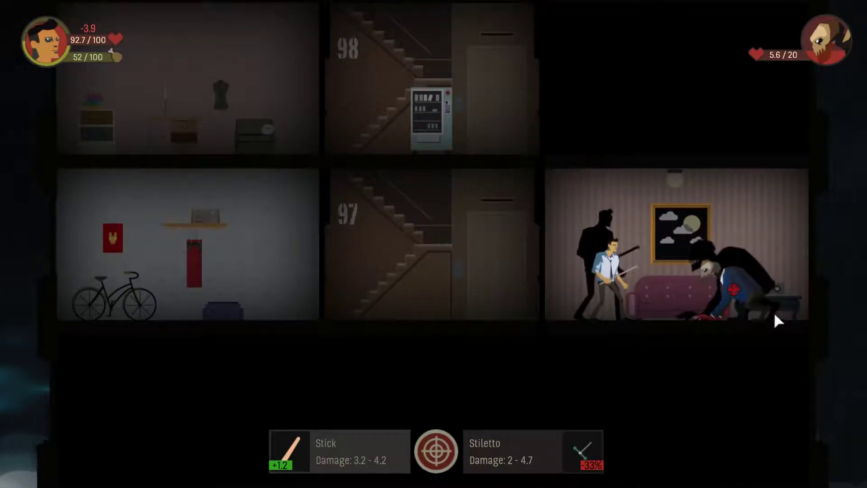
- Finish the mutant with further called shots including a head strike, health at 77.2/100
{"action": "left_click", "coordinate": [436, 451]}
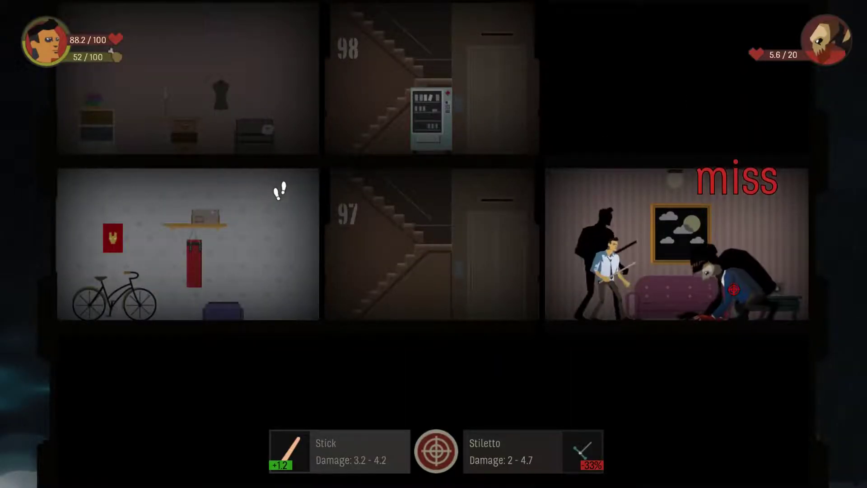
{"action": "left_click", "coordinate": [436, 451]}
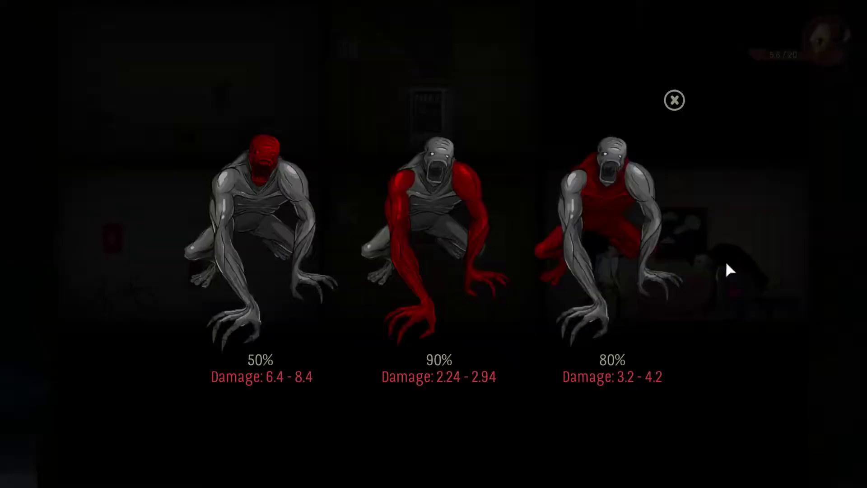
{"action": "mouse_move", "coordinate": [205, 177]}
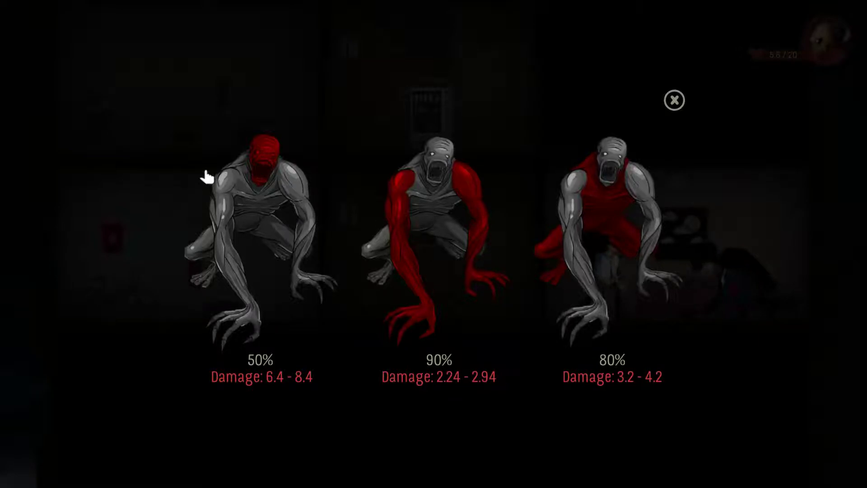
{"action": "left_click", "coordinate": [673, 100]}
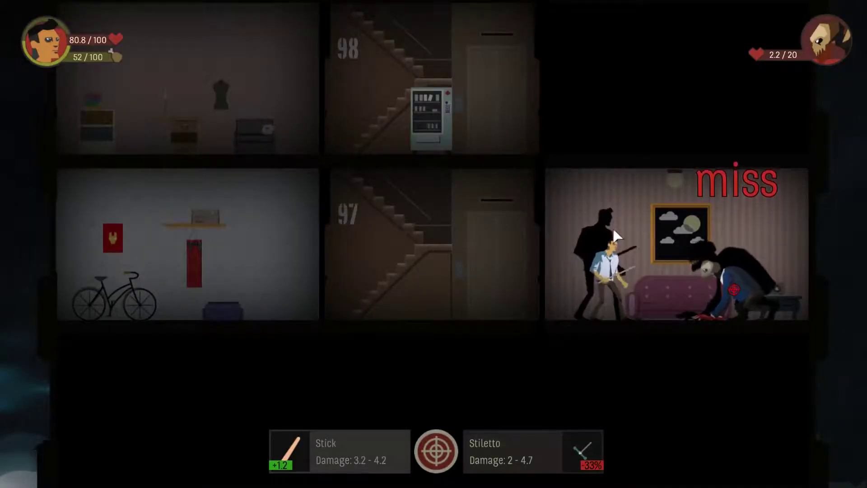
{"action": "left_click", "coordinate": [436, 451]}
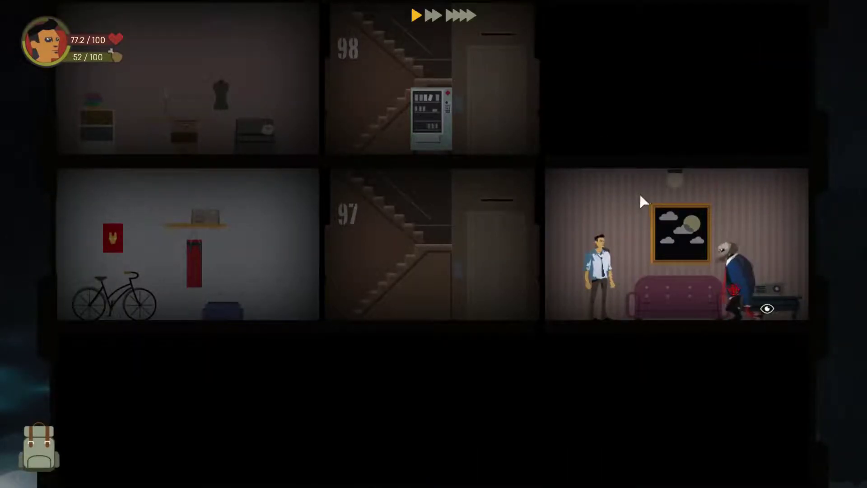
- Loot the dead mutant and take the stairwell down to floor 96, where another mutant waits
{"action": "left_click", "coordinate": [769, 308]}
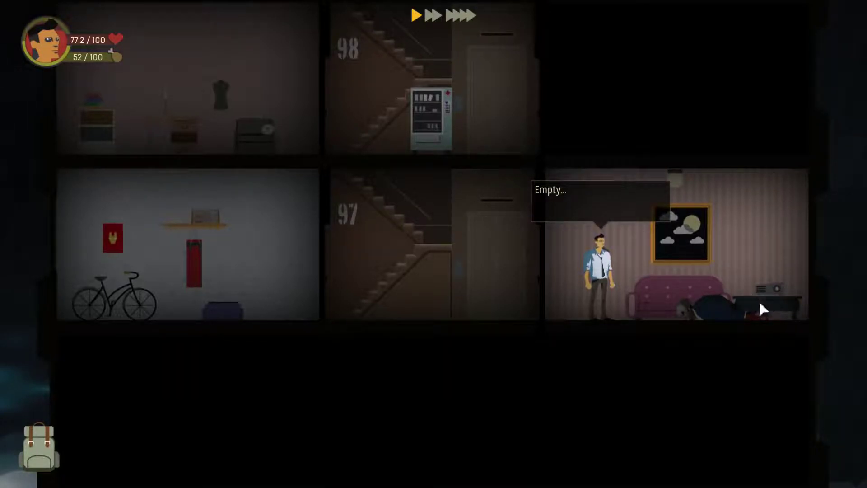
{"action": "left_click", "coordinate": [516, 263]}
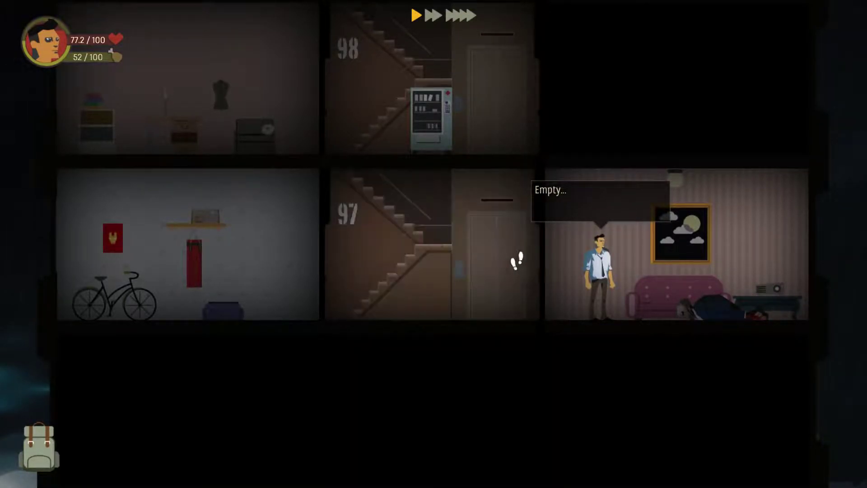
{"action": "left_click", "coordinate": [477, 269]}
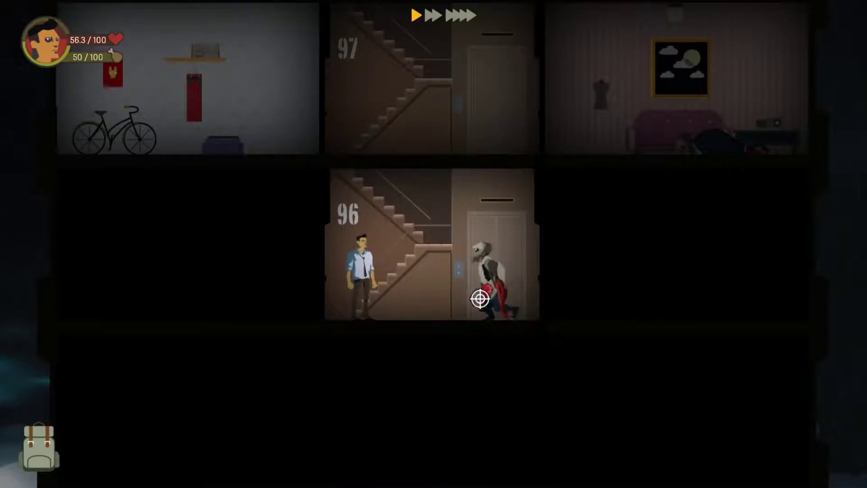
- Finish the floor 96 mutant, then use the bandage and sugar for 66.3 health and 57 hunger
{"action": "left_click", "coordinate": [480, 298]}
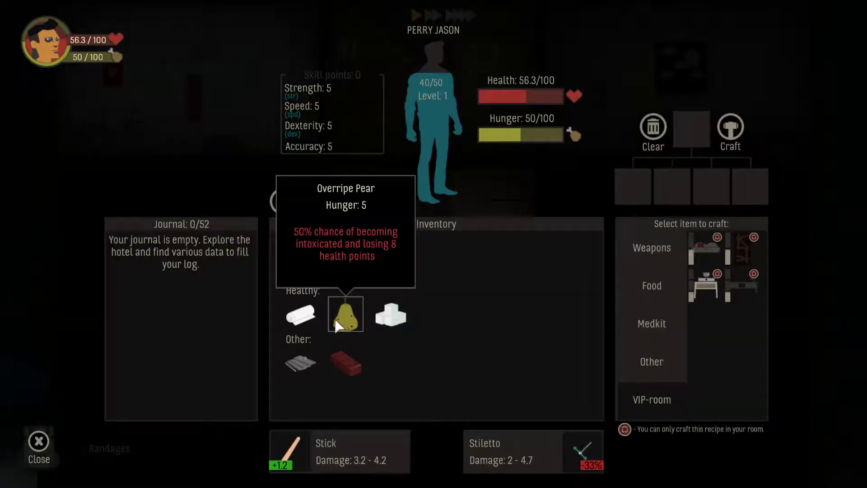
{"action": "left_click", "coordinate": [346, 315]}
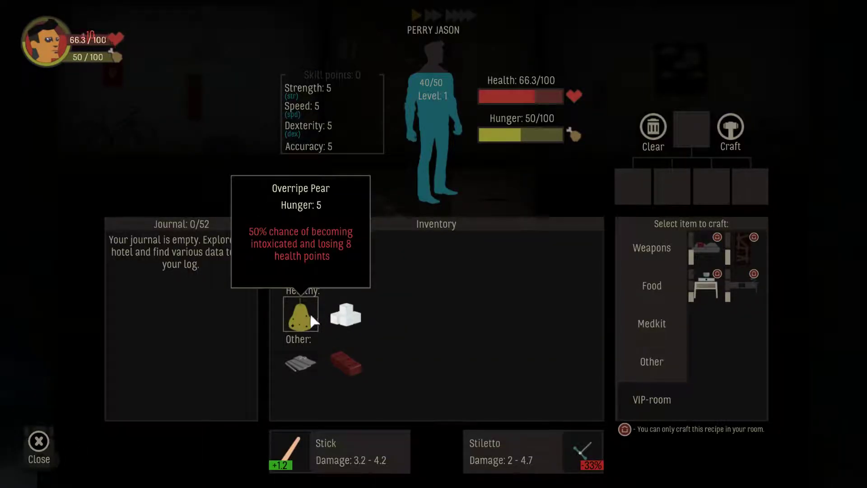
{"action": "mouse_move", "coordinate": [345, 315]}
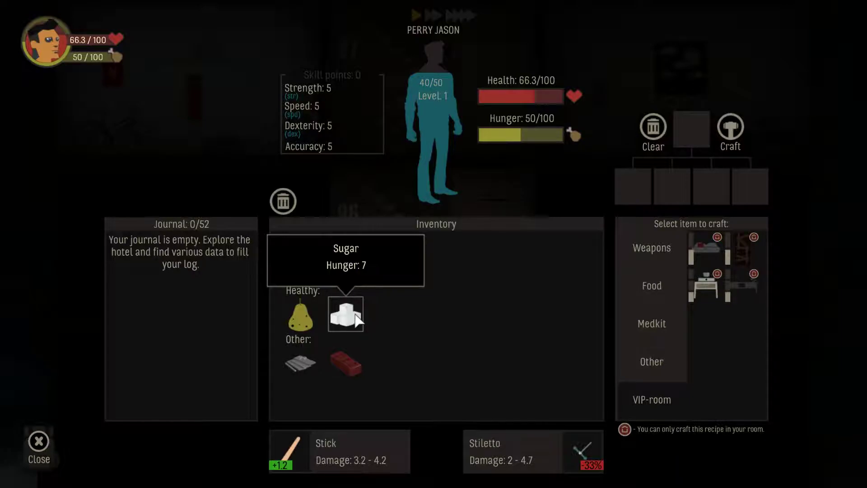
{"action": "left_click", "coordinate": [345, 314]}
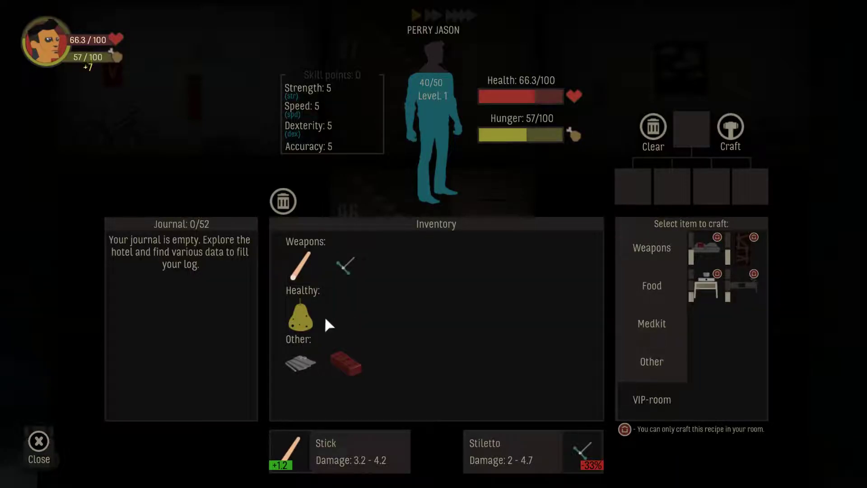
{"action": "mouse_move", "coordinate": [300, 315]}
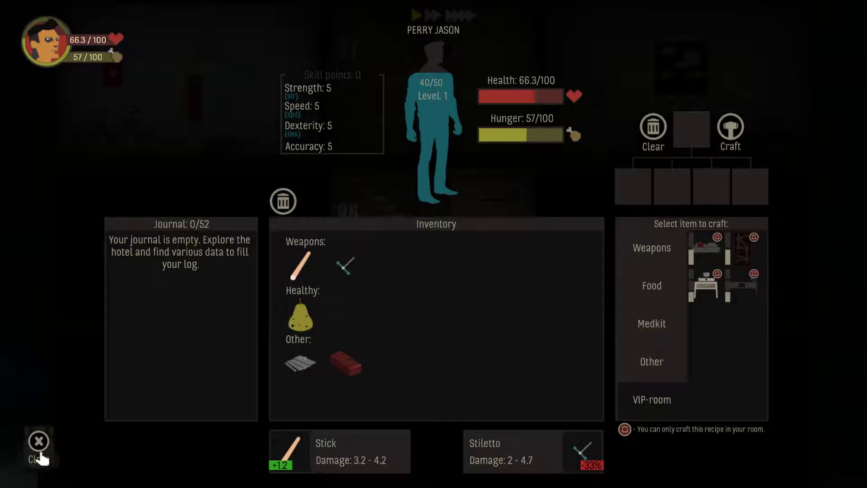
{"action": "left_click", "coordinate": [38, 441]}
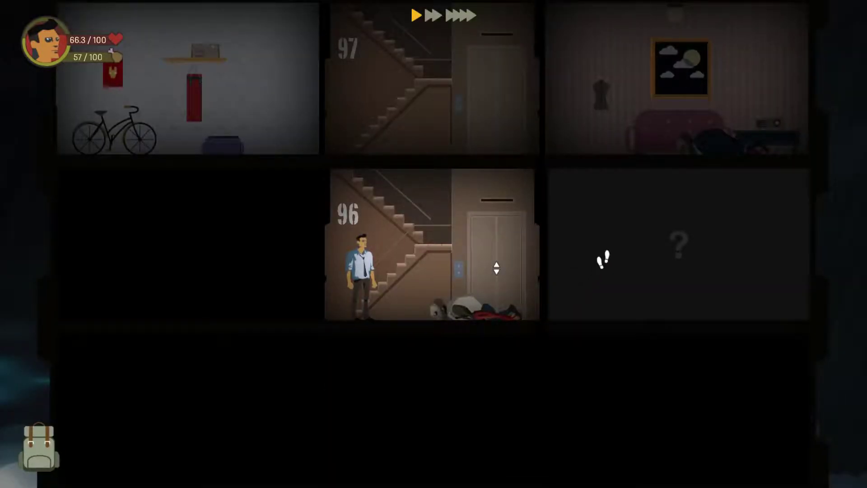
- Loot the kitchen knife from the left room's shelf and browse the Food and Weapons recipes
{"action": "left_click", "coordinate": [492, 269]}
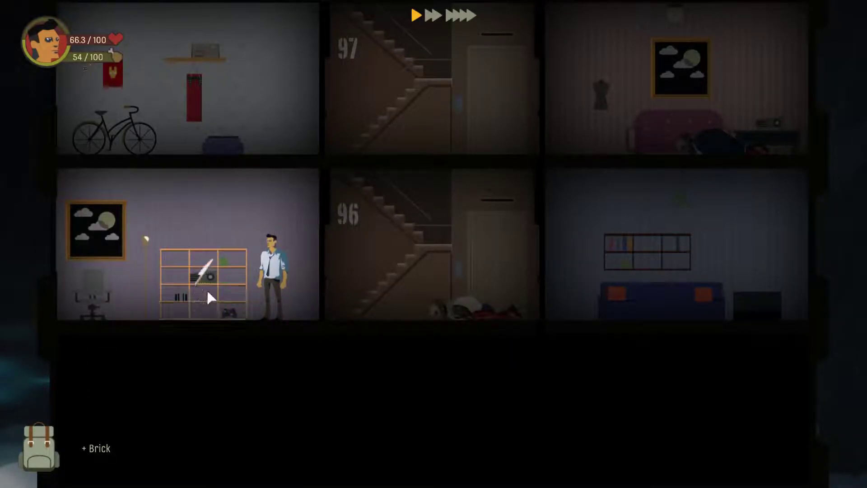
{"action": "left_click", "coordinate": [40, 456]}
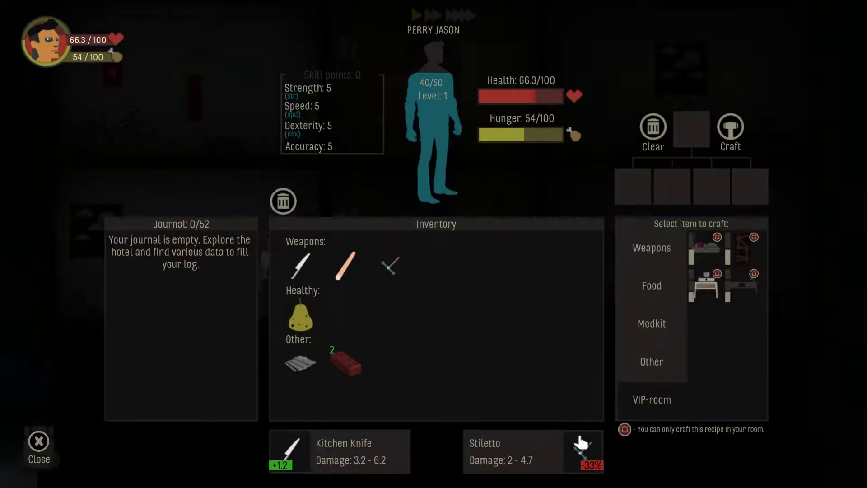
{"action": "mouse_move", "coordinate": [365, 329]}
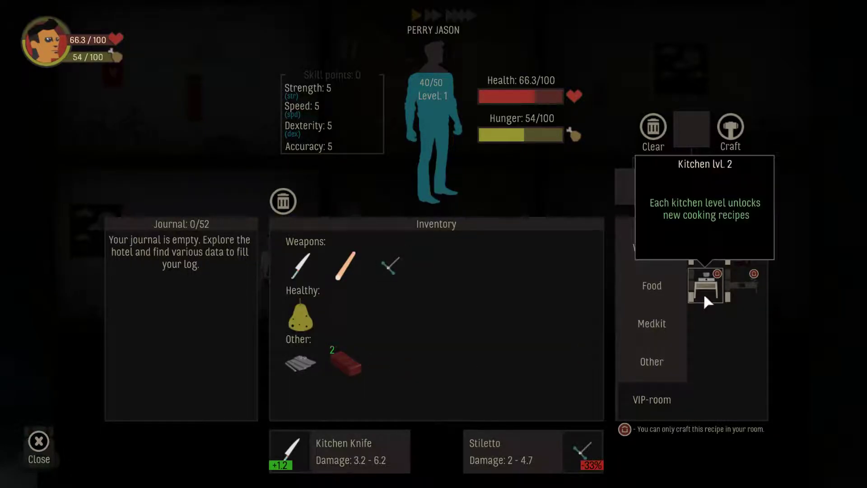
{"action": "mouse_move", "coordinate": [704, 248]}
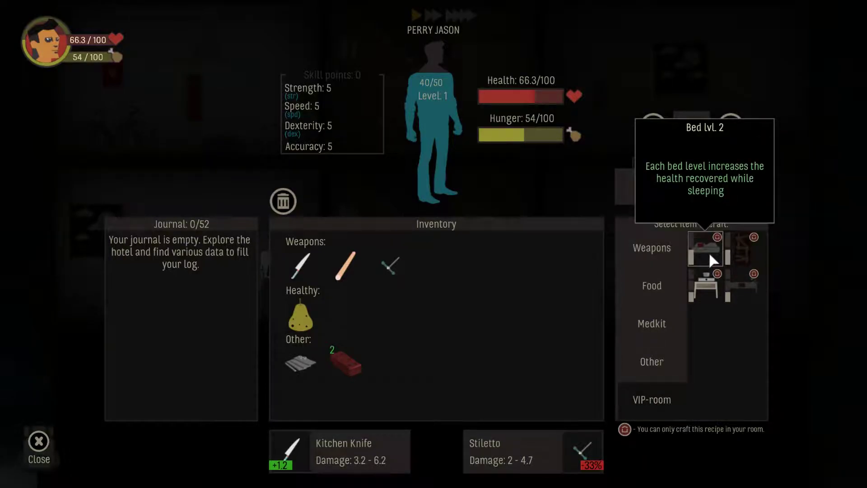
{"action": "left_click", "coordinate": [705, 249]}
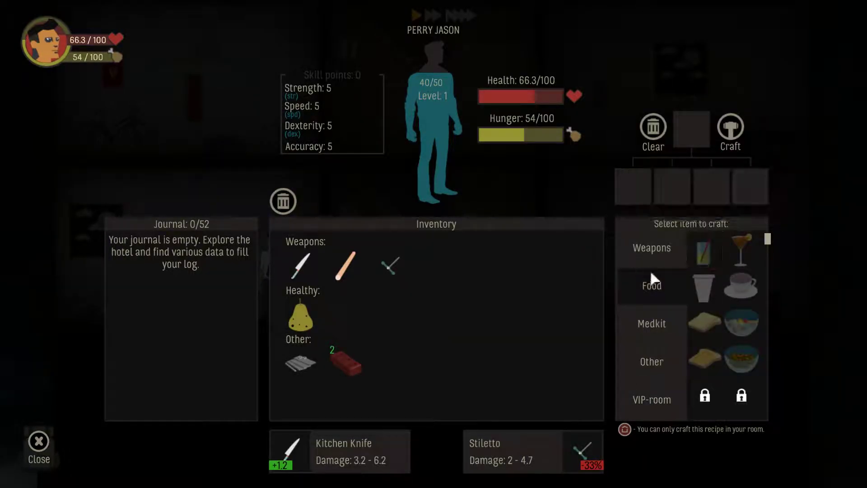
{"action": "left_click", "coordinate": [652, 247]}
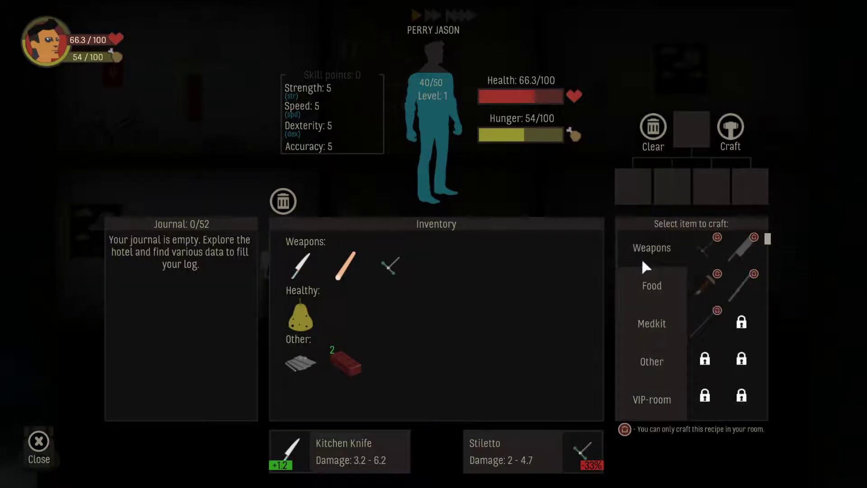
{"action": "mouse_move", "coordinate": [805, 301]}
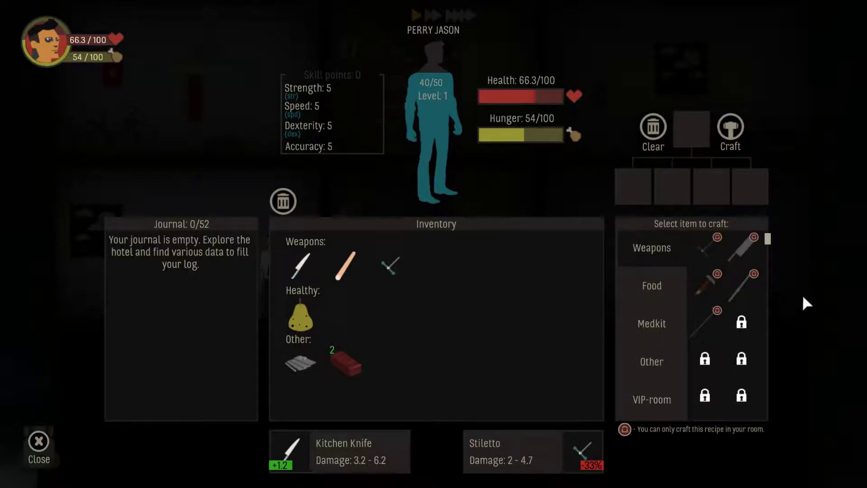
{"action": "left_click", "coordinate": [37, 441]}
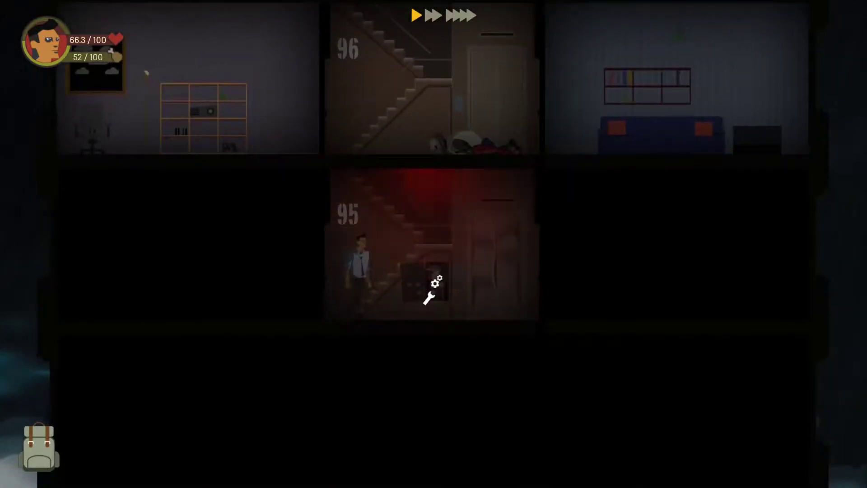
- Inspect the broken fuse box on floor 95, which needs electrical tape
{"action": "left_click", "coordinate": [412, 282]}
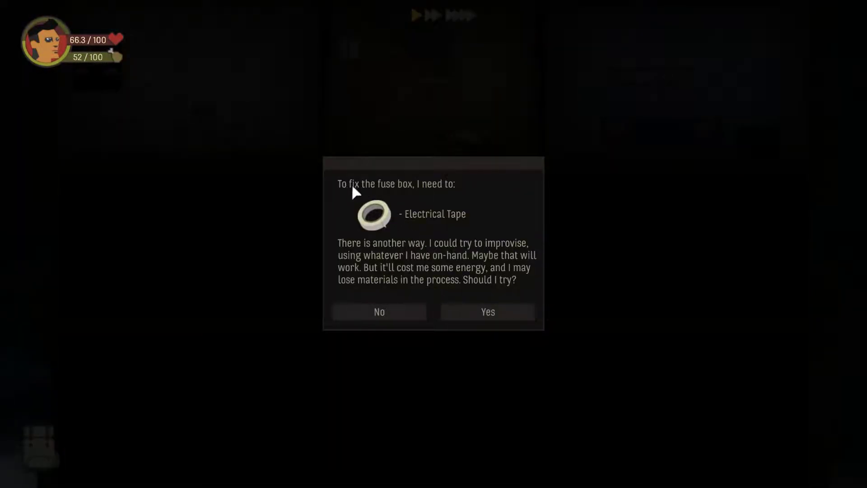
{"action": "mouse_move", "coordinate": [402, 305]}
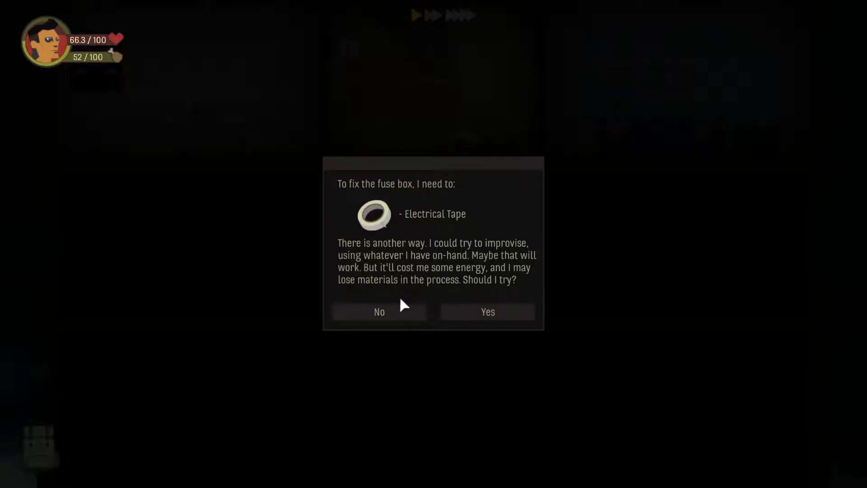
{"action": "mouse_move", "coordinate": [357, 266]}
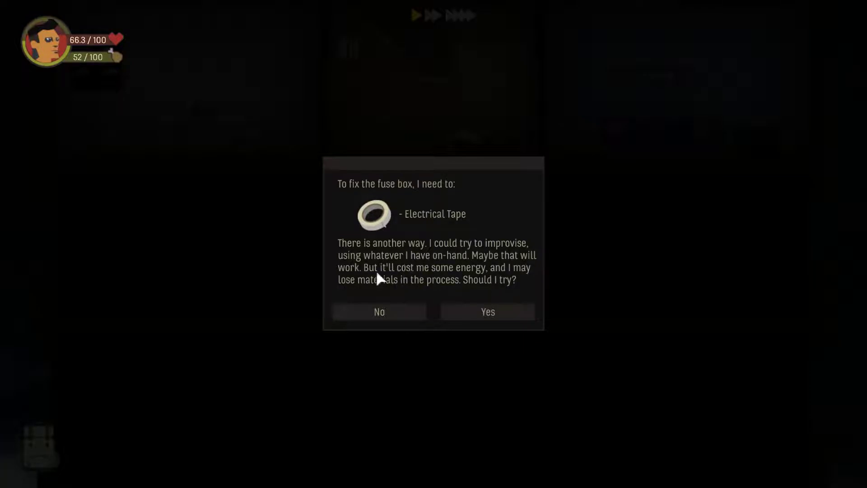
{"action": "mouse_move", "coordinate": [519, 276]}
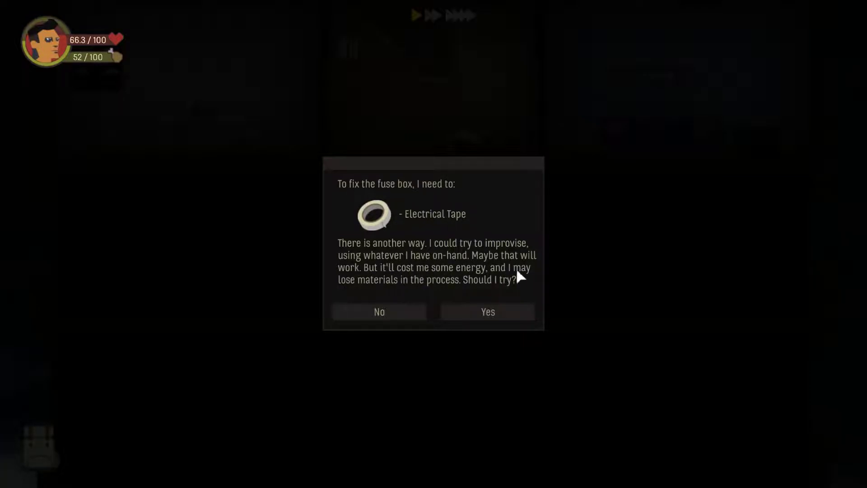
{"action": "mouse_move", "coordinate": [379, 311]}
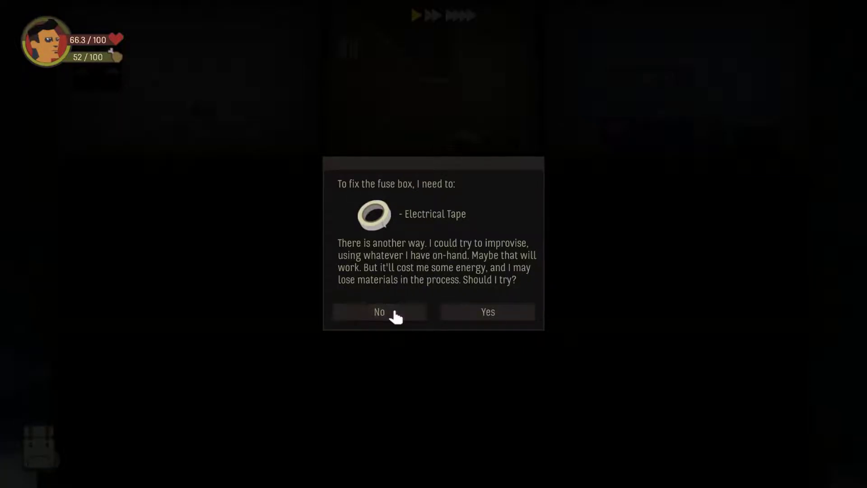
{"action": "left_click", "coordinate": [379, 311]}
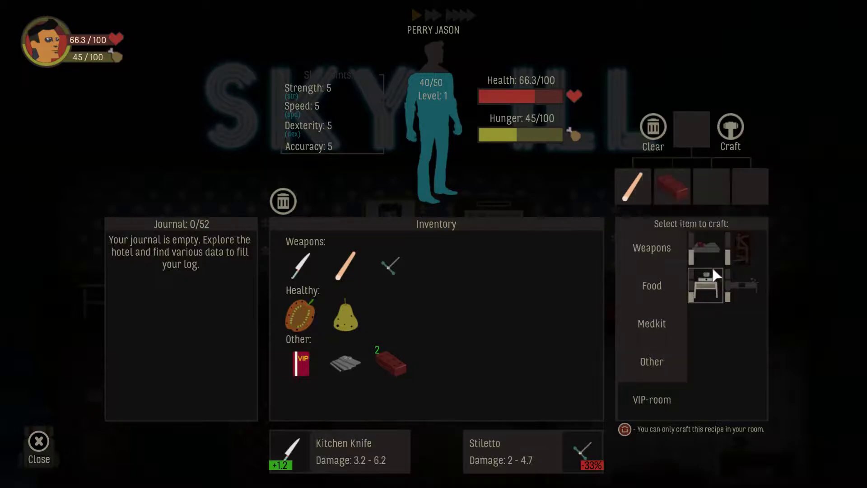
{"action": "mouse_move", "coordinate": [672, 187]}
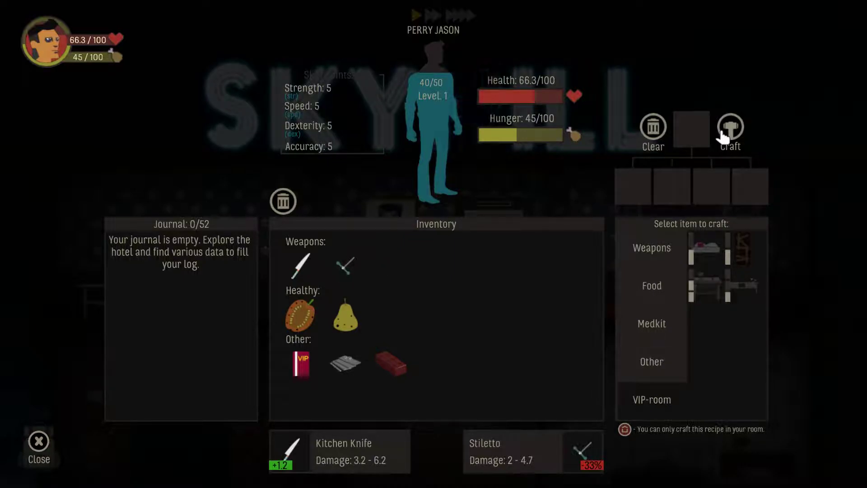
- Craft the kitchen upgrade from the stick and a brick, leaving one brick
{"action": "left_click", "coordinate": [652, 286]}
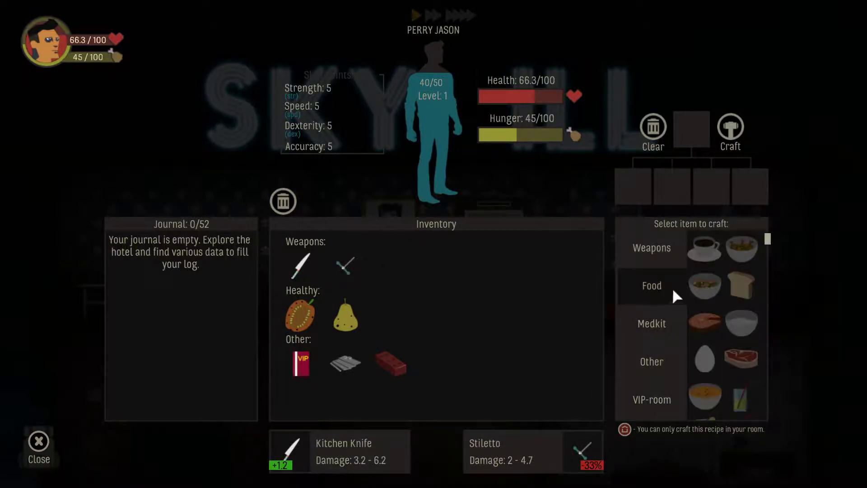
{"action": "left_click", "coordinate": [742, 358]}
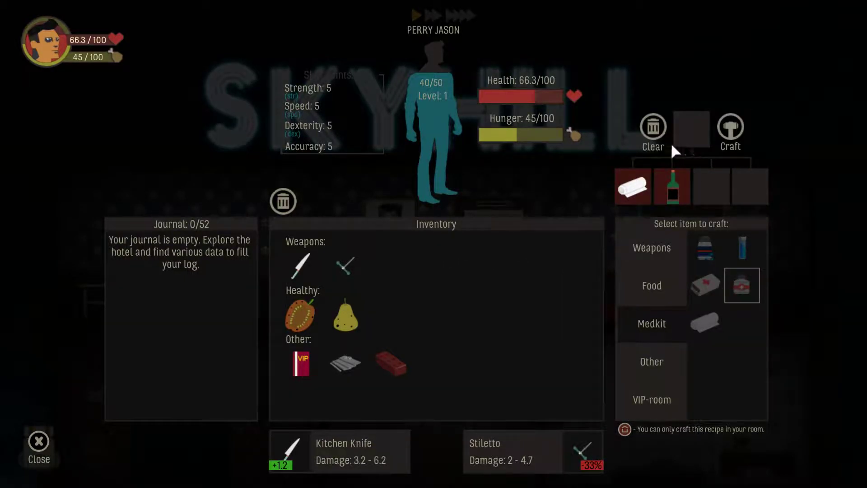
{"action": "mouse_move", "coordinate": [60, 463]}
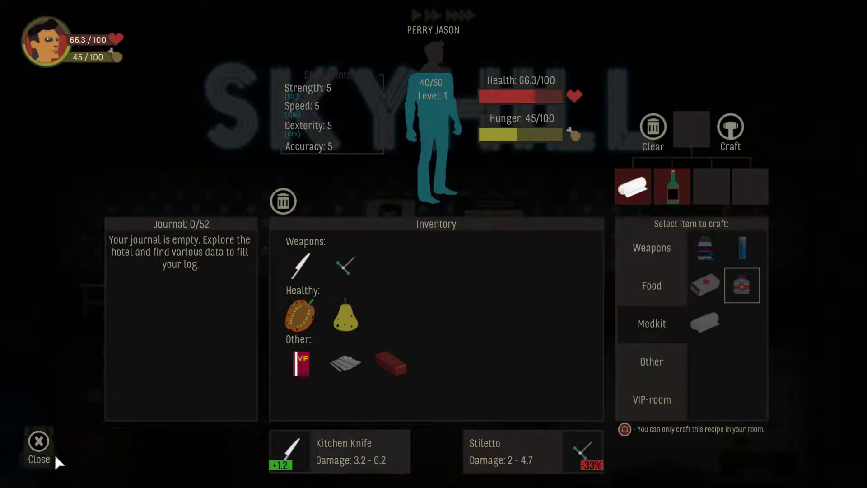
{"action": "left_click", "coordinate": [38, 441]}
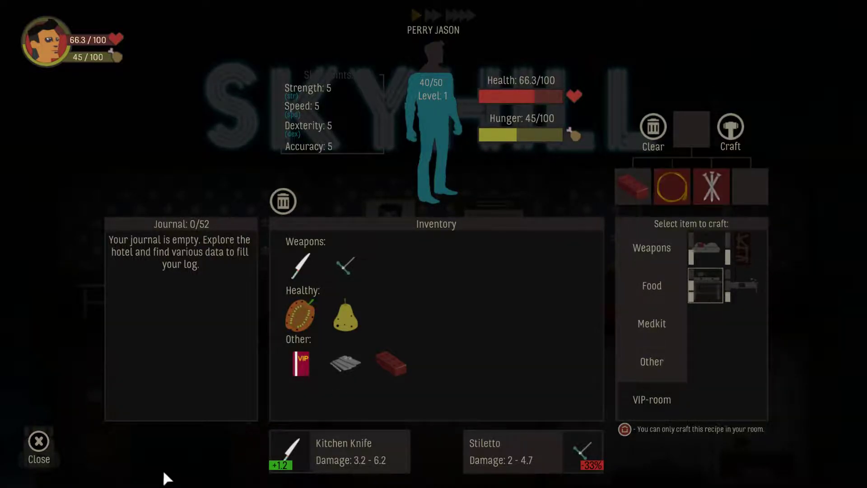
{"action": "left_click", "coordinate": [38, 446]}
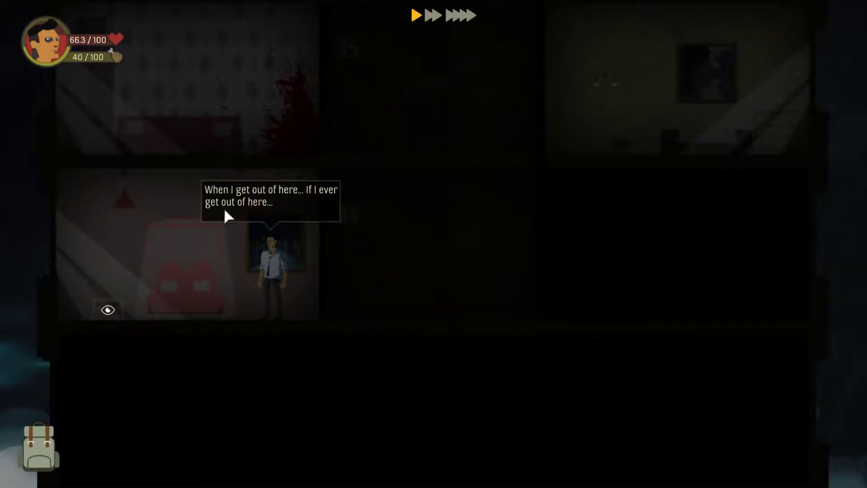
{"action": "mouse_move", "coordinate": [188, 269]}
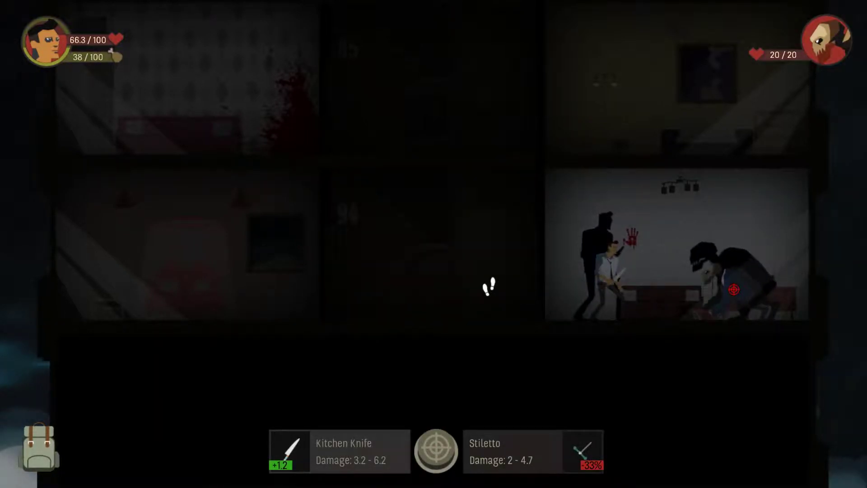
- Descend to floor 93 and kill the mutant there, ending at 54.3 health
{"action": "left_click", "coordinate": [436, 451]}
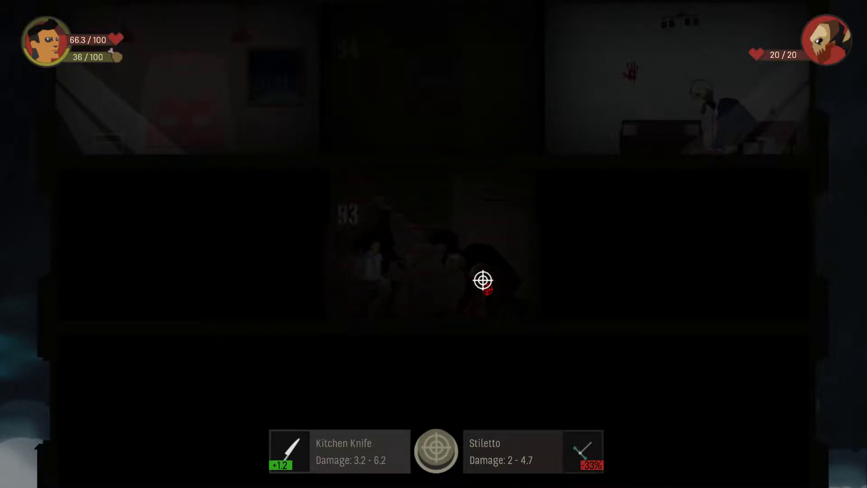
{"action": "left_click", "coordinate": [482, 279]}
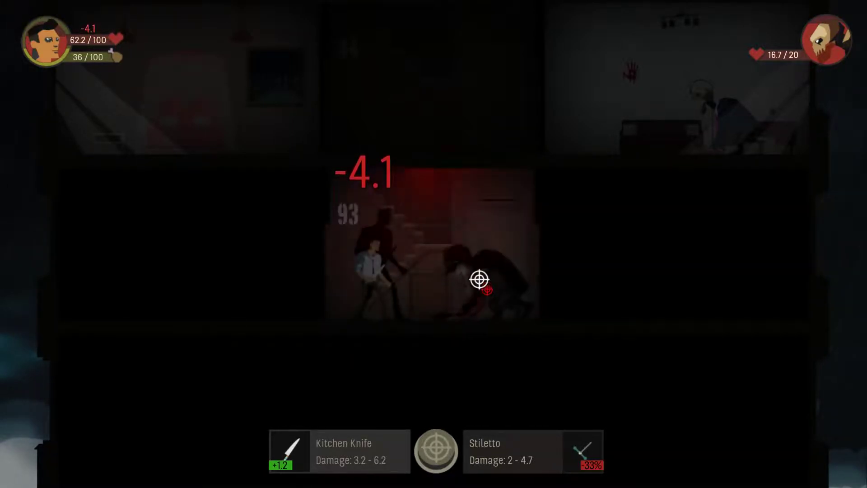
{"action": "left_click", "coordinate": [482, 280]}
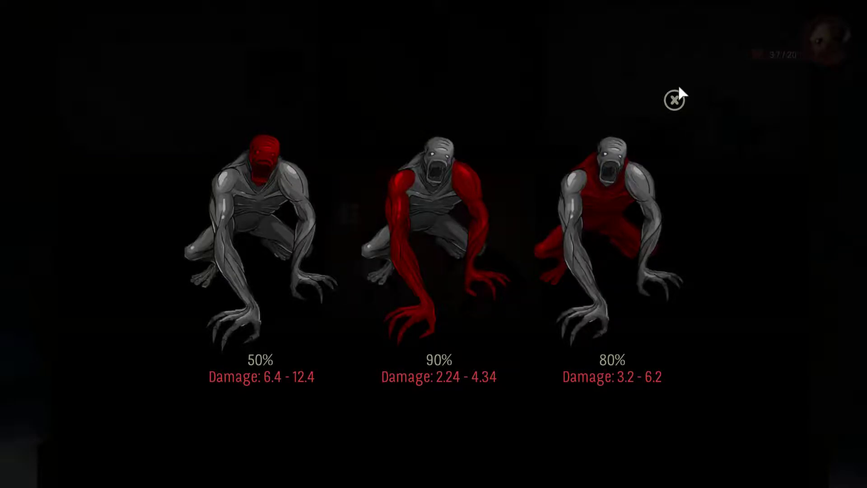
{"action": "left_click", "coordinate": [675, 99]}
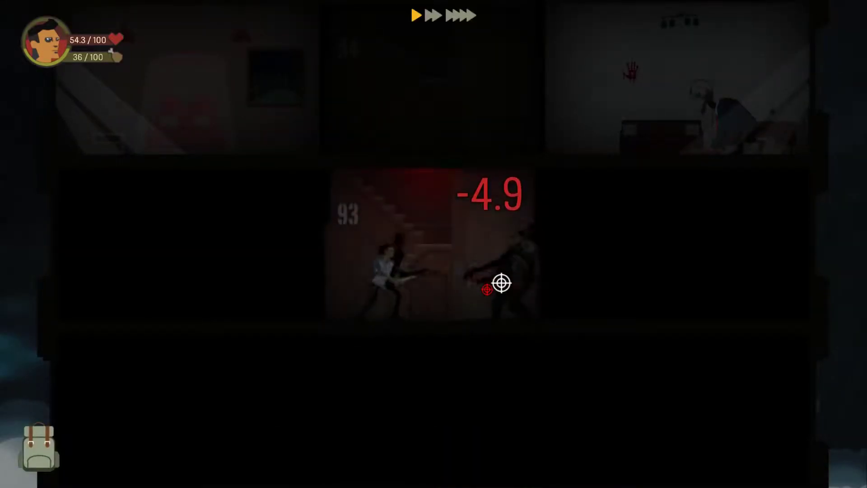
{"action": "left_click", "coordinate": [502, 283]}
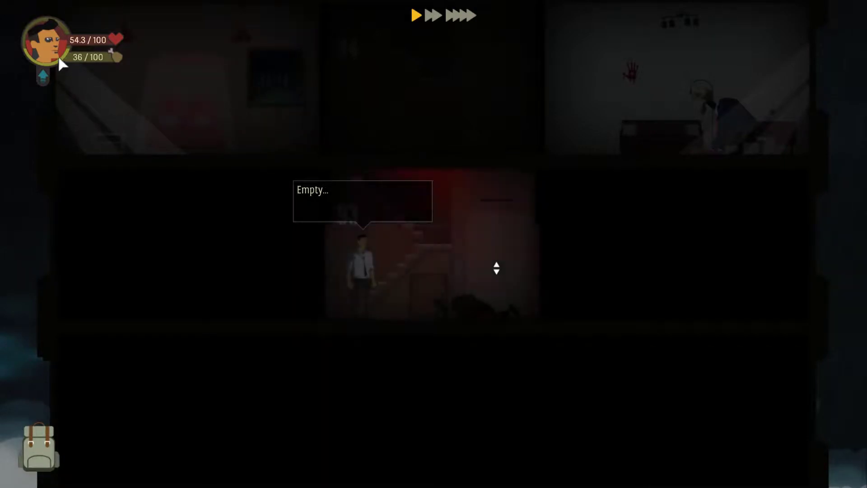
- Spend the four skill points to raise Strength, Speed, Dexterity and Accuracy to 6 each
{"action": "left_click", "coordinate": [39, 447]}
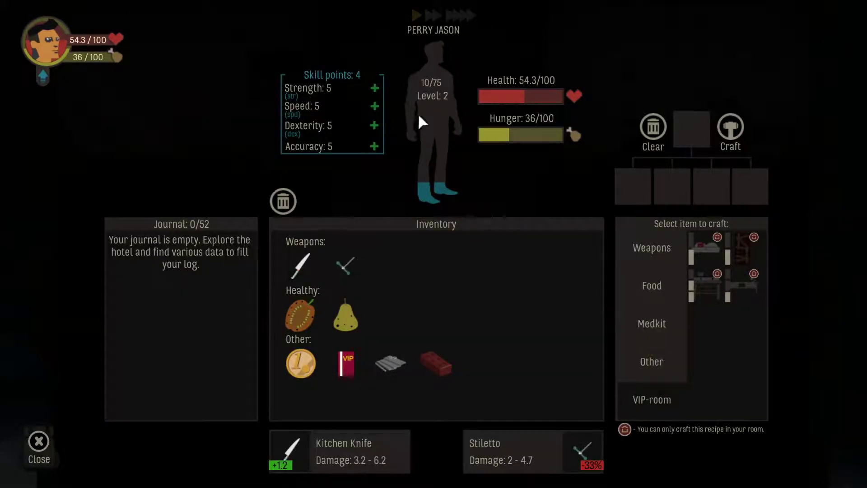
{"action": "mouse_move", "coordinate": [451, 48]}
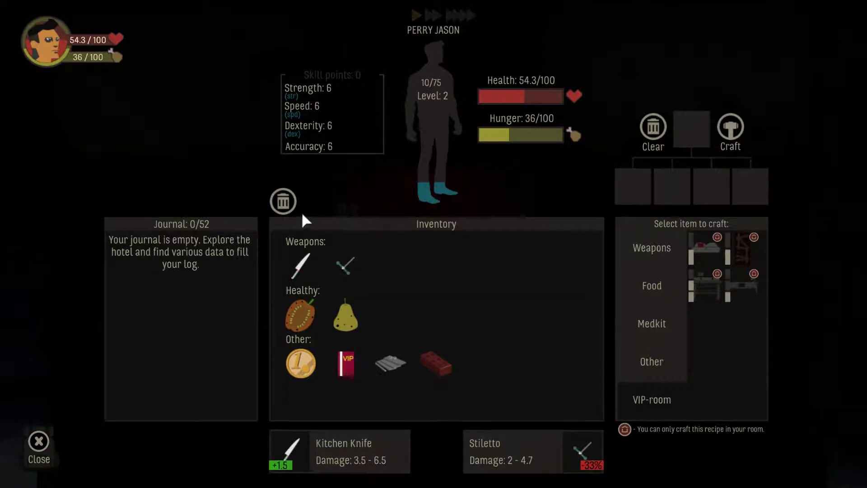
{"action": "mouse_move", "coordinate": [82, 32]}
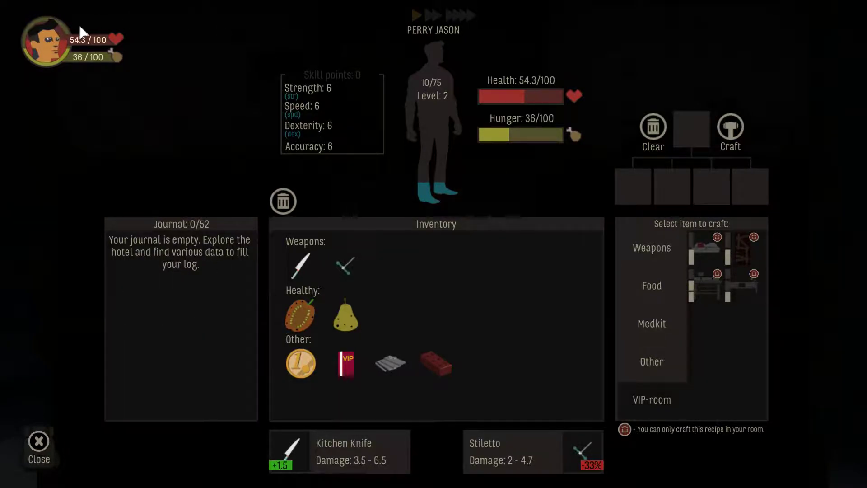
{"action": "mouse_move", "coordinate": [437, 301]}
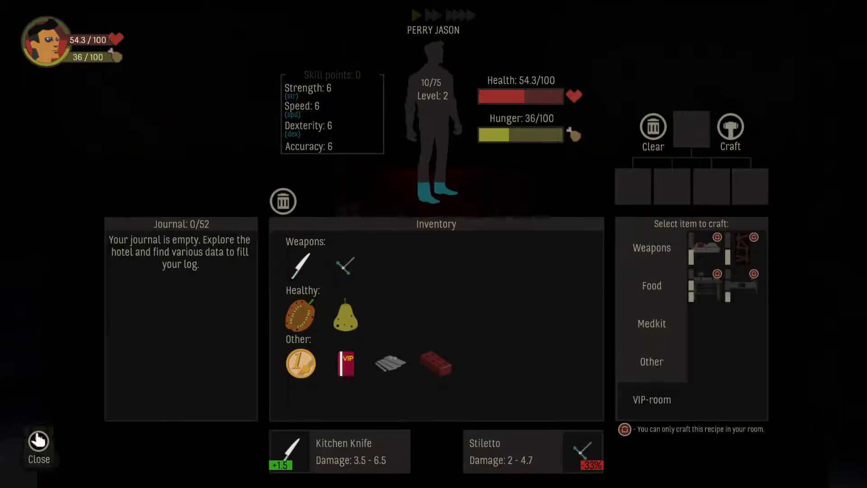
{"action": "left_click", "coordinate": [37, 446]}
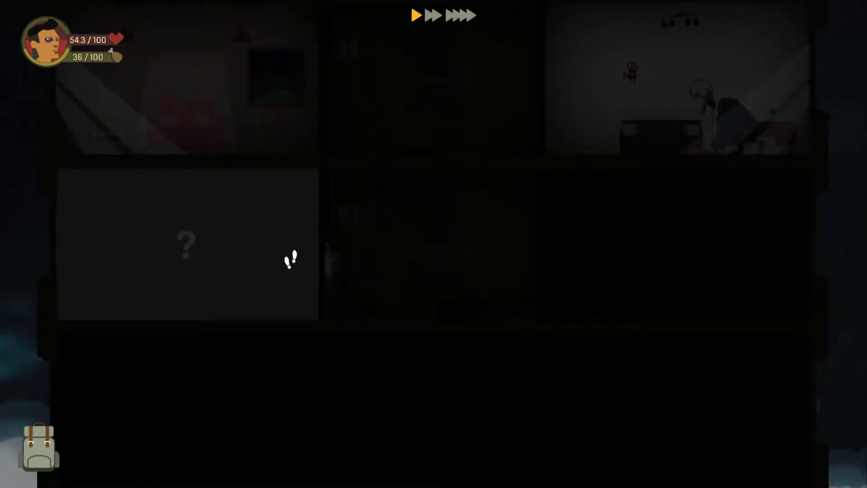
- Explore floor 93's last room, then kill the floor 92 mutant, dropping to 43 health
{"action": "left_click", "coordinate": [290, 260]}
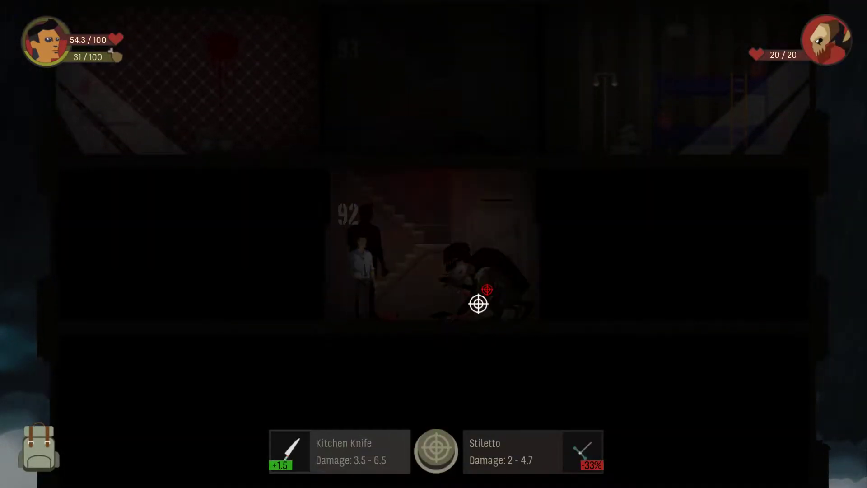
{"action": "left_click", "coordinate": [487, 289]}
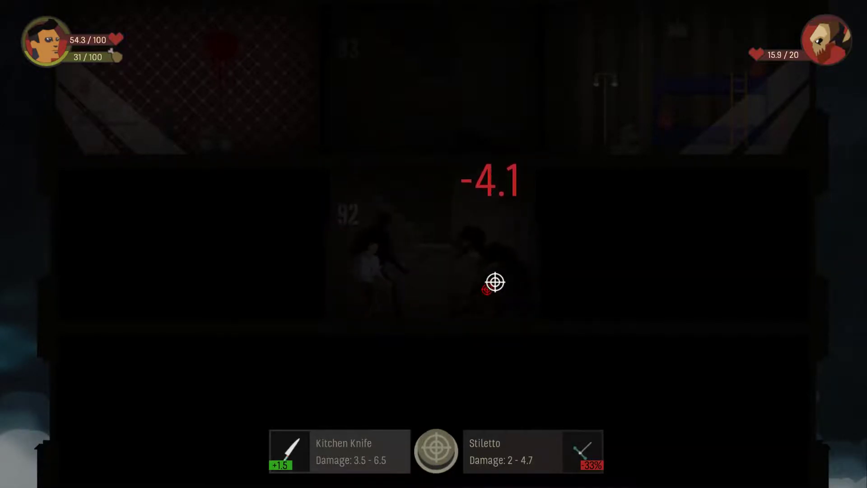
{"action": "left_click", "coordinate": [493, 282]}
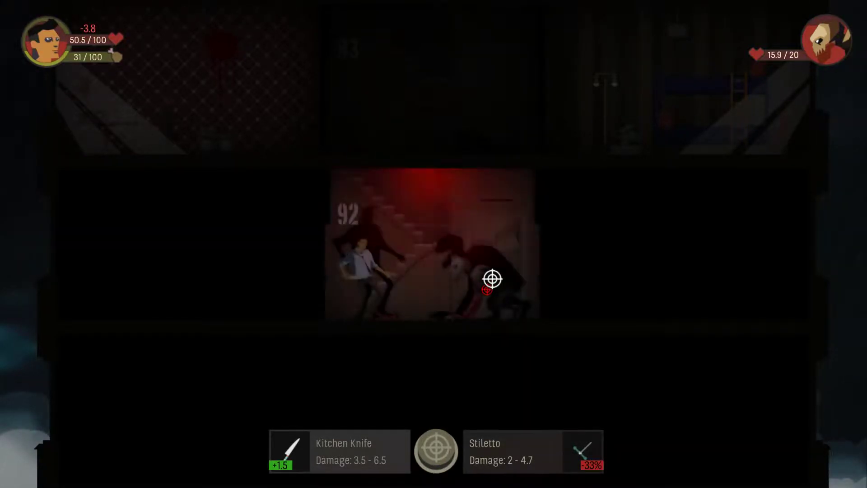
{"action": "left_click", "coordinate": [491, 278]}
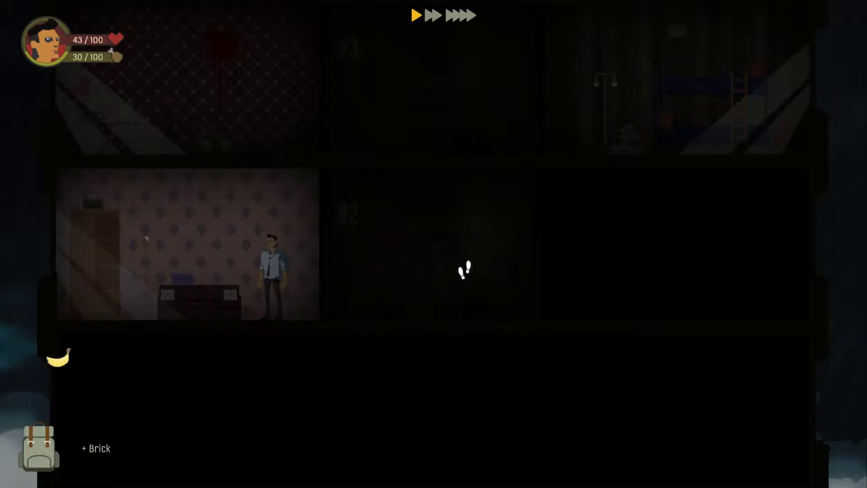
- Eat the banana to raise hunger from 30 to 38
{"action": "left_click", "coordinate": [38, 448]}
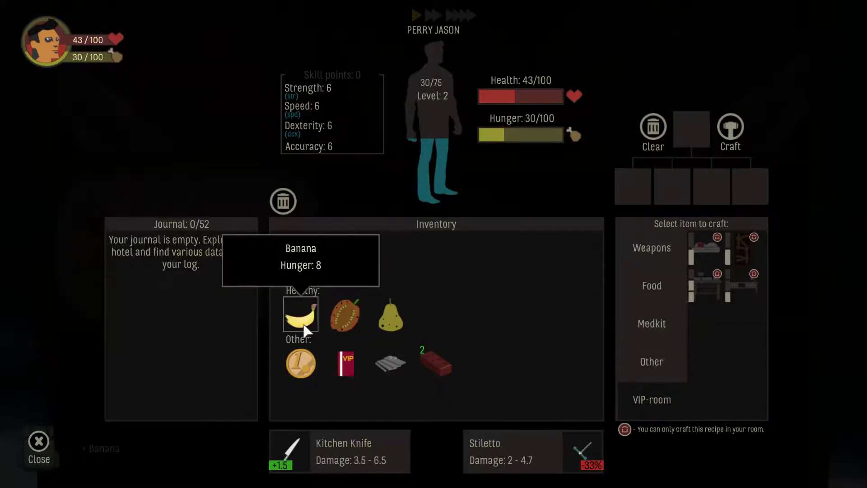
{"action": "left_click", "coordinate": [301, 316]}
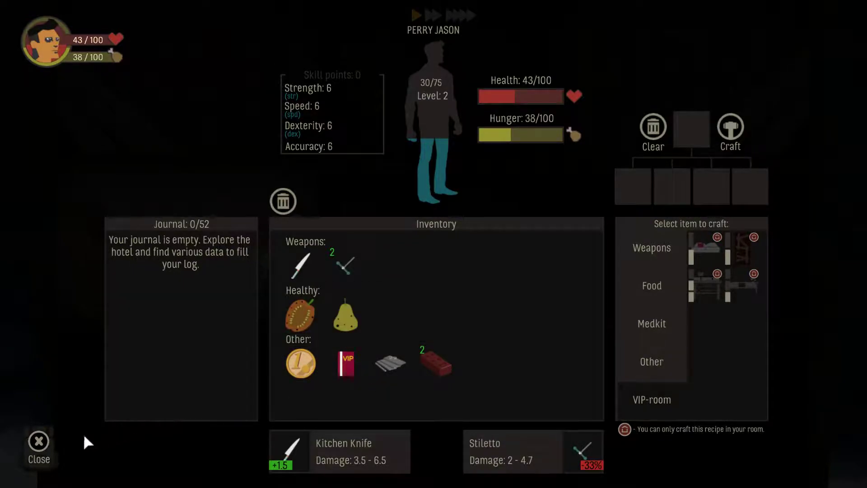
{"action": "left_click", "coordinate": [37, 446]}
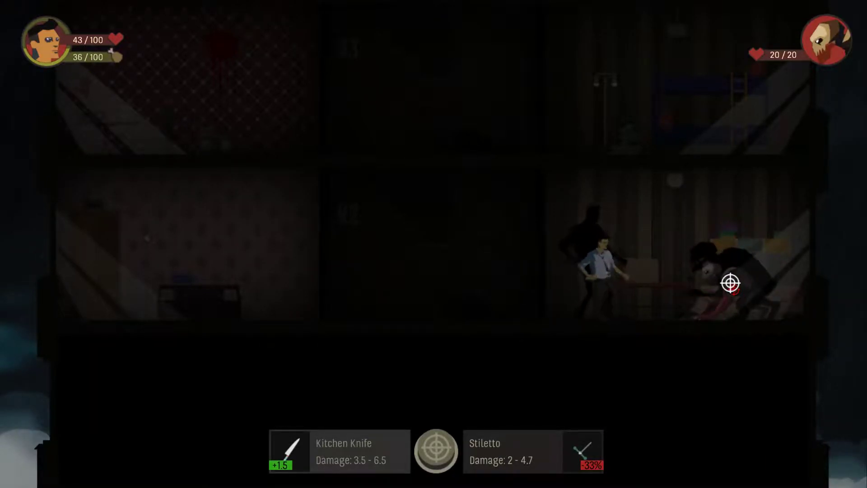
- Kill the second floor 92 mutant in the right room and loot butter and a medical item
{"action": "left_click", "coordinate": [730, 284]}
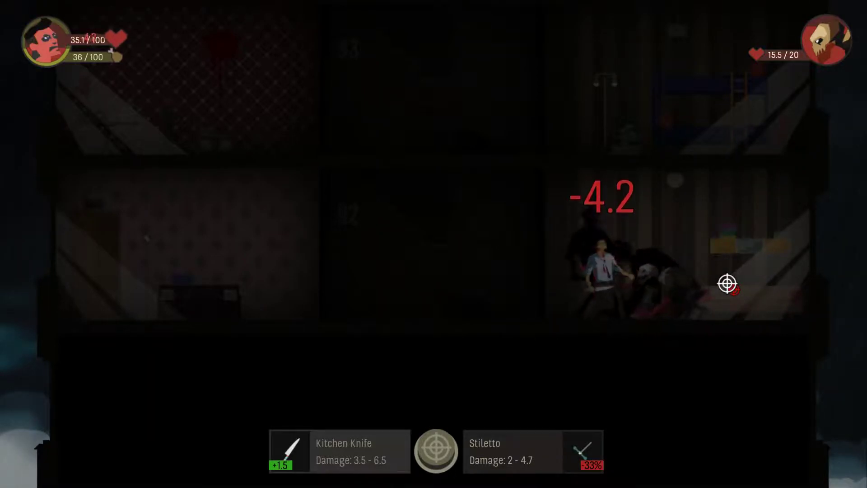
{"action": "left_click", "coordinate": [728, 285]}
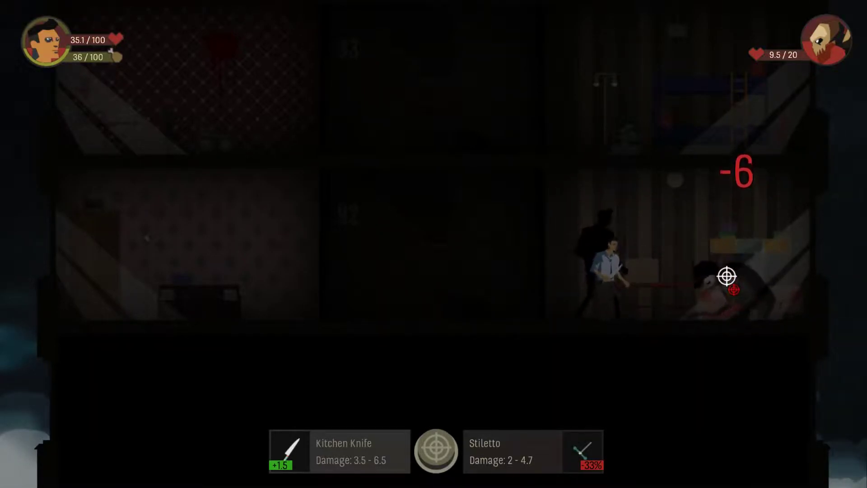
{"action": "left_click", "coordinate": [728, 276]}
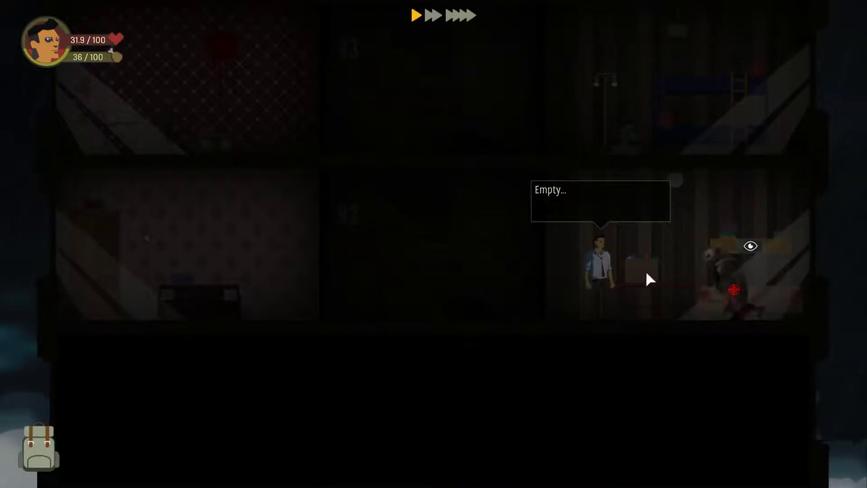
{"action": "left_click", "coordinate": [734, 290]}
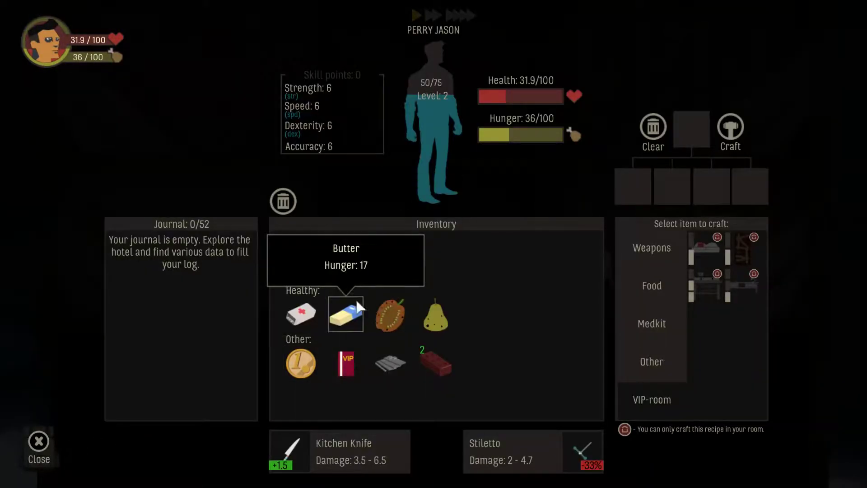
- Use the small medkit and eat the butter for 81.9 health and 53 hunger
{"action": "left_click", "coordinate": [301, 315]}
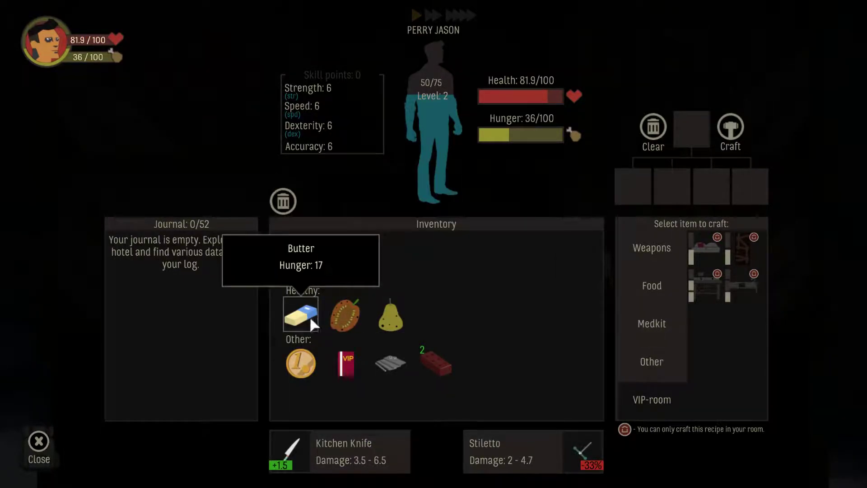
{"action": "left_click", "coordinate": [301, 315]}
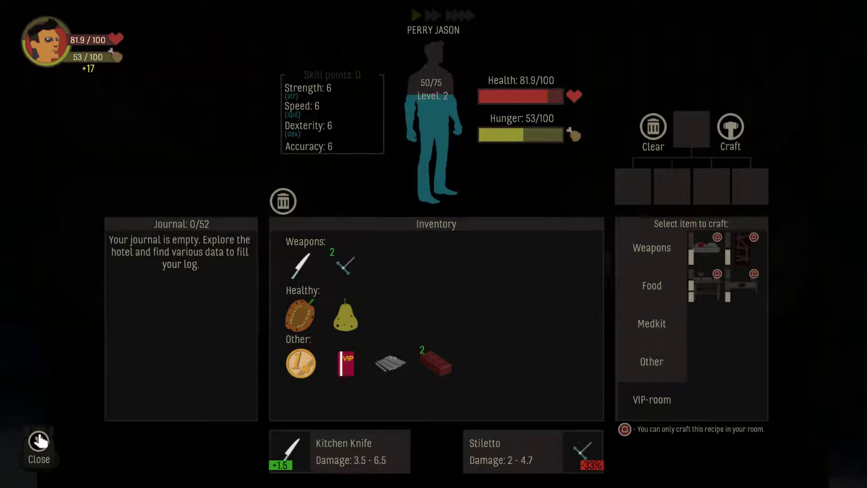
{"action": "left_click", "coordinate": [39, 446]}
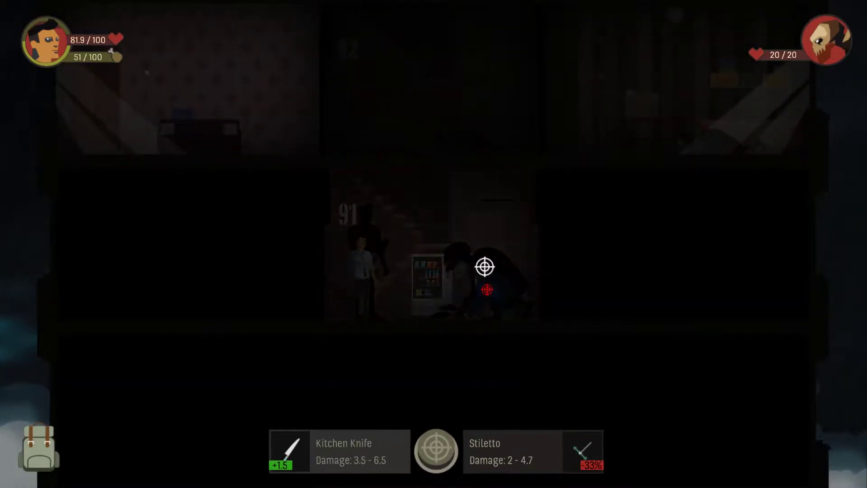
- Kill the floor 91 mutant for 20 exp and pick up the dropped milk
{"action": "left_click", "coordinate": [486, 283]}
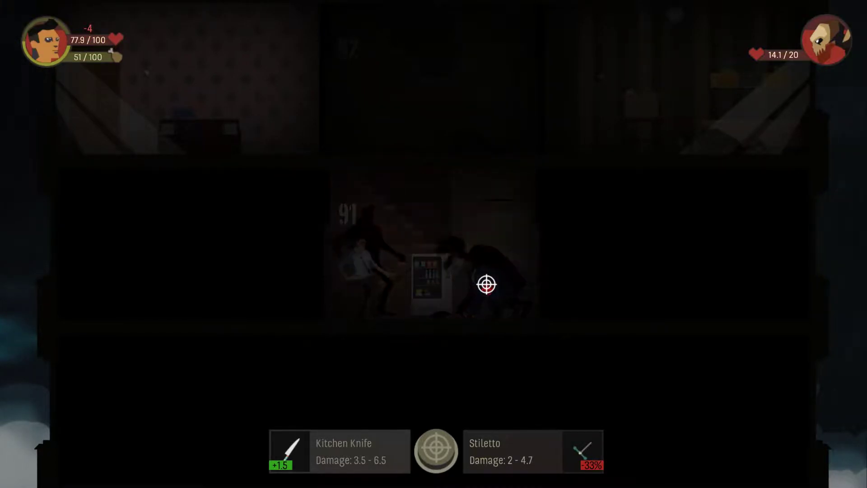
{"action": "left_click", "coordinate": [486, 284]}
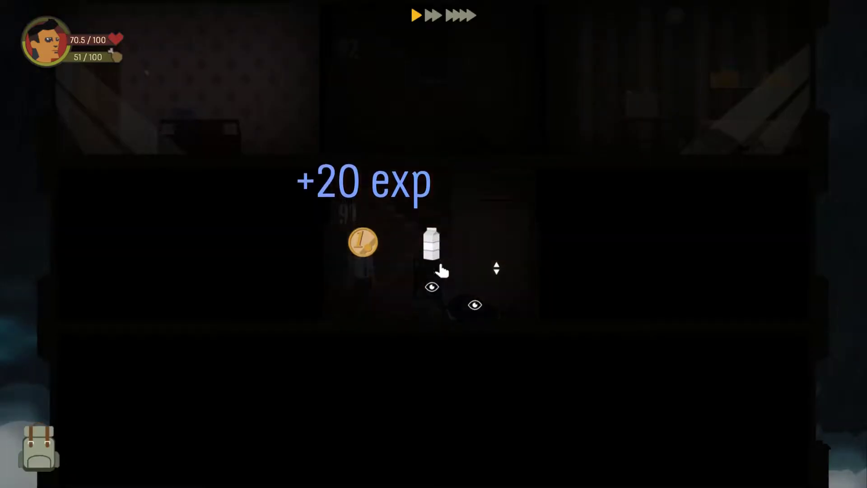
{"action": "left_click", "coordinate": [431, 246]}
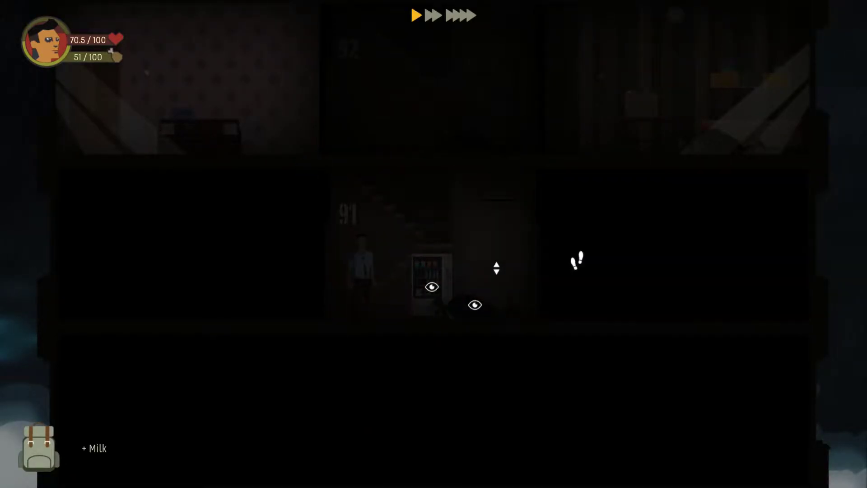
- Walk into the anchor-wallpapered side room and search its items
{"action": "left_click", "coordinate": [432, 287]}
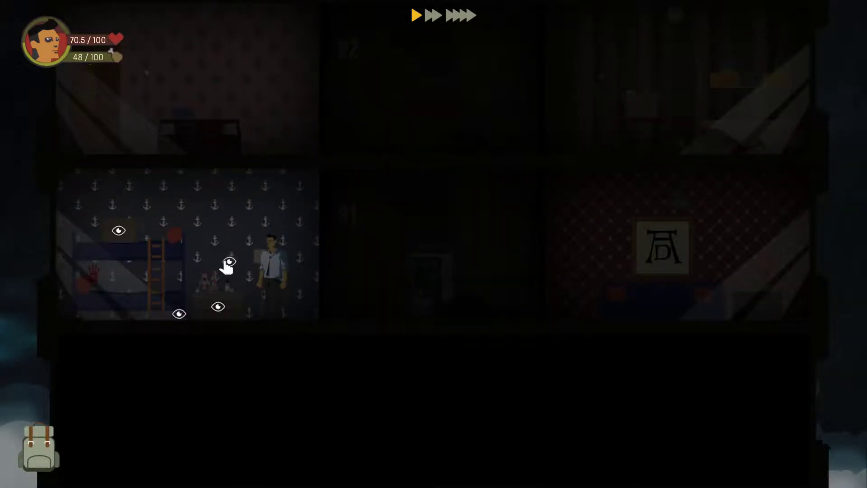
{"action": "left_click", "coordinate": [218, 306]}
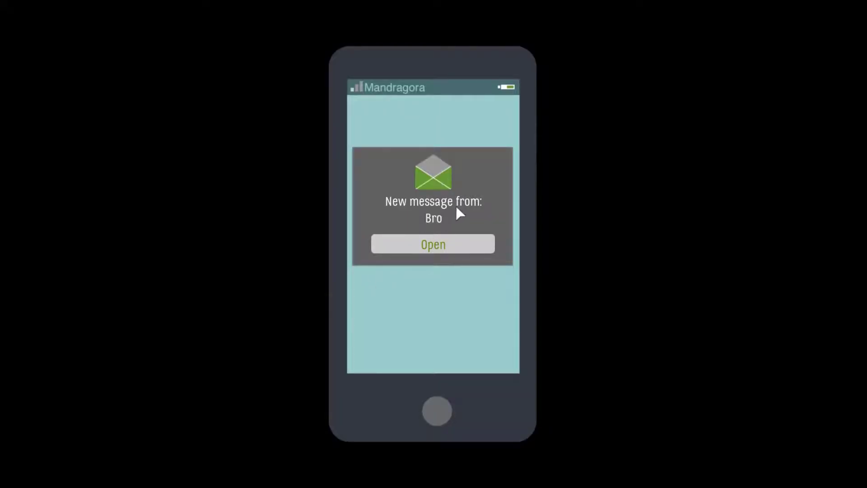
{"action": "left_click", "coordinate": [433, 244]}
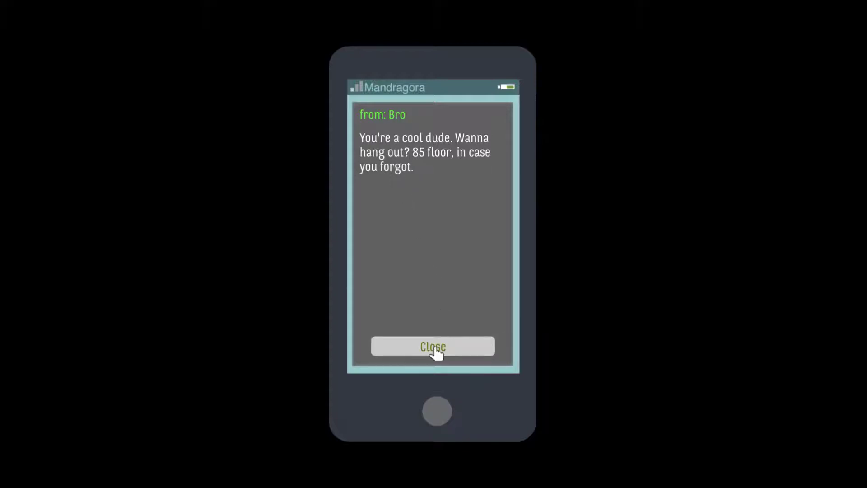
{"action": "left_click", "coordinate": [433, 347]}
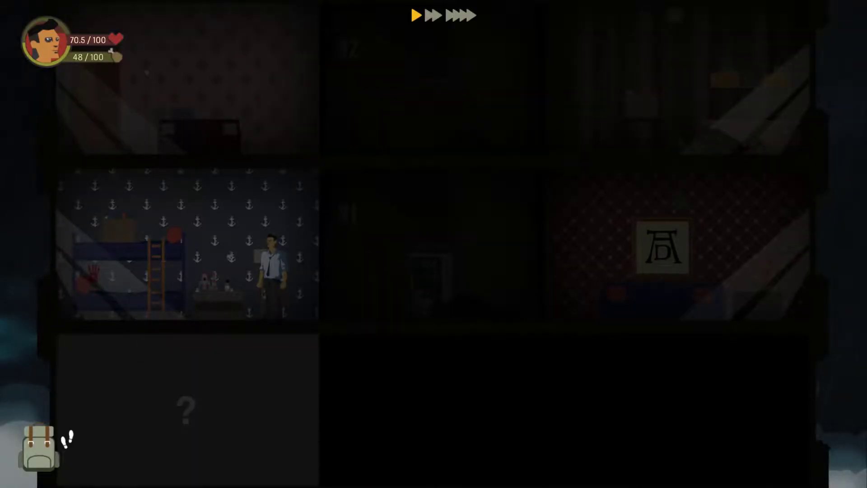
- Review the Medkit and other crafting recipes on the character screen, then return to the tower
{"action": "left_click", "coordinate": [38, 446]}
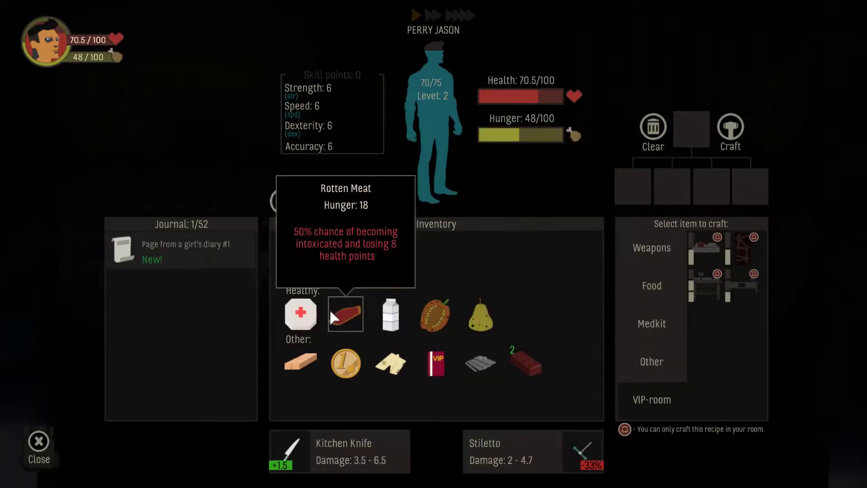
{"action": "mouse_move", "coordinate": [301, 315]}
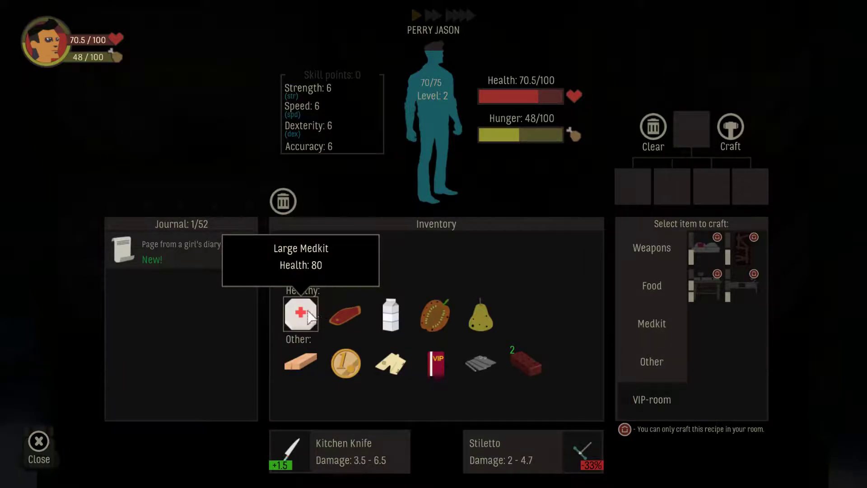
{"action": "mouse_move", "coordinate": [346, 315]}
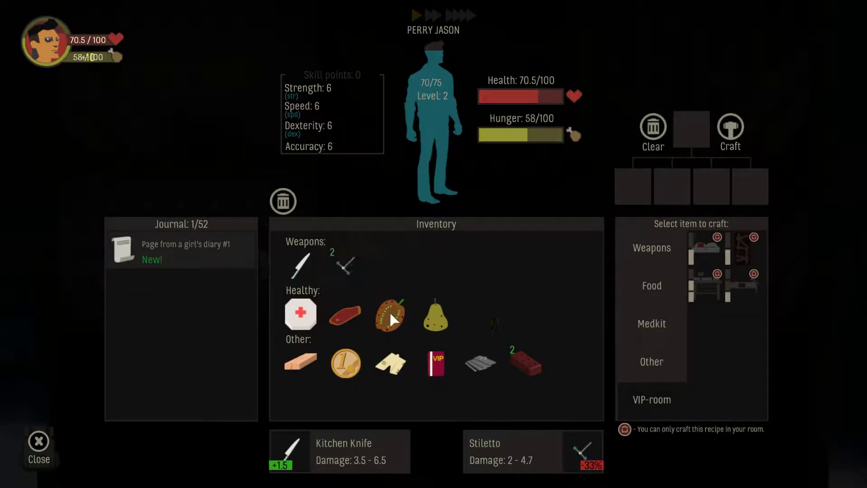
{"action": "mouse_move", "coordinate": [390, 363]}
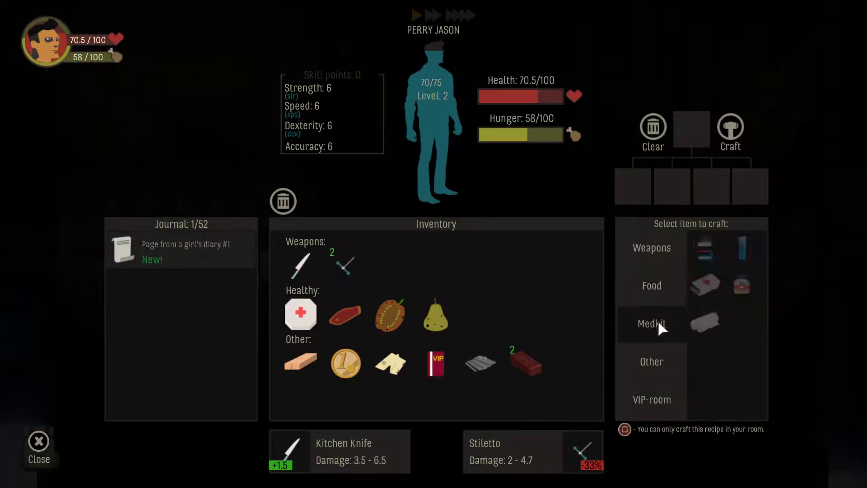
{"action": "left_click", "coordinate": [705, 322]}
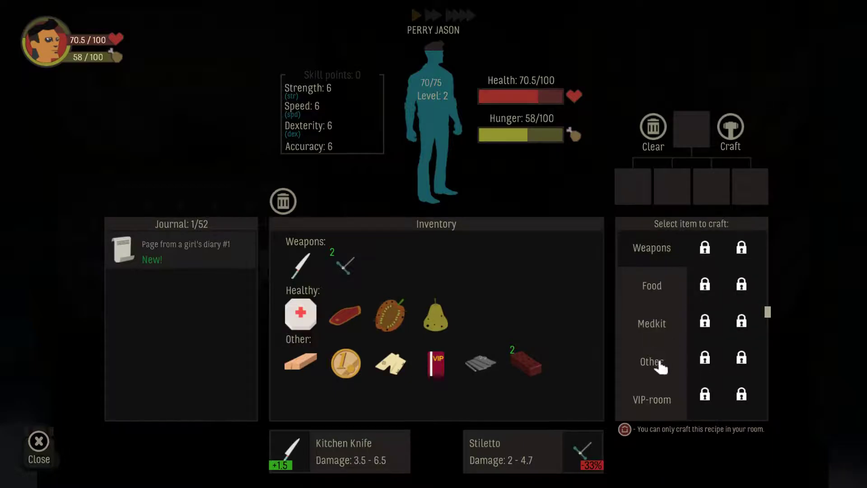
{"action": "left_click", "coordinate": [651, 362]}
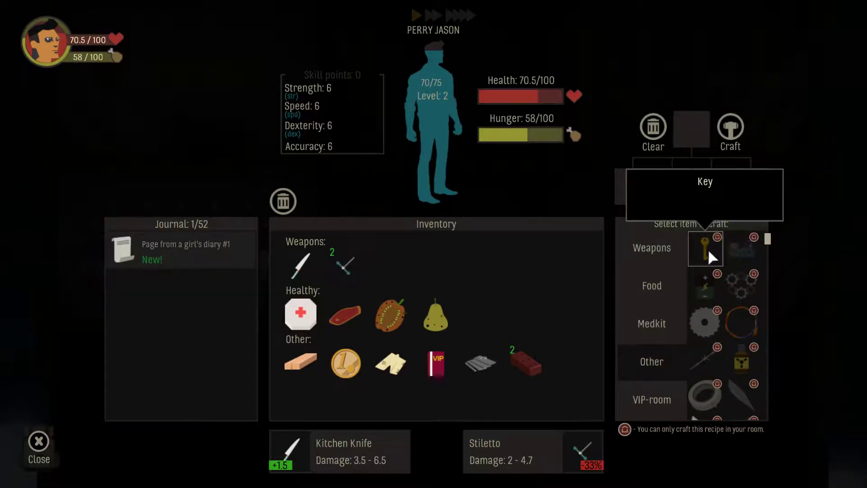
{"action": "mouse_move", "coordinate": [705, 255]}
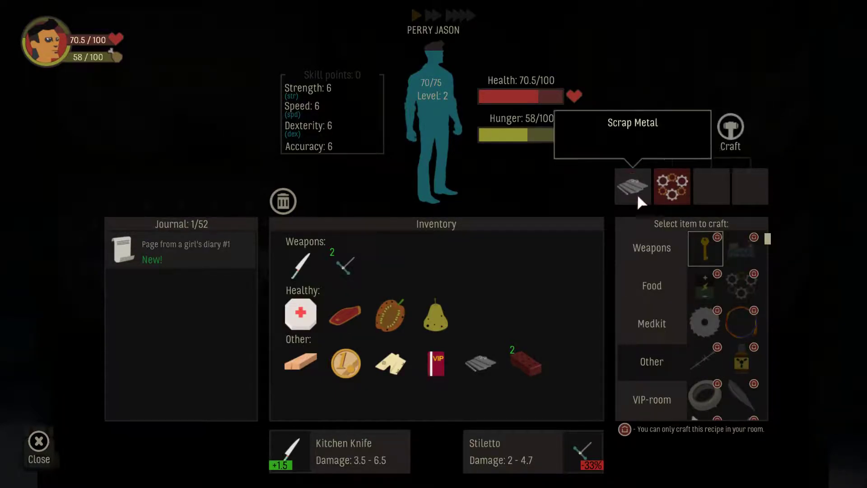
{"action": "left_click", "coordinate": [38, 447]}
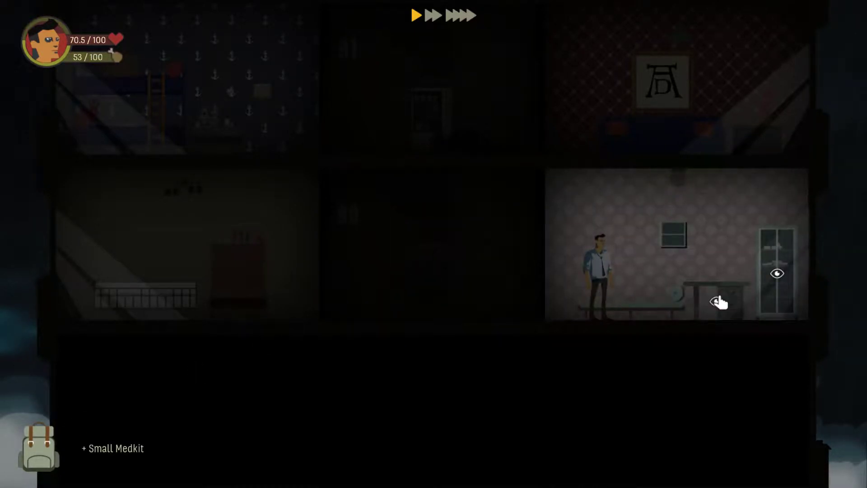
- Search the cabinet for bandages and use the Small Medkit to restore health to 100/100
{"action": "left_click", "coordinate": [721, 300]}
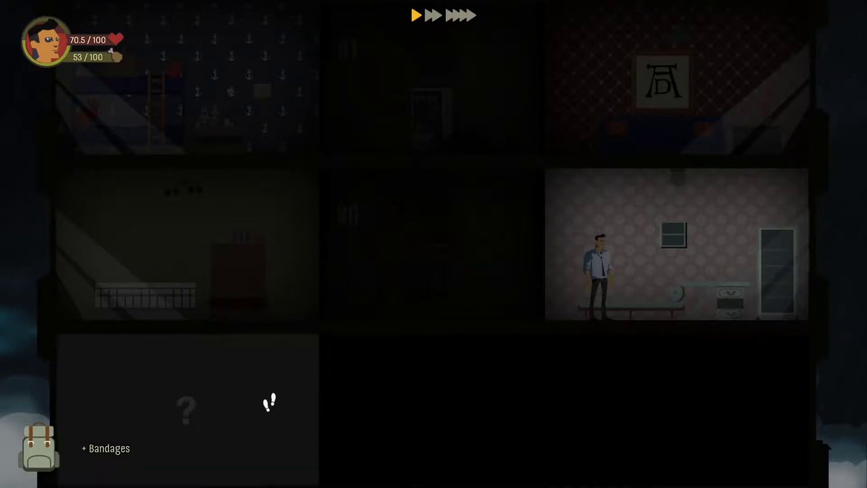
{"action": "left_click", "coordinate": [37, 445]}
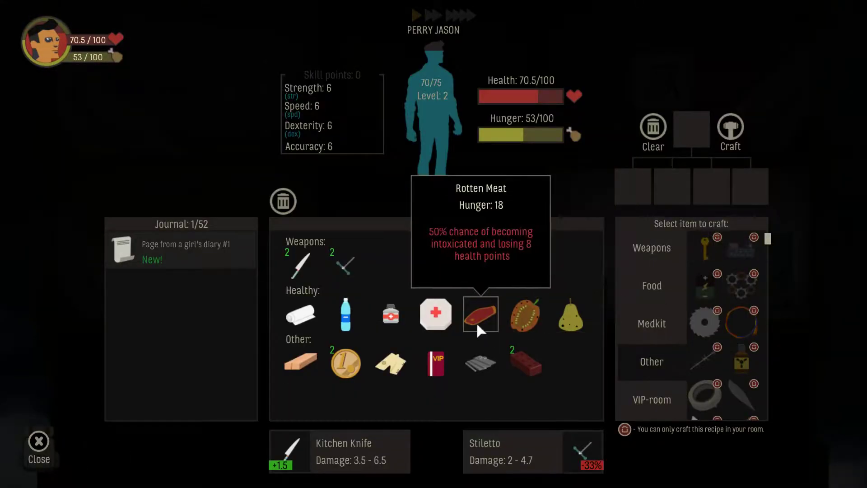
{"action": "mouse_move", "coordinate": [390, 315]}
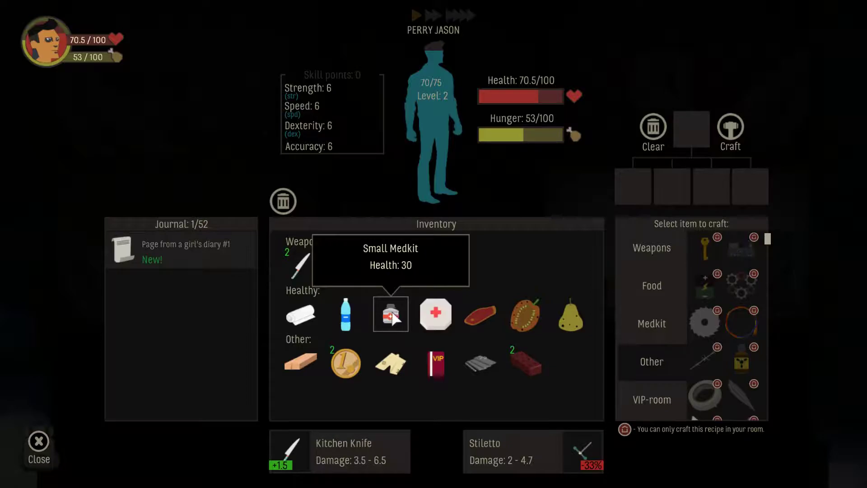
{"action": "left_click", "coordinate": [390, 314]}
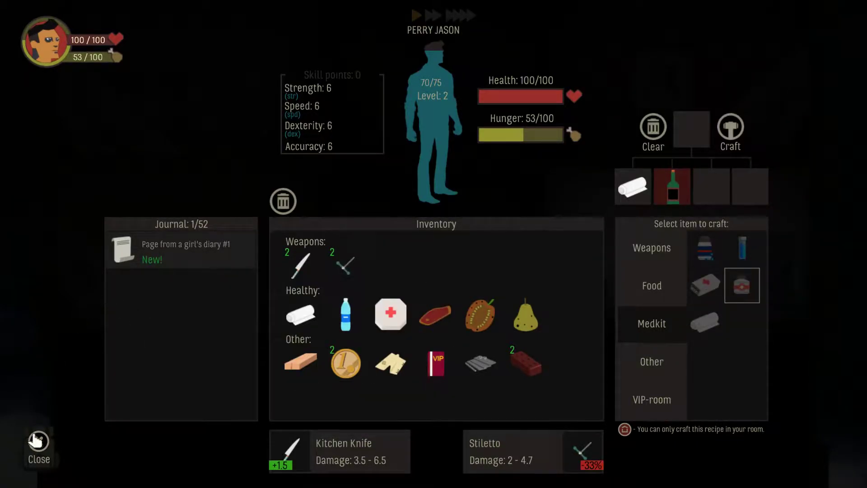
{"action": "left_click", "coordinate": [38, 443]}
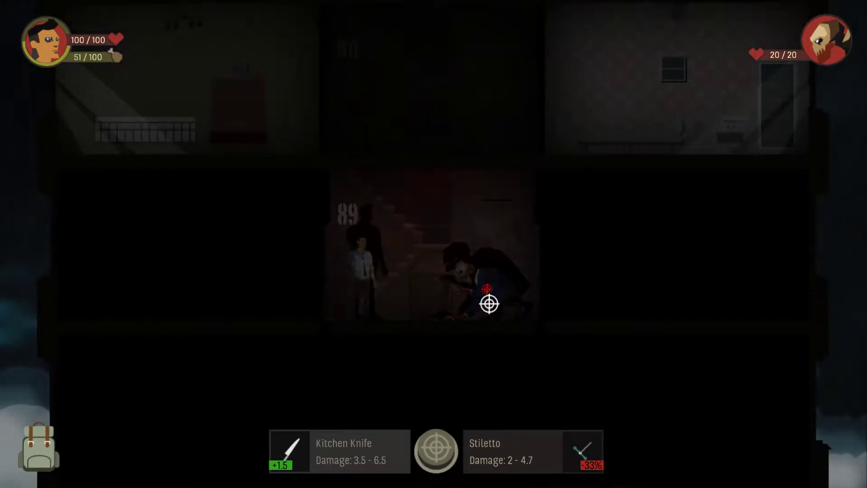
- Kill the floor 89 mutant, reaching level 3, and bring up the character screen
{"action": "left_click", "coordinate": [490, 303]}
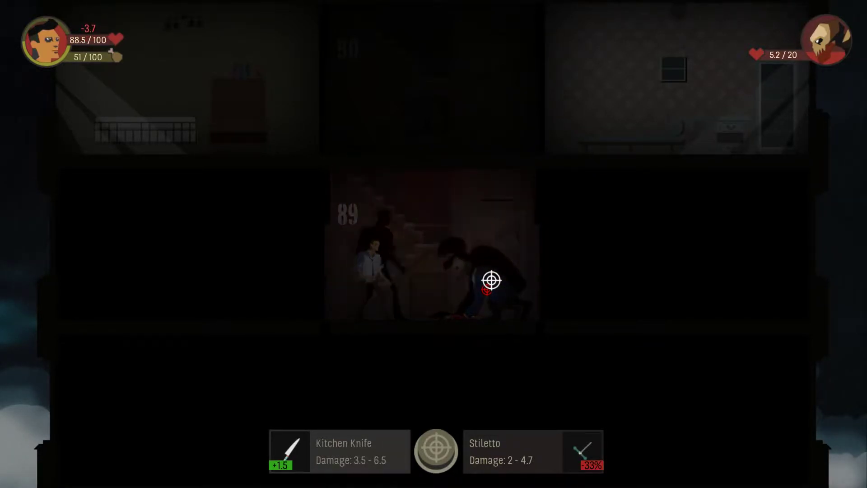
{"action": "left_click", "coordinate": [489, 281]}
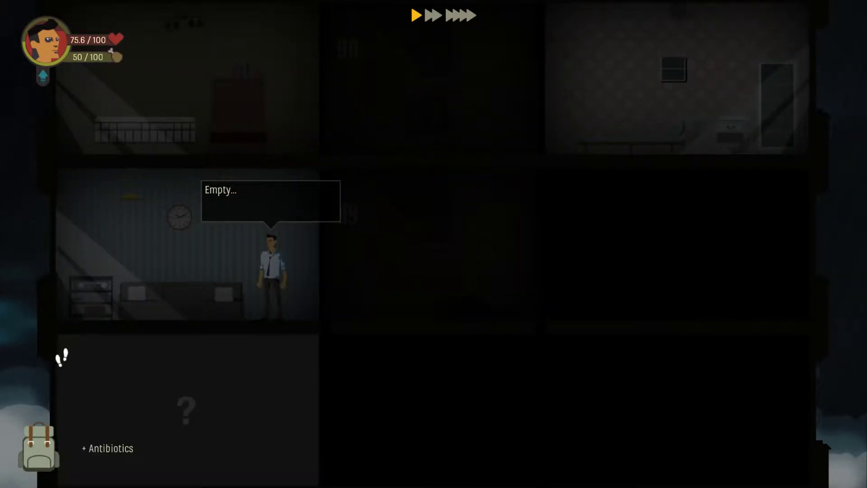
{"action": "left_click", "coordinate": [38, 448]}
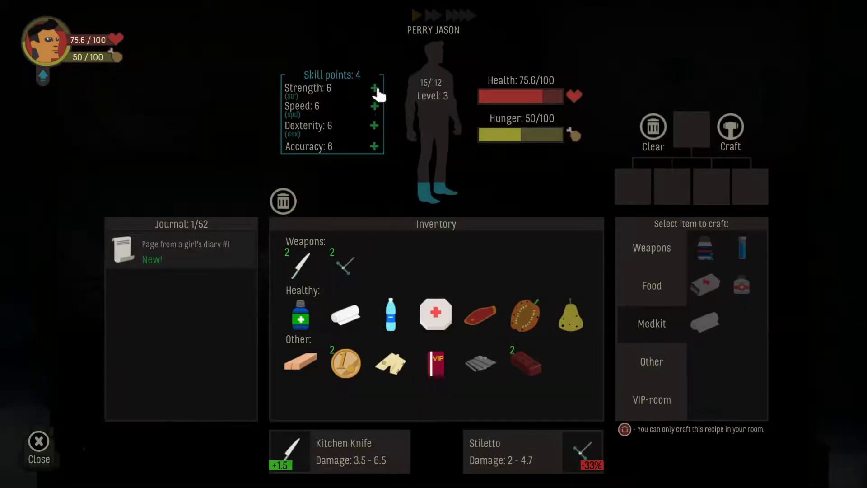
- Spend skill points for Strength 8, Speed 7, Dexterity 7 and open the girl's diary page
{"action": "left_click", "coordinate": [375, 88]}
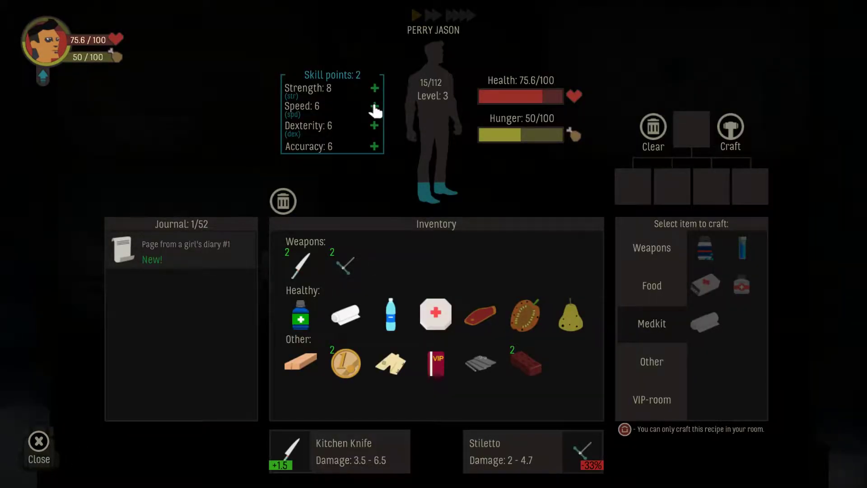
{"action": "mouse_move", "coordinate": [308, 133]}
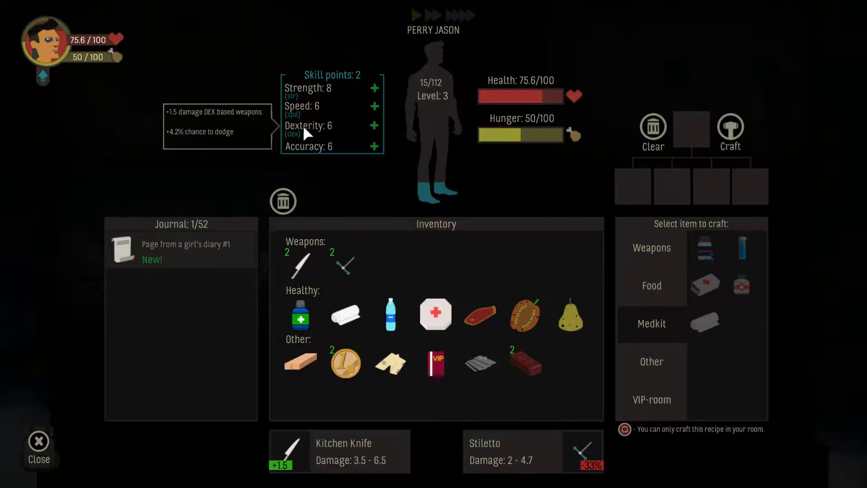
{"action": "mouse_move", "coordinate": [308, 114]}
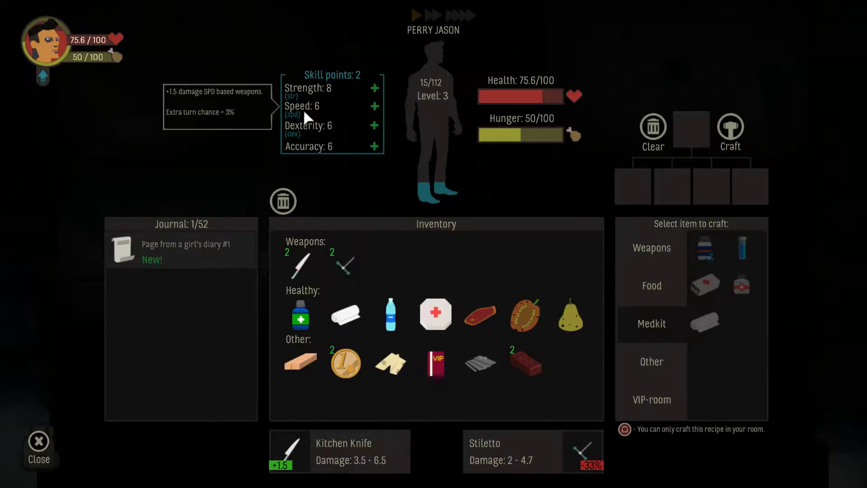
{"action": "mouse_move", "coordinate": [365, 115]}
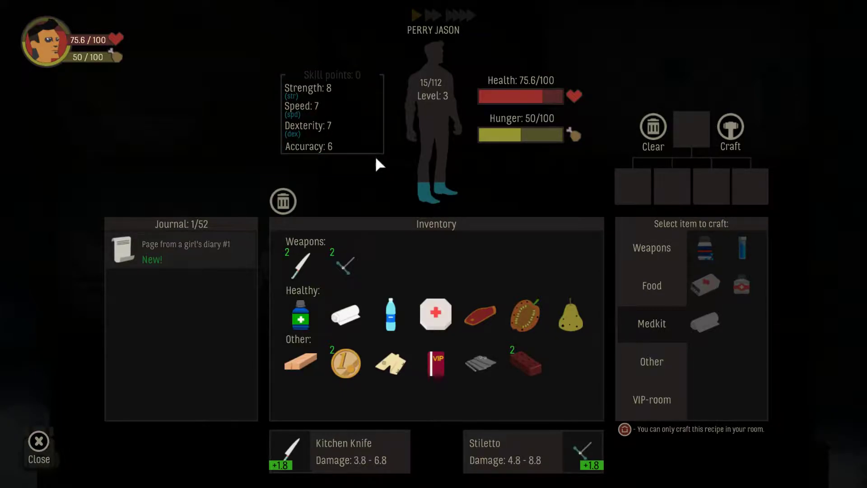
{"action": "left_click", "coordinate": [181, 244]}
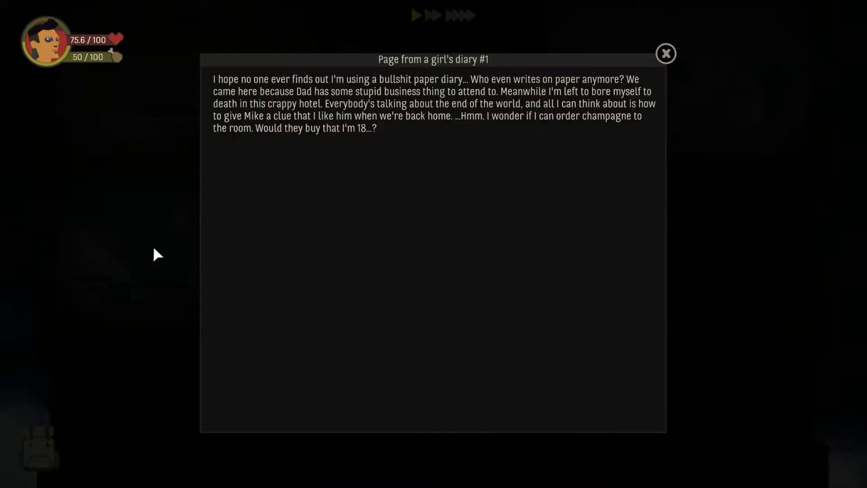
{"action": "mouse_move", "coordinate": [318, 260]}
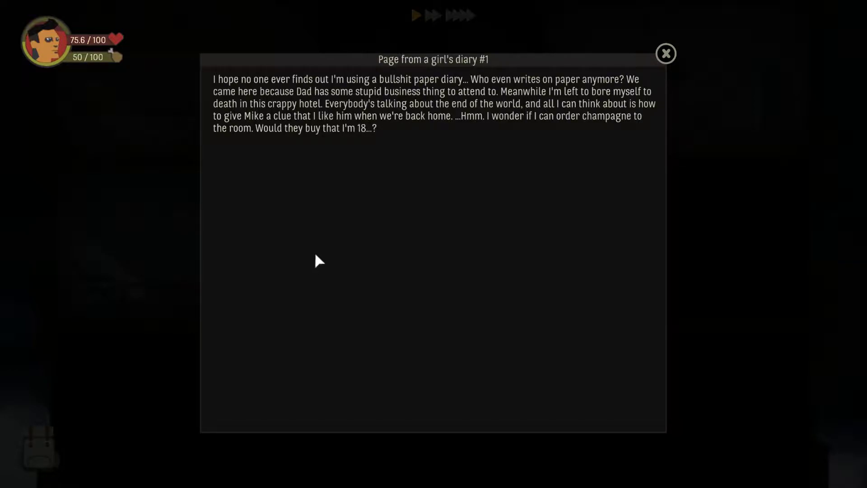
{"action": "mouse_move", "coordinate": [486, 149]}
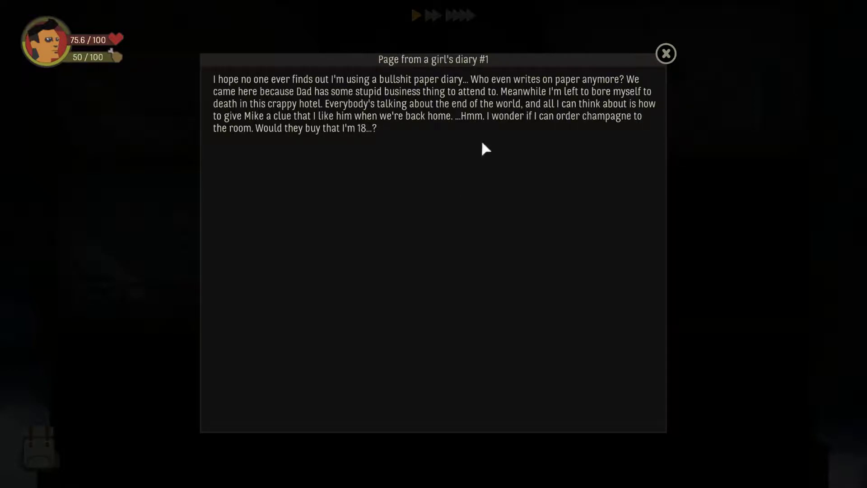
{"action": "mouse_move", "coordinate": [455, 231]}
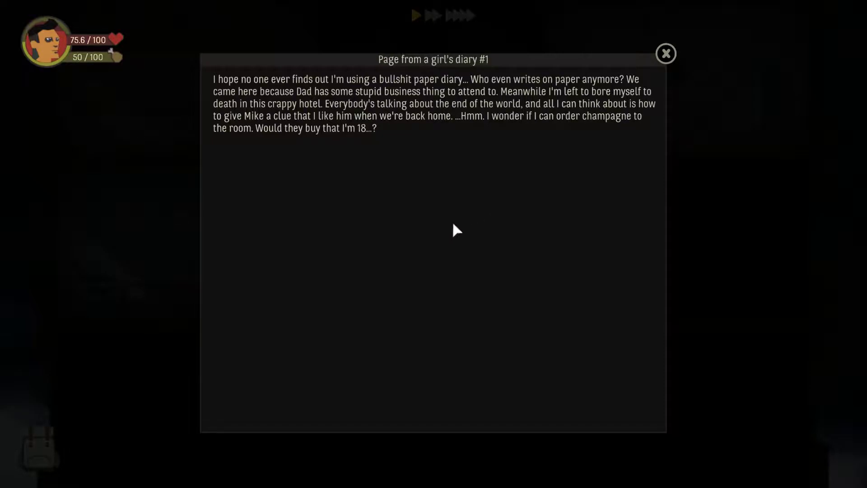
{"action": "mouse_move", "coordinate": [448, 227]}
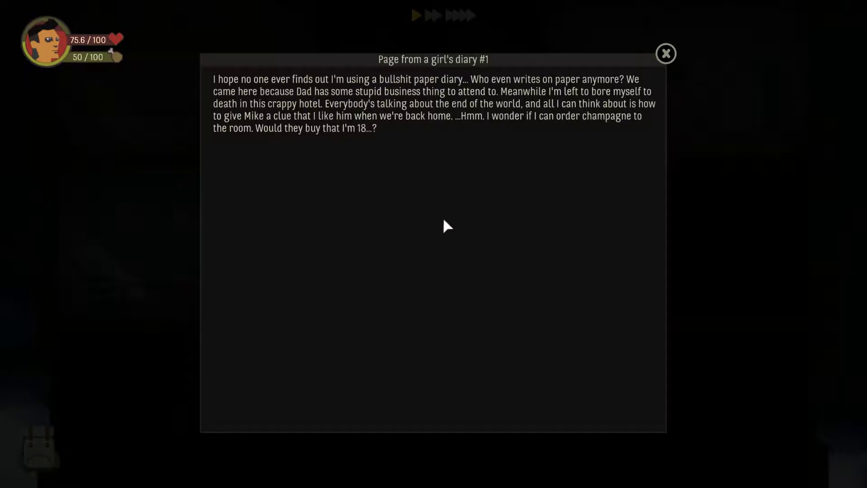
{"action": "mouse_move", "coordinate": [420, 320]}
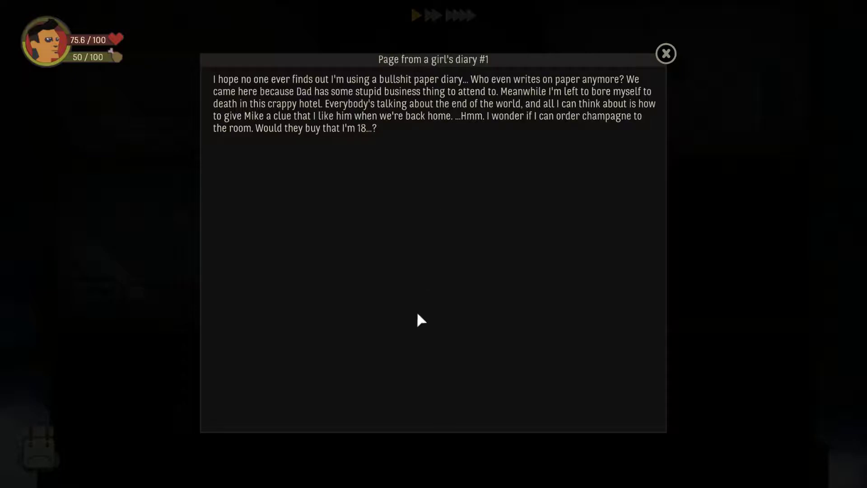
{"action": "mouse_move", "coordinate": [414, 304]}
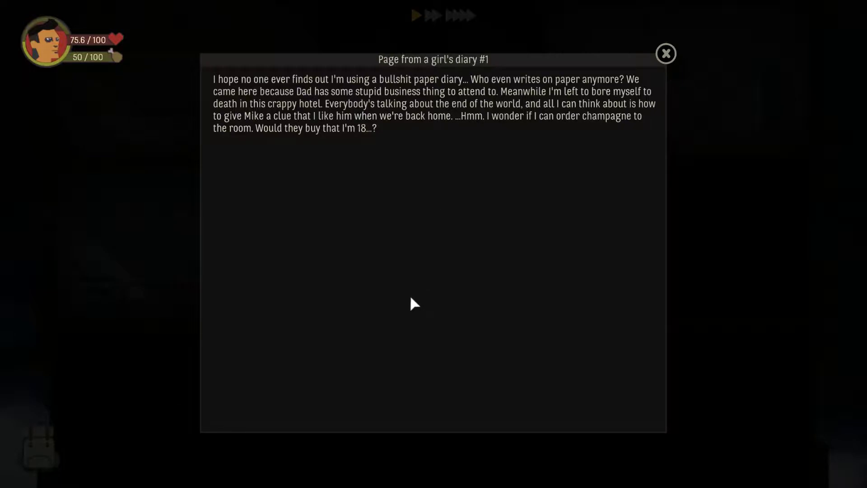
{"action": "mouse_move", "coordinate": [389, 248]}
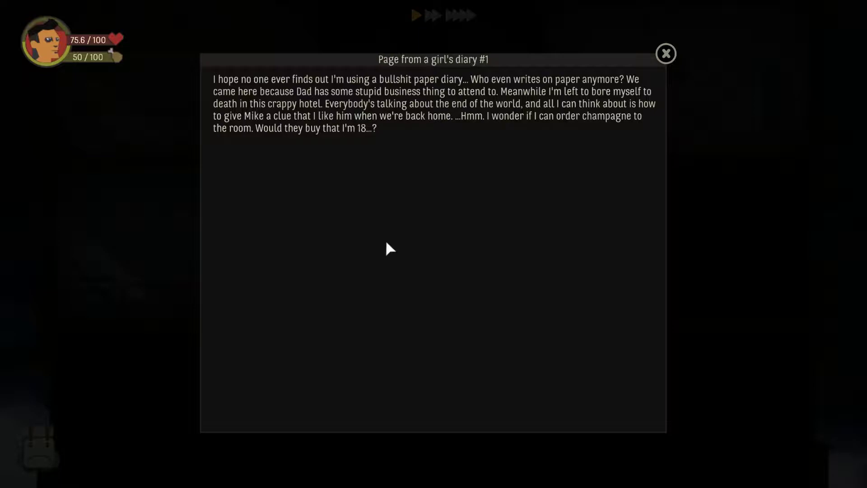
{"action": "mouse_move", "coordinate": [386, 246]}
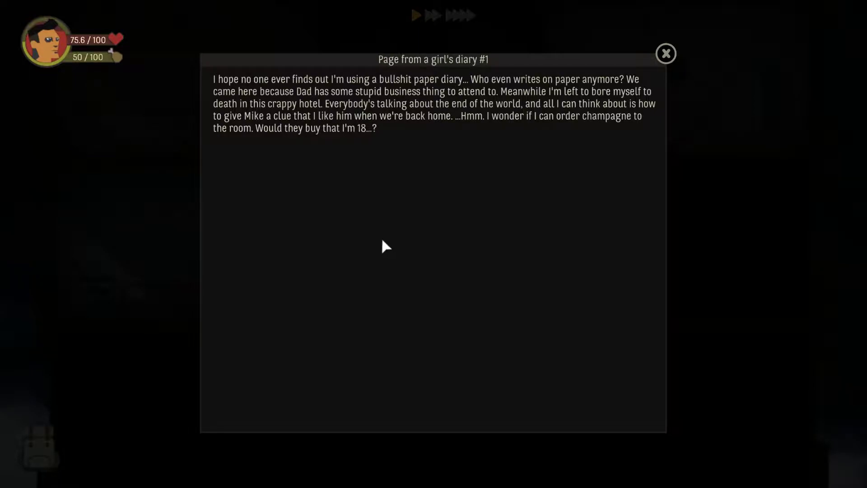
{"action": "mouse_move", "coordinate": [334, 212]}
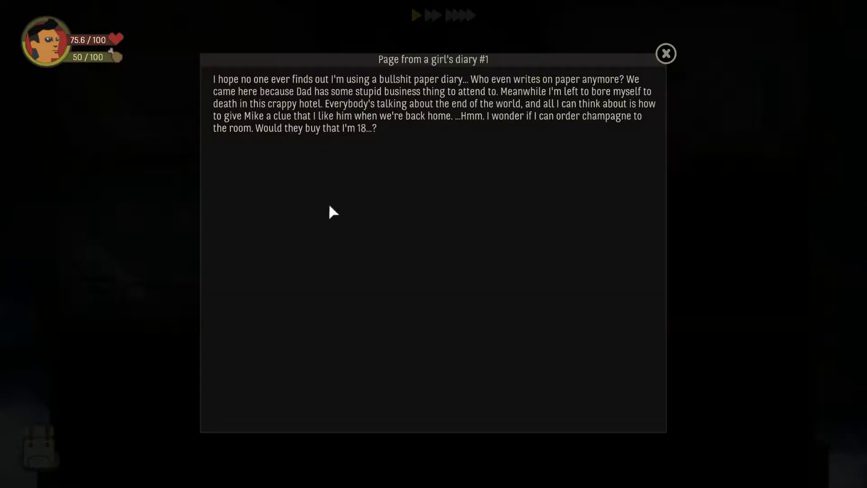
{"action": "mouse_move", "coordinate": [464, 192]}
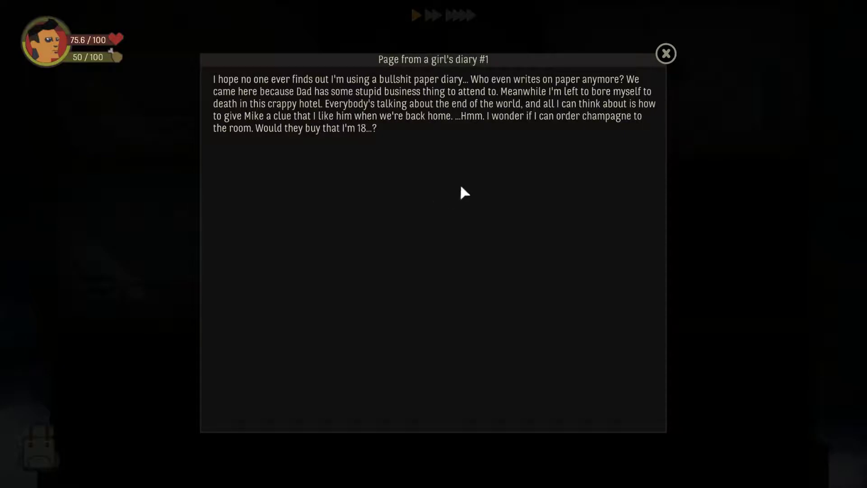
- Close the girl's diary page after reading it
{"action": "left_click", "coordinate": [666, 53]}
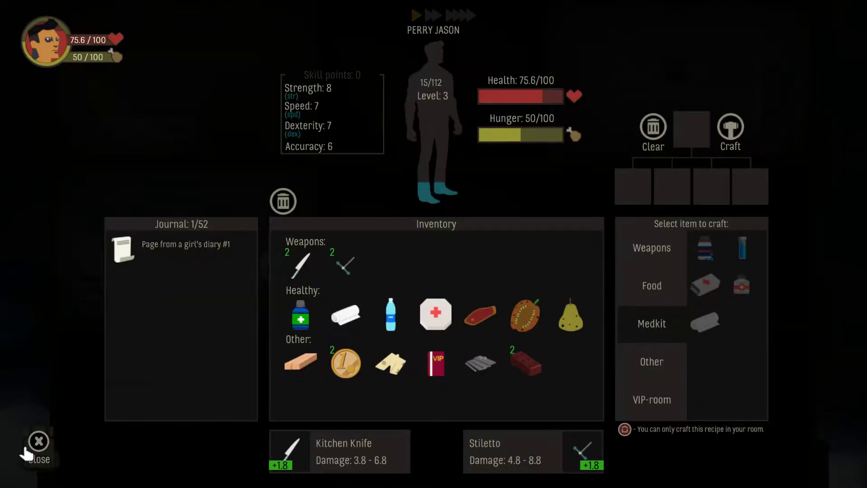
- Search the bunk-bed room, check the weapon crafting recipes, and return to the tower
{"action": "left_click", "coordinate": [37, 441]}
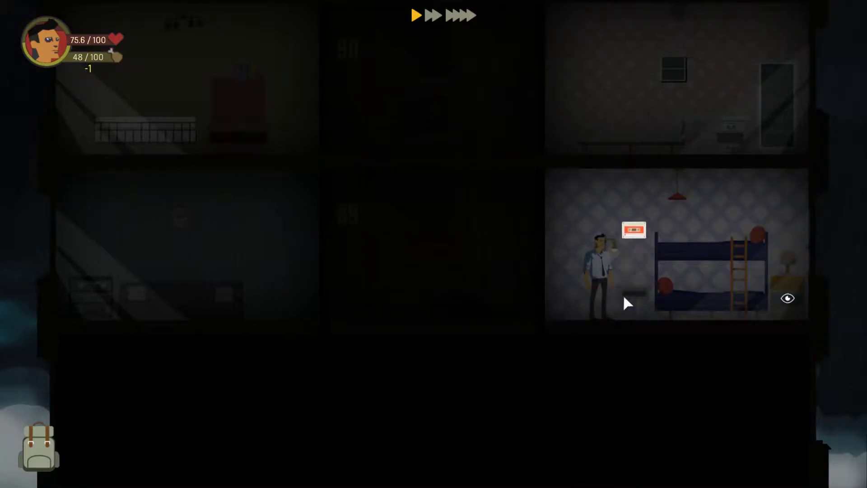
{"action": "left_click", "coordinate": [633, 229]}
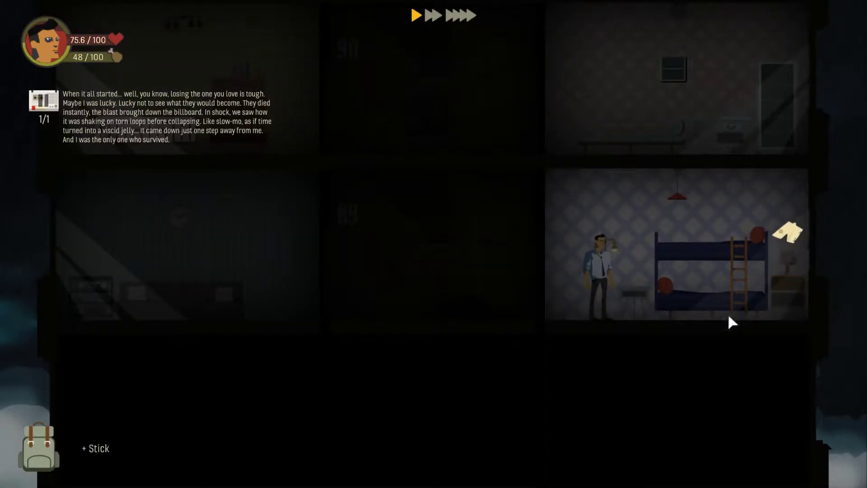
{"action": "left_click", "coordinate": [38, 447]}
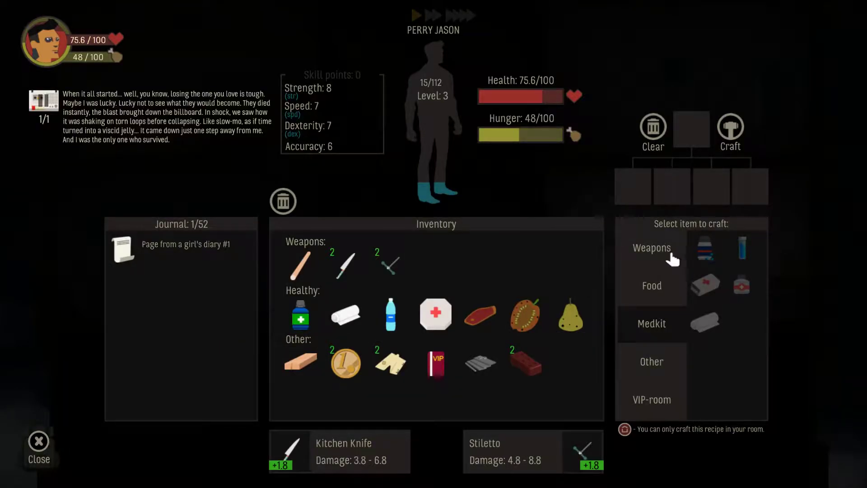
{"action": "left_click", "coordinate": [652, 247]}
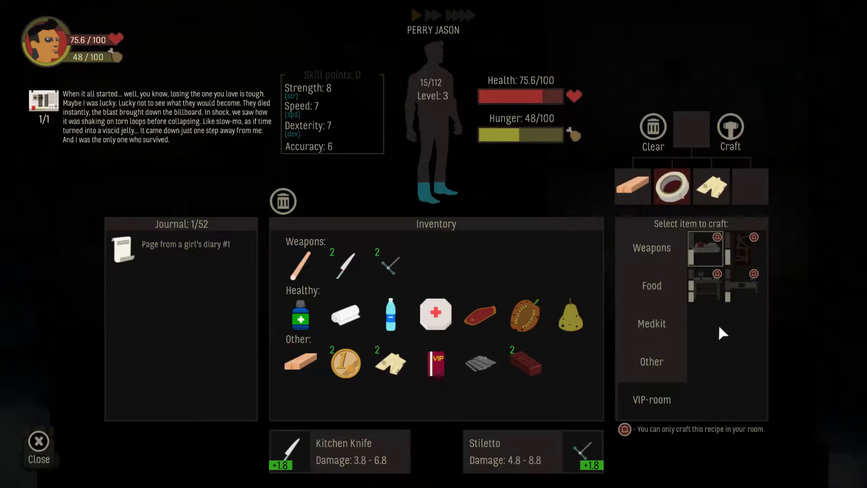
{"action": "mouse_move", "coordinate": [102, 452]}
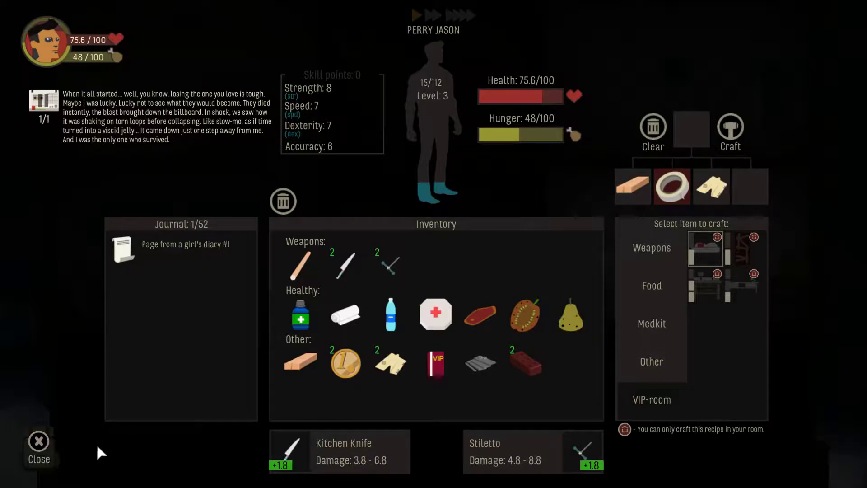
{"action": "left_click", "coordinate": [38, 449]}
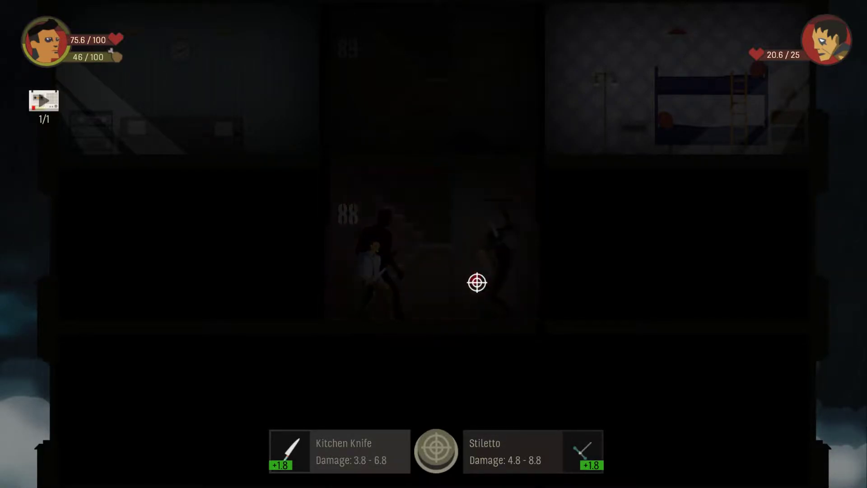
- Kill the floor 88 mutant, ending at 62.3 health
{"action": "left_click", "coordinate": [478, 282]}
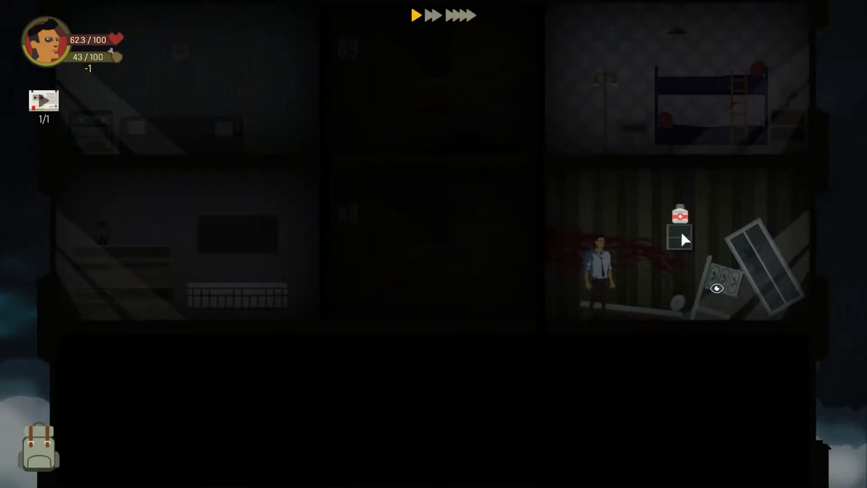
- Use the Small Medkit from the backpack, raising health from 62.3 to 92.3
{"action": "left_click", "coordinate": [39, 446]}
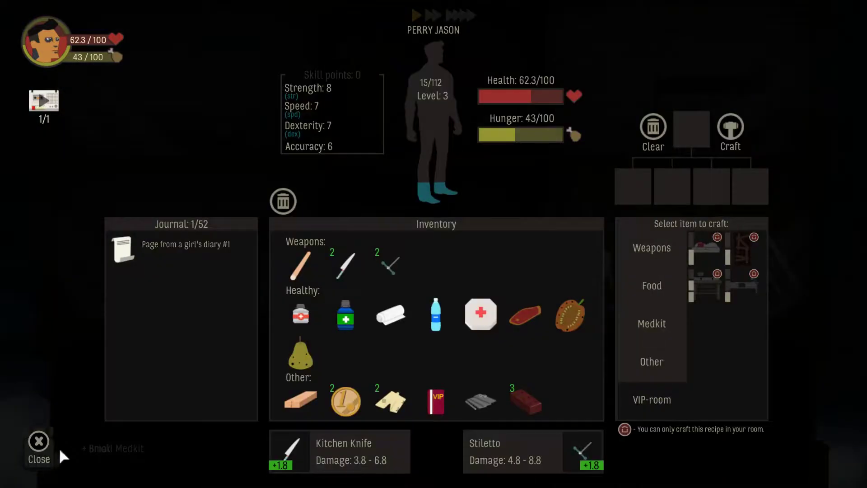
{"action": "mouse_move", "coordinate": [301, 315]}
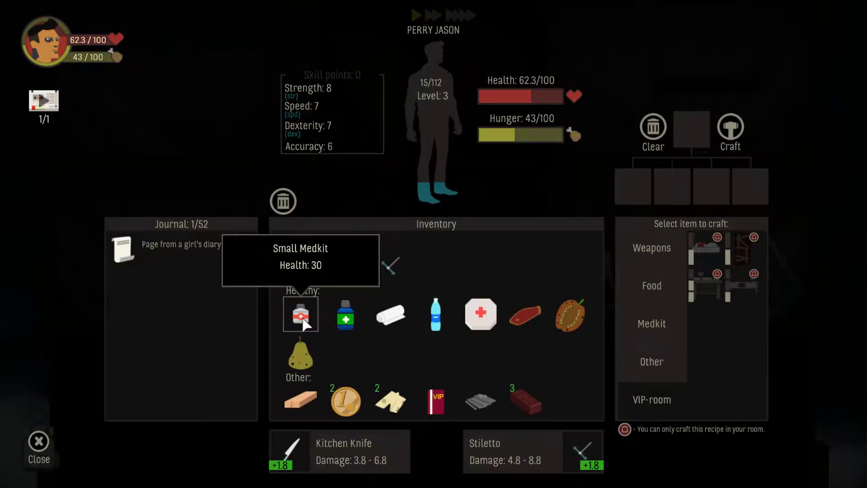
{"action": "left_click", "coordinate": [300, 314]}
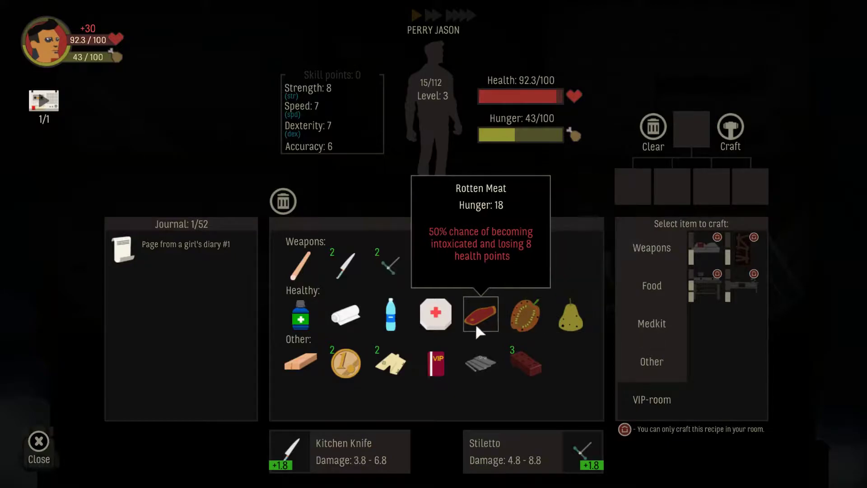
{"action": "mouse_move", "coordinate": [536, 130]}
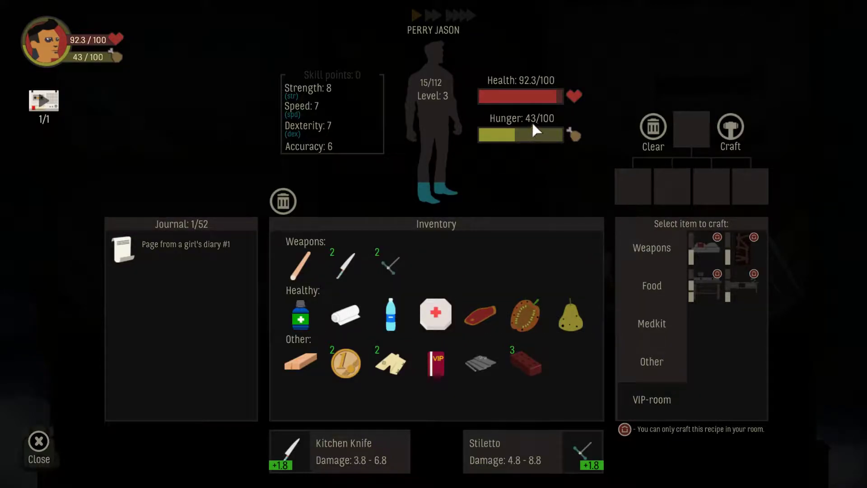
{"action": "mouse_move", "coordinate": [391, 315]}
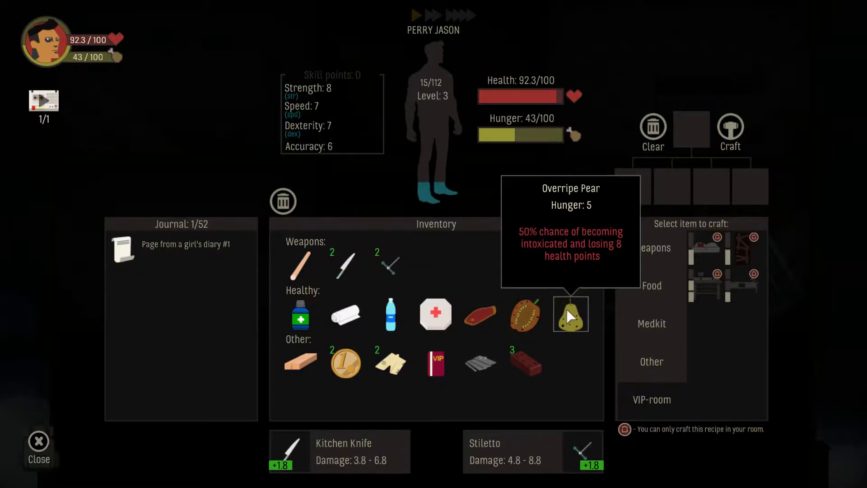
{"action": "mouse_move", "coordinate": [417, 369]}
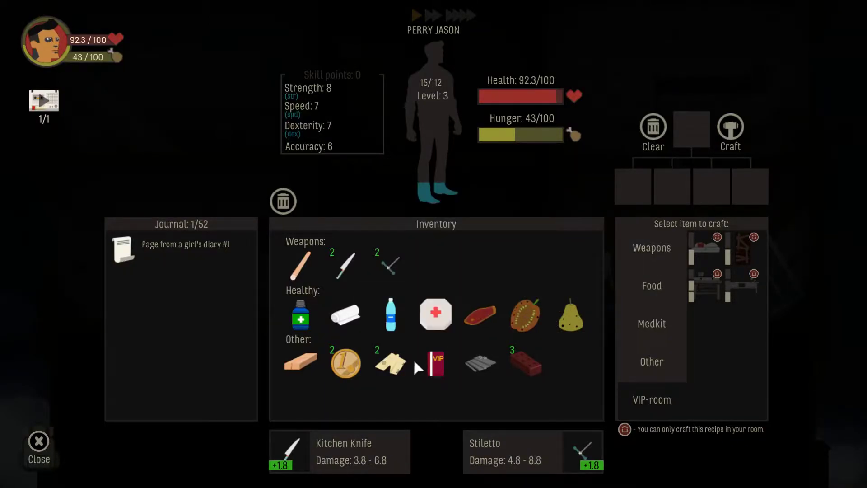
{"action": "left_click", "coordinate": [39, 447]}
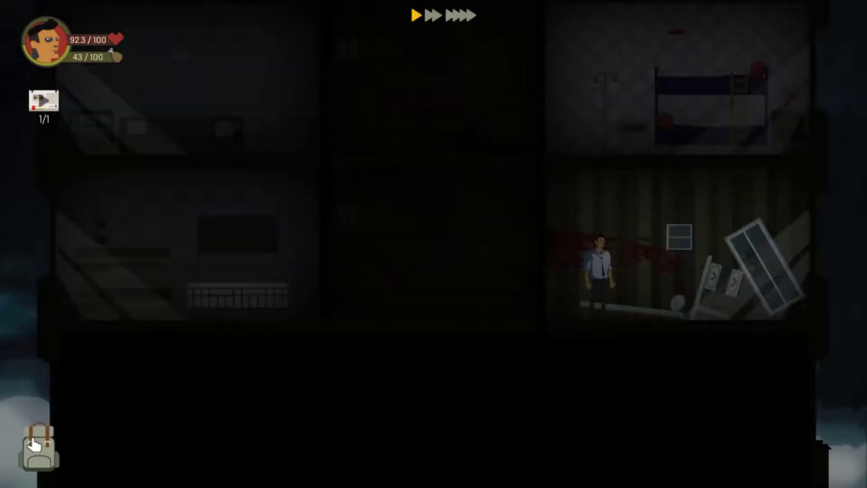
- Descend to floor 87 and fight off its mutant, ending at 72 health
{"action": "left_click", "coordinate": [437, 303]}
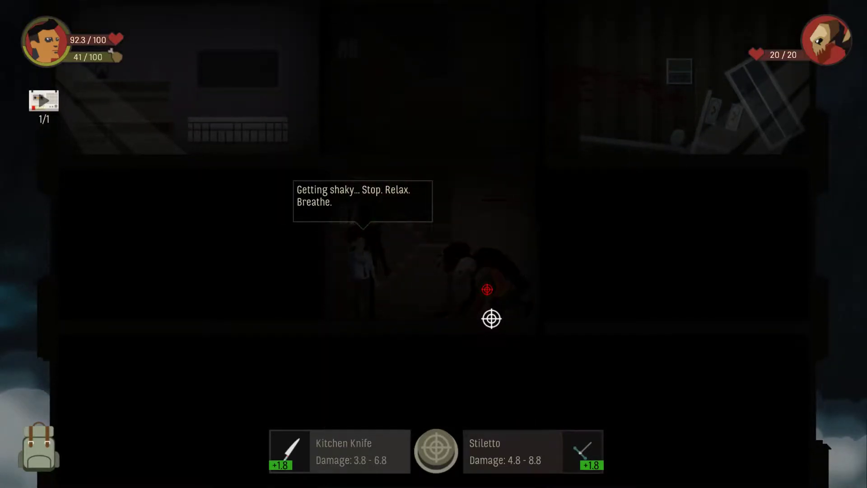
{"action": "left_click", "coordinate": [491, 288]}
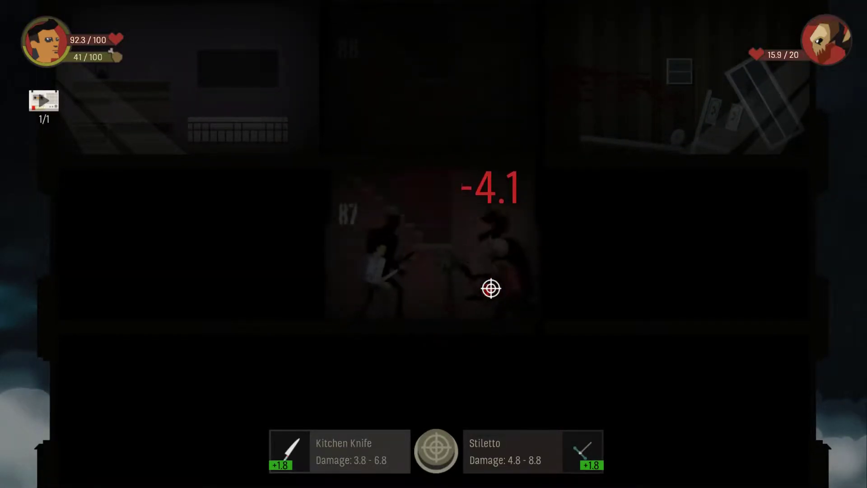
{"action": "left_click", "coordinate": [489, 281]}
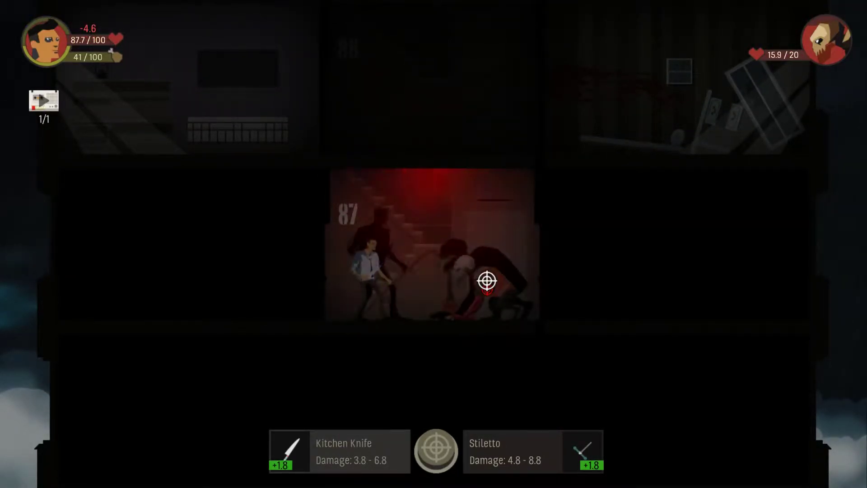
{"action": "left_click", "coordinate": [488, 280]}
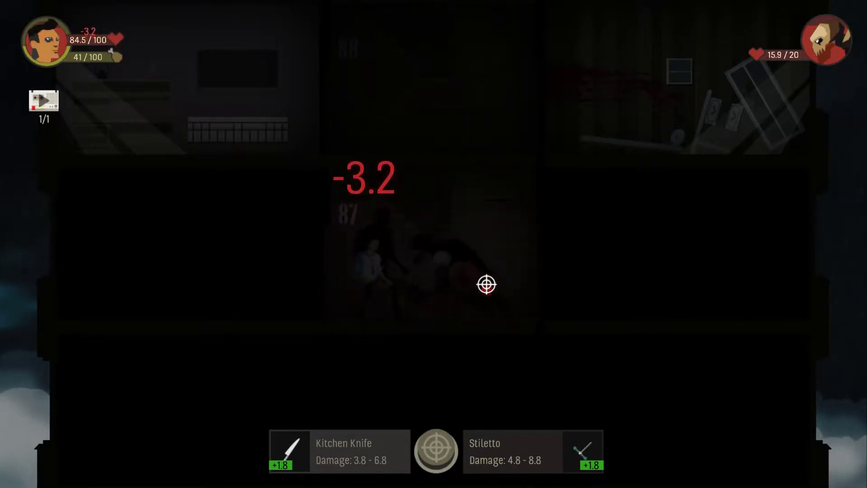
{"action": "left_click", "coordinate": [484, 281]}
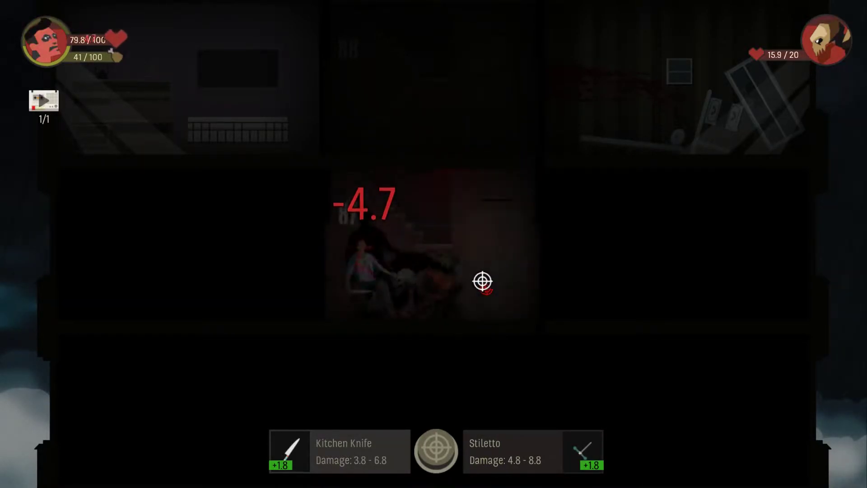
{"action": "left_click", "coordinate": [491, 285]}
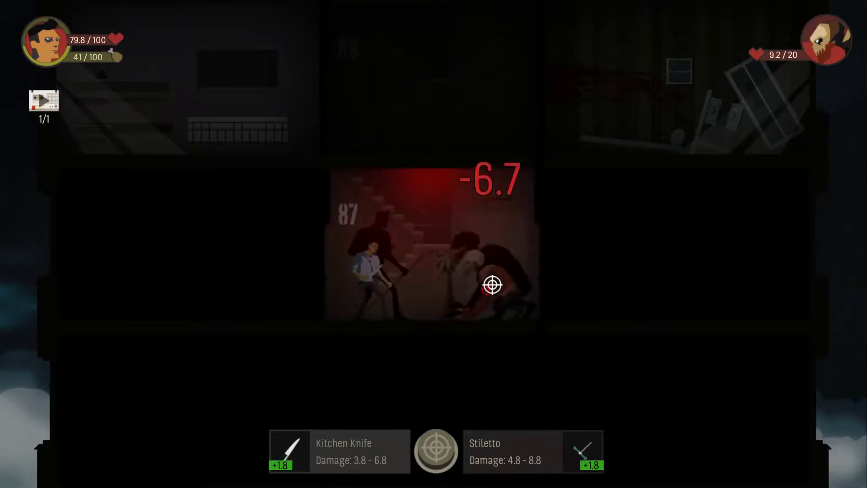
{"action": "left_click", "coordinate": [491, 285]}
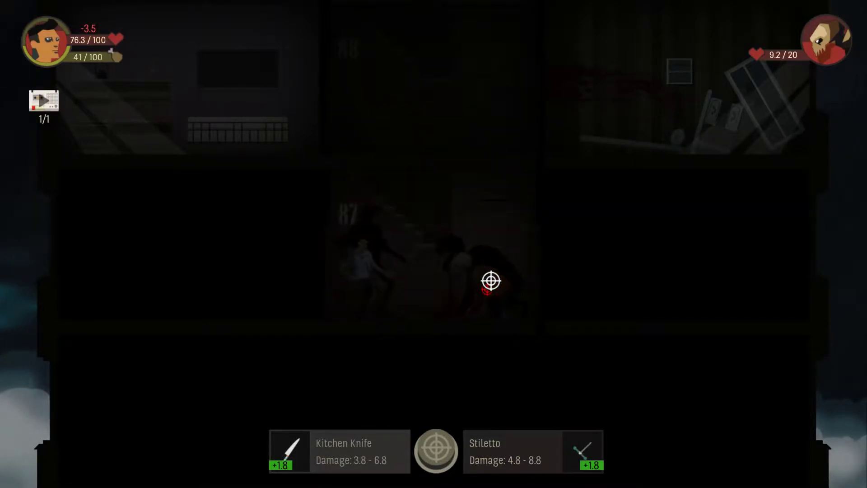
{"action": "left_click", "coordinate": [491, 281]}
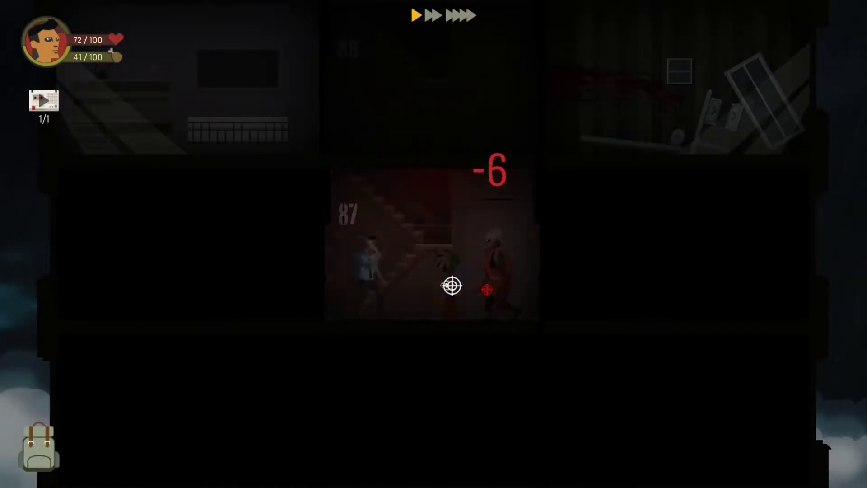
{"action": "left_click", "coordinate": [39, 443]}
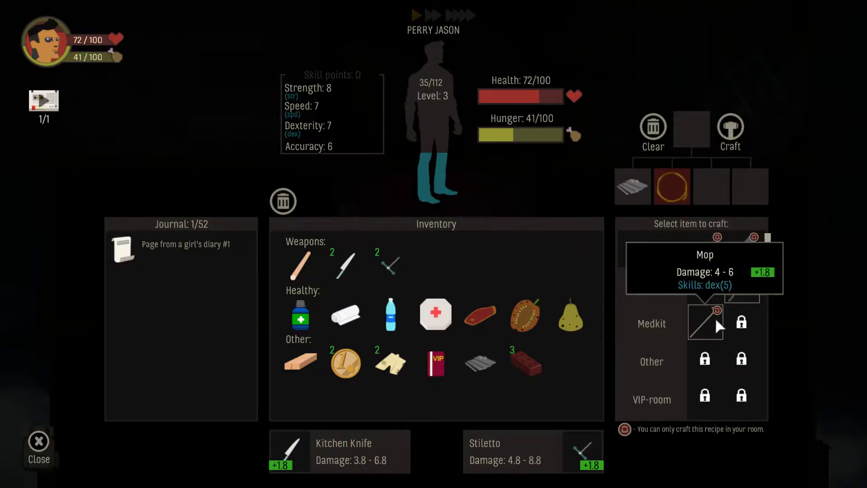
- Preview the Mop recipe's ingredients under Weapons, then leave the inventory
{"action": "left_click", "coordinate": [704, 323]}
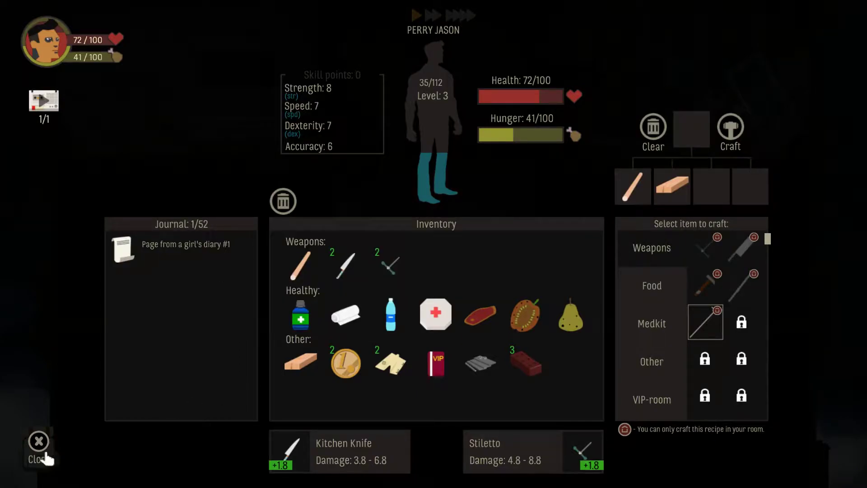
{"action": "left_click", "coordinate": [39, 448]}
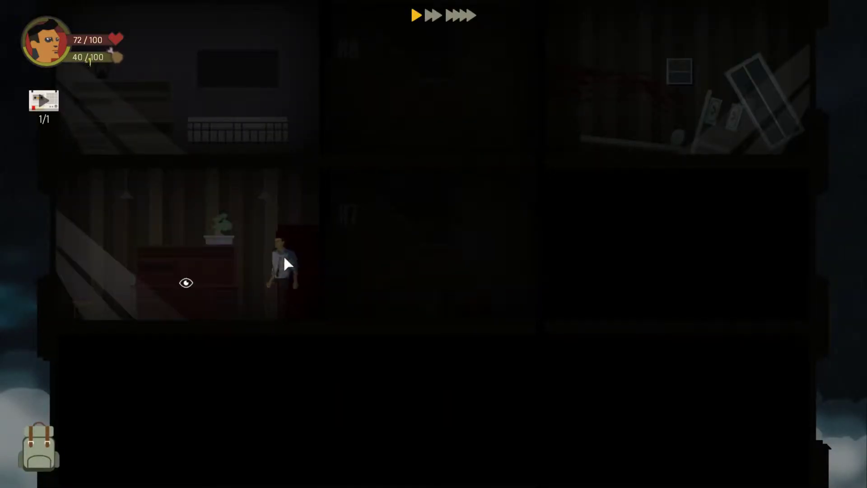
- Descend to floor 86, take the medicine from the vending machine and check the inventory
{"action": "left_click", "coordinate": [398, 272]}
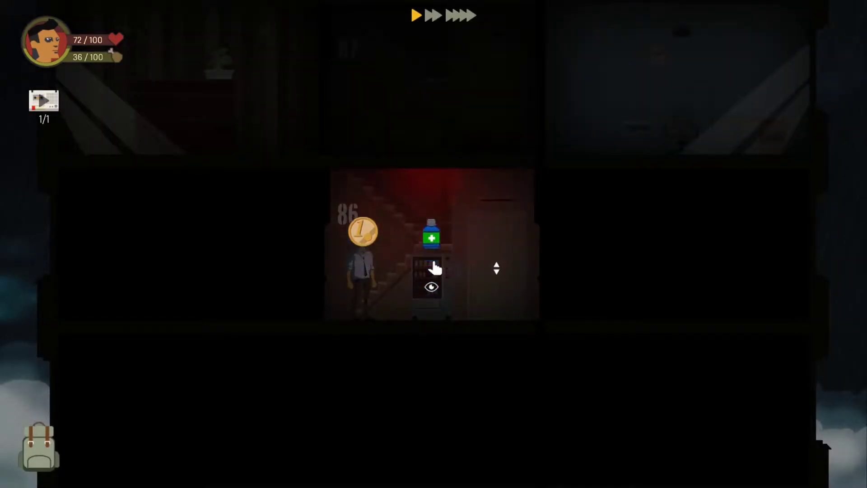
{"action": "left_click", "coordinate": [431, 237]}
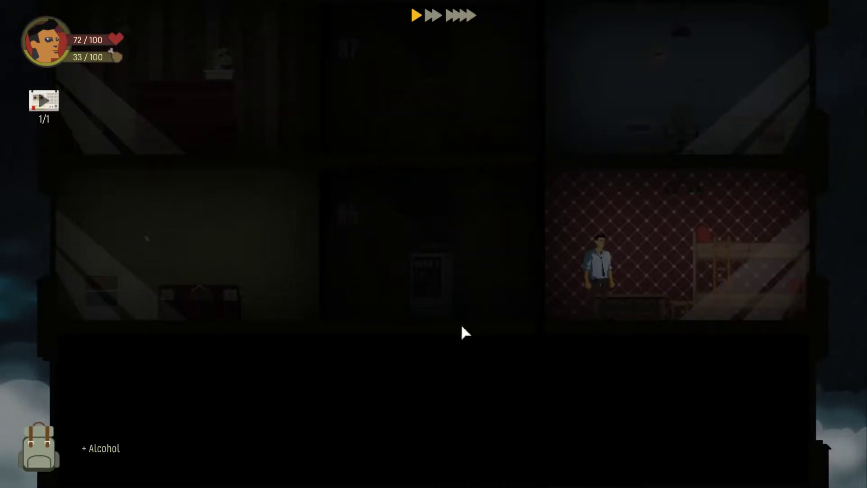
{"action": "left_click", "coordinate": [39, 448]}
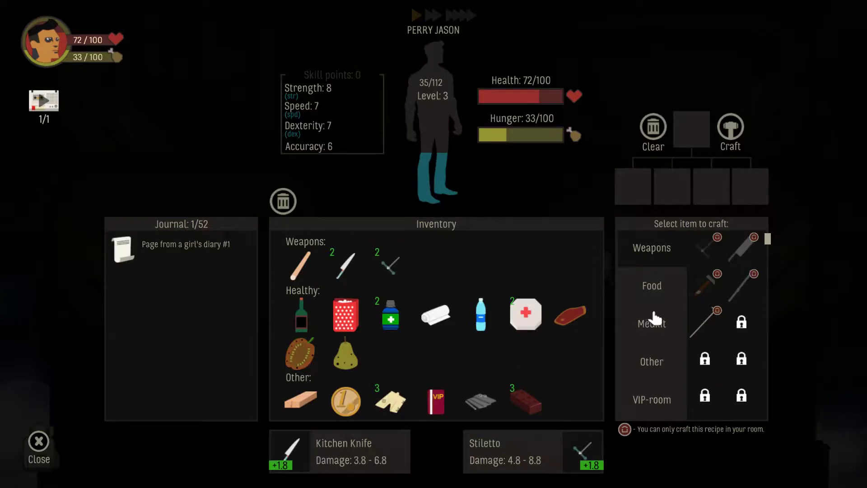
- Review the Medkit crafting recipes including Painkillers, then leave the inventory
{"action": "left_click", "coordinate": [652, 324]}
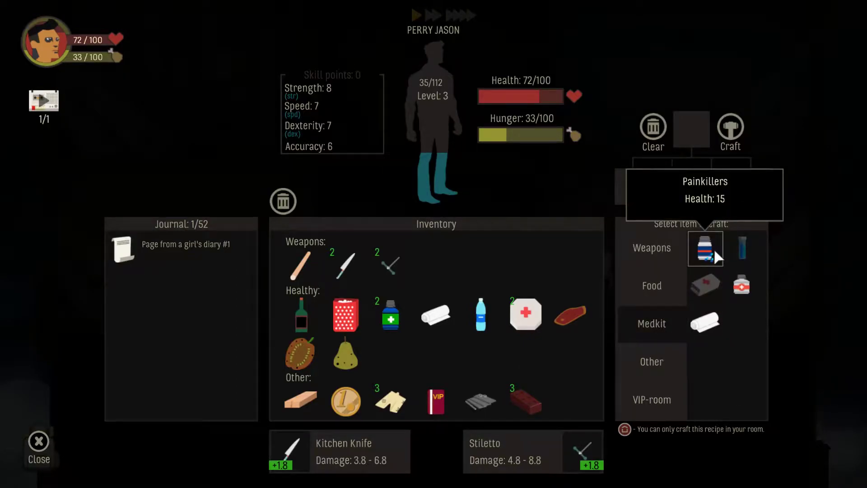
{"action": "mouse_move", "coordinate": [741, 285]}
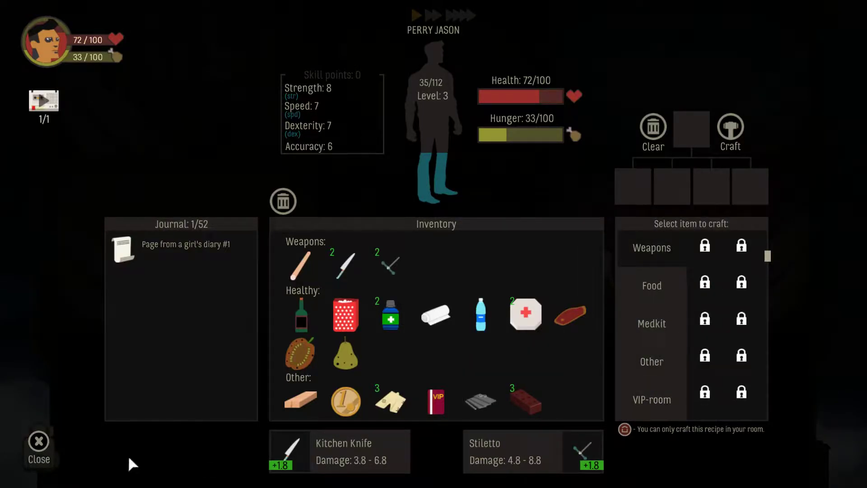
{"action": "left_click", "coordinate": [39, 448]}
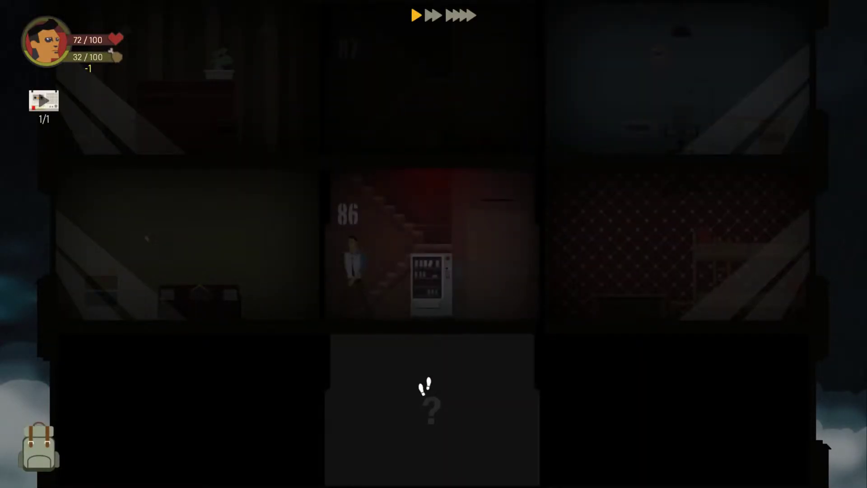
- Descend to floor 85 and attack its mutant until it is nearly dead
{"action": "left_click", "coordinate": [431, 404]}
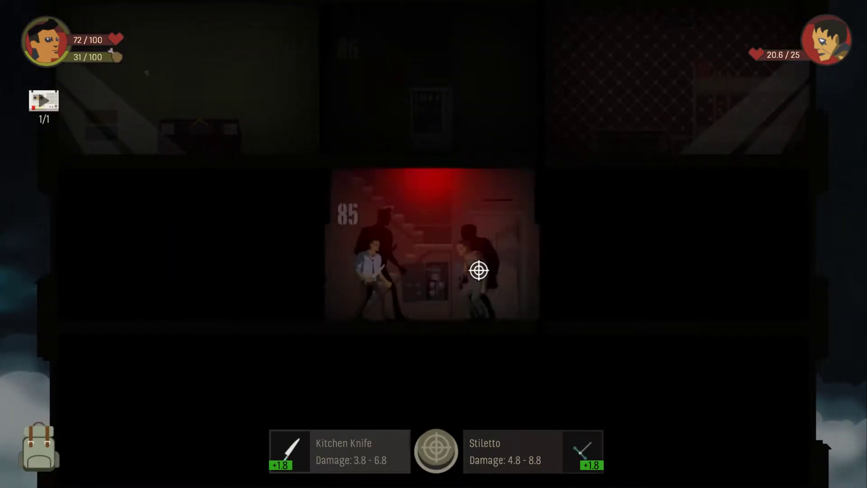
{"action": "left_click", "coordinate": [477, 270]}
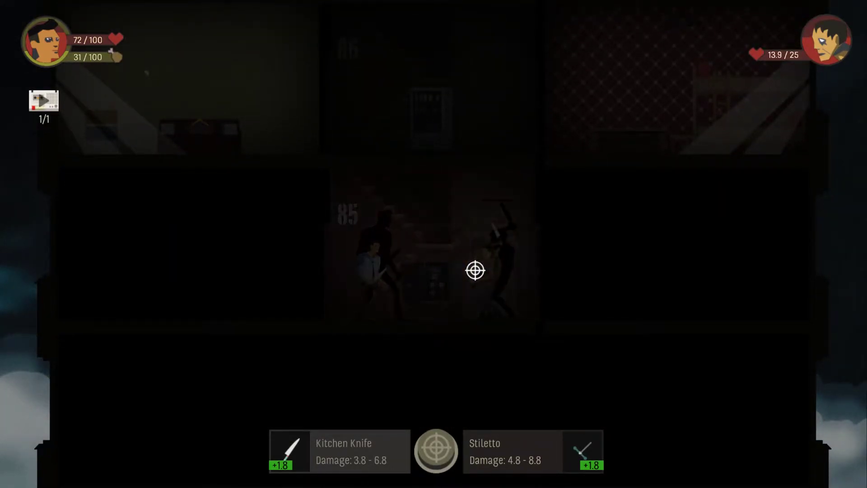
{"action": "left_click", "coordinate": [476, 271]}
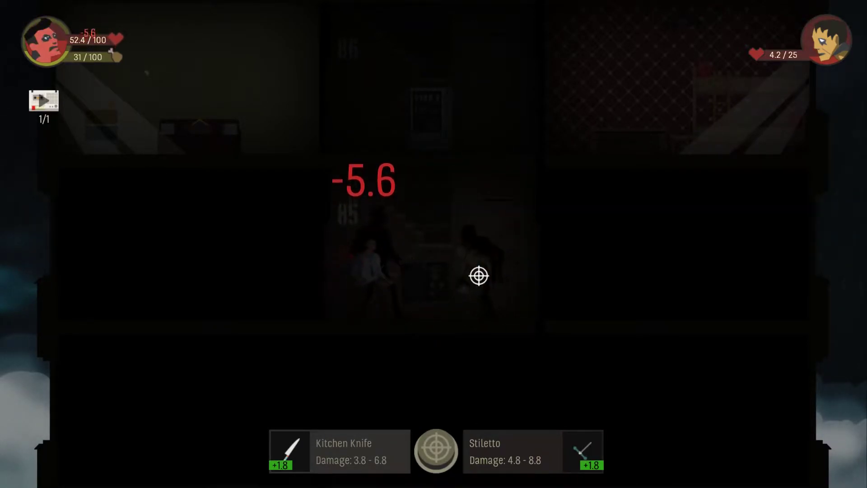
{"action": "left_click", "coordinate": [478, 276]}
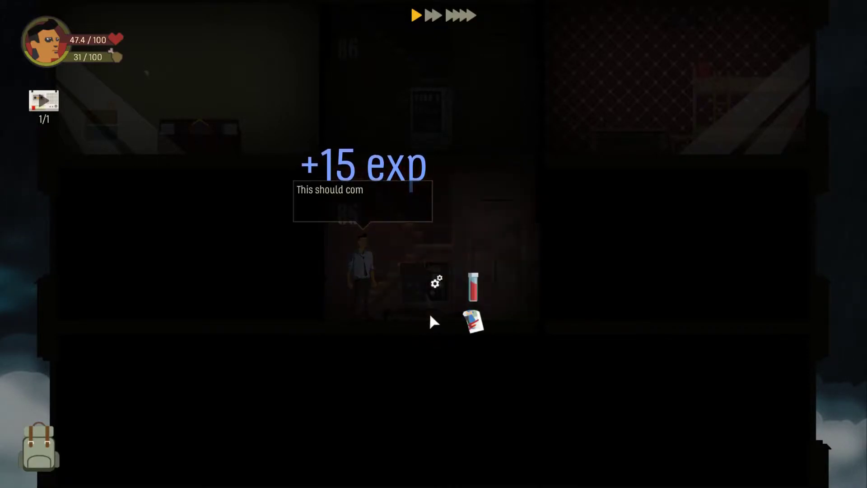
- Read newspaper clipping #4 dropped by the mutant and return to the inventory
{"action": "left_click", "coordinate": [473, 323]}
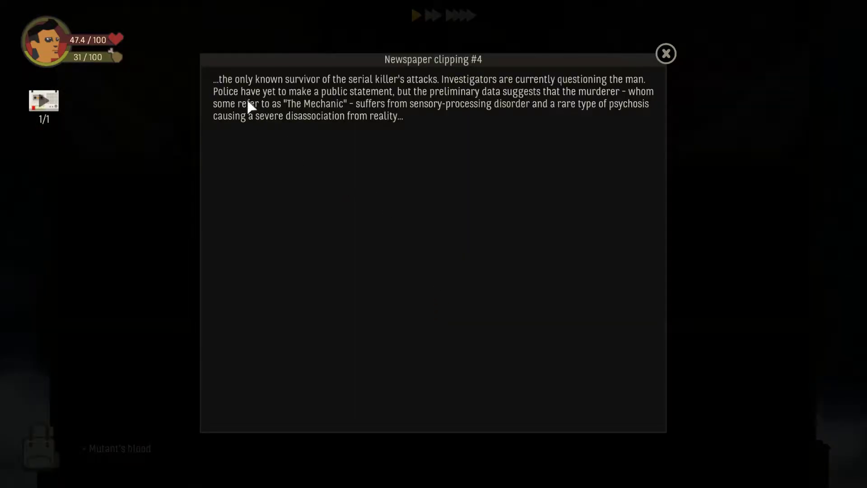
{"action": "mouse_move", "coordinate": [353, 200]}
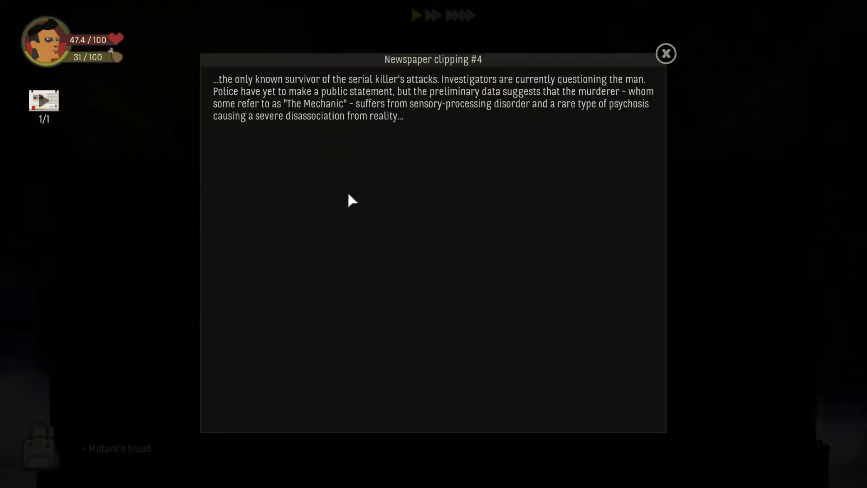
{"action": "mouse_move", "coordinate": [393, 182]}
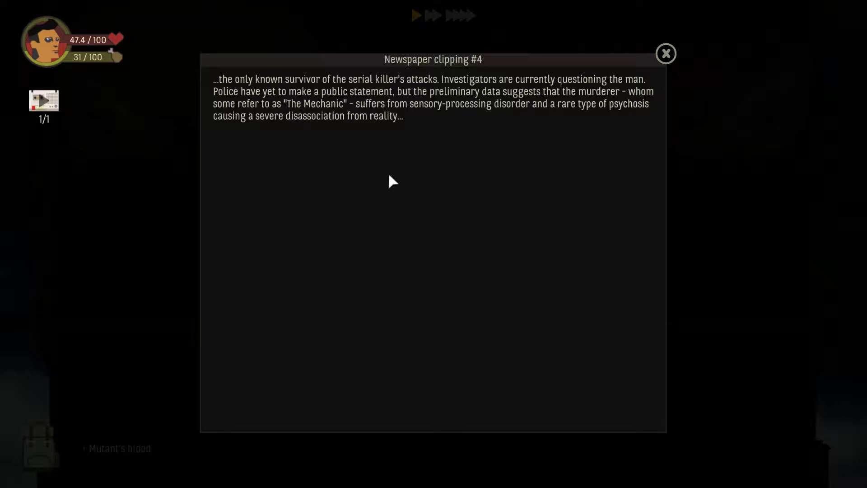
{"action": "mouse_move", "coordinate": [413, 229]}
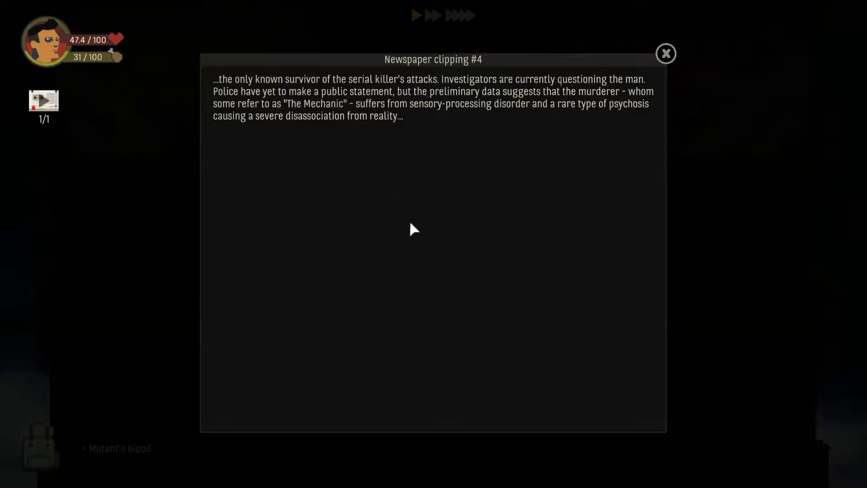
{"action": "mouse_move", "coordinate": [414, 246]}
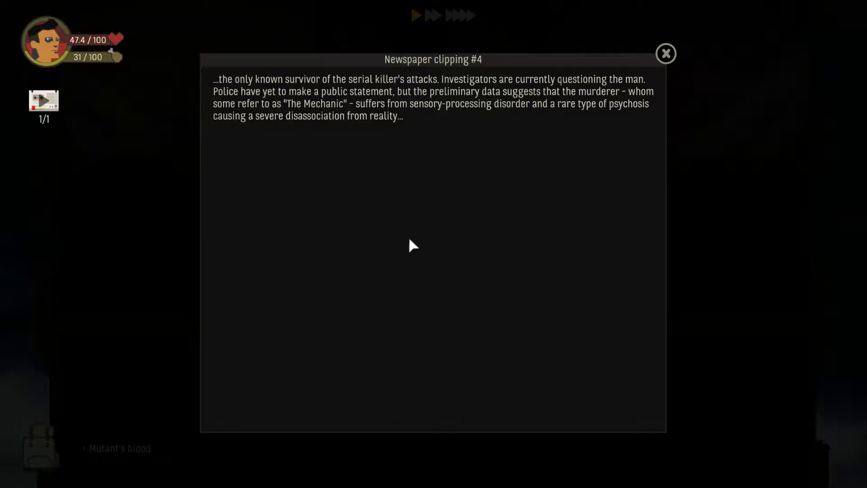
{"action": "mouse_move", "coordinate": [370, 125]}
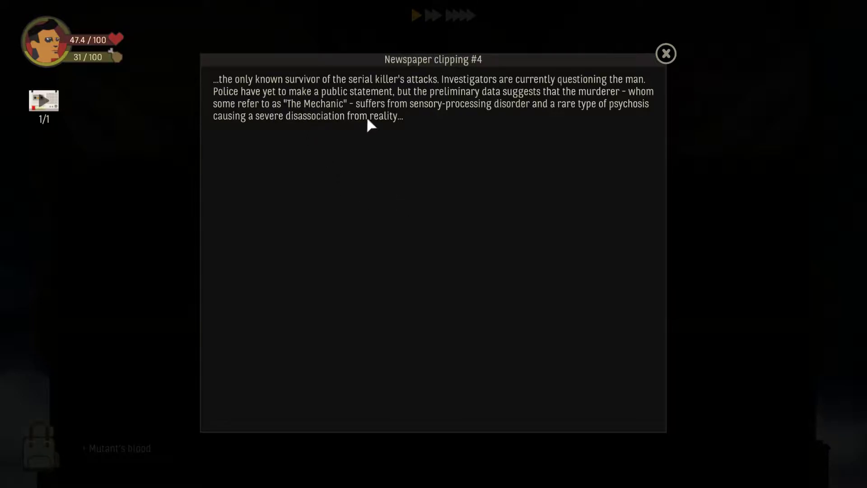
{"action": "mouse_move", "coordinate": [454, 115]}
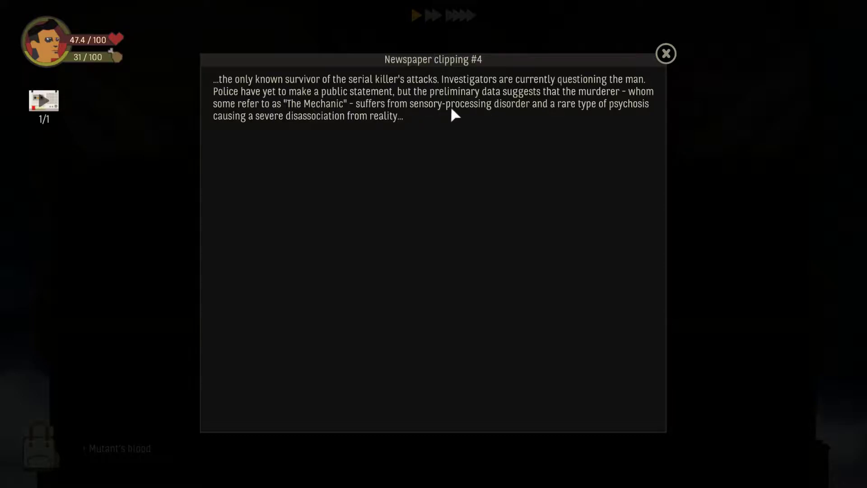
{"action": "mouse_move", "coordinate": [314, 212]}
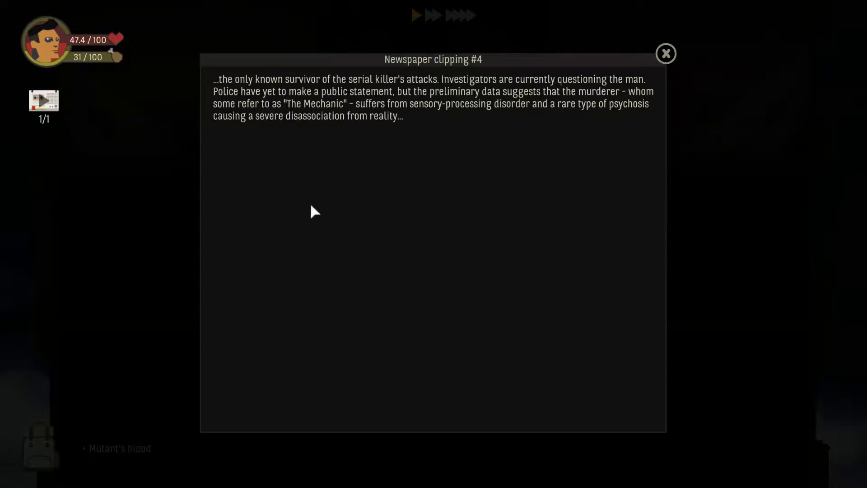
{"action": "mouse_move", "coordinate": [291, 128]}
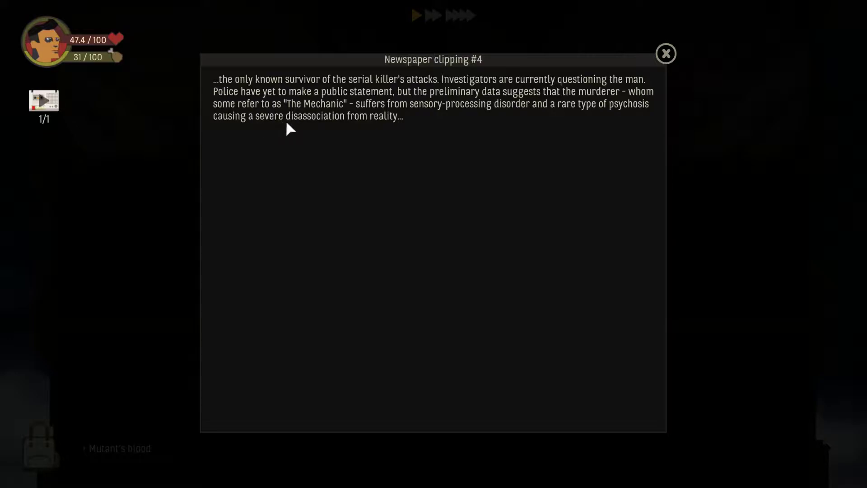
{"action": "mouse_move", "coordinate": [329, 128]}
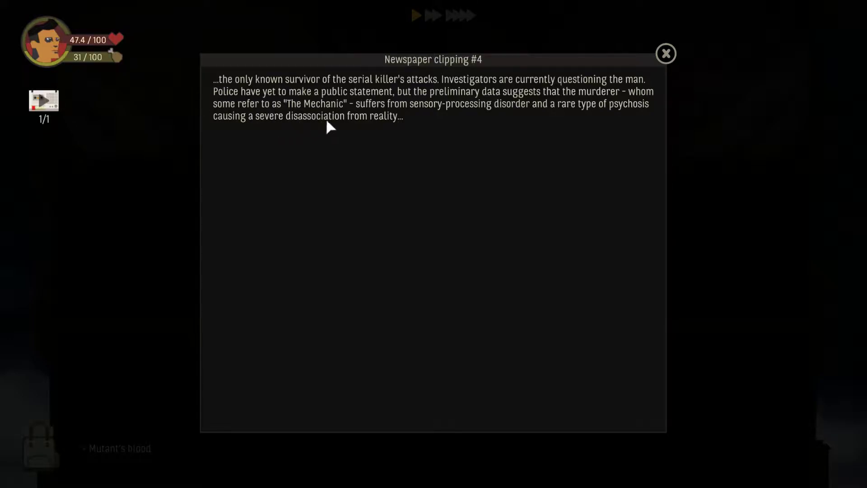
{"action": "mouse_move", "coordinate": [649, 92]}
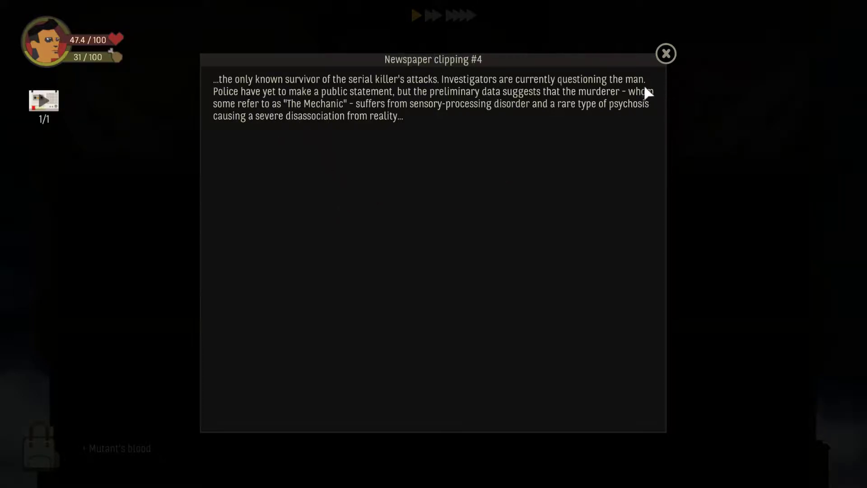
{"action": "left_click", "coordinate": [666, 53]}
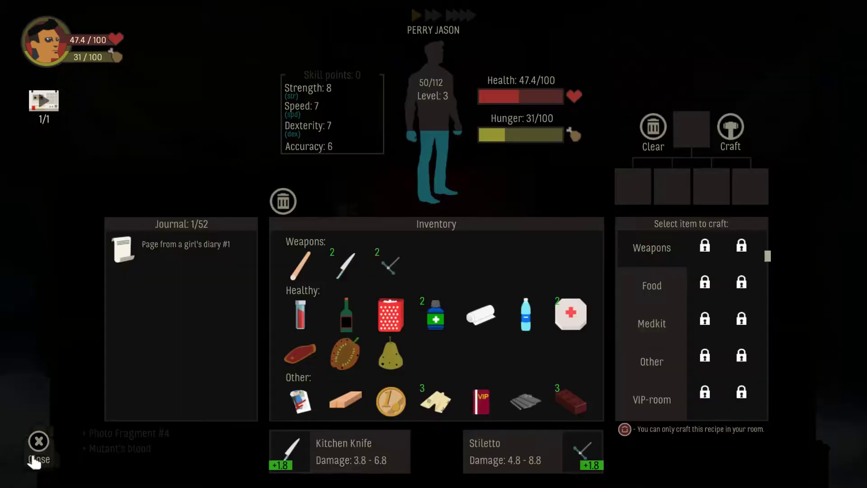
{"action": "mouse_move", "coordinate": [301, 315]}
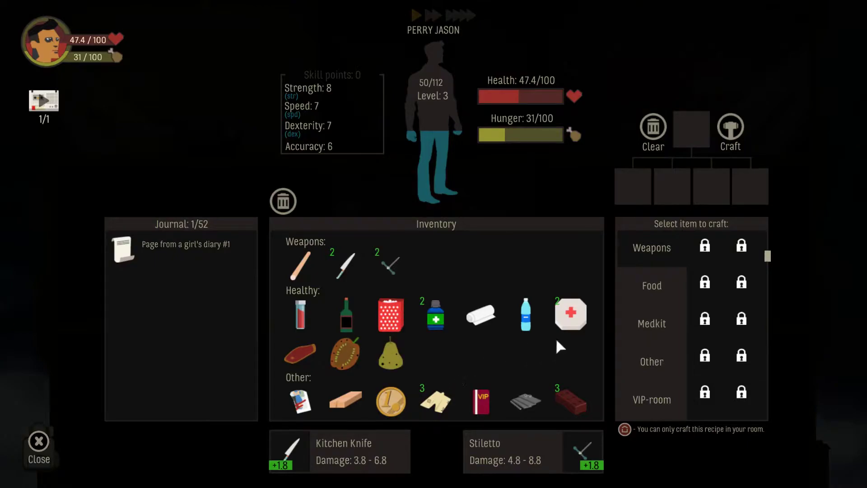
- Use a Large Medkit from the Healthy section to restore health to 100
{"action": "left_click", "coordinate": [570, 315]}
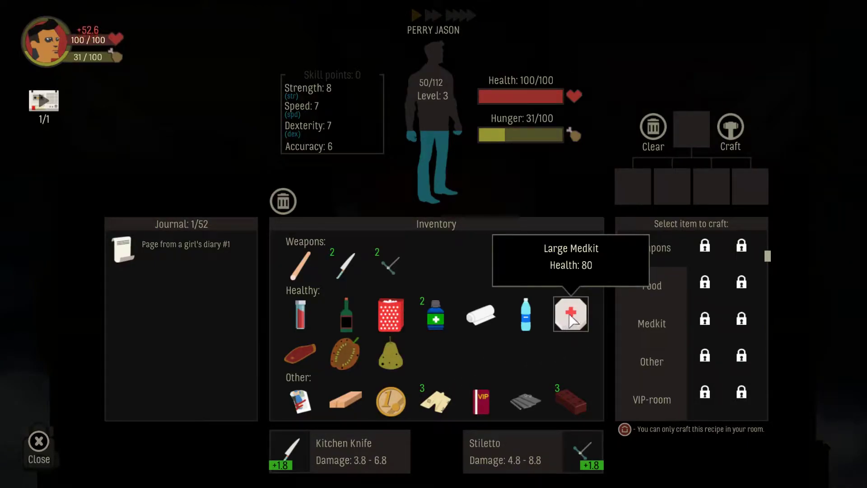
{"action": "mouse_move", "coordinate": [525, 313]}
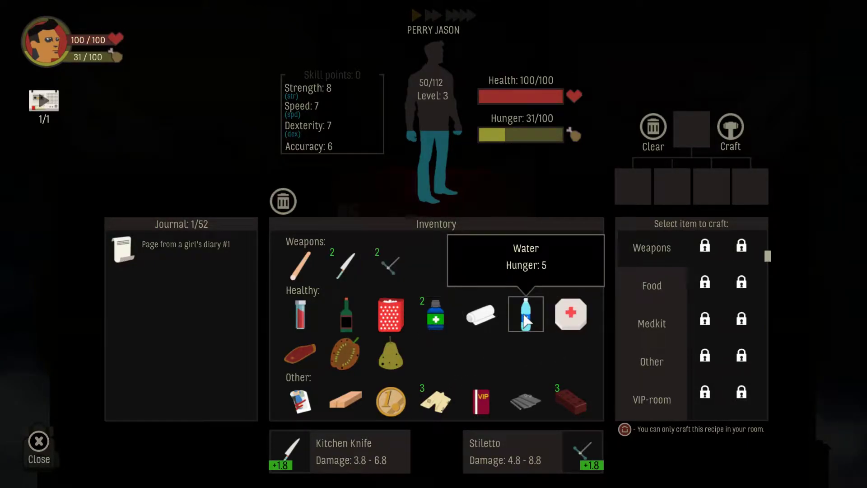
{"action": "mouse_move", "coordinate": [390, 315]}
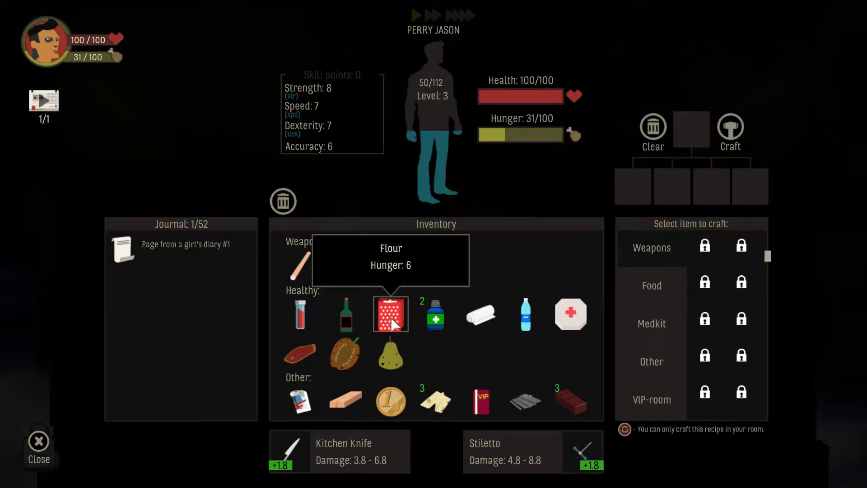
{"action": "left_click", "coordinate": [38, 449]}
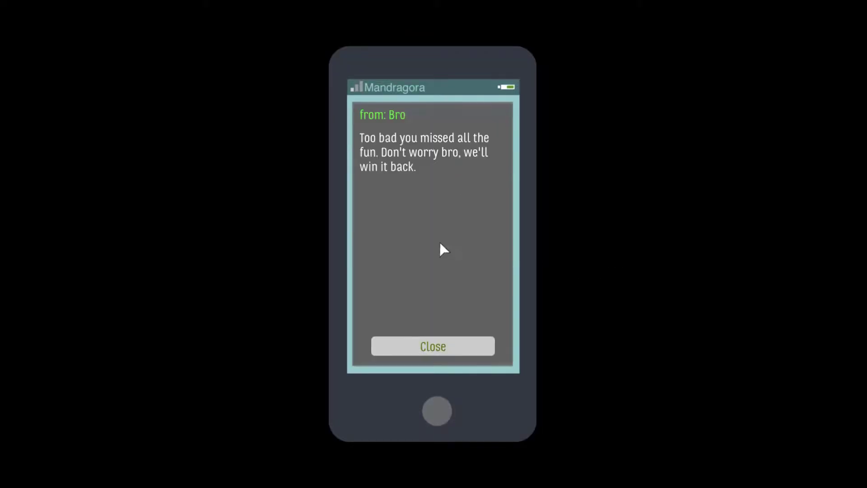
{"action": "mouse_move", "coordinate": [409, 234]}
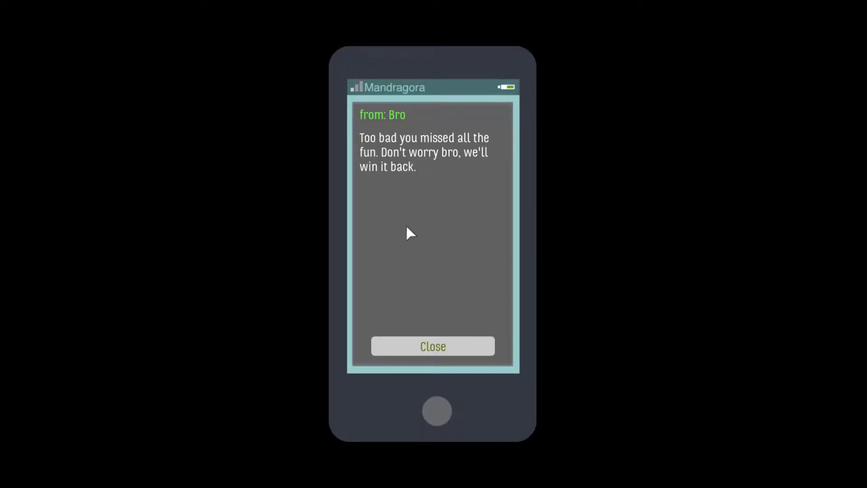
{"action": "mouse_move", "coordinate": [432, 315]}
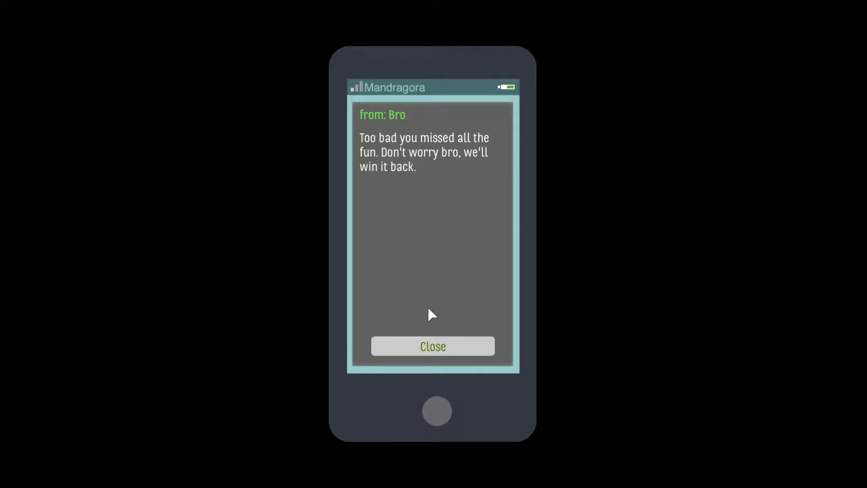
{"action": "left_click", "coordinate": [433, 346]}
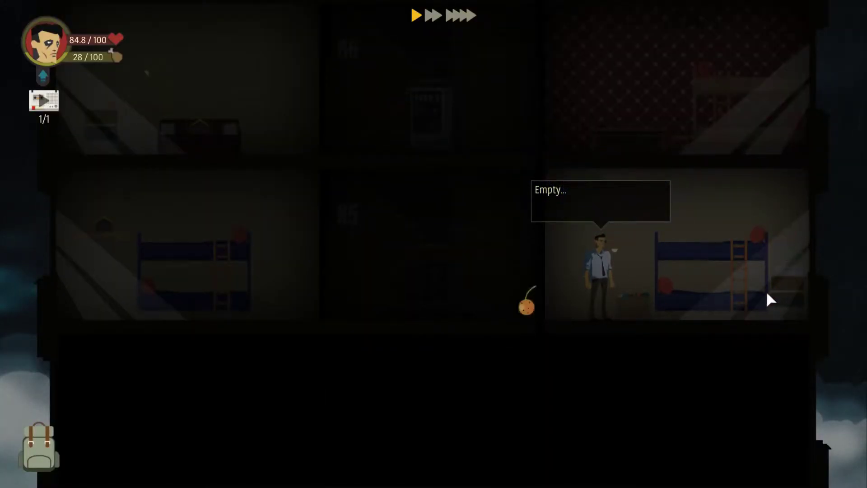
- Spend the skill points, raising Speed to 8, and return to the stairwell
{"action": "left_click", "coordinate": [527, 305]}
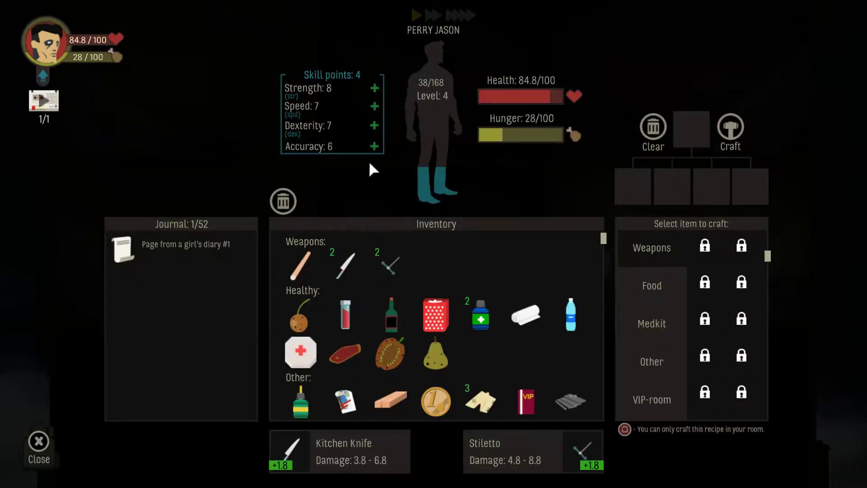
{"action": "mouse_move", "coordinate": [348, 135]}
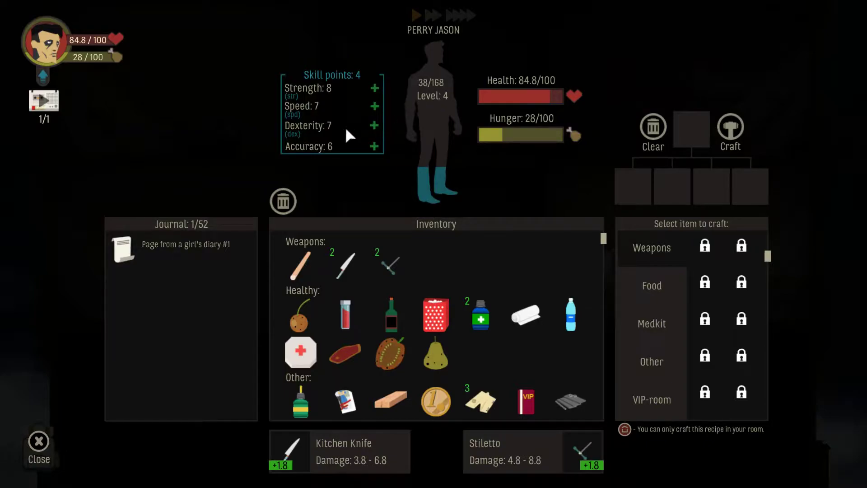
{"action": "mouse_move", "coordinate": [375, 95]}
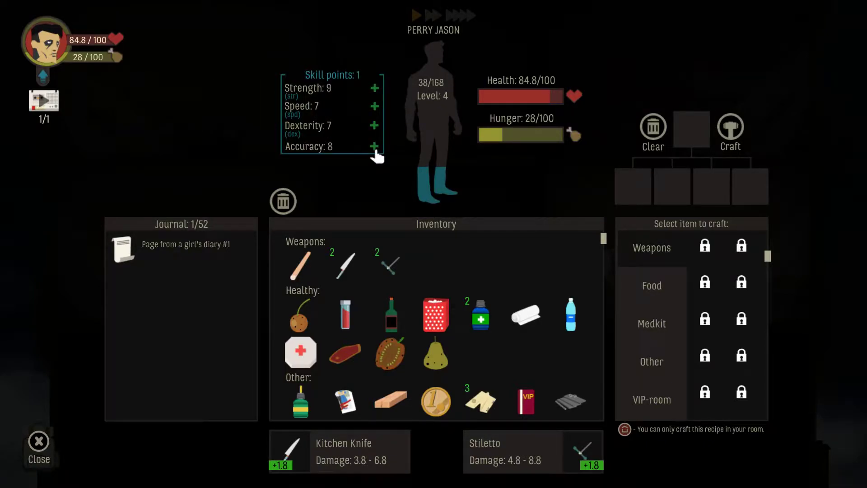
{"action": "mouse_move", "coordinate": [307, 127]}
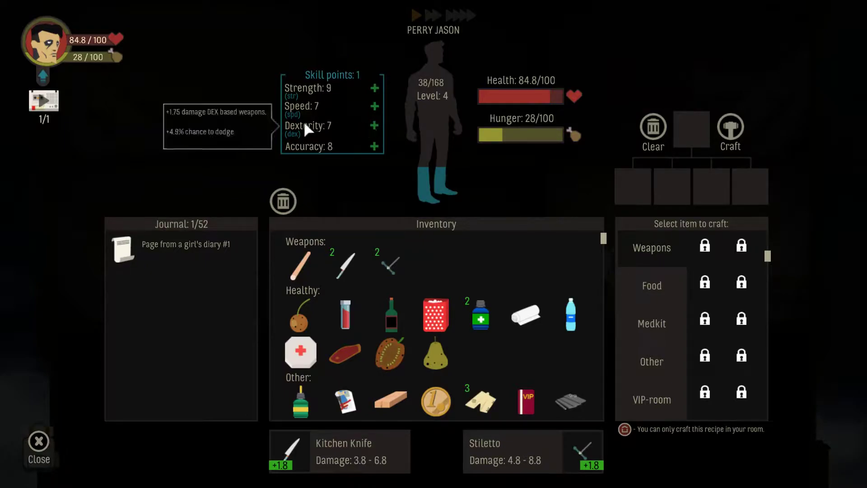
{"action": "mouse_move", "coordinate": [372, 111]}
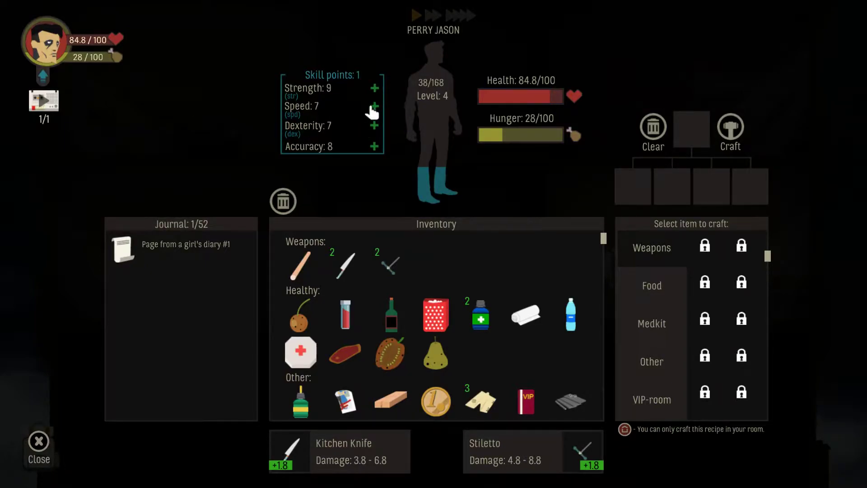
{"action": "left_click", "coordinate": [375, 106]}
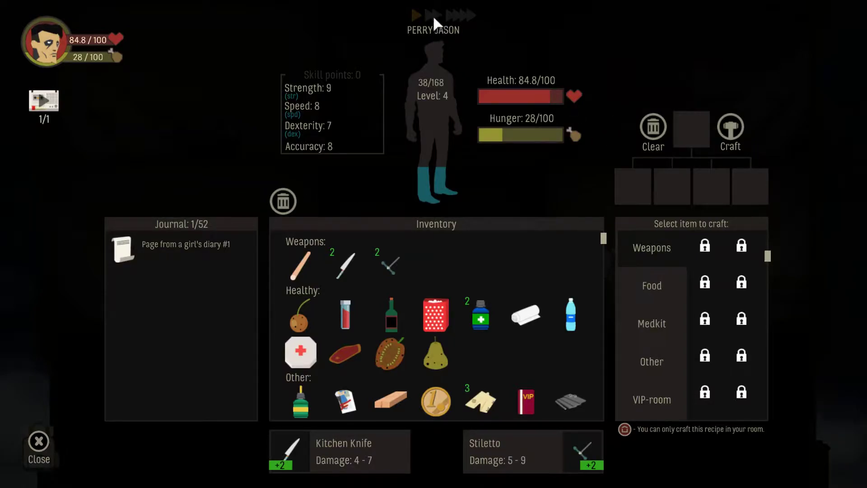
{"action": "mouse_move", "coordinate": [543, 379]}
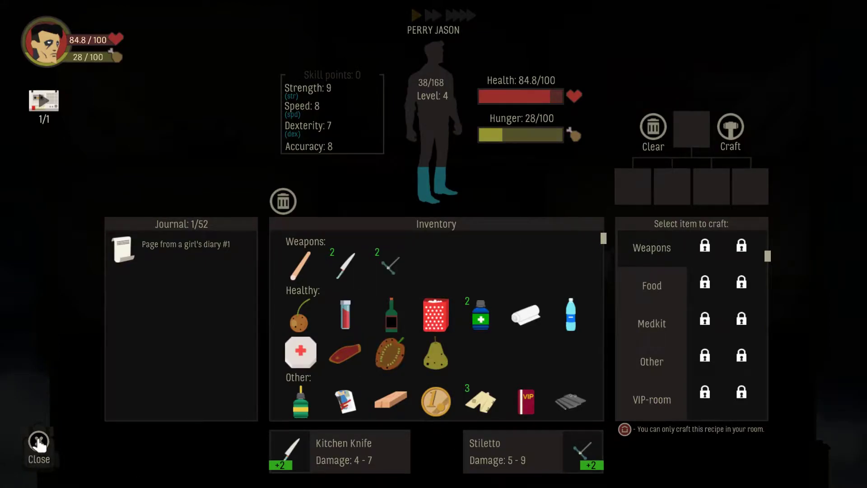
{"action": "mouse_move", "coordinate": [59, 236]}
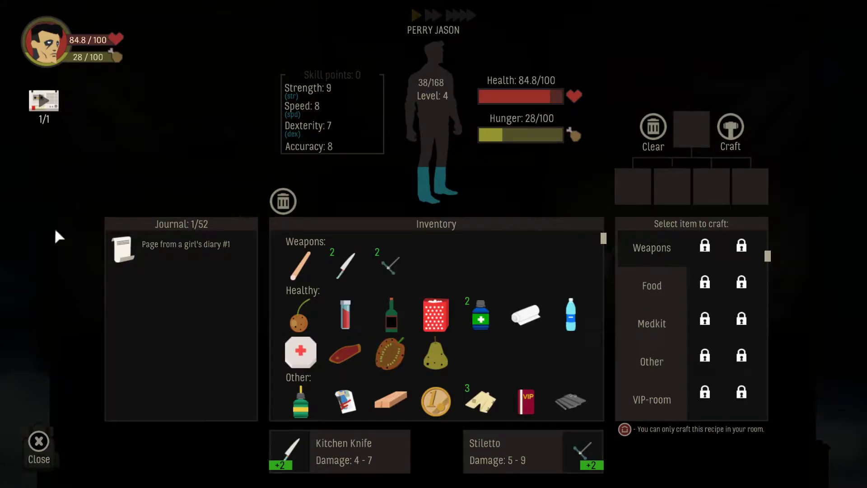
{"action": "mouse_move", "coordinate": [431, 299]}
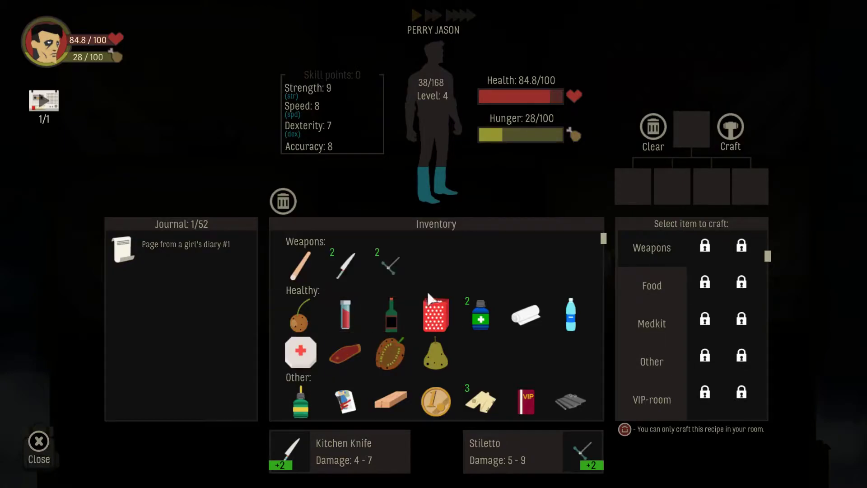
{"action": "mouse_move", "coordinate": [390, 316]}
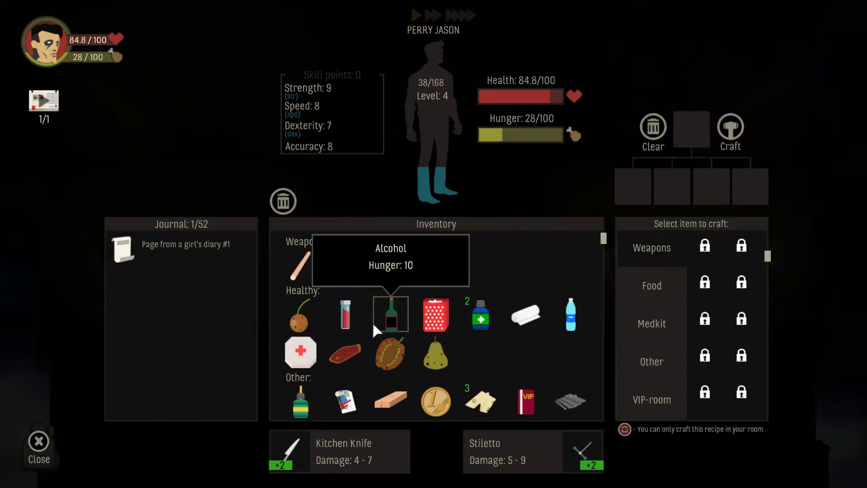
{"action": "left_click", "coordinate": [39, 449]}
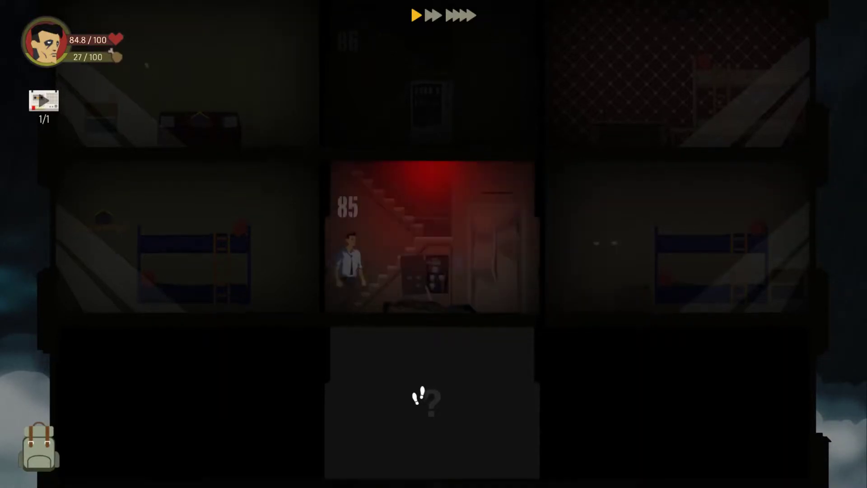
- Descend to floor 84 and strike its mutant until it dies
{"action": "left_click", "coordinate": [426, 400]}
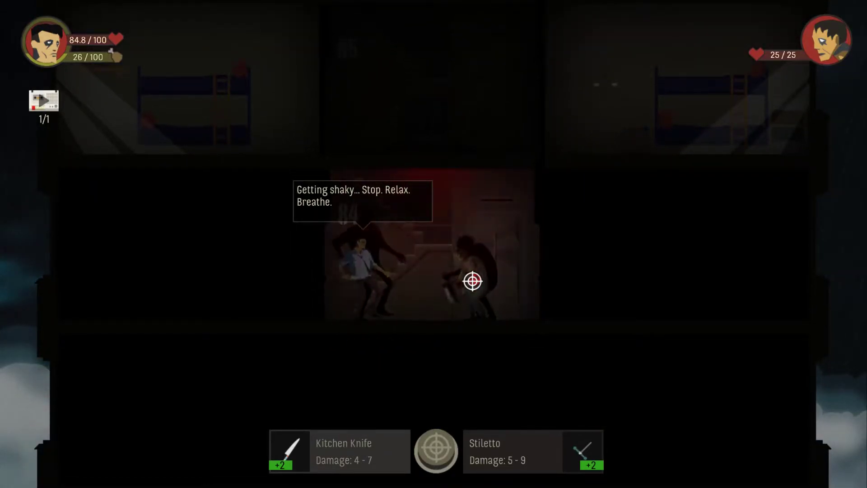
{"action": "left_click", "coordinate": [473, 281]}
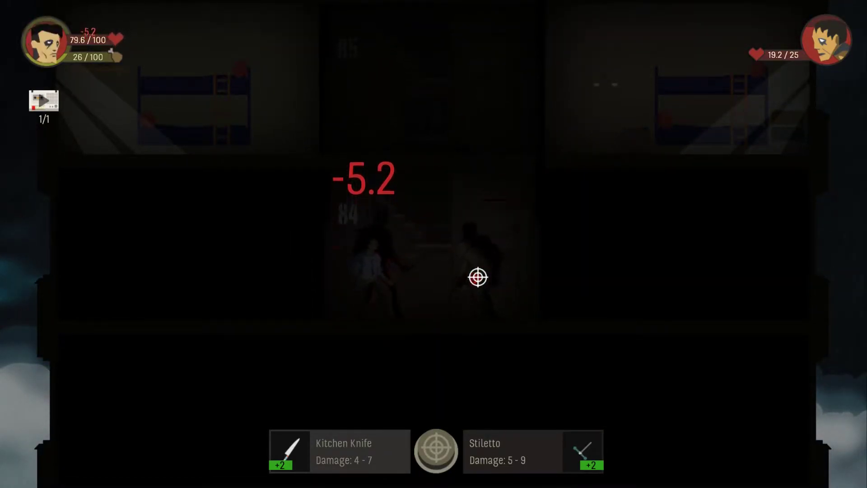
{"action": "left_click", "coordinate": [478, 277]}
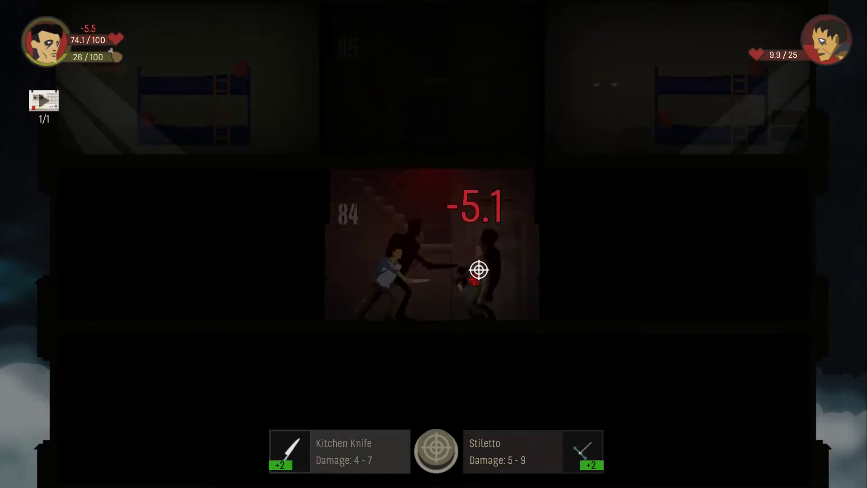
{"action": "left_click", "coordinate": [475, 271]}
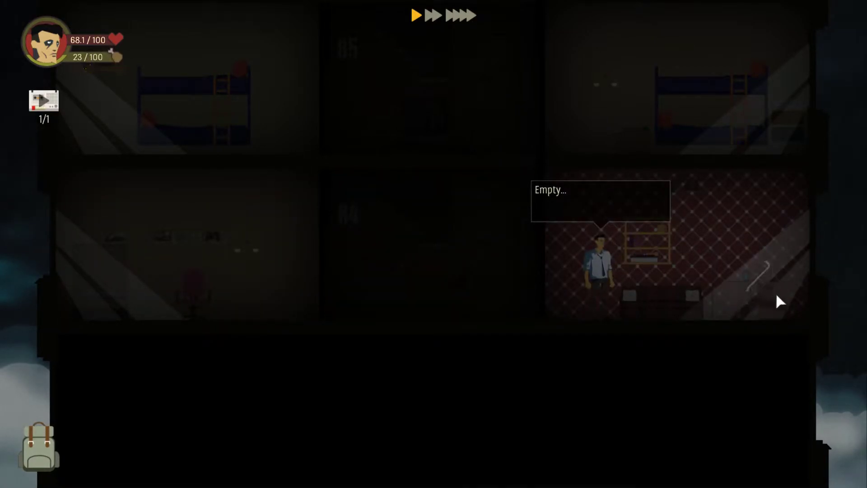
- Equip the Crowbar (damage 11.5–12.5) alongside the Kitchen Knife, replacing the Stiletto
{"action": "left_click", "coordinate": [38, 448]}
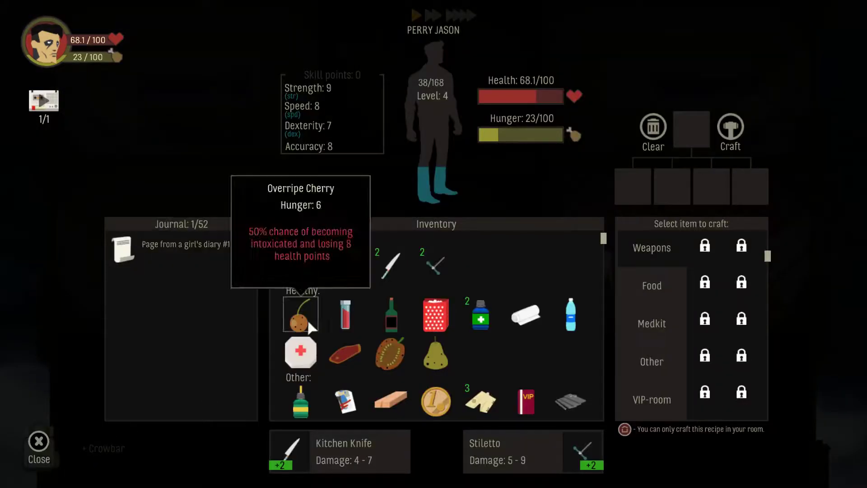
{"action": "mouse_move", "coordinate": [300, 401]}
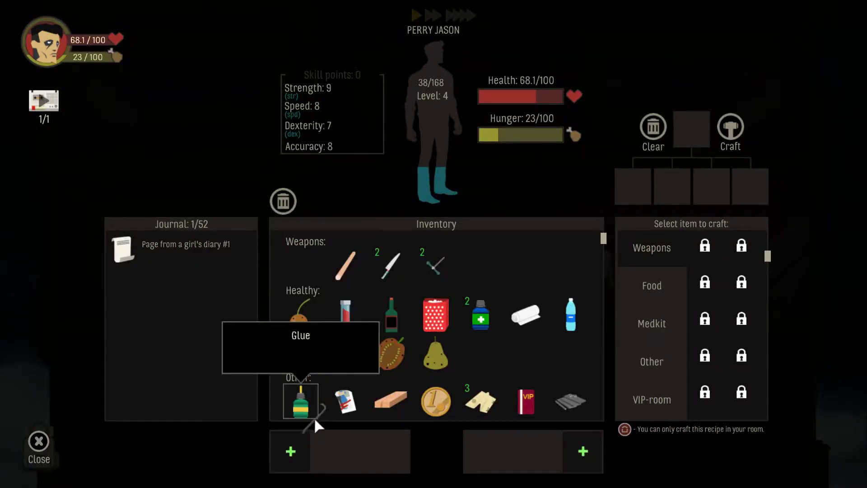
{"action": "mouse_move", "coordinate": [390, 264]}
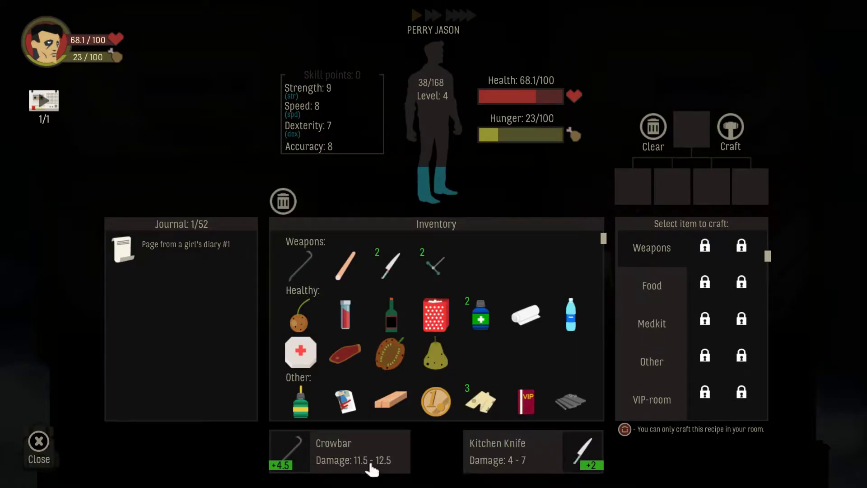
{"action": "left_click", "coordinate": [38, 446]}
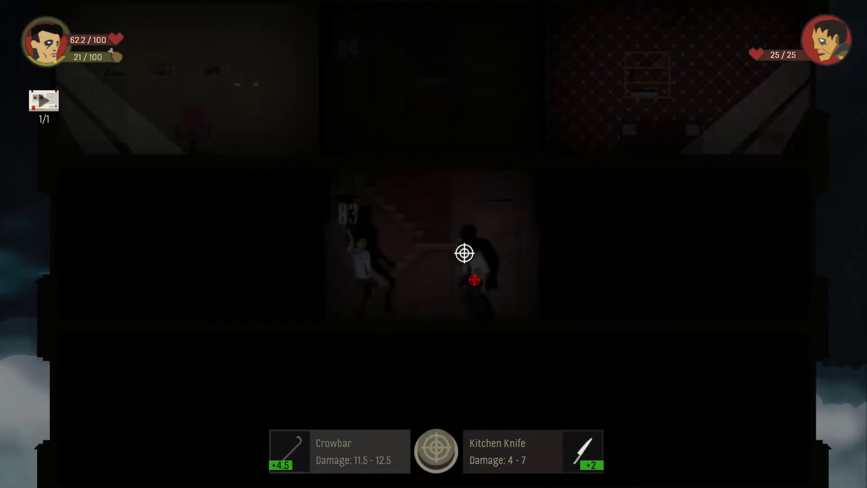
- Kill the floor 83 mutant, gaining a Blue notebook and scrap metal
{"action": "left_click", "coordinate": [474, 263]}
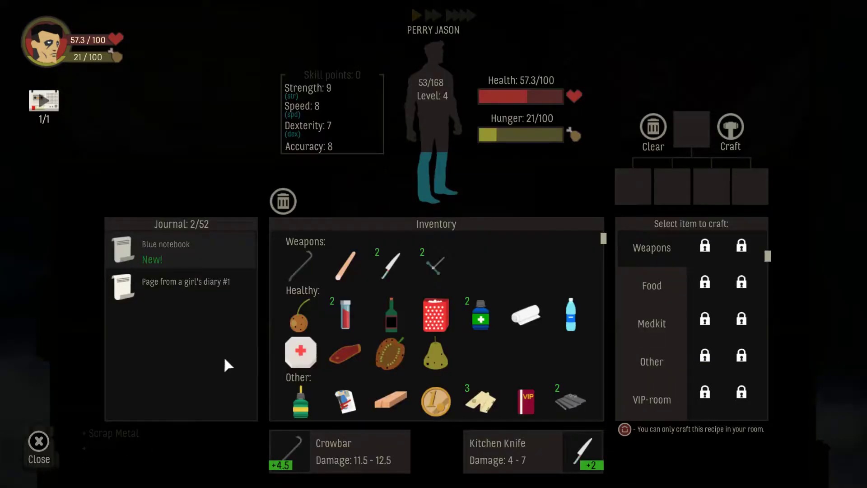
- Read the new Blue notebook journal entry and close its page
{"action": "left_click", "coordinate": [165, 244]}
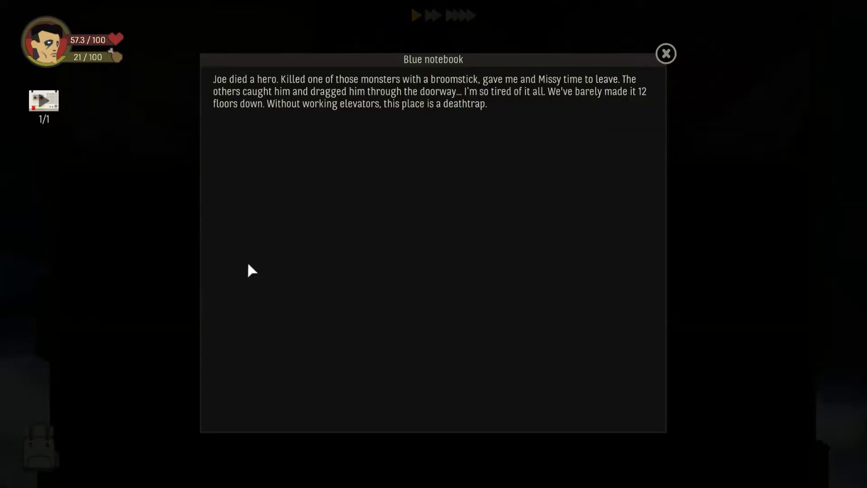
{"action": "mouse_move", "coordinate": [276, 244]}
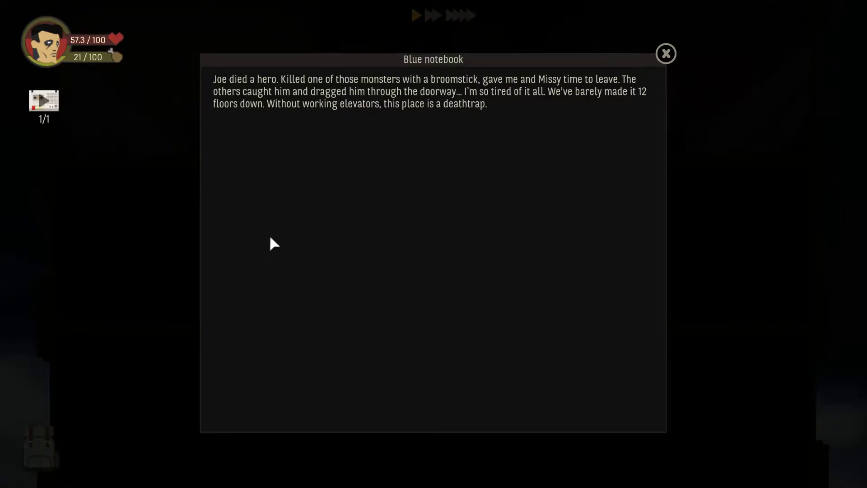
{"action": "mouse_move", "coordinate": [404, 259]}
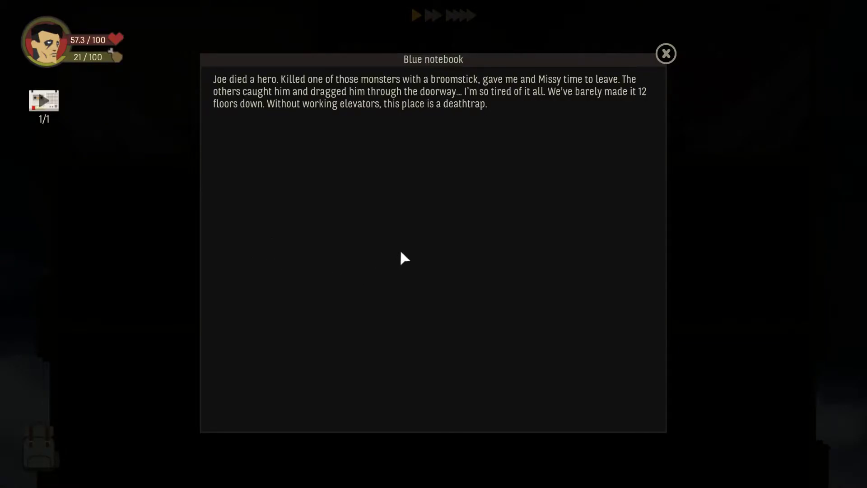
{"action": "mouse_move", "coordinate": [262, 109]}
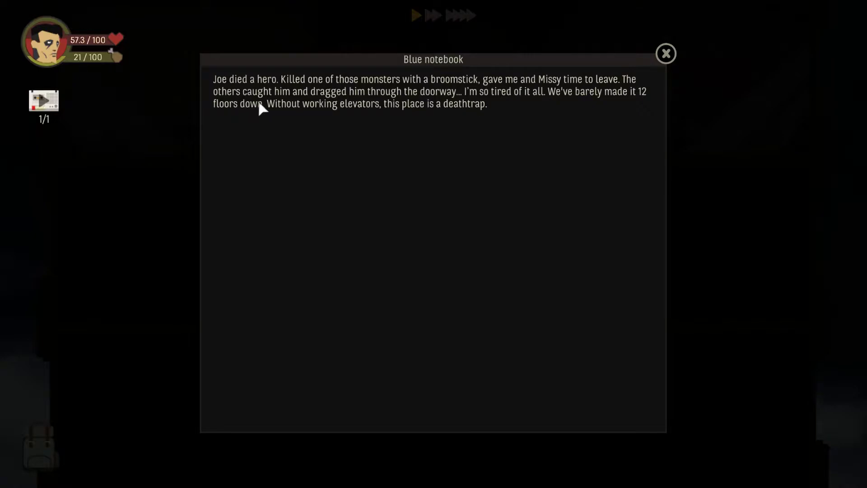
{"action": "mouse_move", "coordinate": [479, 111]}
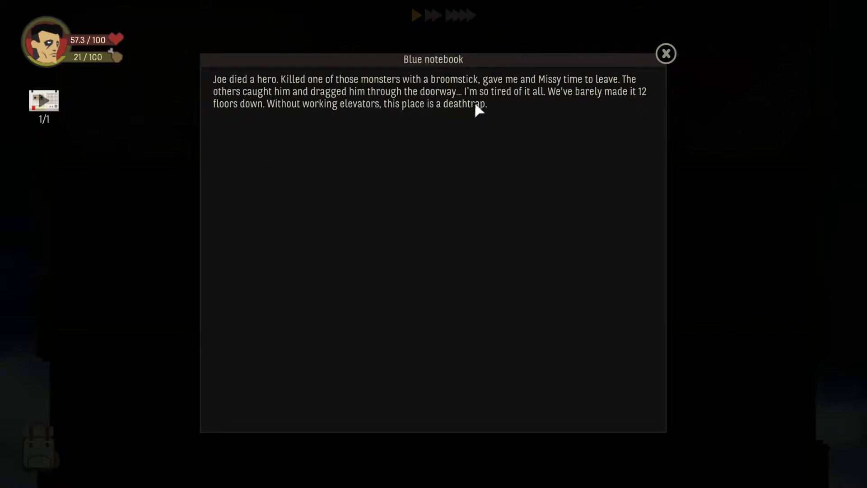
{"action": "mouse_move", "coordinate": [590, 126]}
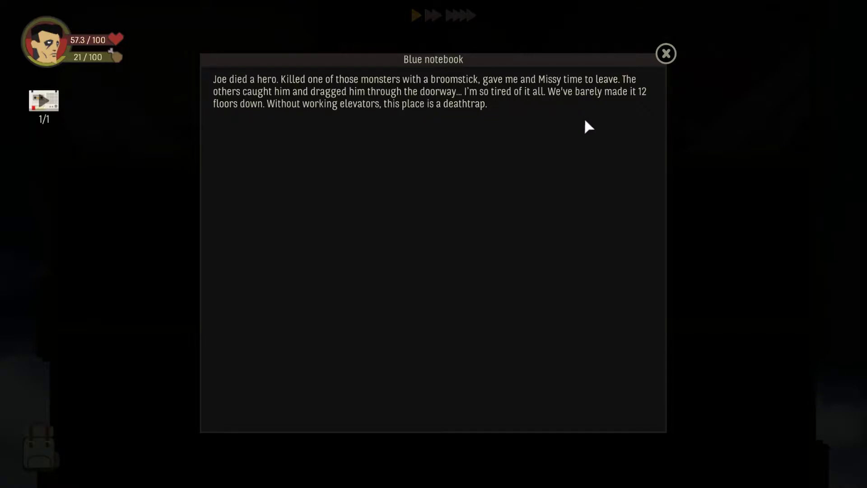
{"action": "mouse_move", "coordinate": [276, 138]}
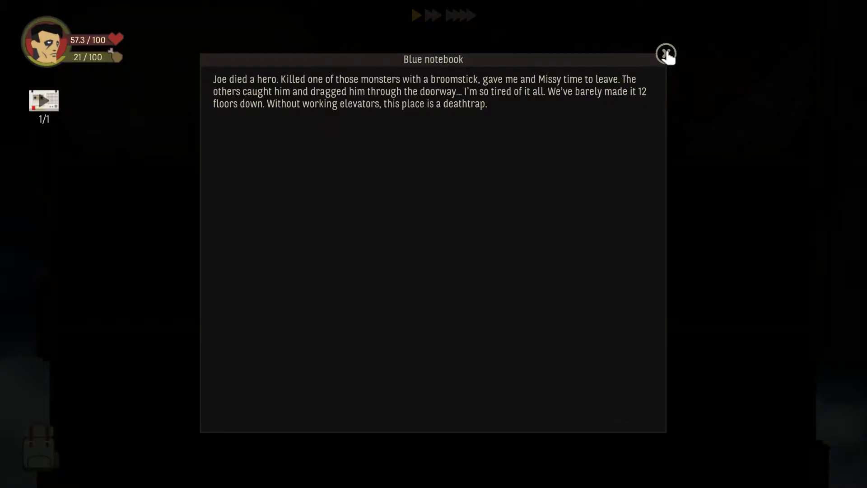
{"action": "left_click", "coordinate": [666, 53]}
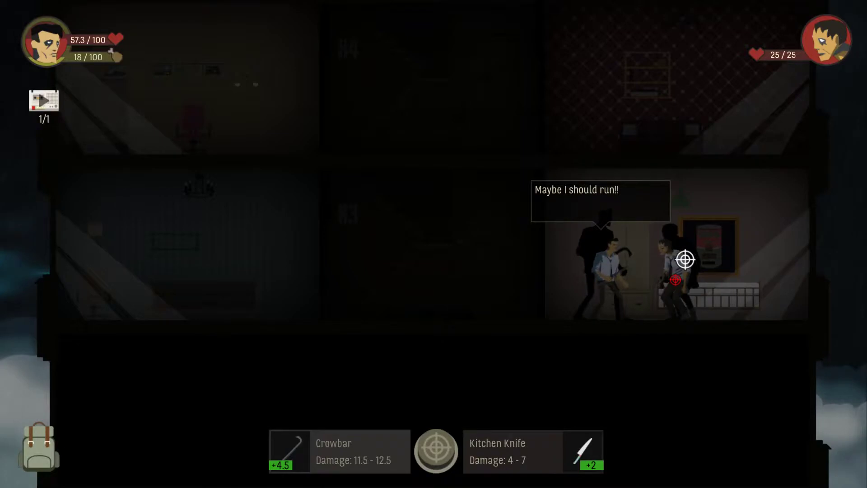
- Strike the mutant in the right-hand wallpapered room until it falls
{"action": "left_click", "coordinate": [684, 260]}
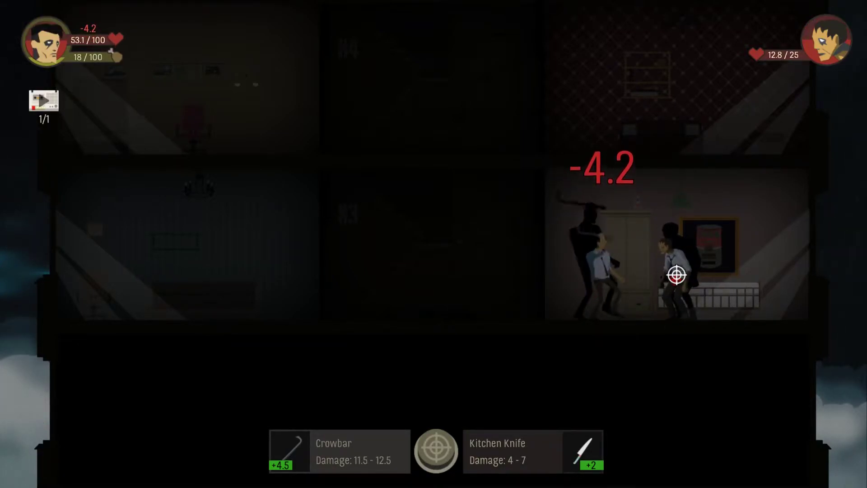
{"action": "left_click", "coordinate": [678, 274]}
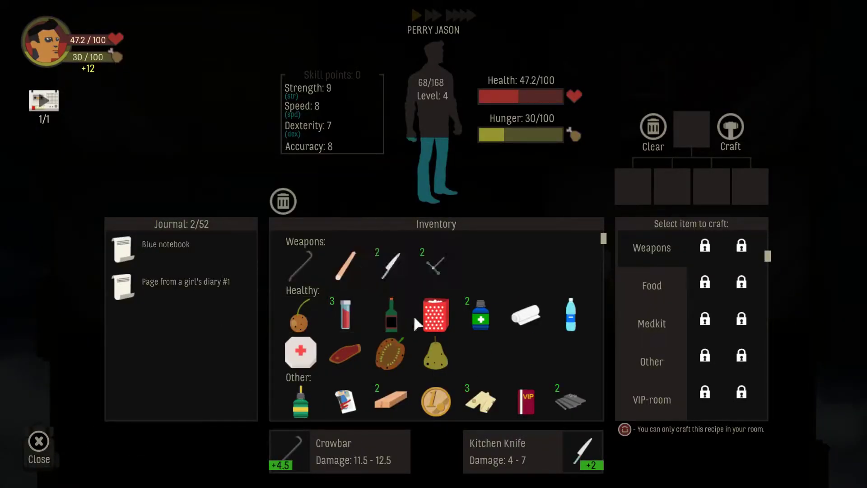
- Drink the water bottle and eat the flour, raising hunger to 41
{"action": "left_click", "coordinate": [436, 314]}
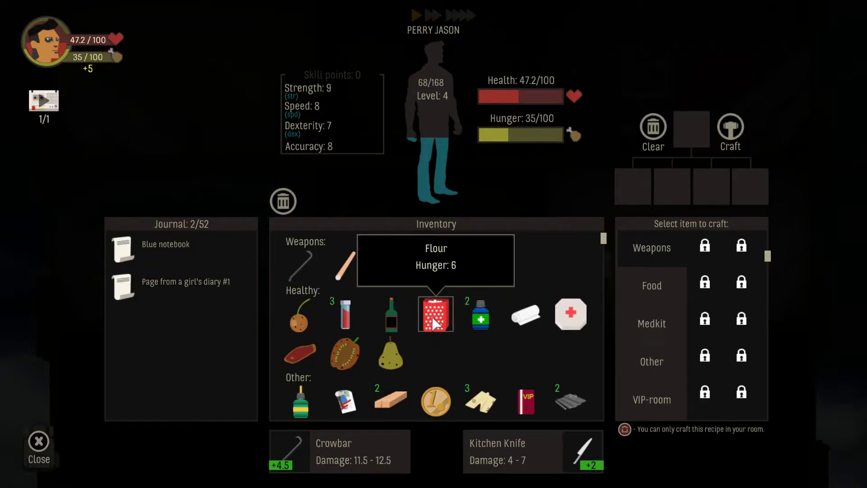
{"action": "left_click", "coordinate": [435, 314]}
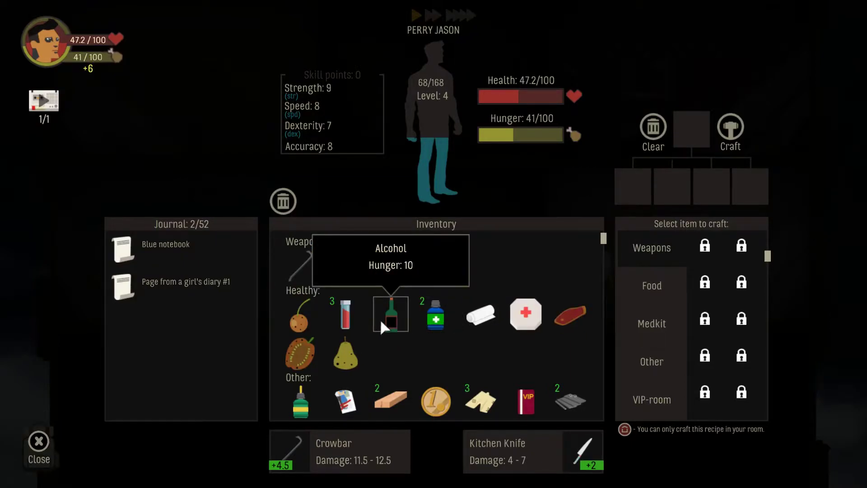
{"action": "mouse_move", "coordinate": [481, 313]}
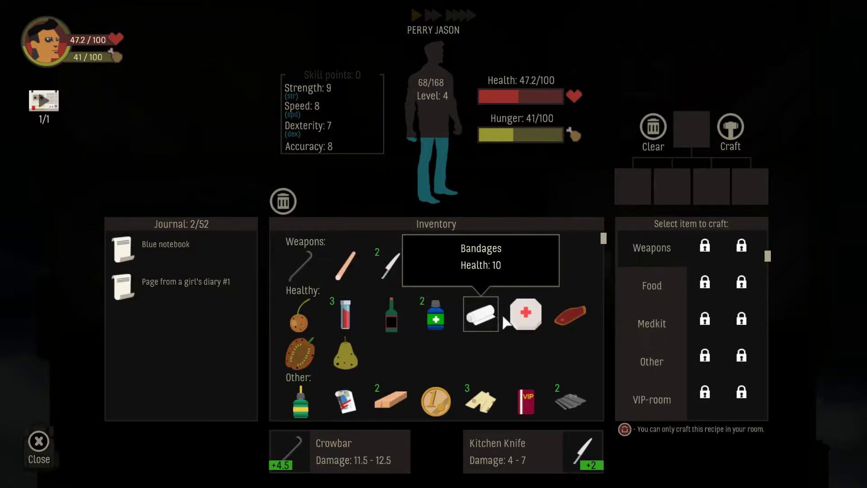
{"action": "mouse_move", "coordinate": [480, 314]}
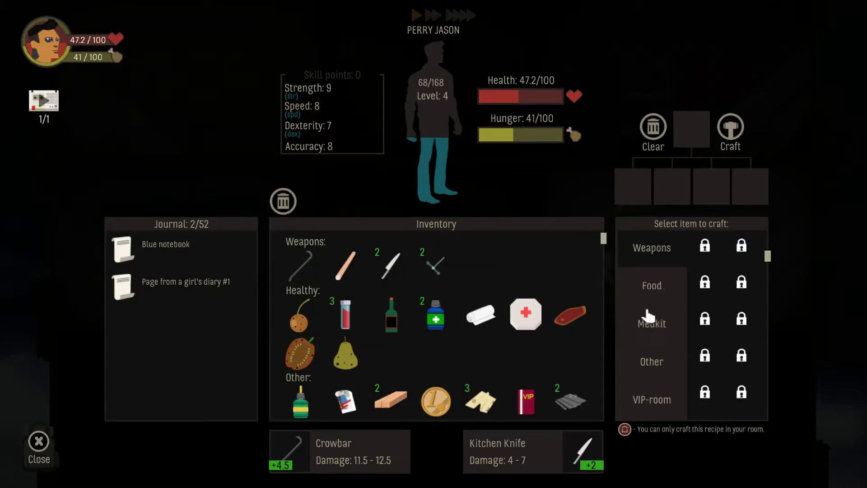
- Craft a medkit from bandages and alcohol, raising health to 77.2
{"action": "left_click", "coordinate": [651, 323]}
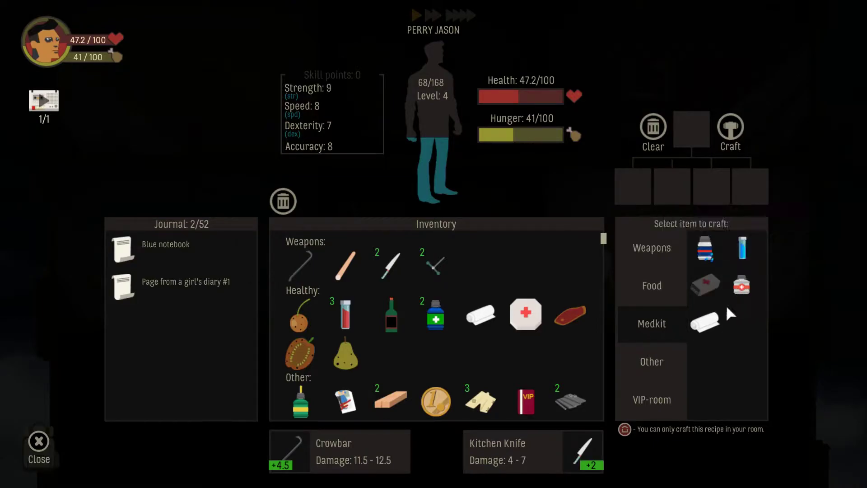
{"action": "left_click", "coordinate": [742, 286]}
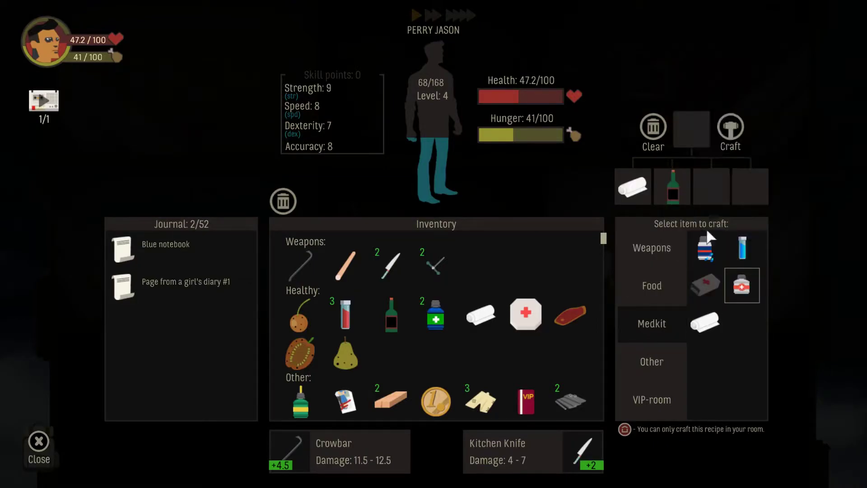
{"action": "left_click", "coordinate": [741, 285]}
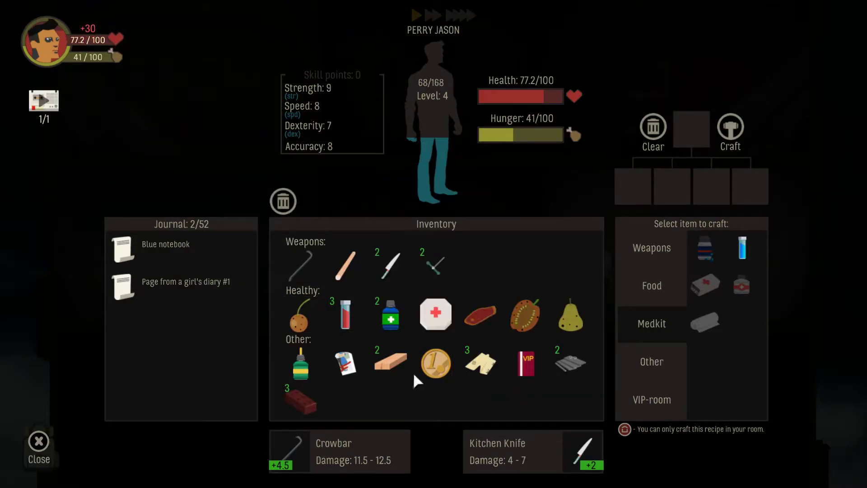
{"action": "mouse_move", "coordinate": [345, 363]}
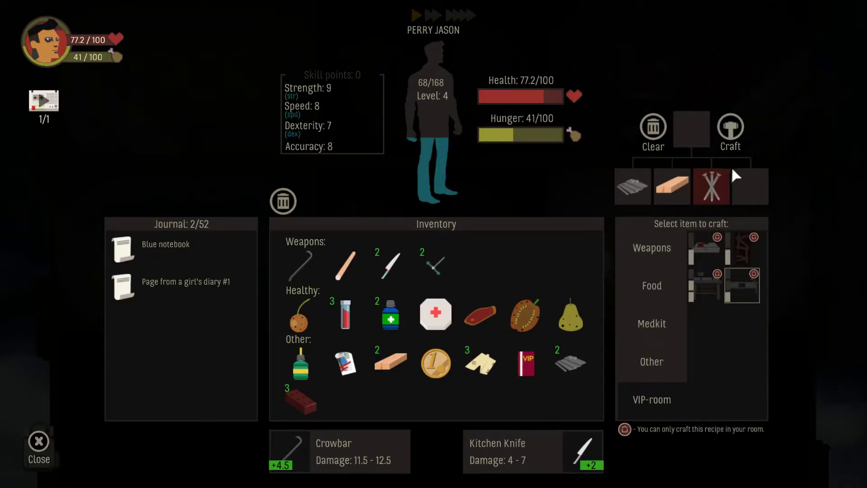
{"action": "mouse_move", "coordinate": [742, 248]}
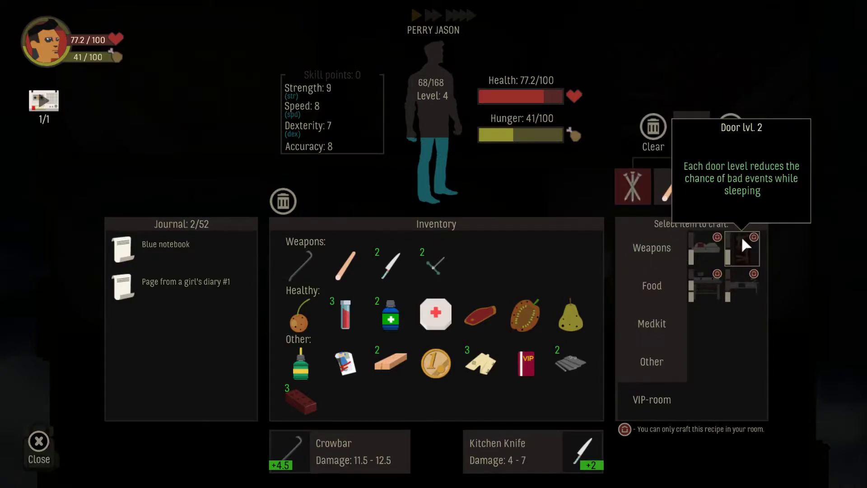
{"action": "mouse_move", "coordinate": [705, 248]}
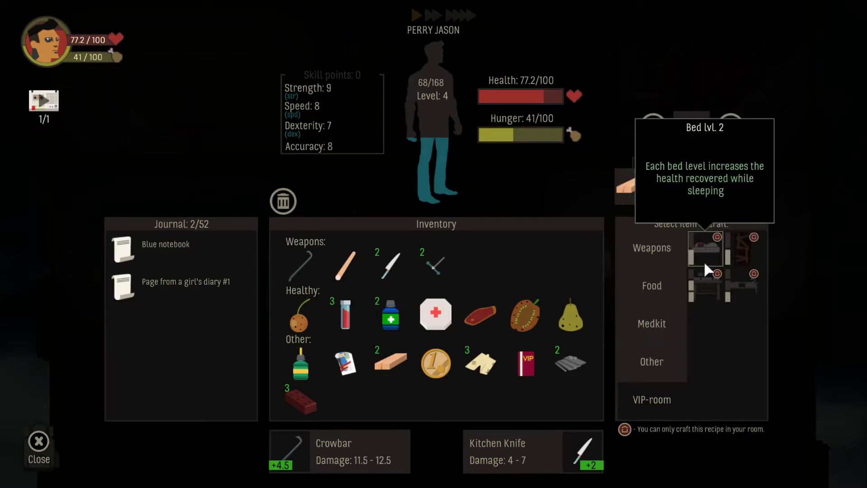
- Inspect the VIP-room Bed lvl. 2 upgrade recipe and return to the tower
{"action": "left_click", "coordinate": [704, 249]}
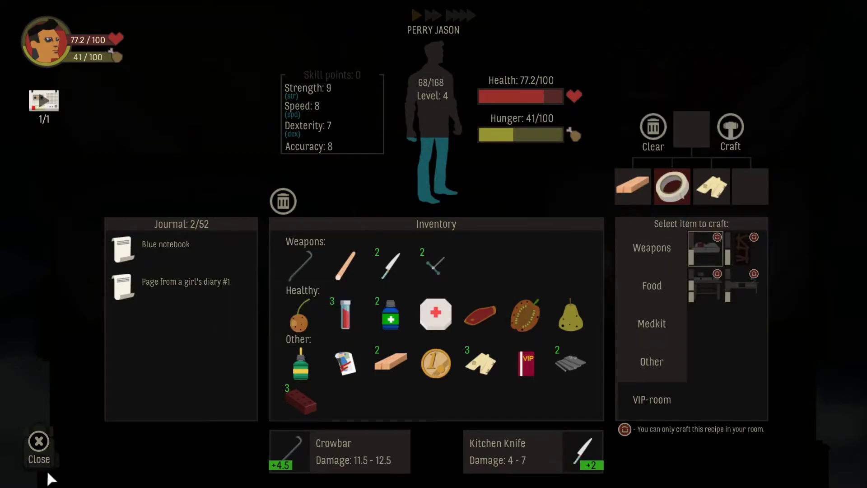
{"action": "left_click", "coordinate": [39, 448]}
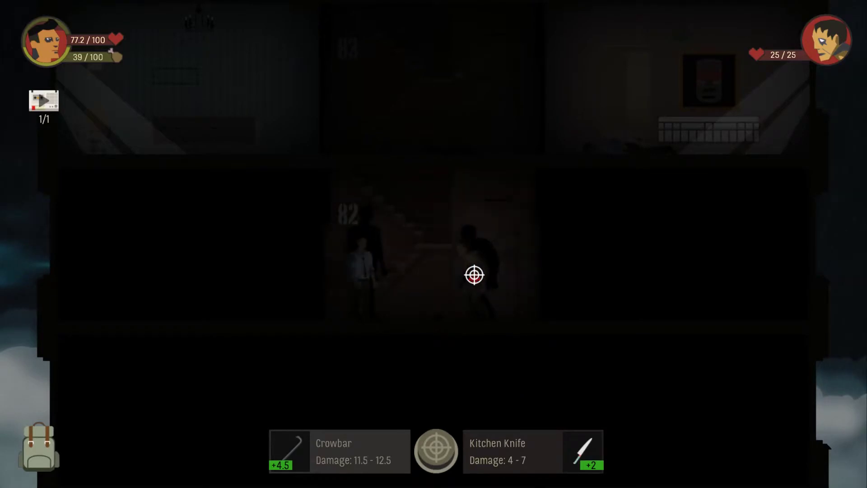
- Kill the mutant in the centre room of floor 82
{"action": "left_click", "coordinate": [474, 274]}
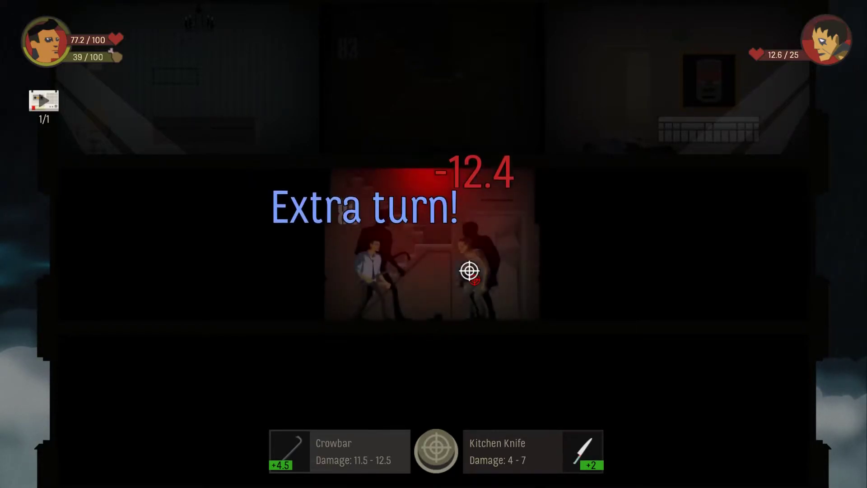
{"action": "left_click", "coordinate": [470, 270]}
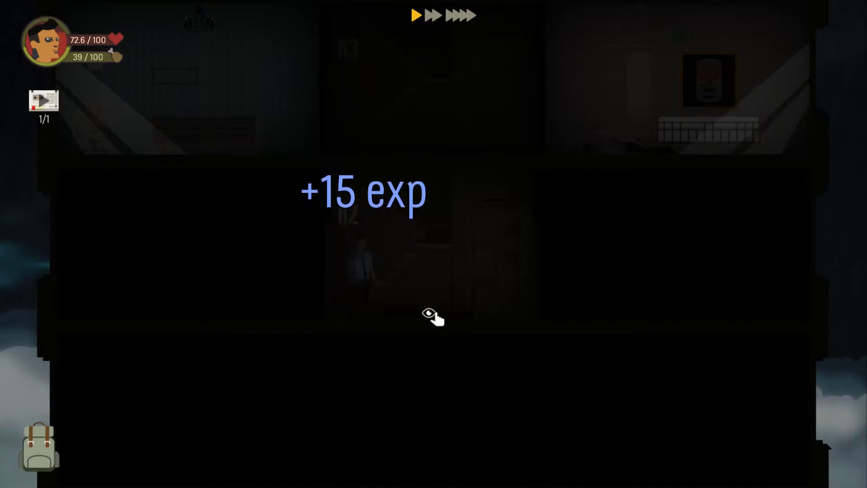
- Finish the wounded mutant in the left room and search its furniture for mutant's blood
{"action": "left_click", "coordinate": [433, 315]}
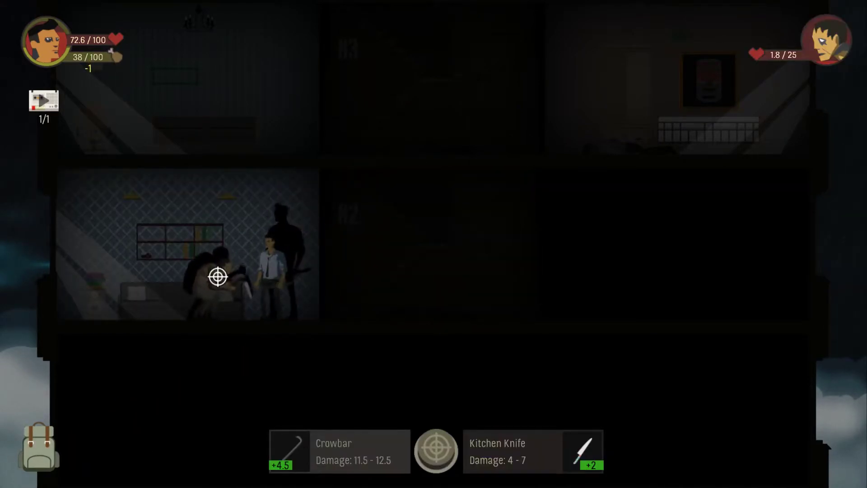
{"action": "left_click", "coordinate": [217, 276]}
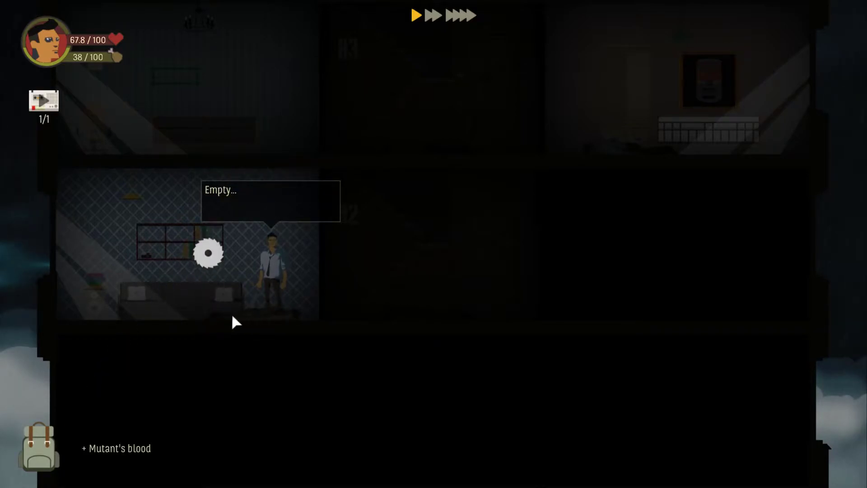
{"action": "left_click", "coordinate": [208, 252]}
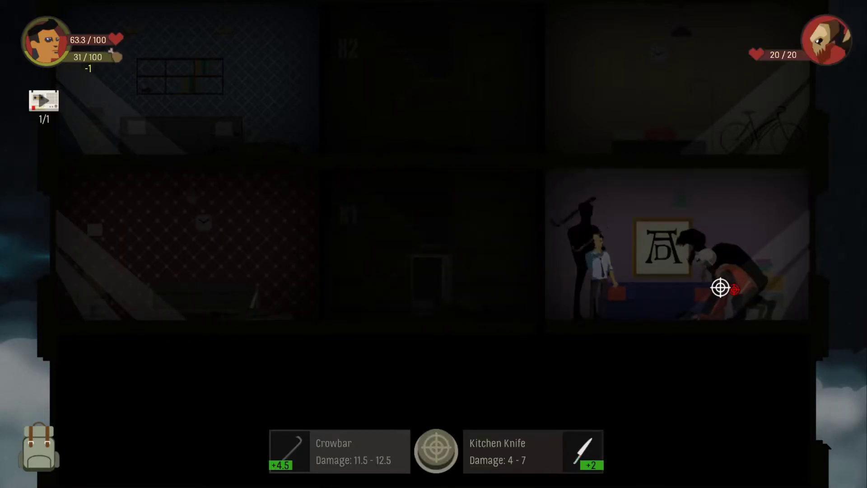
- Kill the floor 81 mutant and head down to the laundry room below
{"action": "left_click", "coordinate": [721, 286]}
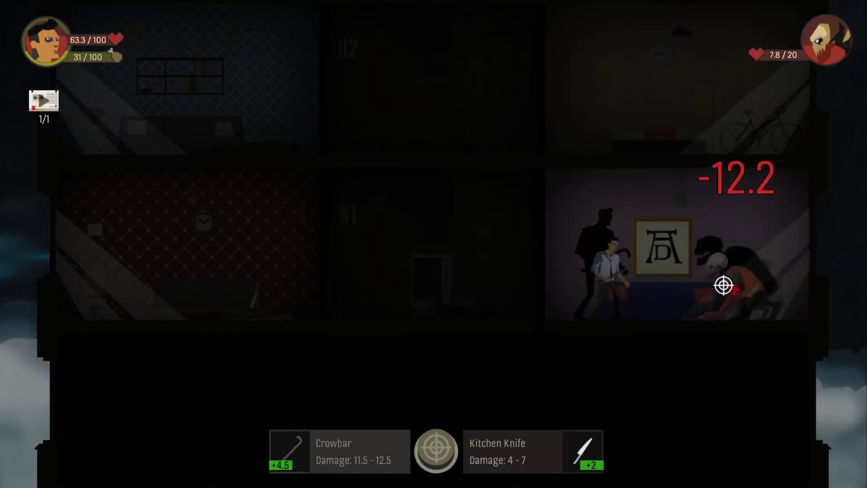
{"action": "left_click", "coordinate": [722, 286]}
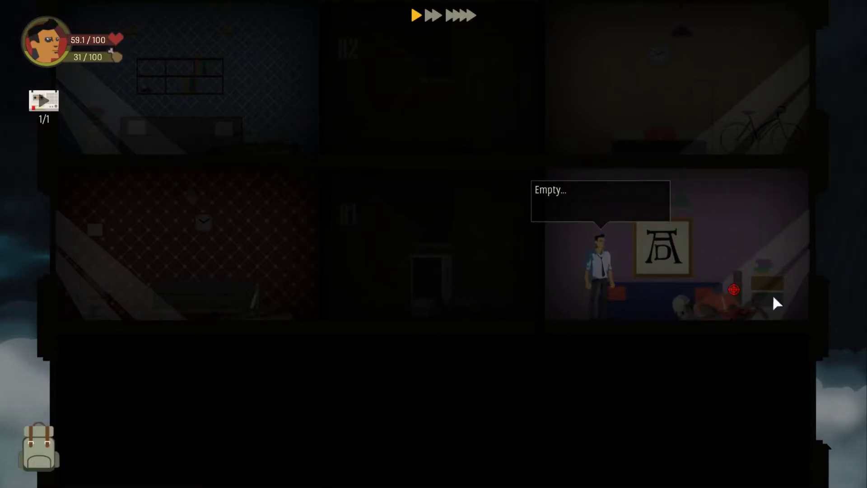
{"action": "left_click", "coordinate": [454, 271]}
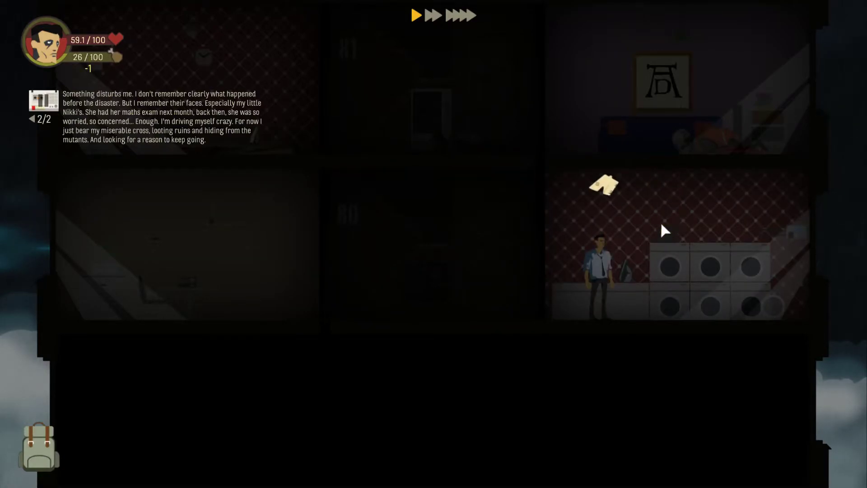
- Check the food crafting recipes and a recipe's ingredients in the inventory
{"action": "left_click", "coordinate": [38, 446]}
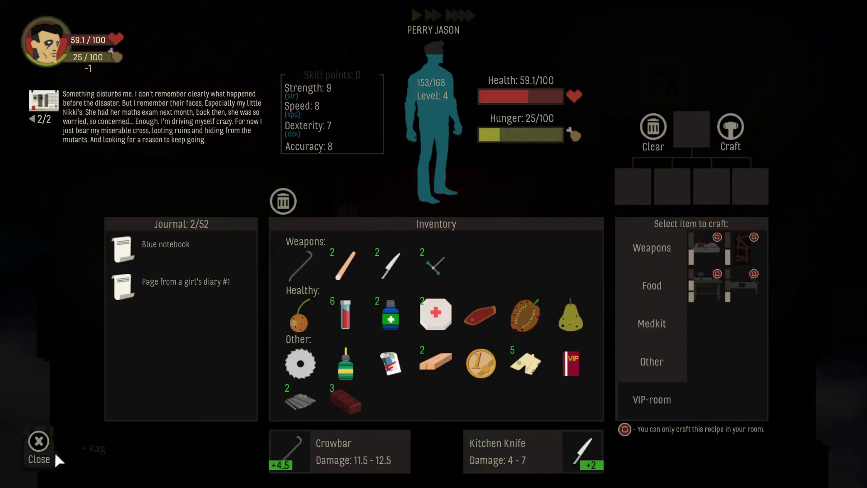
{"action": "mouse_move", "coordinate": [494, 409]}
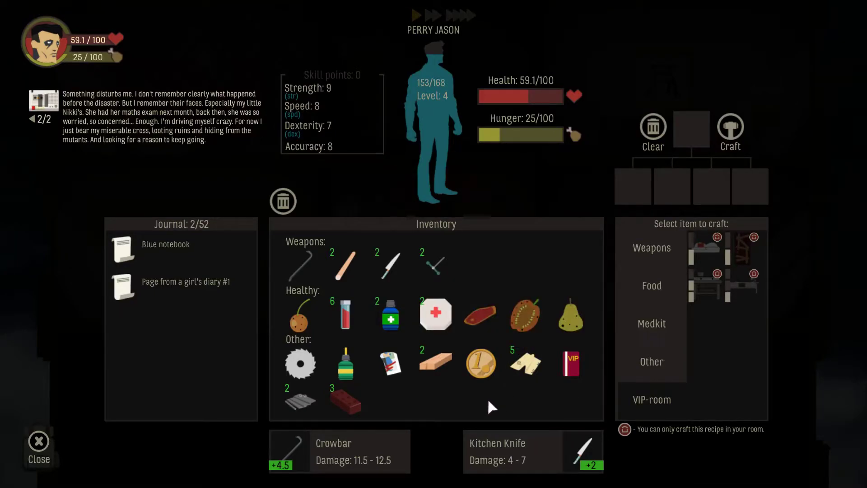
{"action": "left_click", "coordinate": [651, 247]}
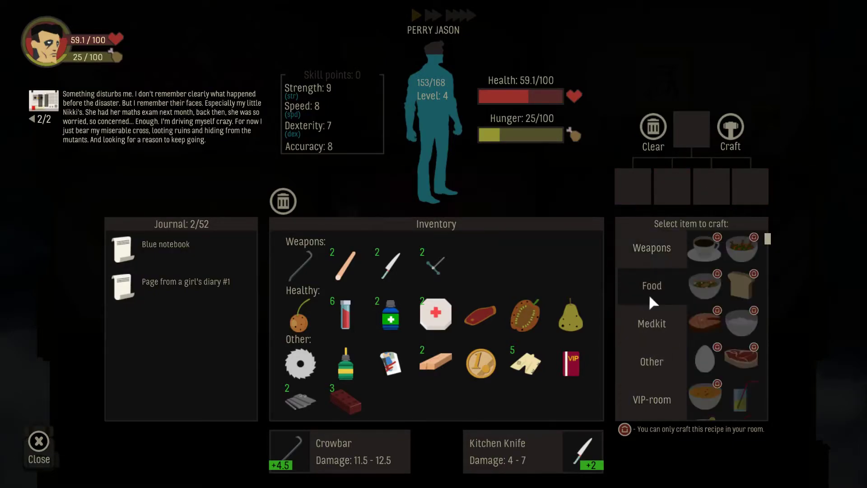
{"action": "left_click", "coordinate": [741, 285]}
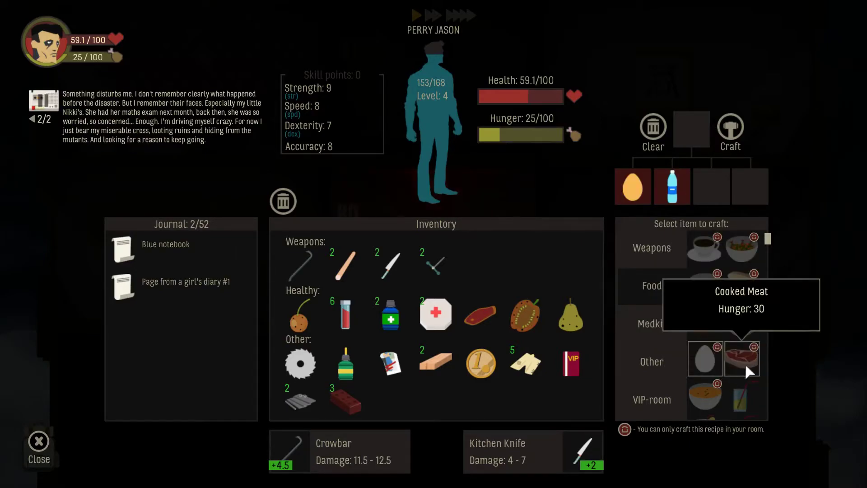
- Browse the medkit, other and weapon crafting recipe lists
{"action": "left_click", "coordinate": [741, 358]}
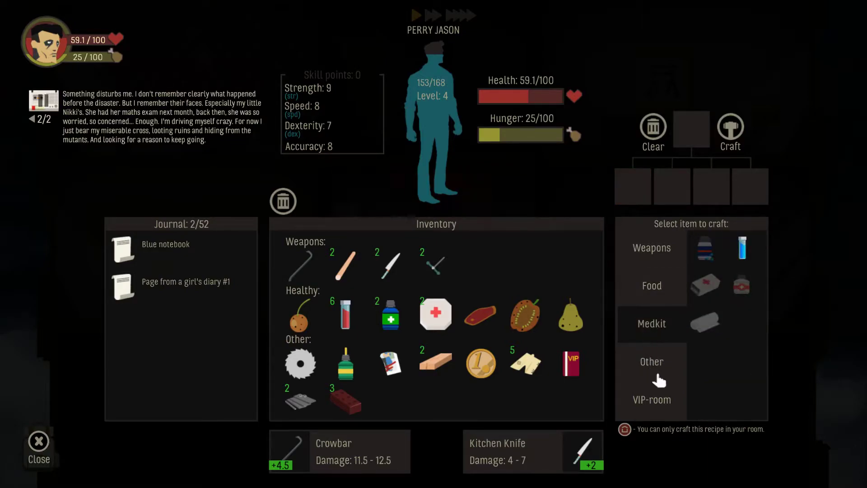
{"action": "left_click", "coordinate": [651, 362]}
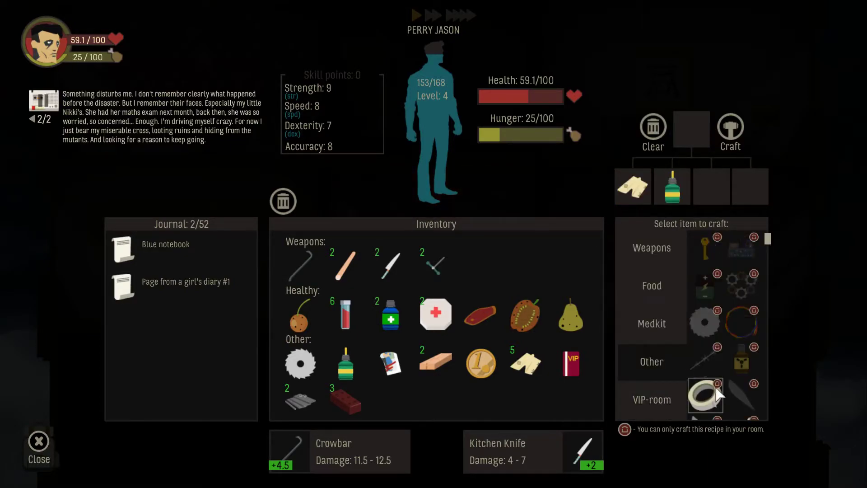
{"action": "mouse_move", "coordinate": [705, 394]}
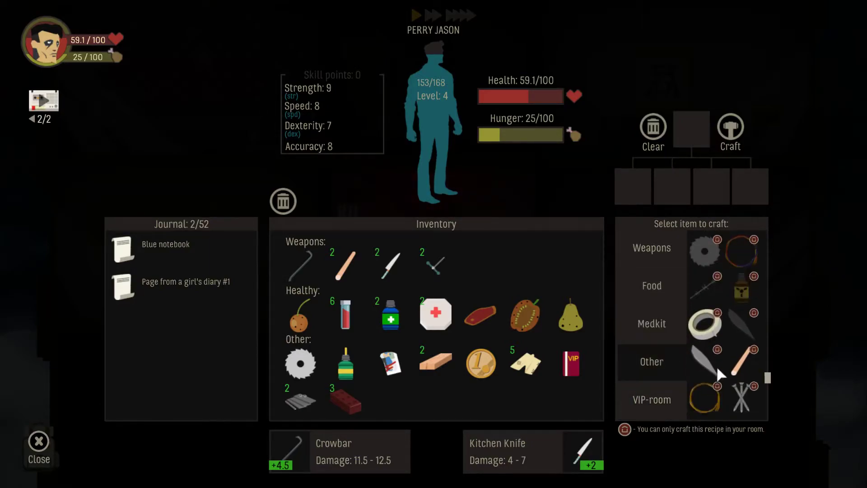
{"action": "left_click", "coordinate": [705, 380]}
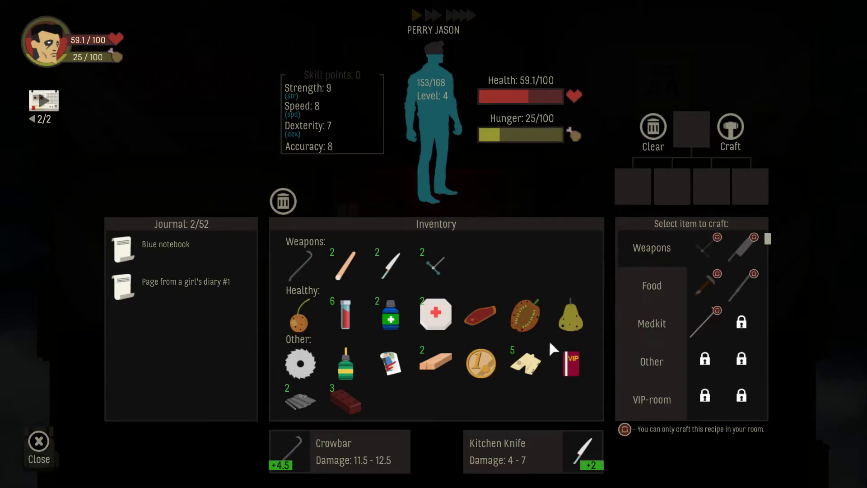
{"action": "mouse_move", "coordinate": [38, 440]}
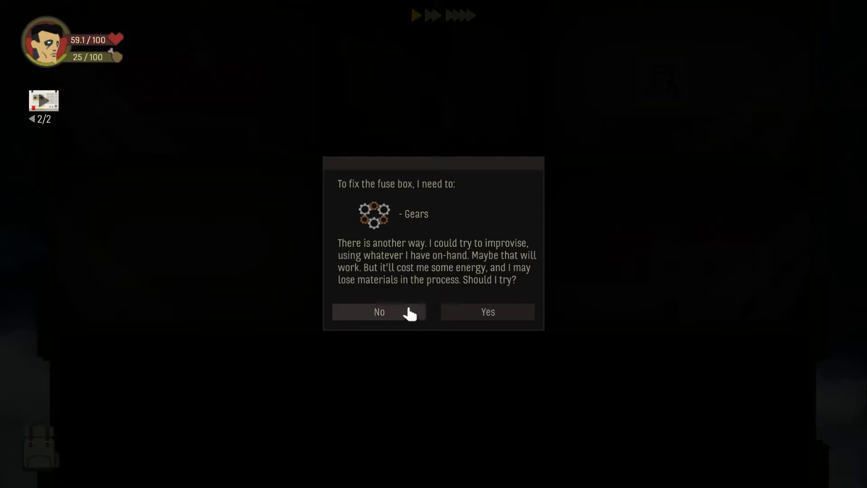
- Decline the improvised fuse box repair and search the desk on floor 78
{"action": "left_click", "coordinate": [378, 311]}
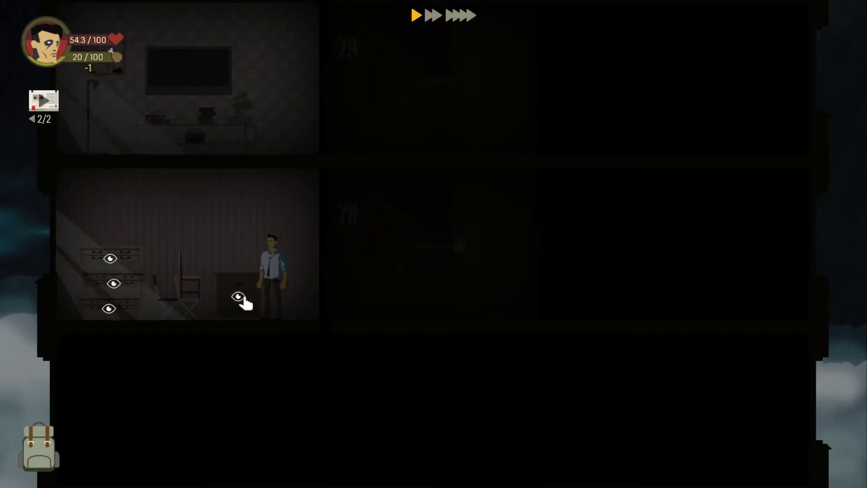
{"action": "left_click", "coordinate": [238, 298]}
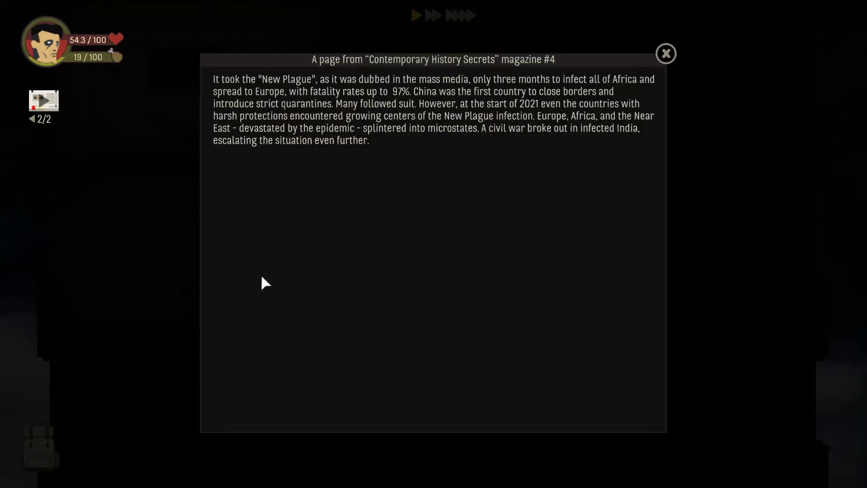
{"action": "mouse_move", "coordinate": [298, 322]}
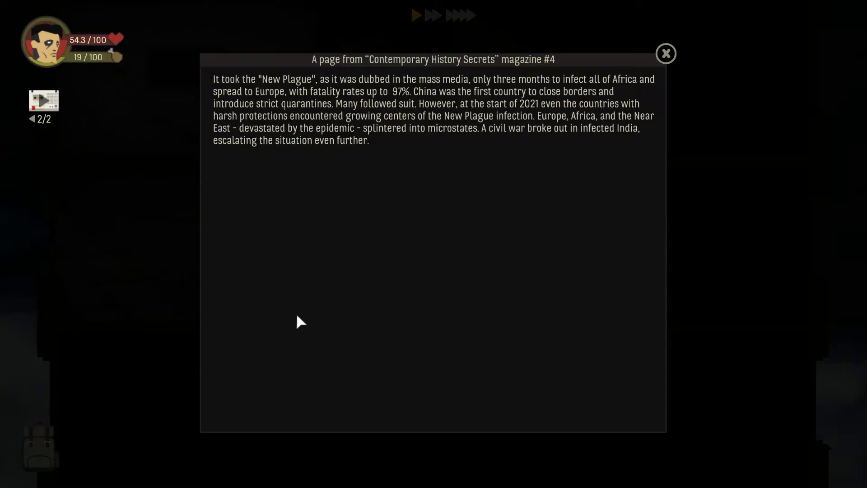
{"action": "mouse_move", "coordinate": [322, 313]}
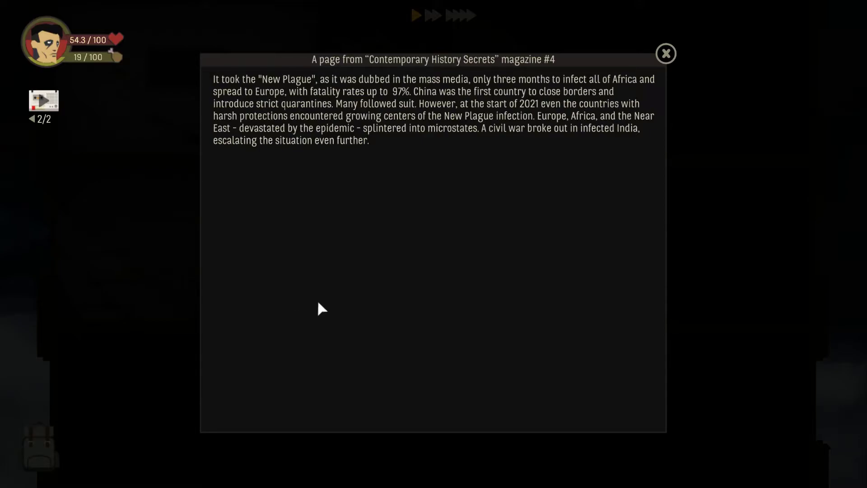
{"action": "mouse_move", "coordinate": [324, 268]}
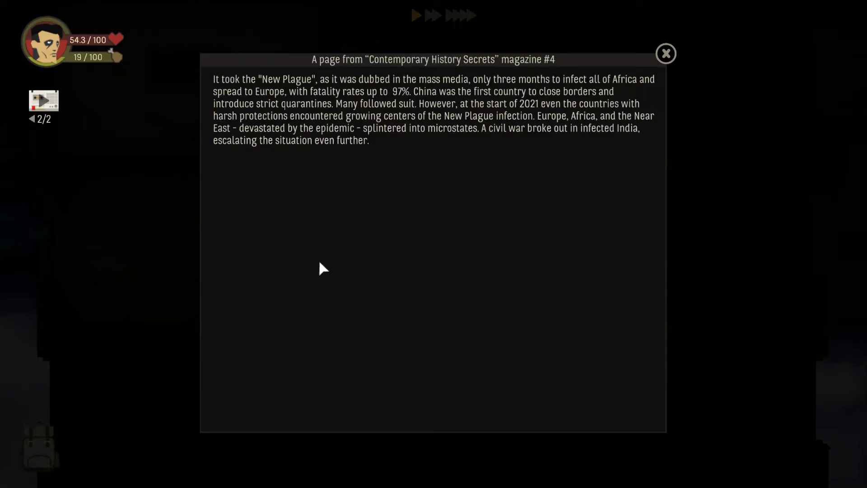
{"action": "mouse_move", "coordinate": [314, 231]}
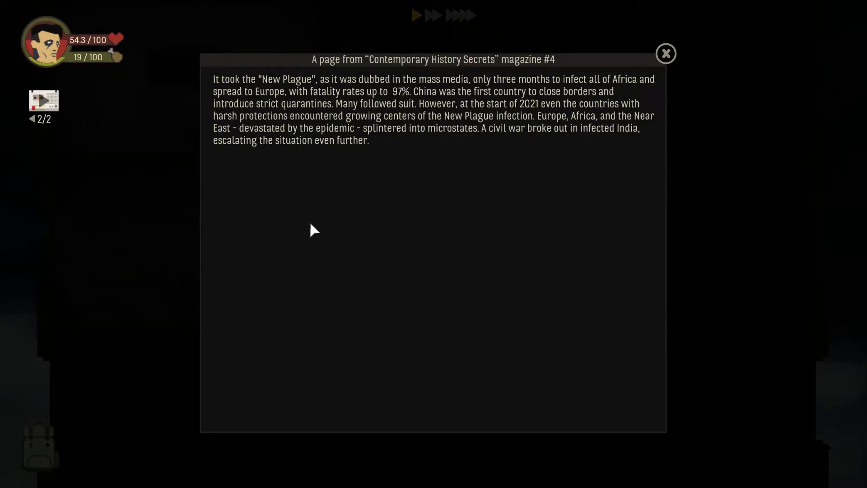
{"action": "mouse_move", "coordinate": [323, 249]}
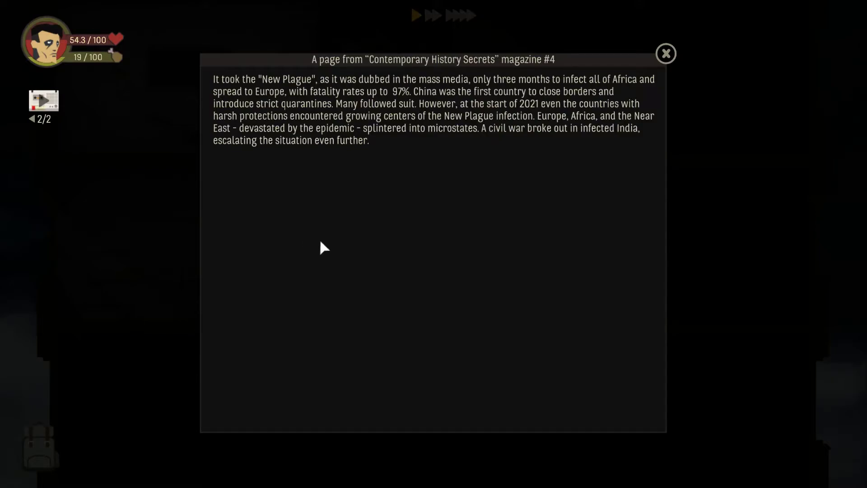
{"action": "mouse_move", "coordinate": [437, 172]}
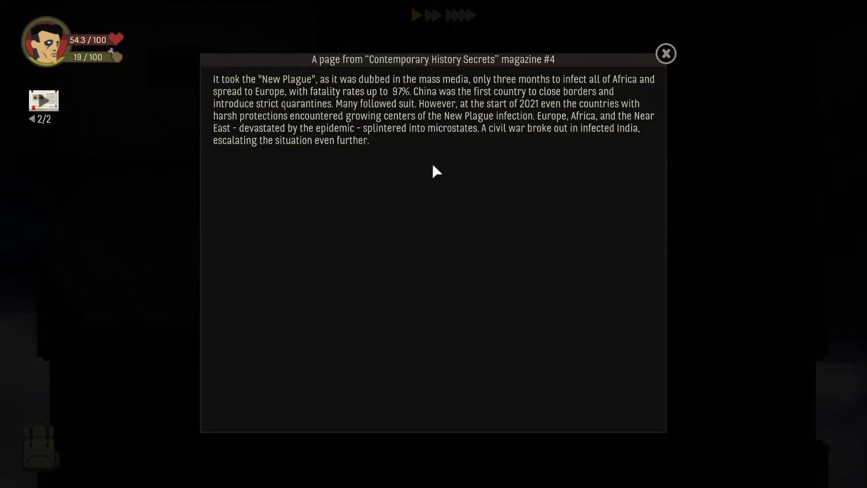
{"action": "mouse_move", "coordinate": [495, 224]}
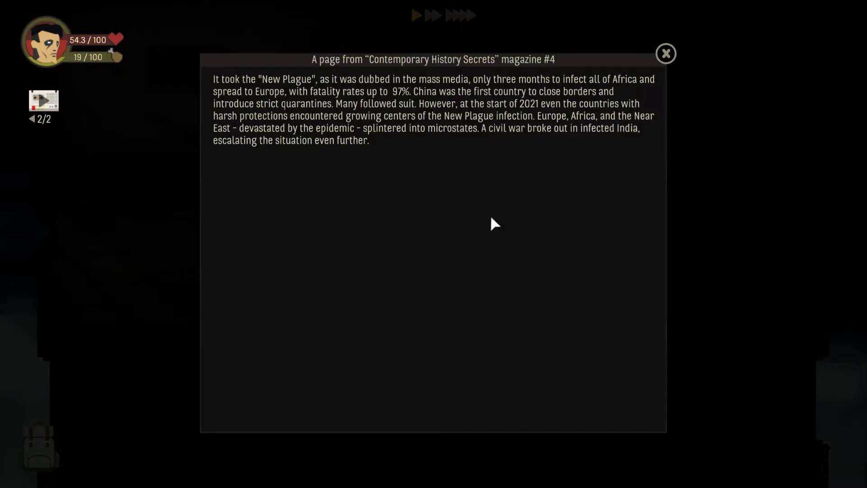
{"action": "mouse_move", "coordinate": [493, 137]}
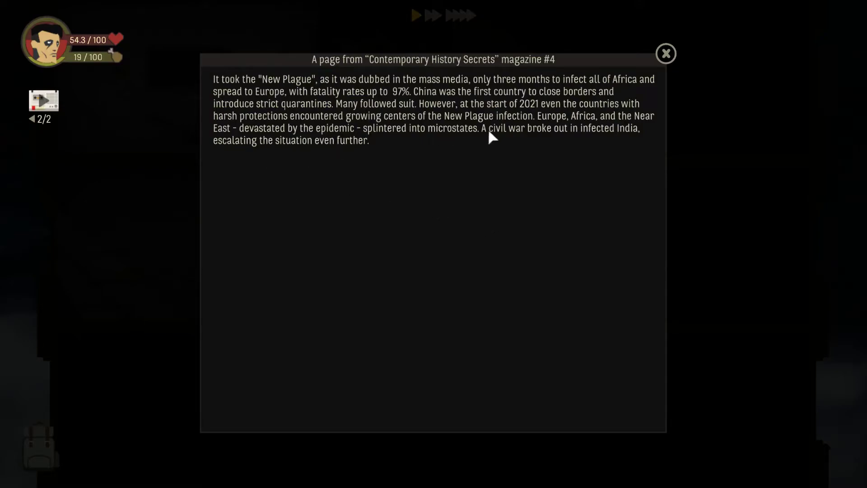
- Close the Contemporary History Secrets magazine page, filing it as journal entry 3/52
{"action": "left_click", "coordinate": [665, 53]}
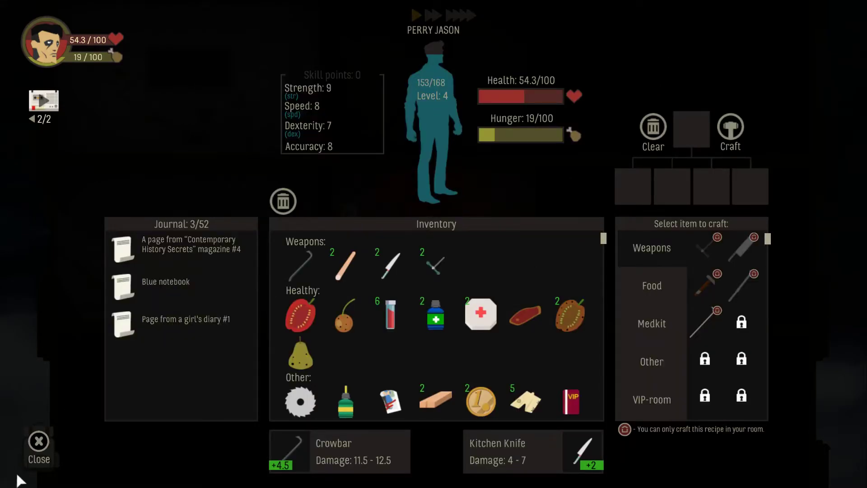
- Return to the tower and crowbar the floor-77 mutant to death, ending at 20.9 health
{"action": "left_click", "coordinate": [38, 445]}
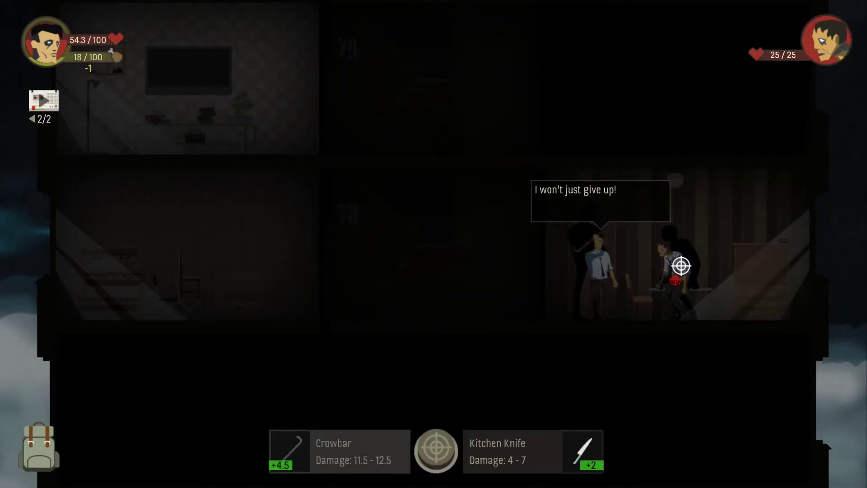
{"action": "left_click", "coordinate": [682, 266]}
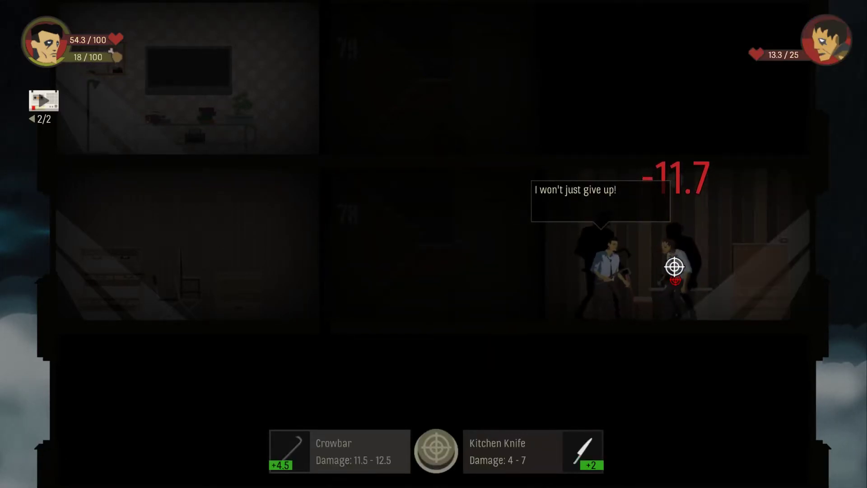
{"action": "left_click", "coordinate": [675, 267]}
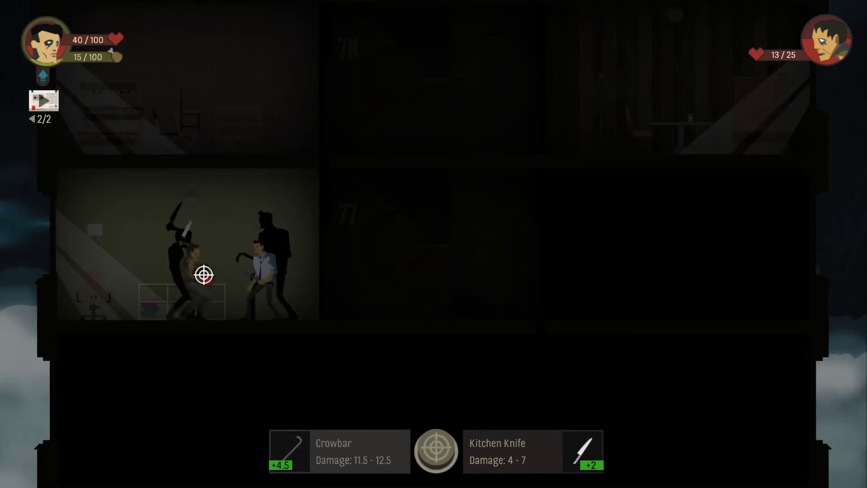
{"action": "left_click", "coordinate": [204, 274]}
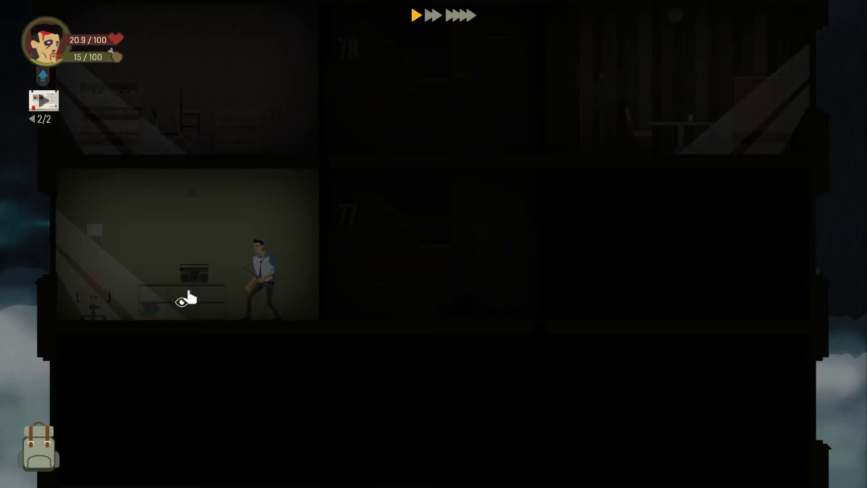
- Heal Perry to full health and eat the Rotten Meat from the backpack
{"action": "left_click", "coordinate": [38, 445]}
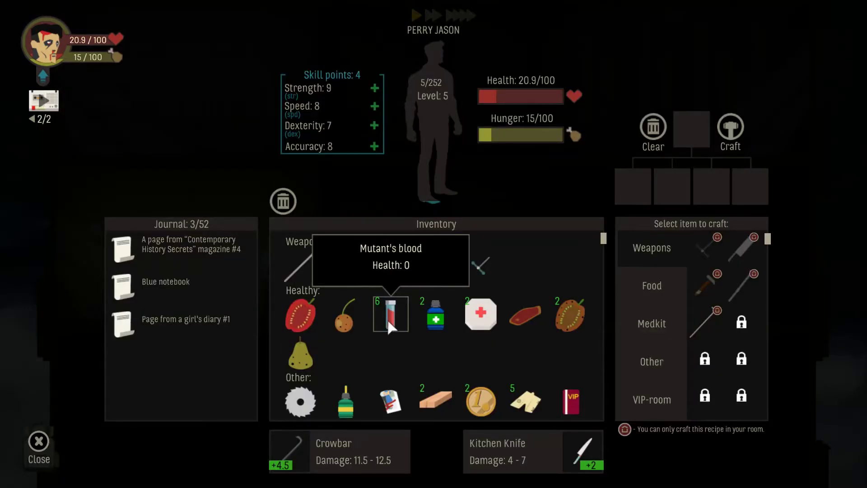
{"action": "left_click", "coordinate": [390, 314]}
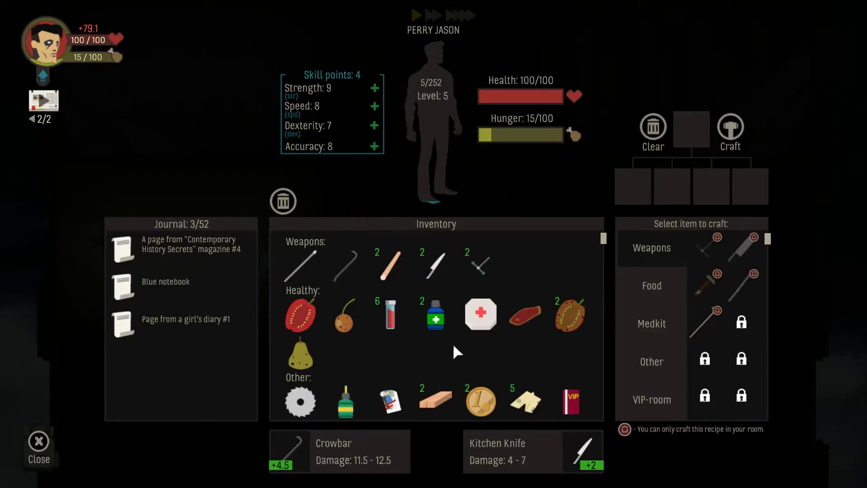
{"action": "mouse_move", "coordinate": [525, 314]}
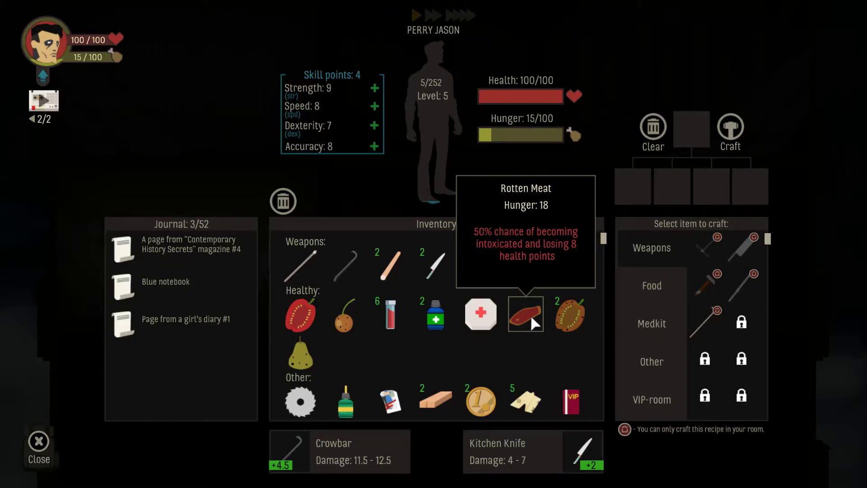
{"action": "left_click", "coordinate": [525, 313]}
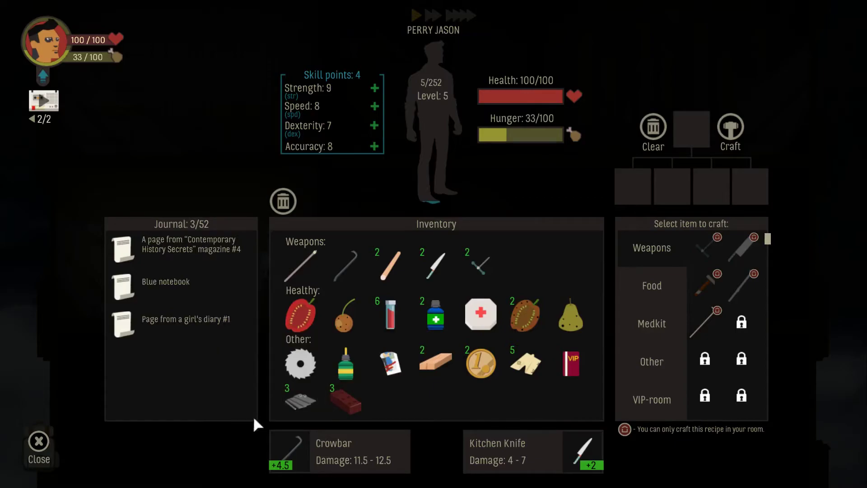
{"action": "left_click", "coordinate": [39, 446]}
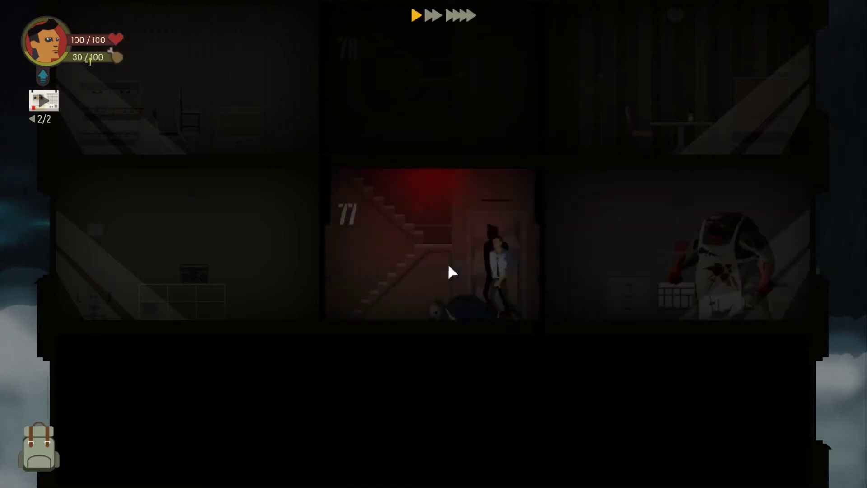
- Equip the Staff as second weapon and walk down to floor 76
{"action": "left_click", "coordinate": [38, 447]}
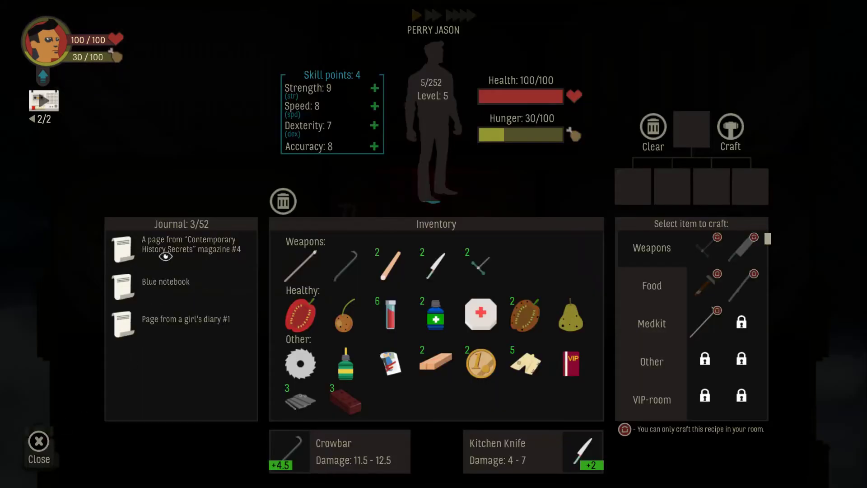
{"action": "mouse_move", "coordinate": [301, 266]}
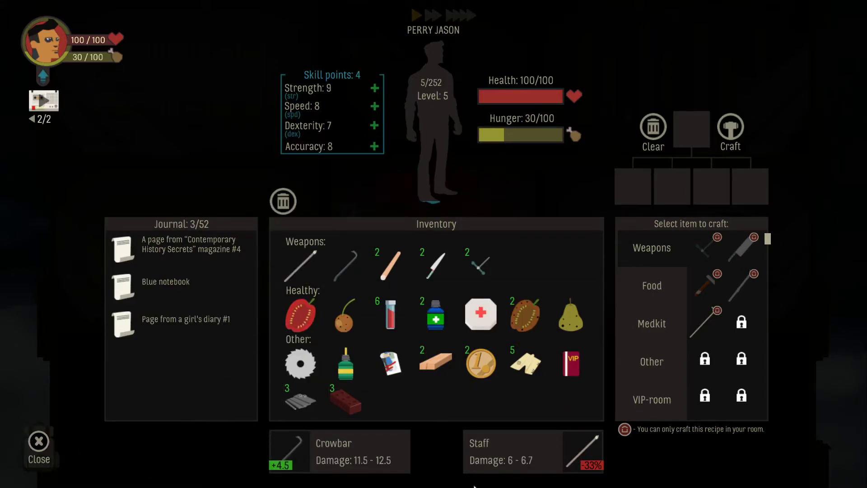
{"action": "mouse_move", "coordinate": [330, 162]}
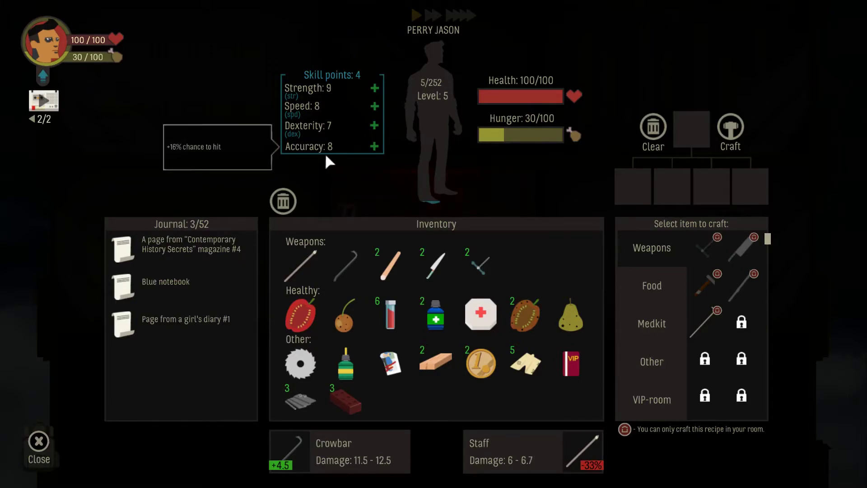
{"action": "mouse_move", "coordinate": [330, 128]}
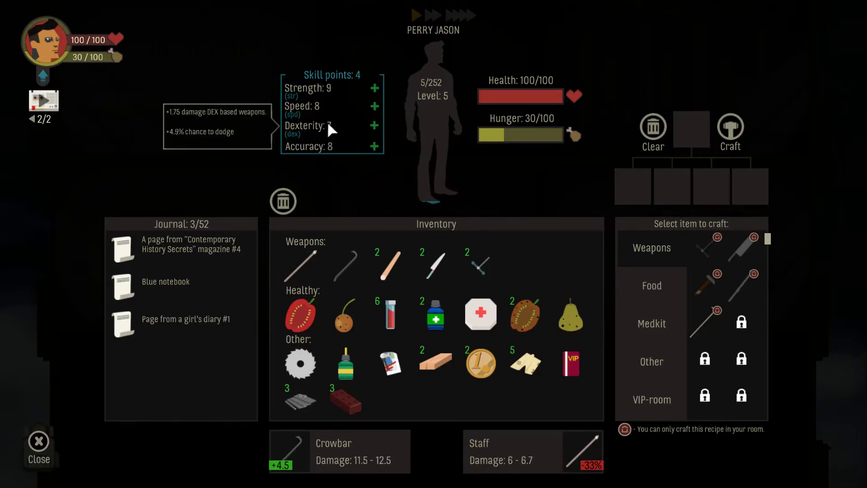
{"action": "left_click", "coordinate": [39, 449]}
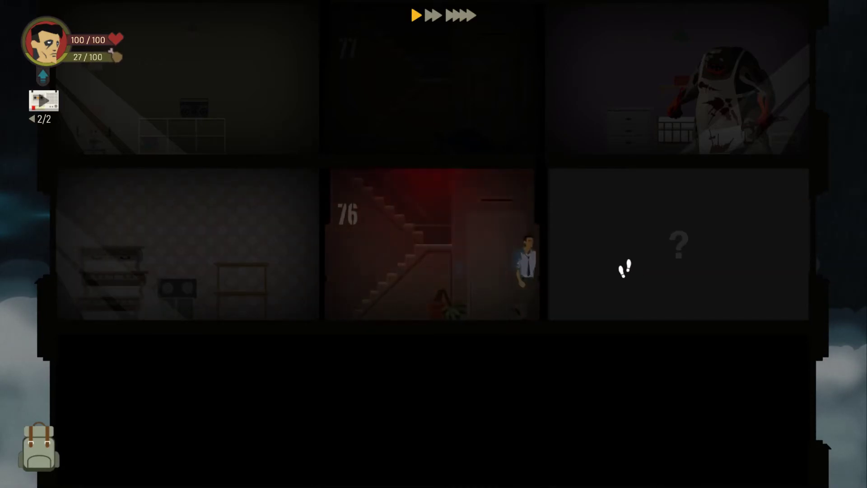
- Explore the unknown room on 76, descend to floor 75 and attack the stairwell mutant
{"action": "left_click", "coordinate": [677, 244]}
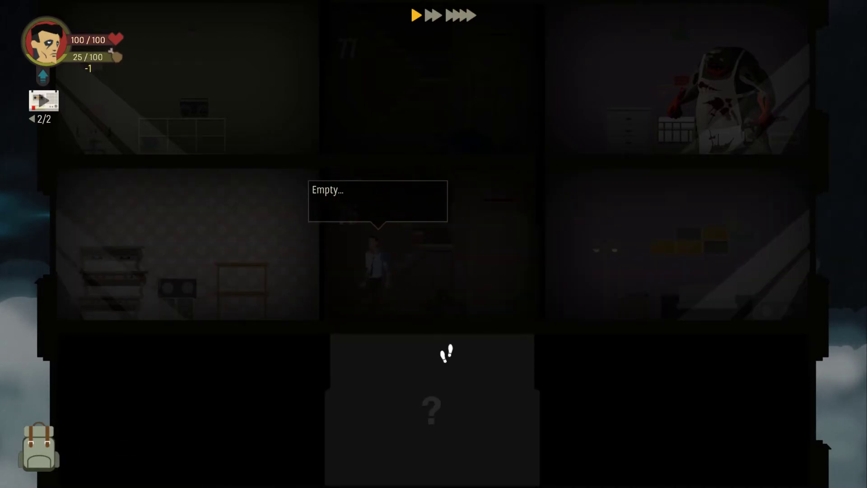
{"action": "left_click", "coordinate": [445, 353]}
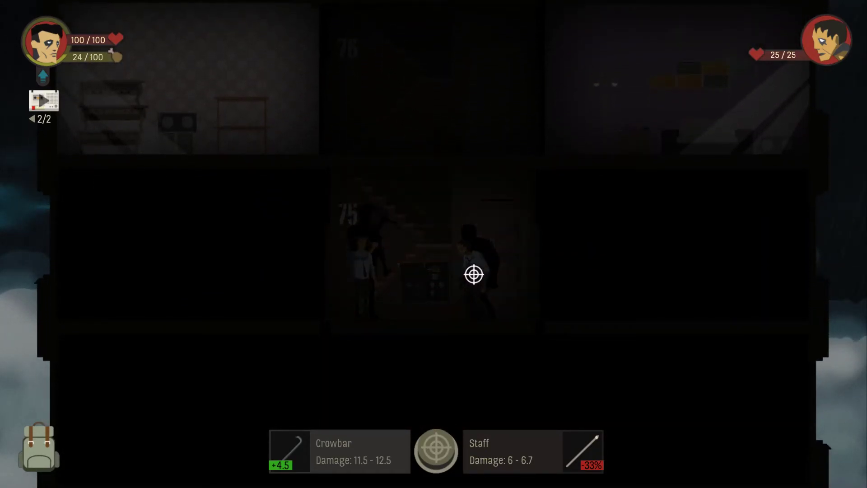
{"action": "left_click", "coordinate": [474, 274]}
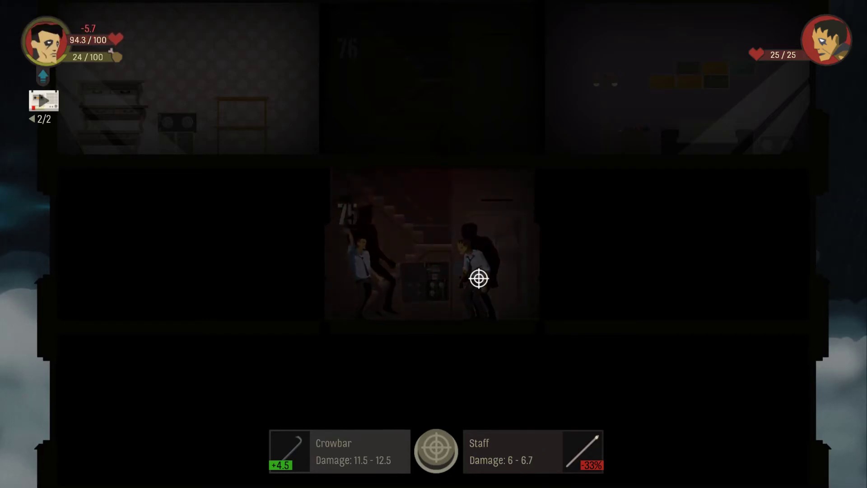
{"action": "left_click", "coordinate": [478, 278]}
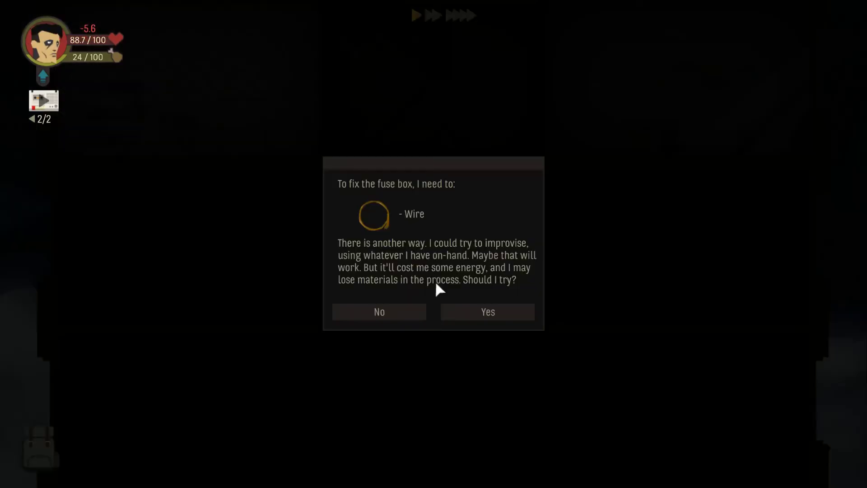
{"action": "mouse_move", "coordinate": [371, 257]}
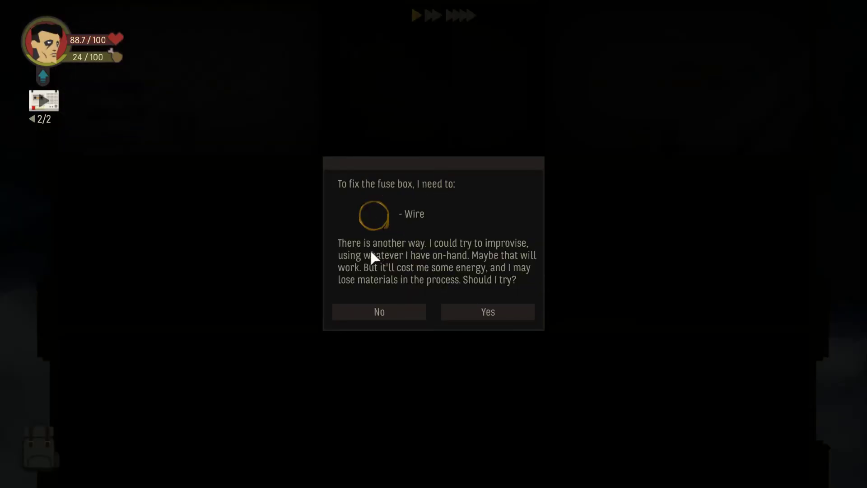
{"action": "mouse_move", "coordinate": [402, 288]}
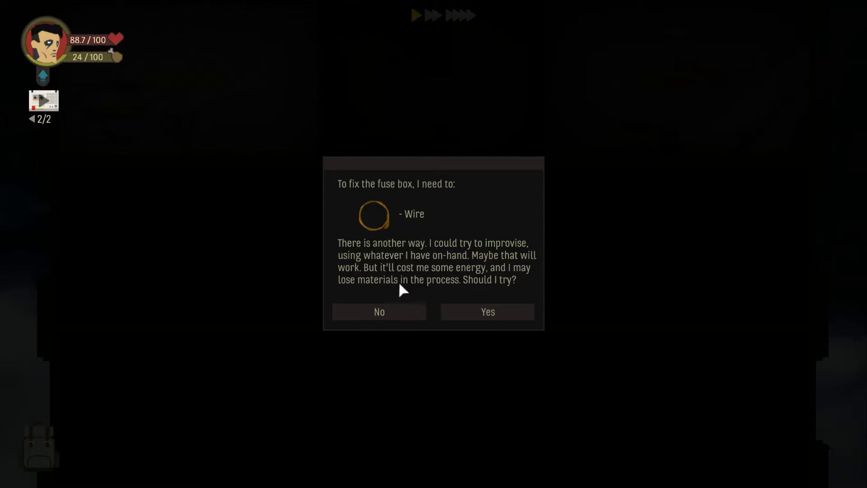
{"action": "mouse_move", "coordinate": [451, 298]}
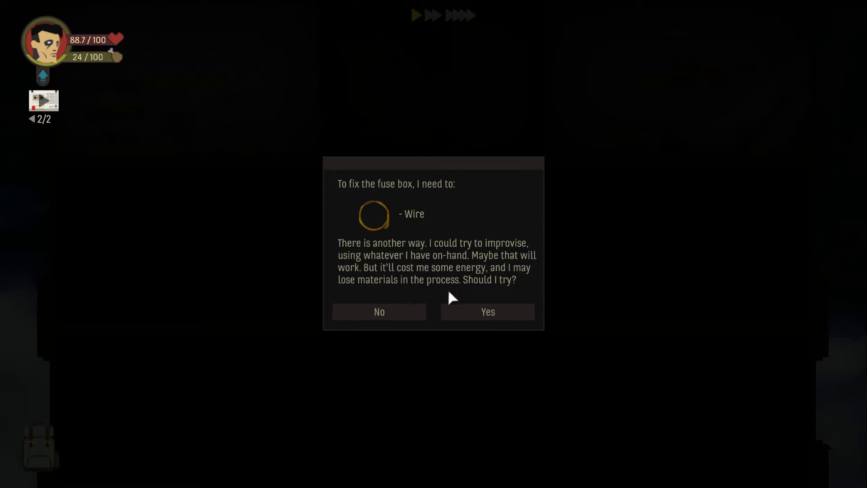
- Attempt the improvised fuse box repair, then finish the mutant and collect scrap metal
{"action": "left_click", "coordinate": [486, 311]}
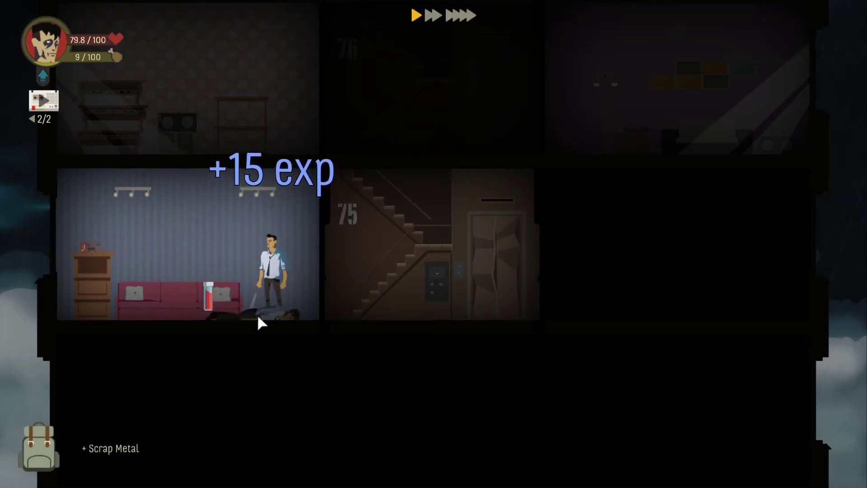
- Eat the Bell Pepper and Flour from the backpack, raising hunger to 18
{"action": "left_click", "coordinate": [38, 445]}
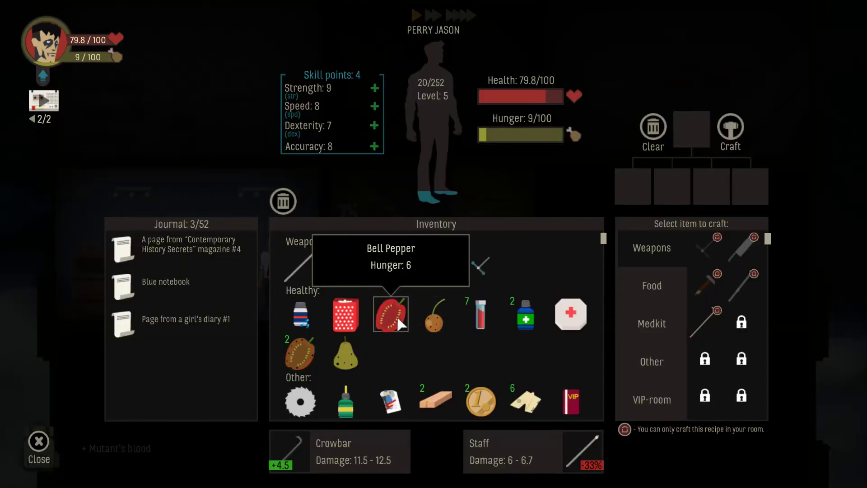
{"action": "mouse_move", "coordinate": [346, 314]}
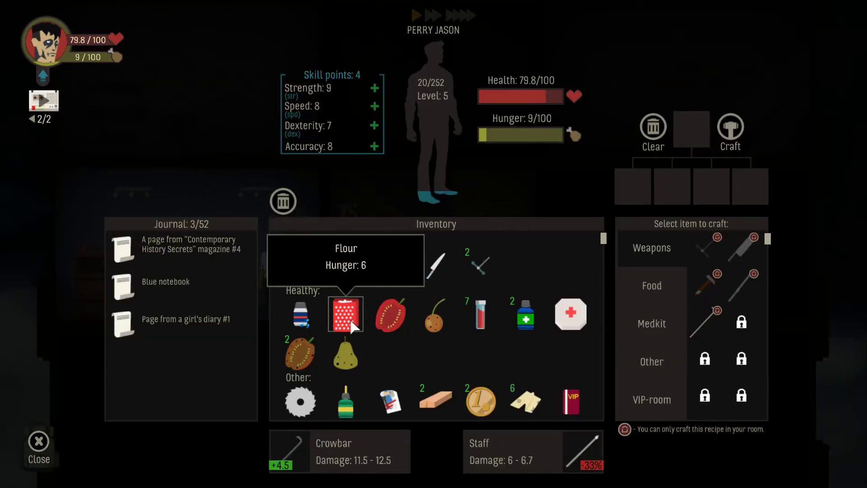
{"action": "mouse_move", "coordinate": [390, 323]}
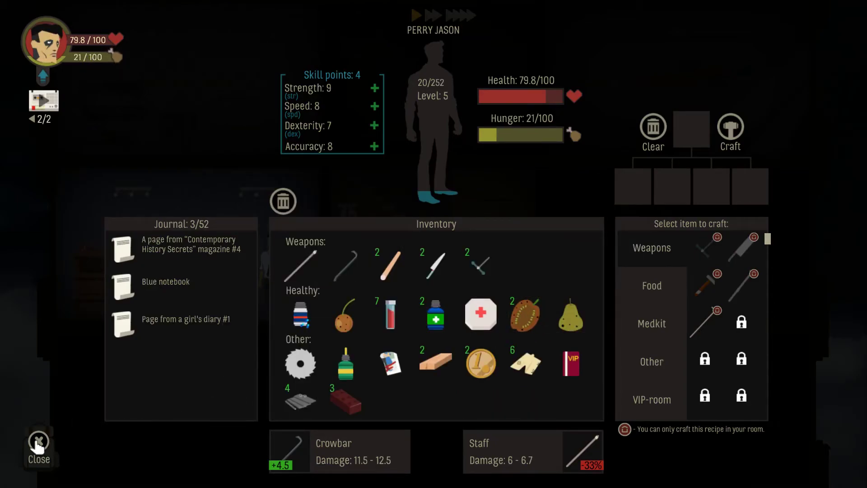
{"action": "left_click", "coordinate": [38, 446]}
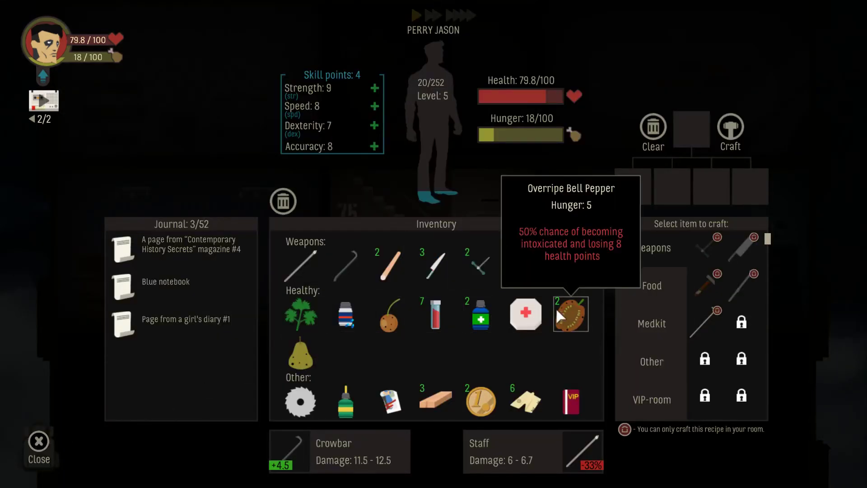
{"action": "mouse_move", "coordinate": [430, 364]}
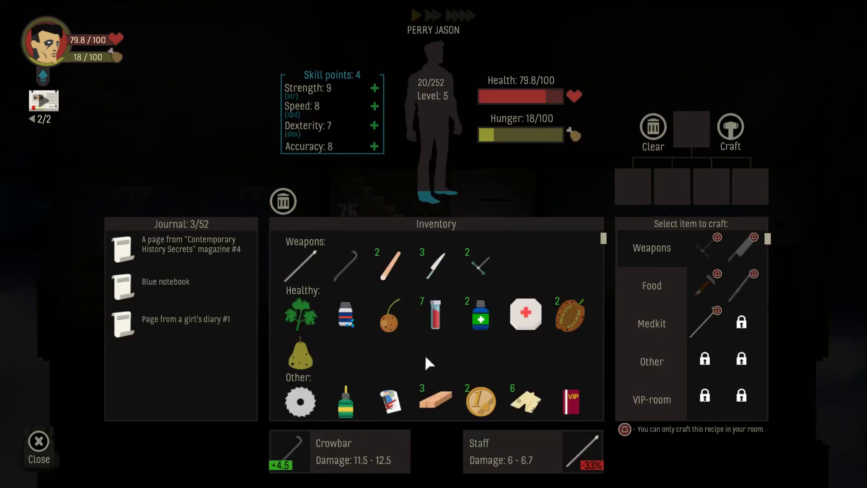
{"action": "mouse_move", "coordinate": [266, 403]}
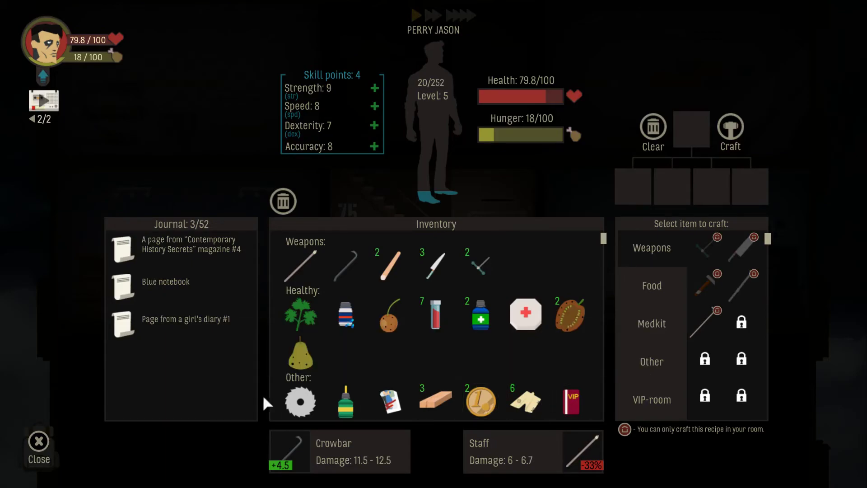
{"action": "left_click", "coordinate": [39, 448]}
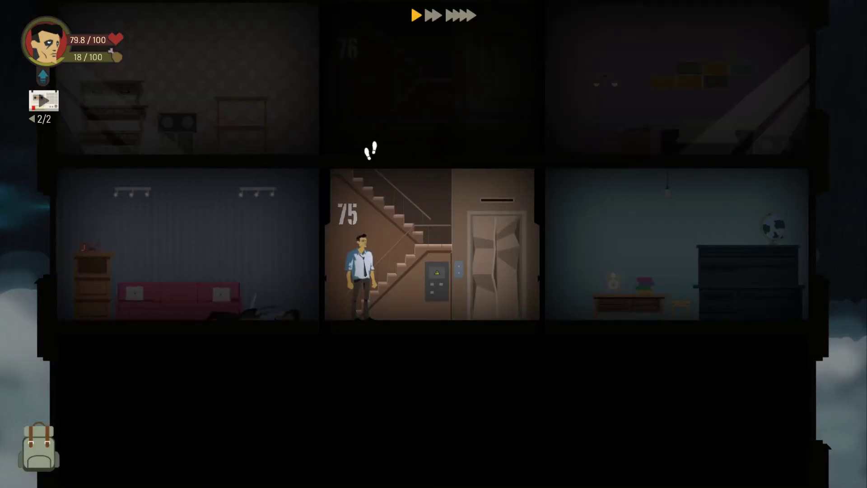
- Kill the stairwell mutant and the left-room mutant on floor 74
{"action": "scroll", "scroll_direction": "down", "scroll_amount": 3}
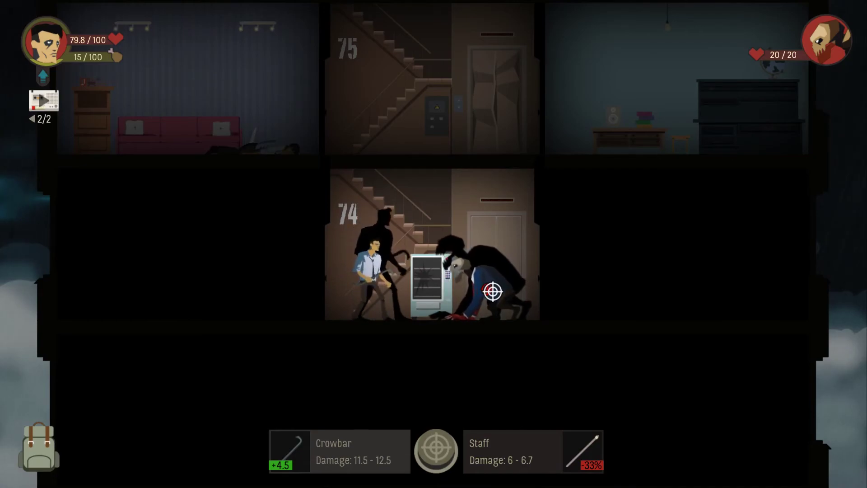
{"action": "left_click", "coordinate": [478, 293]}
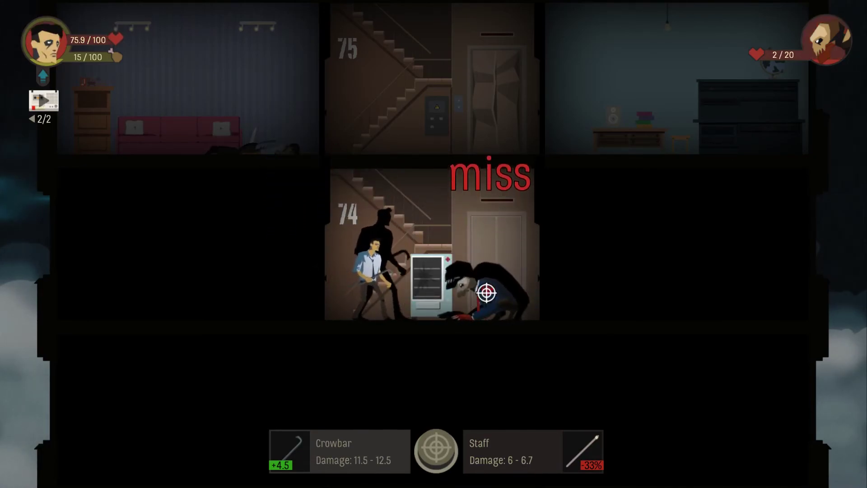
{"action": "left_click", "coordinate": [436, 450]}
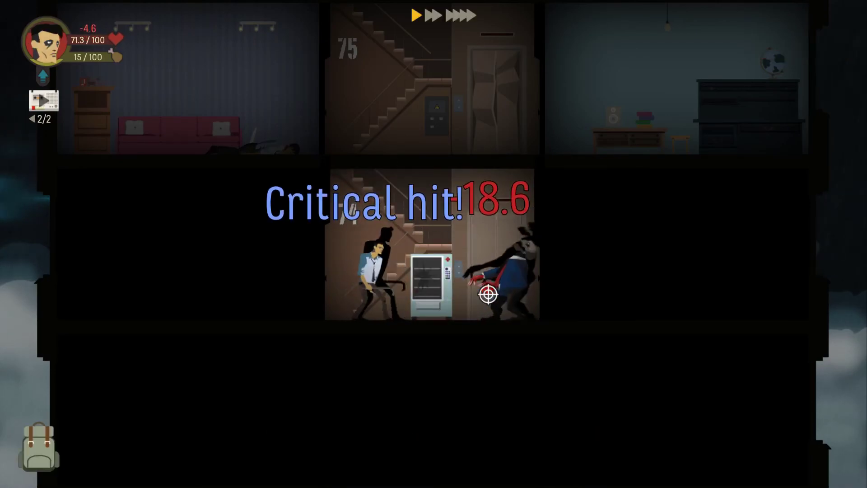
{"action": "left_click", "coordinate": [488, 294]}
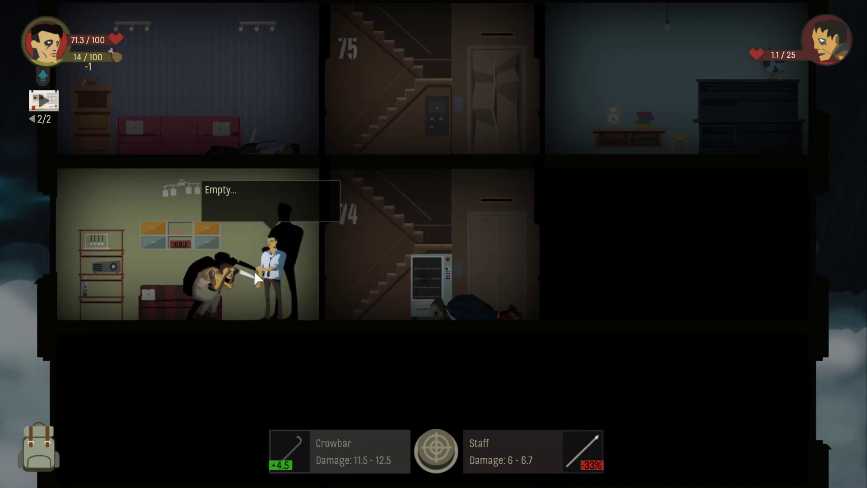
{"action": "left_click", "coordinate": [232, 276]}
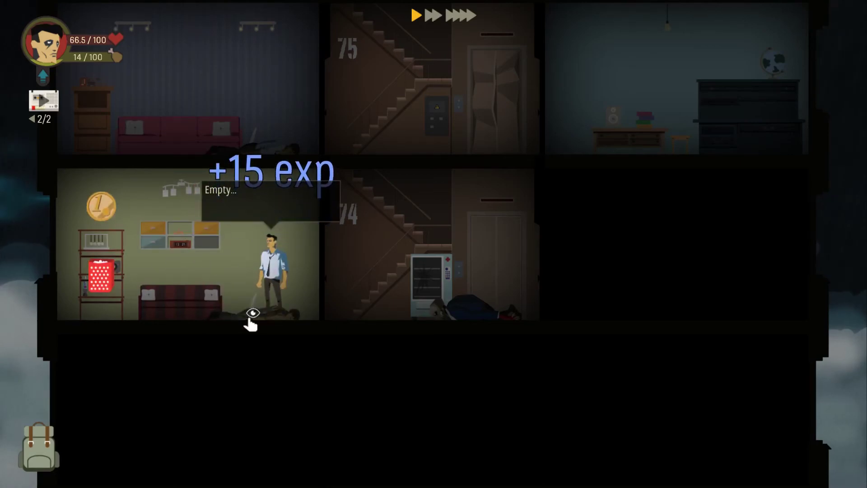
- Loot the corpse for Flour and Mutant's blood and bring up the character sheet
{"action": "left_click", "coordinate": [252, 312]}
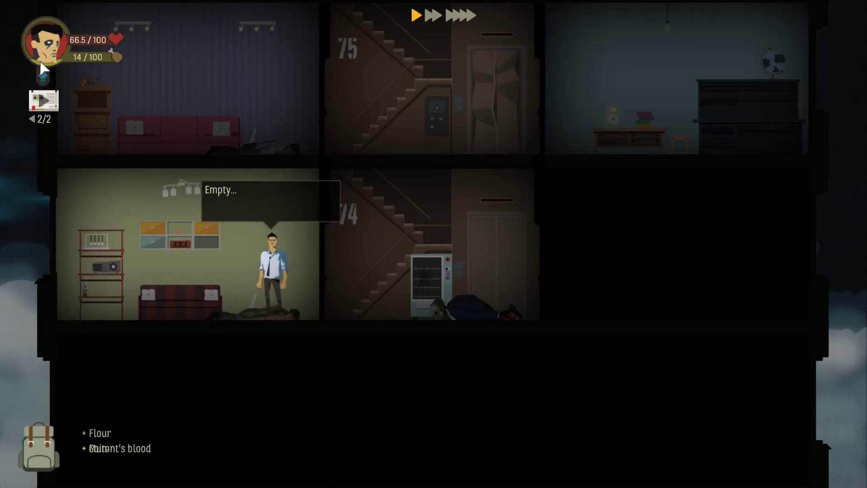
{"action": "left_click", "coordinate": [39, 453]}
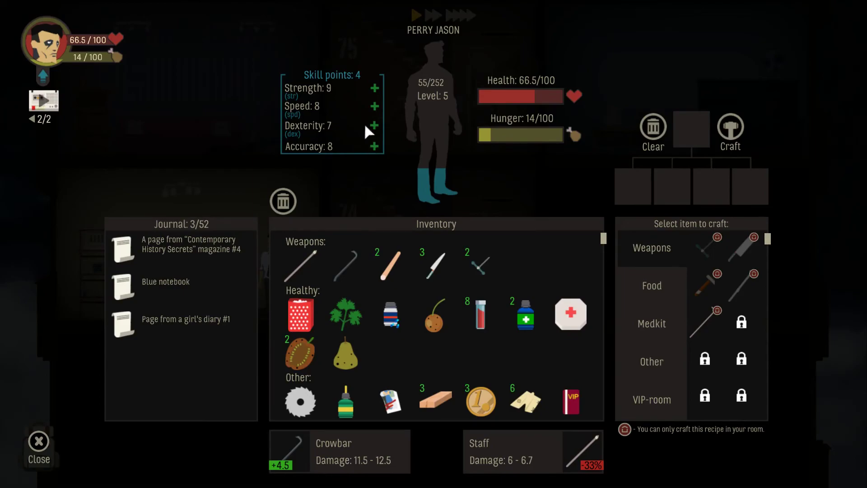
{"action": "mouse_move", "coordinate": [577, 467]}
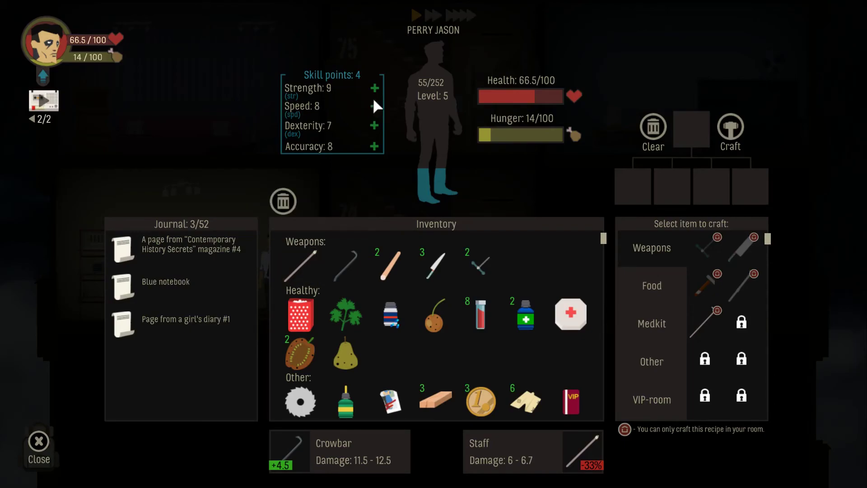
- Spend skill points on Speed, Strength, Accuracy and Dexterity, then return to floor 74
{"action": "left_click", "coordinate": [375, 106]}
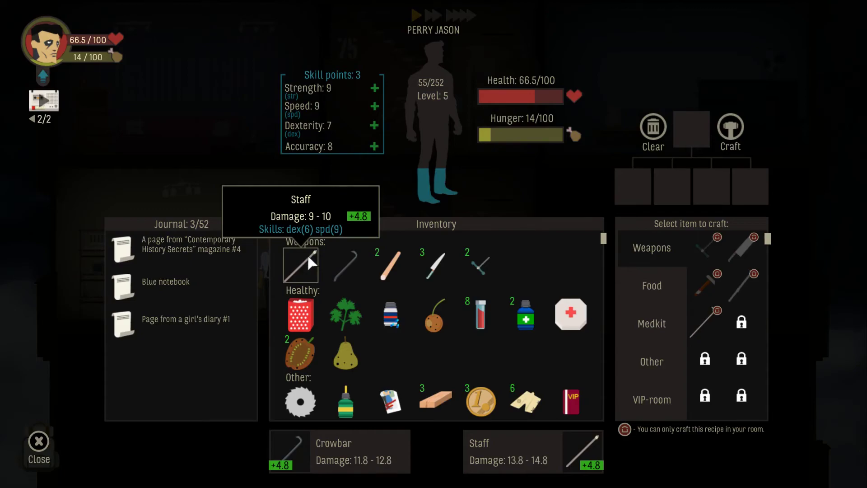
{"action": "mouse_move", "coordinate": [318, 261]}
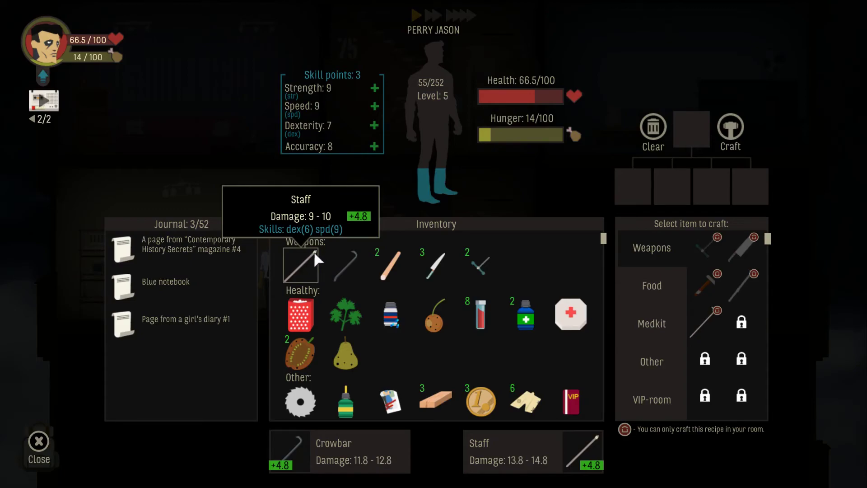
{"action": "left_click", "coordinate": [375, 87]}
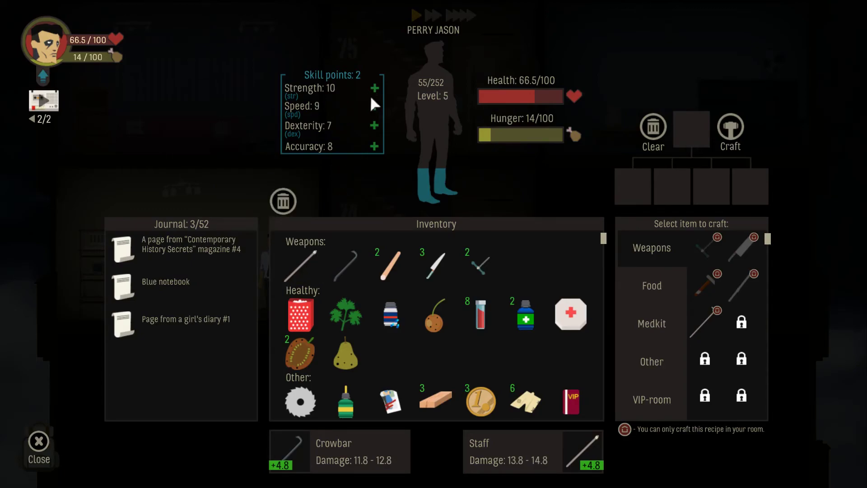
{"action": "left_click", "coordinate": [375, 146]}
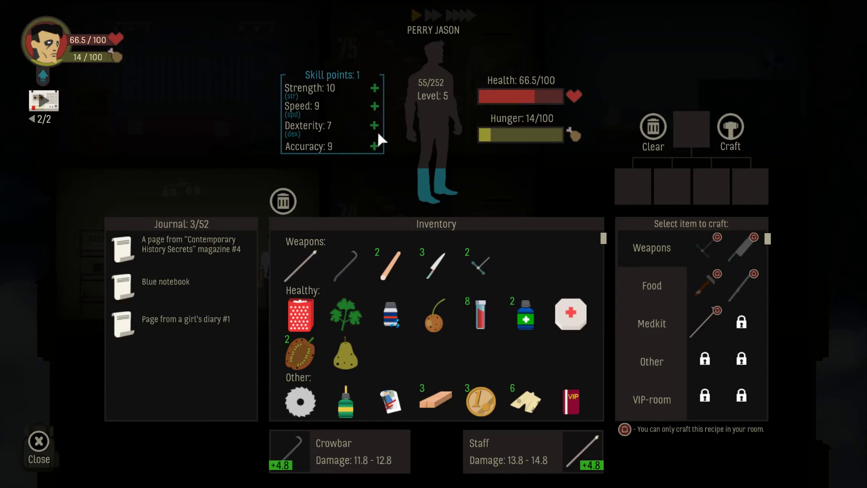
{"action": "left_click", "coordinate": [374, 125]}
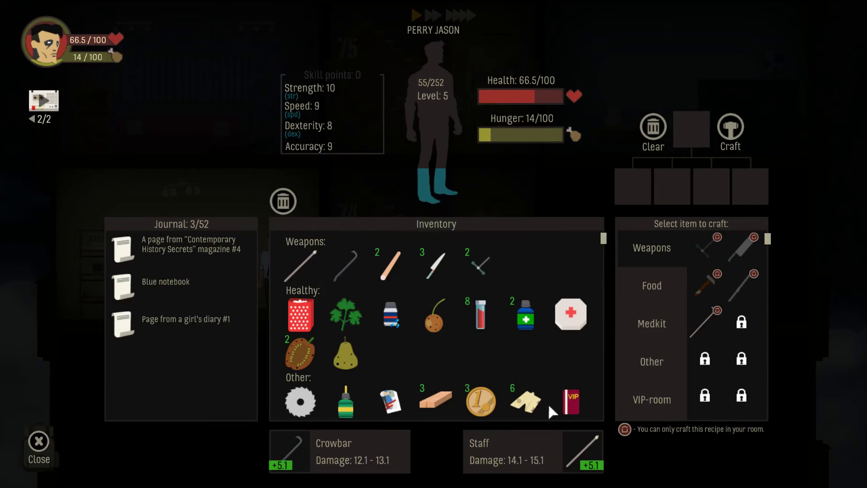
{"action": "mouse_move", "coordinate": [105, 451]}
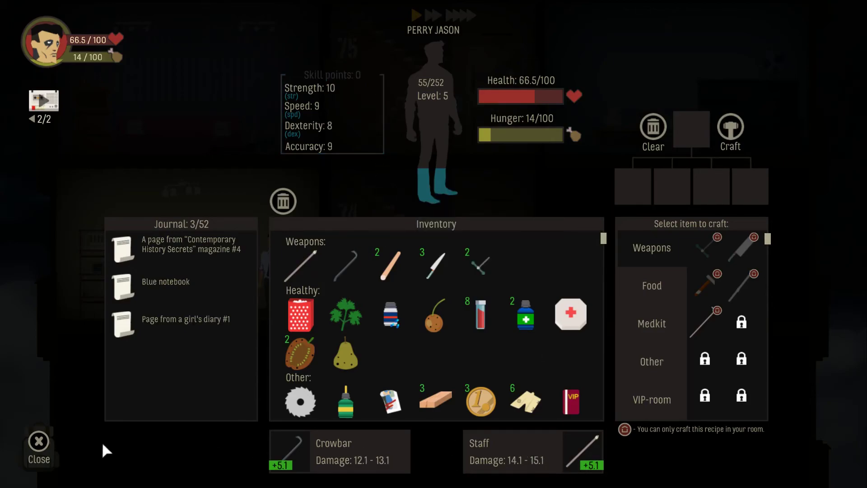
{"action": "left_click", "coordinate": [38, 448]}
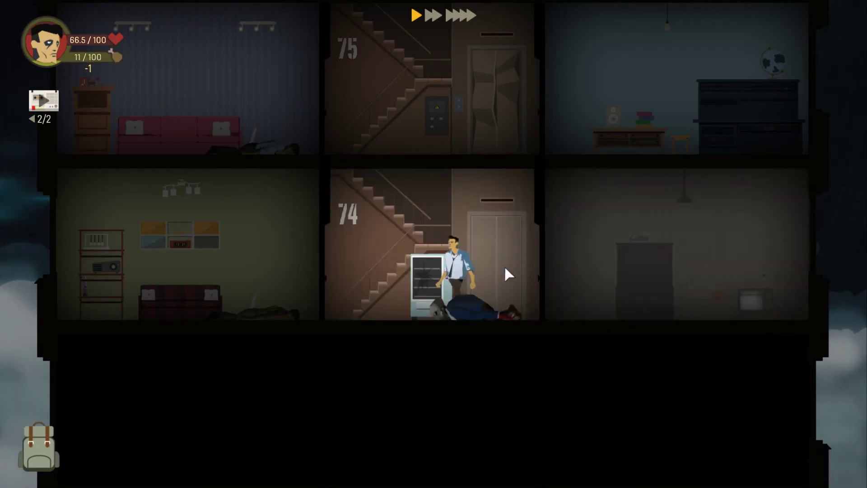
- Descend to floor 73, beat the mutant and collect Pet Food and Mutant's blood
{"action": "left_click", "coordinate": [491, 267]}
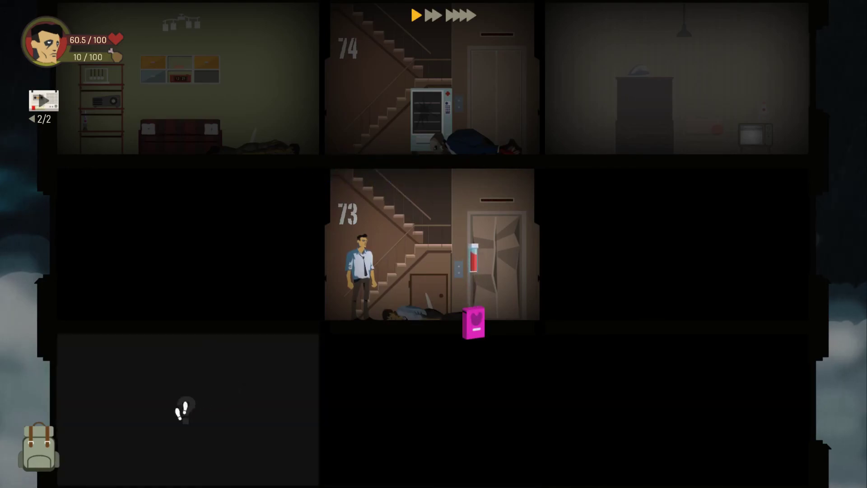
{"action": "left_click", "coordinate": [38, 447]}
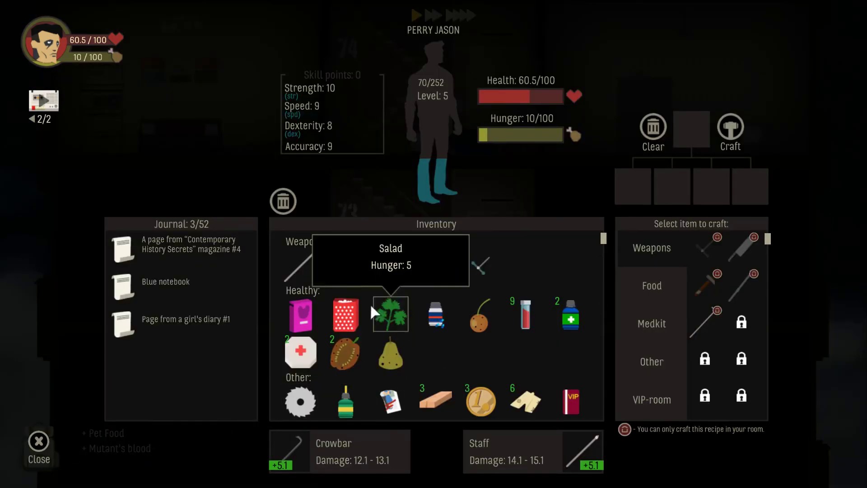
- Eat Pet Food, Flour and Salad to reach hunger 38, then enter the anchor-wallpaper room
{"action": "left_click", "coordinate": [390, 314]}
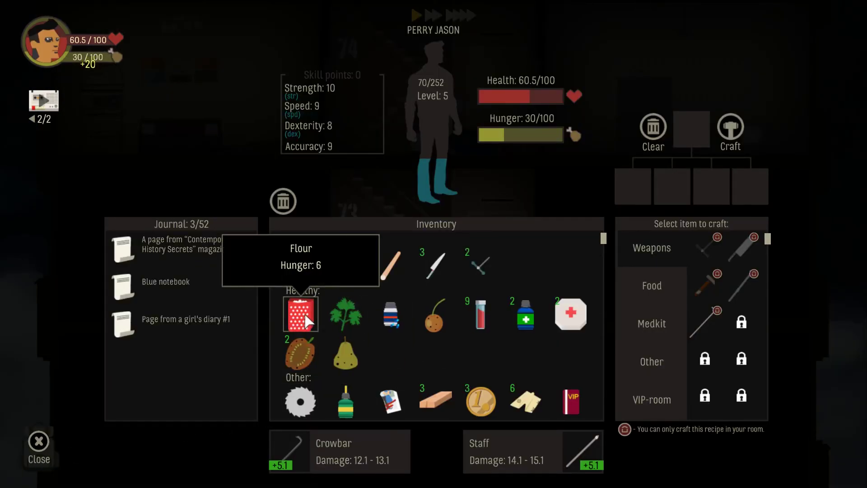
{"action": "left_click", "coordinate": [300, 314]}
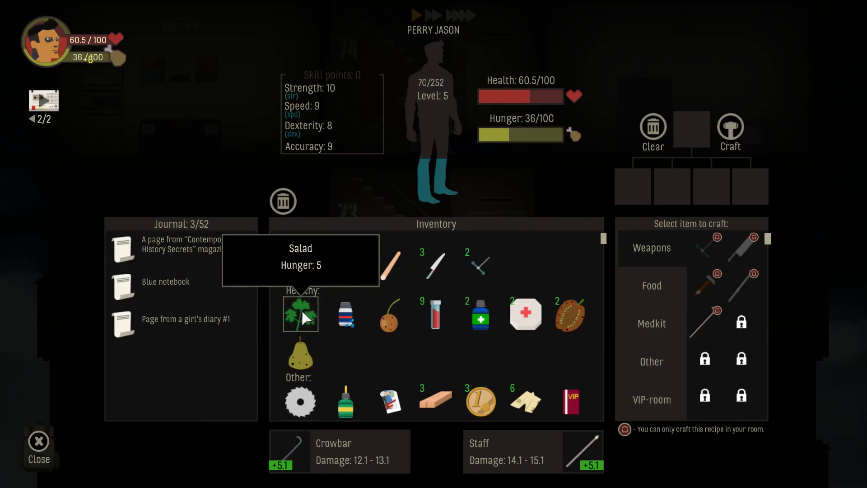
{"action": "left_click", "coordinate": [300, 314]}
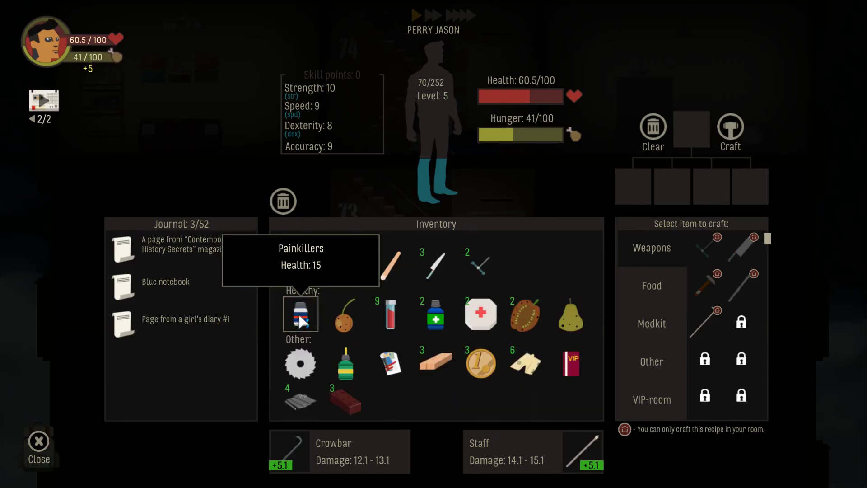
{"action": "mouse_move", "coordinate": [519, 420]}
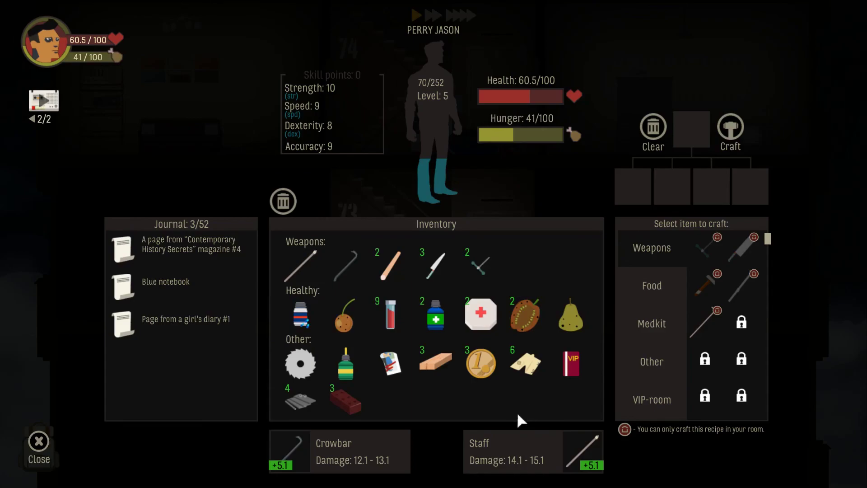
{"action": "mouse_move", "coordinate": [436, 314]}
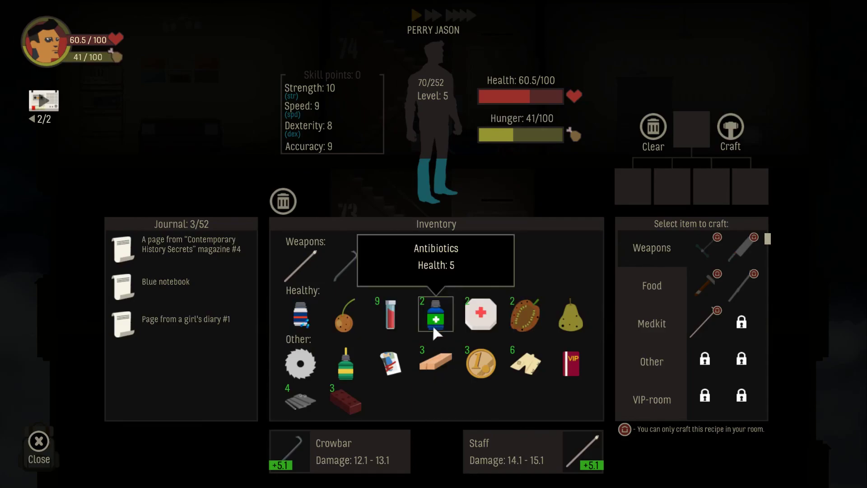
{"action": "left_click", "coordinate": [38, 445]}
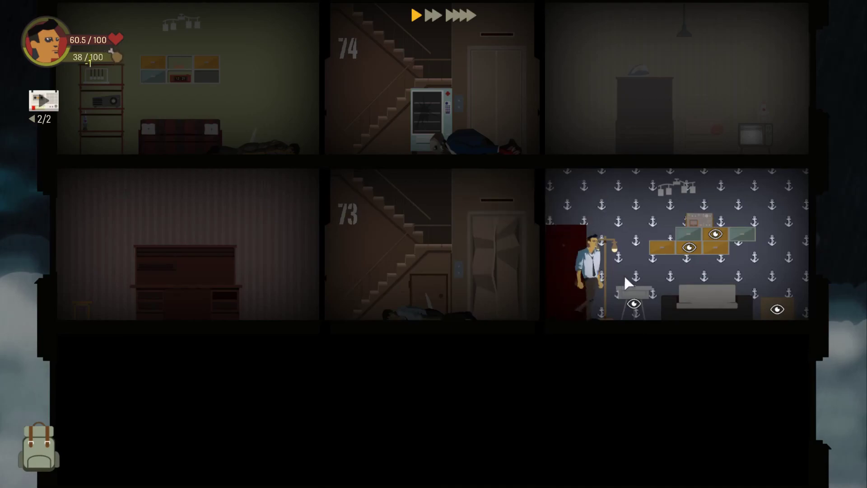
- Search both spots in the anchor-wallpaper room, gaining scrap metal, and check the inventory
{"action": "left_click", "coordinate": [633, 304]}
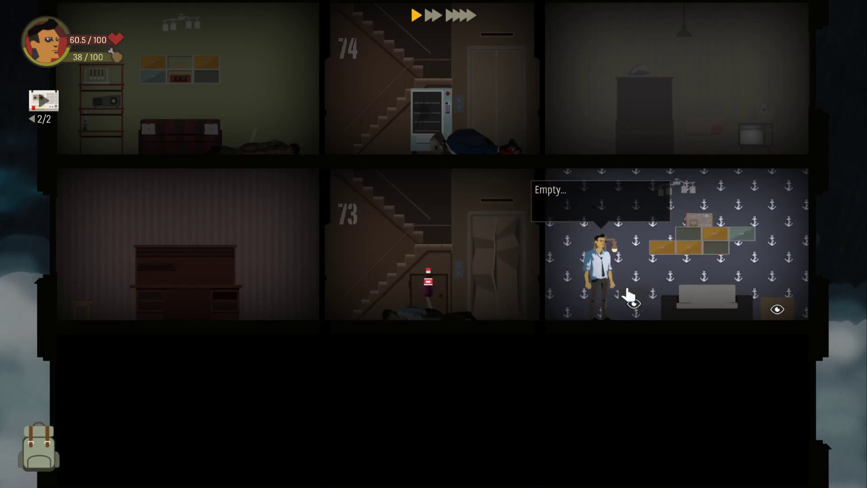
{"action": "left_click", "coordinate": [631, 302]}
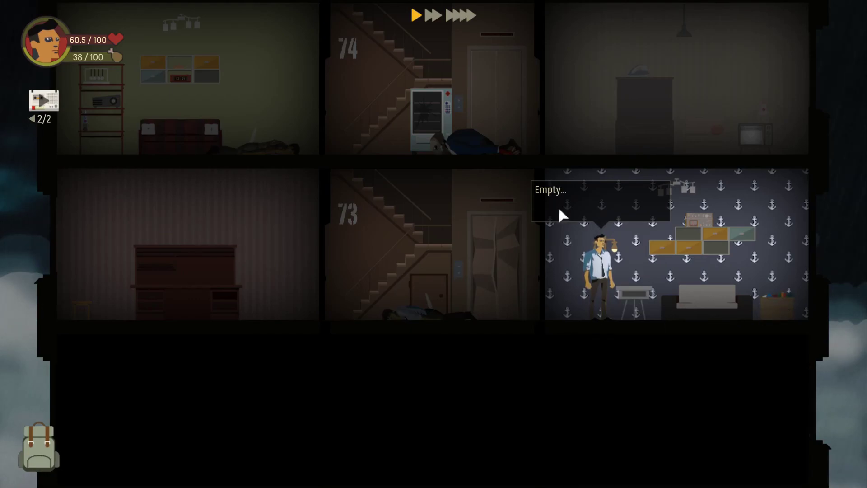
{"action": "left_click", "coordinate": [37, 448]}
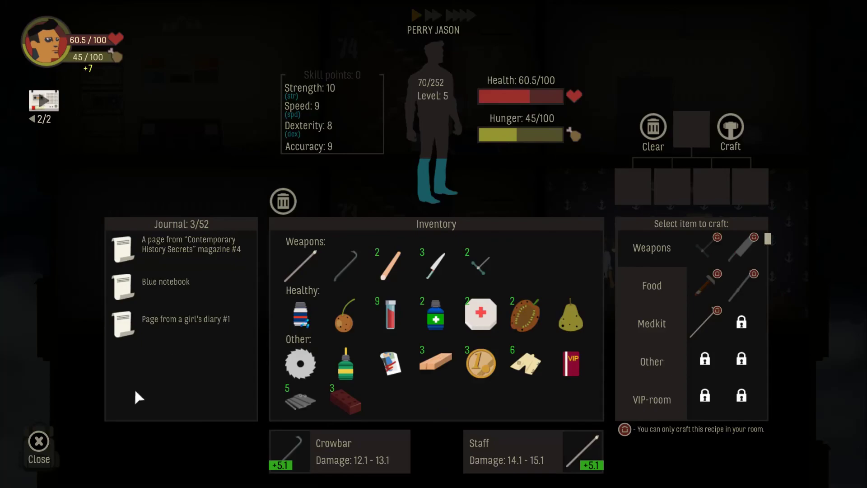
{"action": "left_click", "coordinate": [38, 447]}
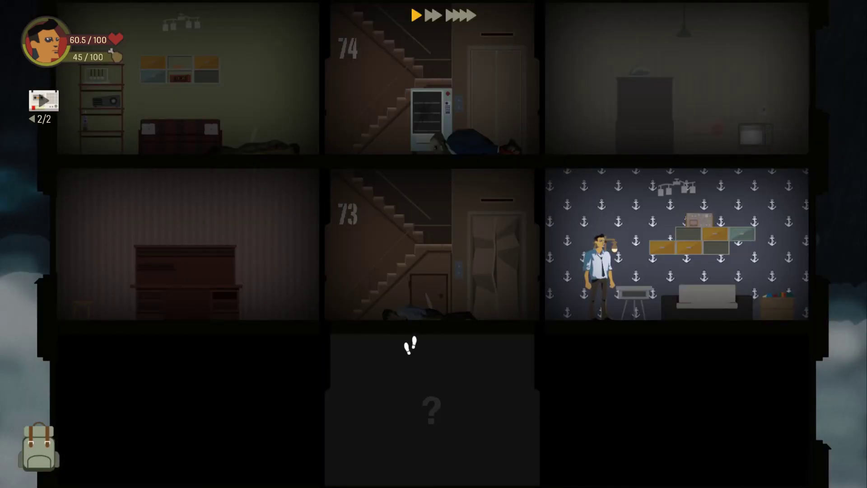